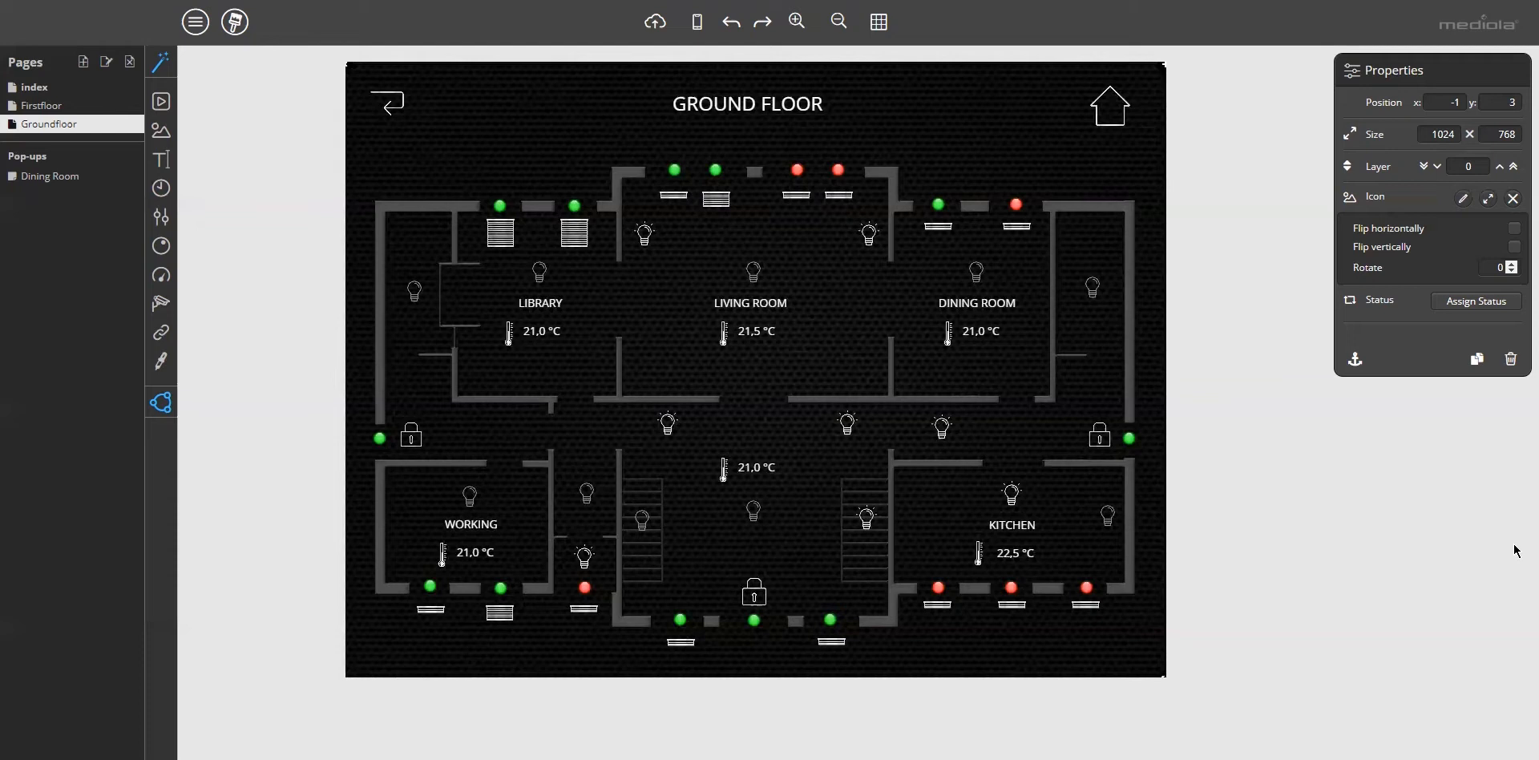
mouse_move(1287, 364)
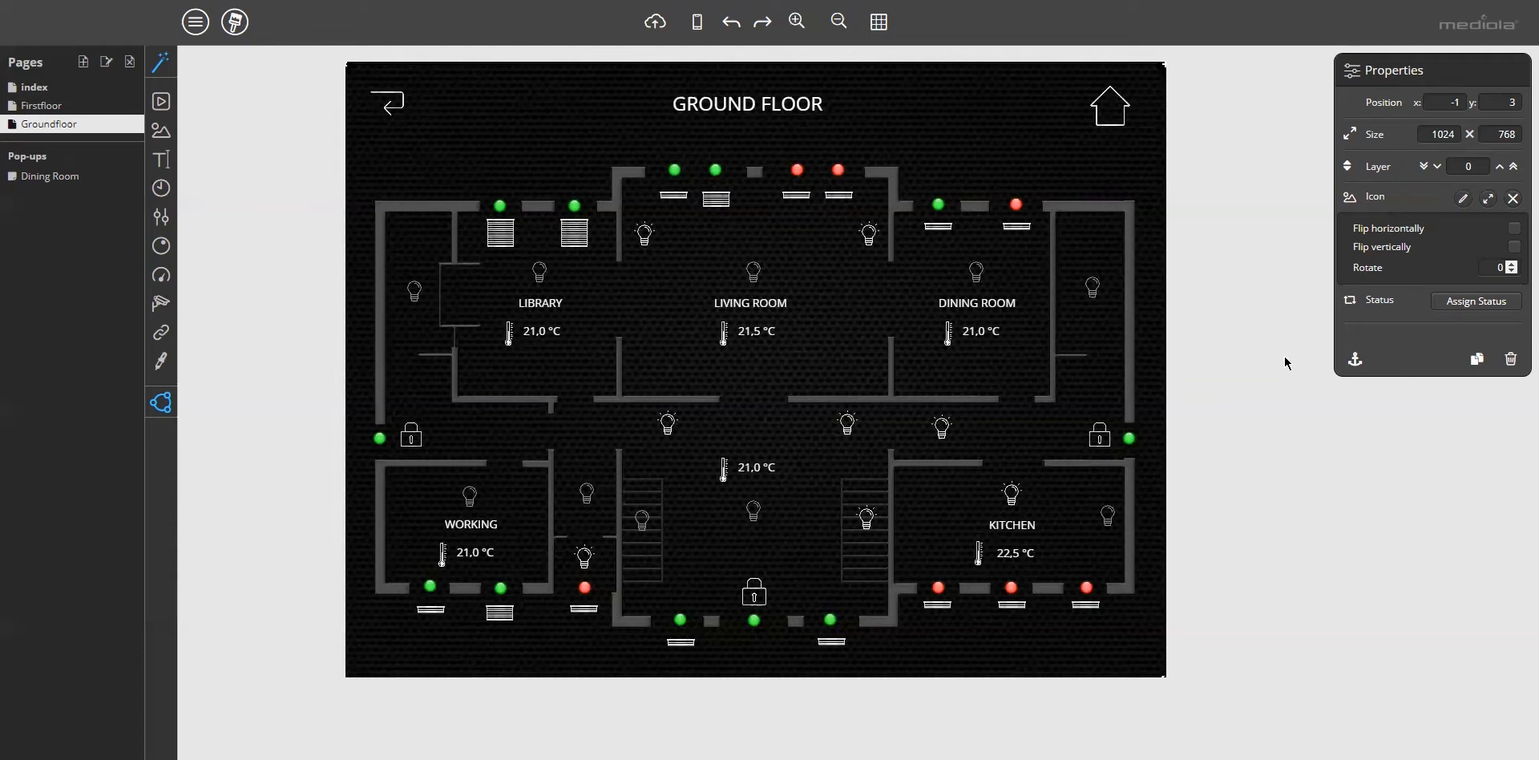
mouse_move(619, 287)
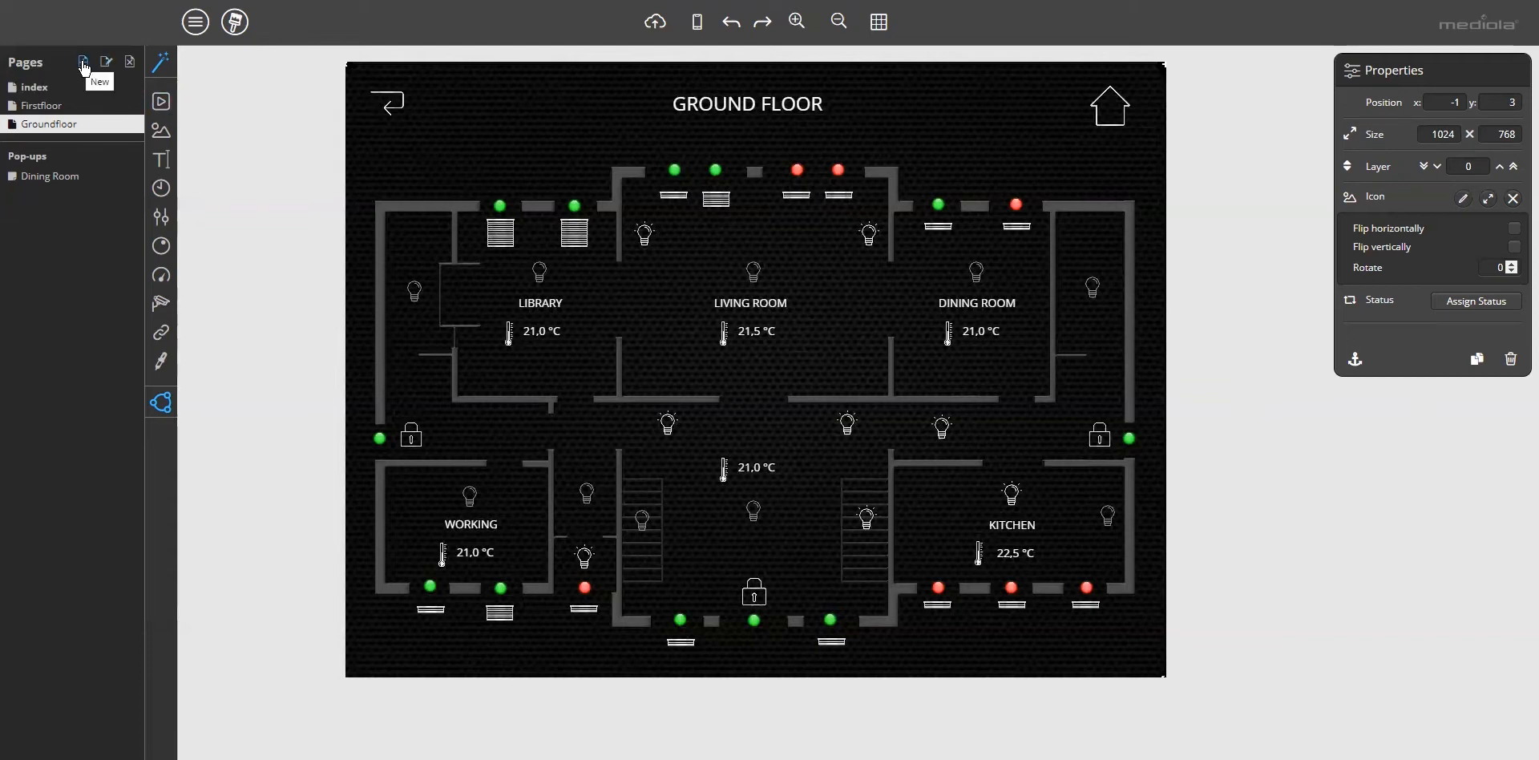
Start a new empty pop-up, name it blind with Source None and size 400 × 400.
left_click(84, 60)
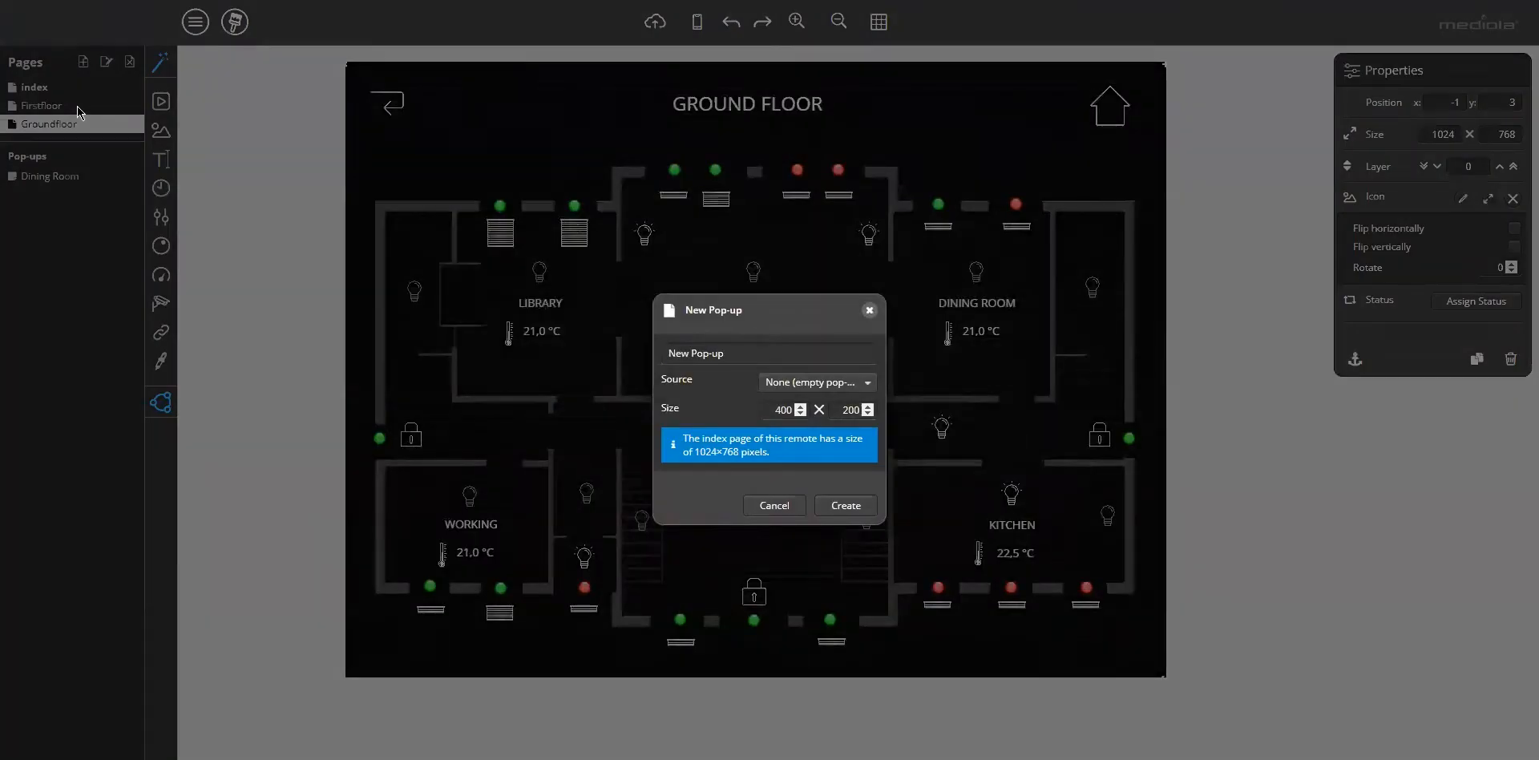
triple_click(724, 353)
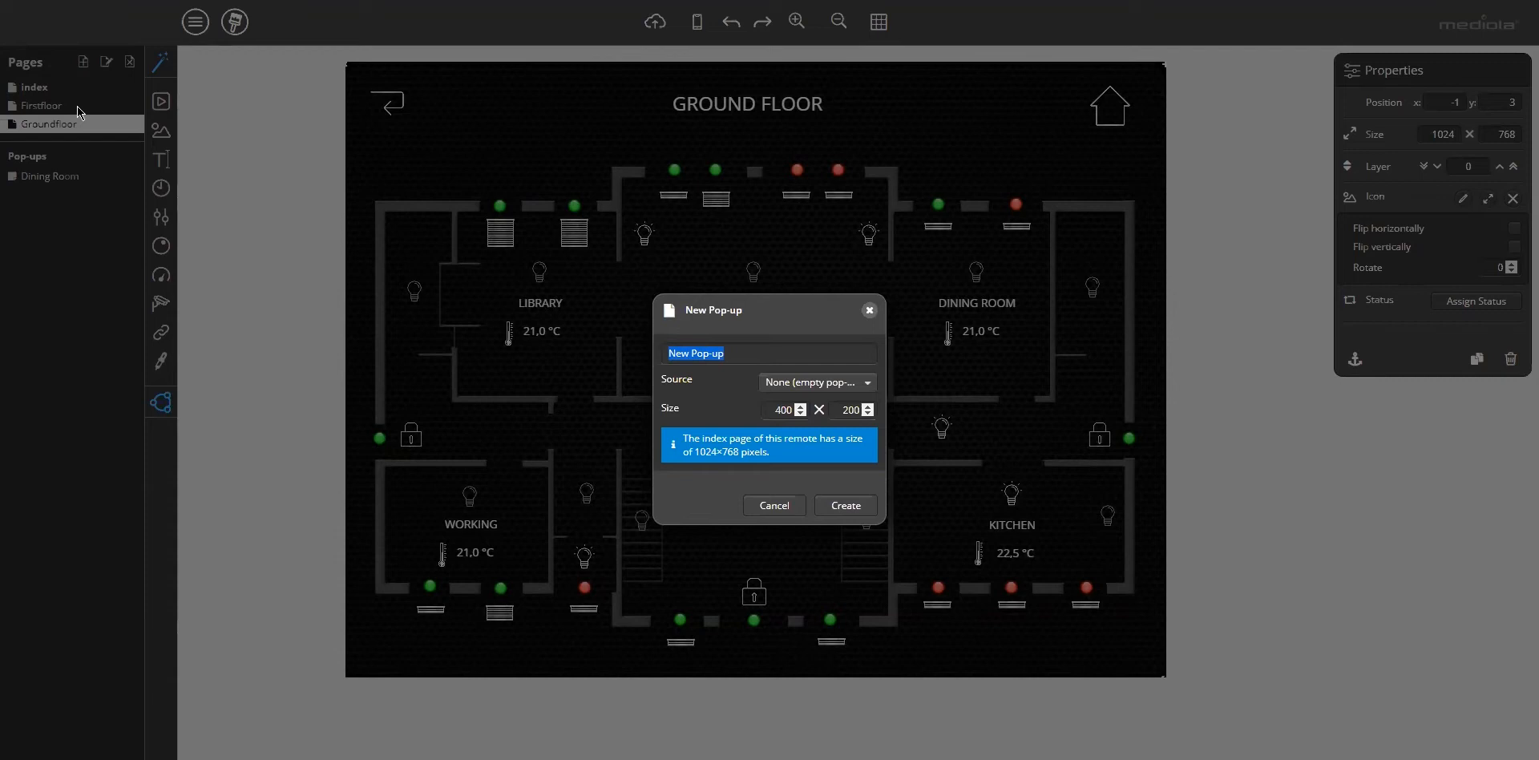
mouse_move(656, 316)
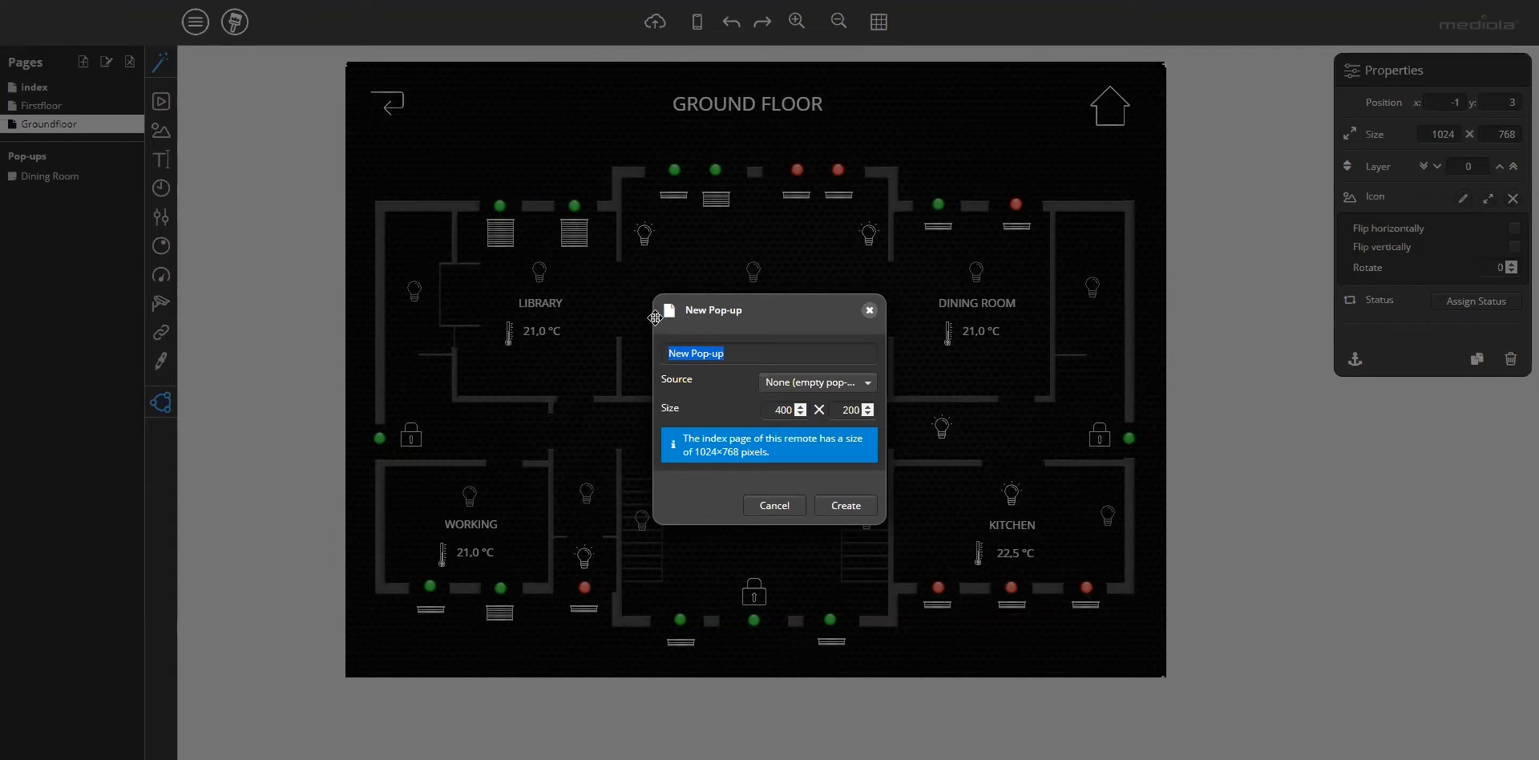
mouse_move(731, 396)
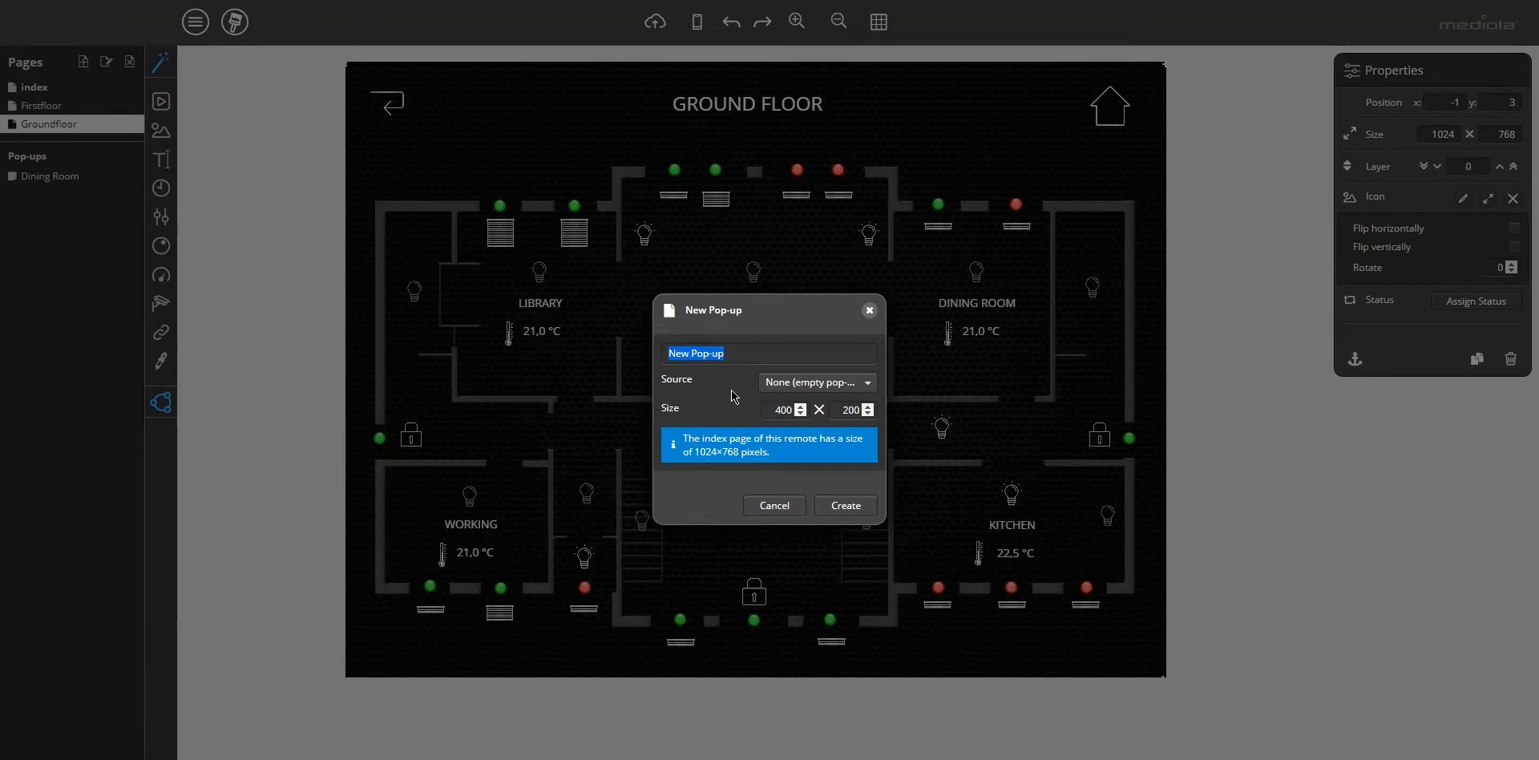
mouse_move(867, 377)
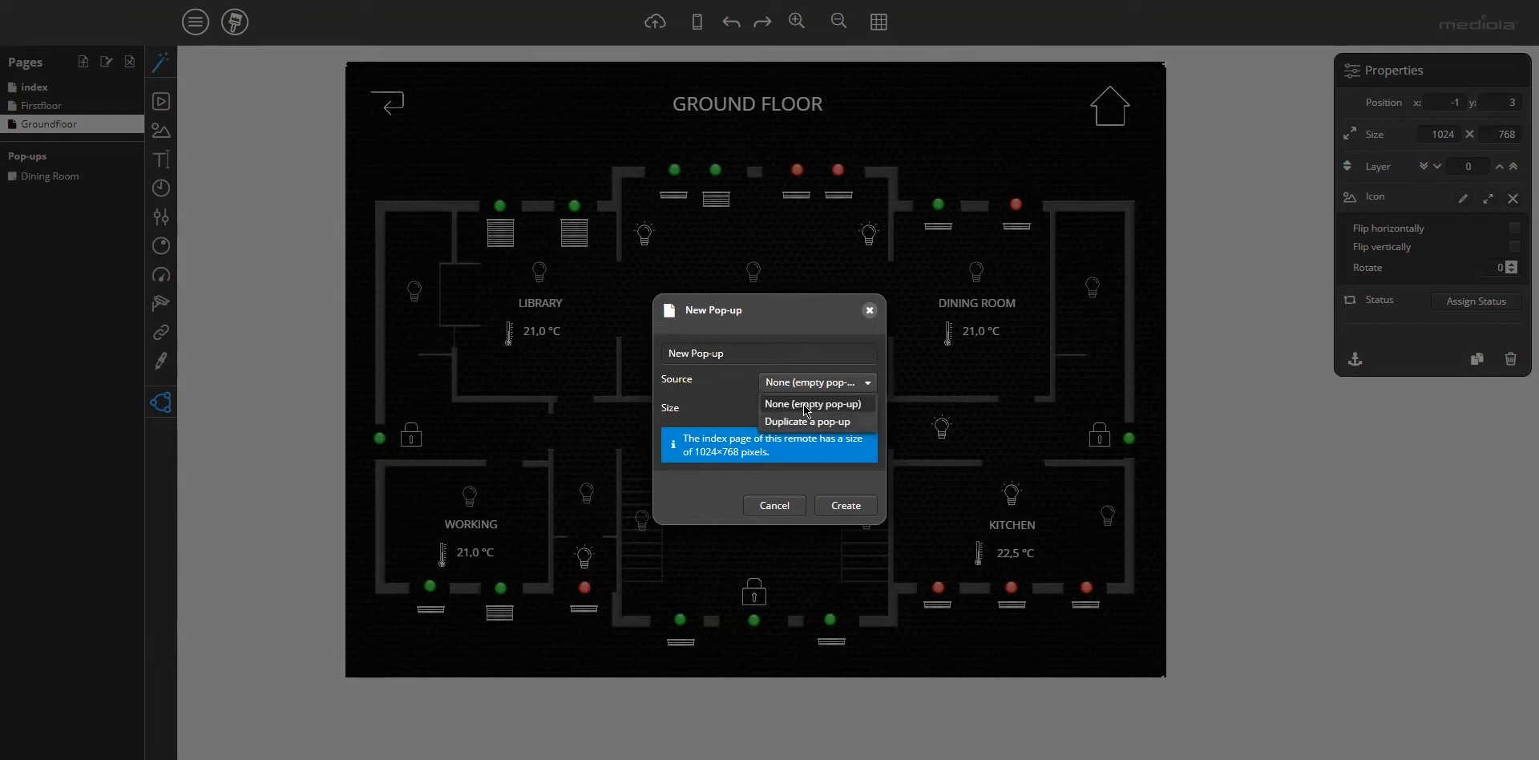
left_click(811, 404)
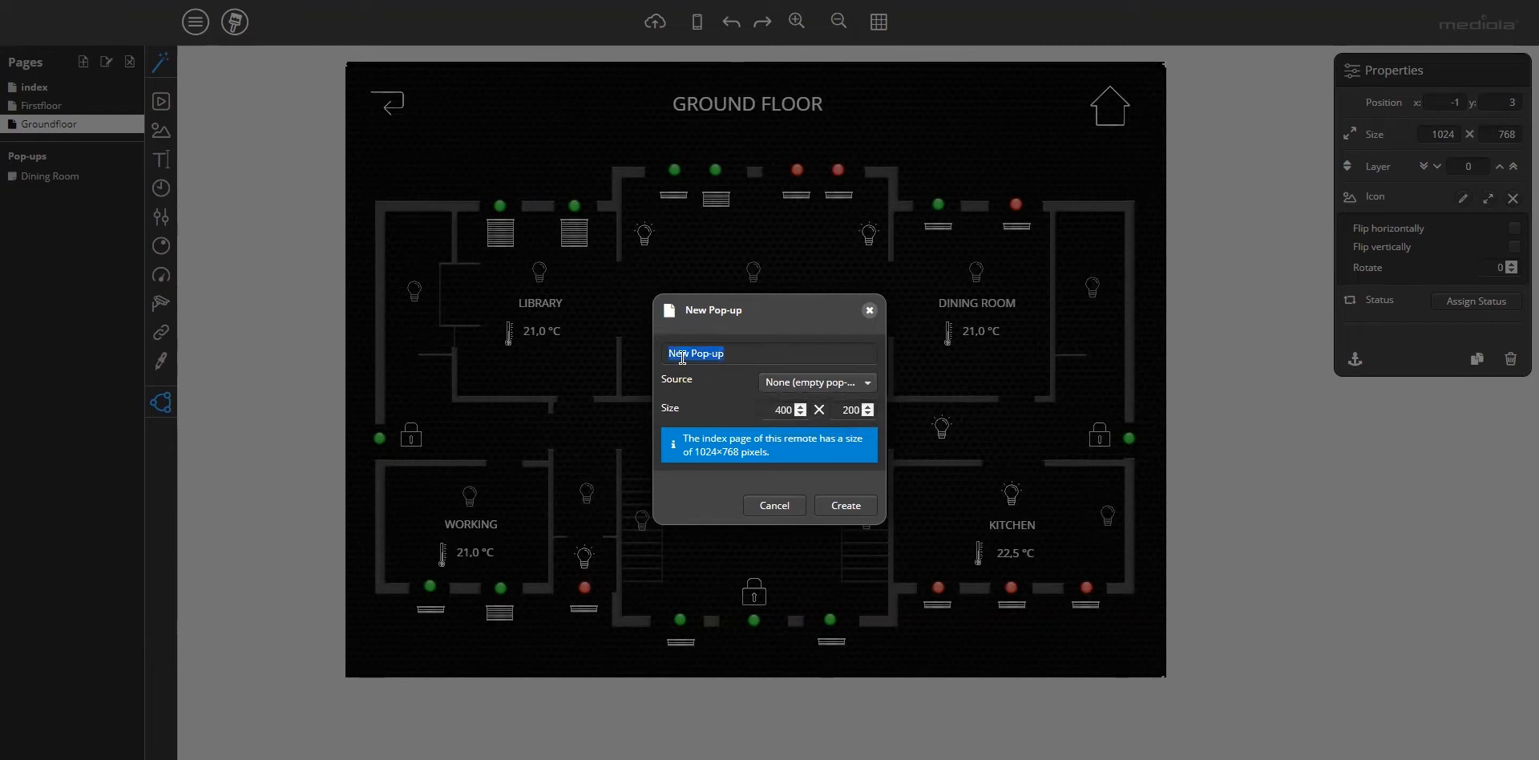
type("bli")
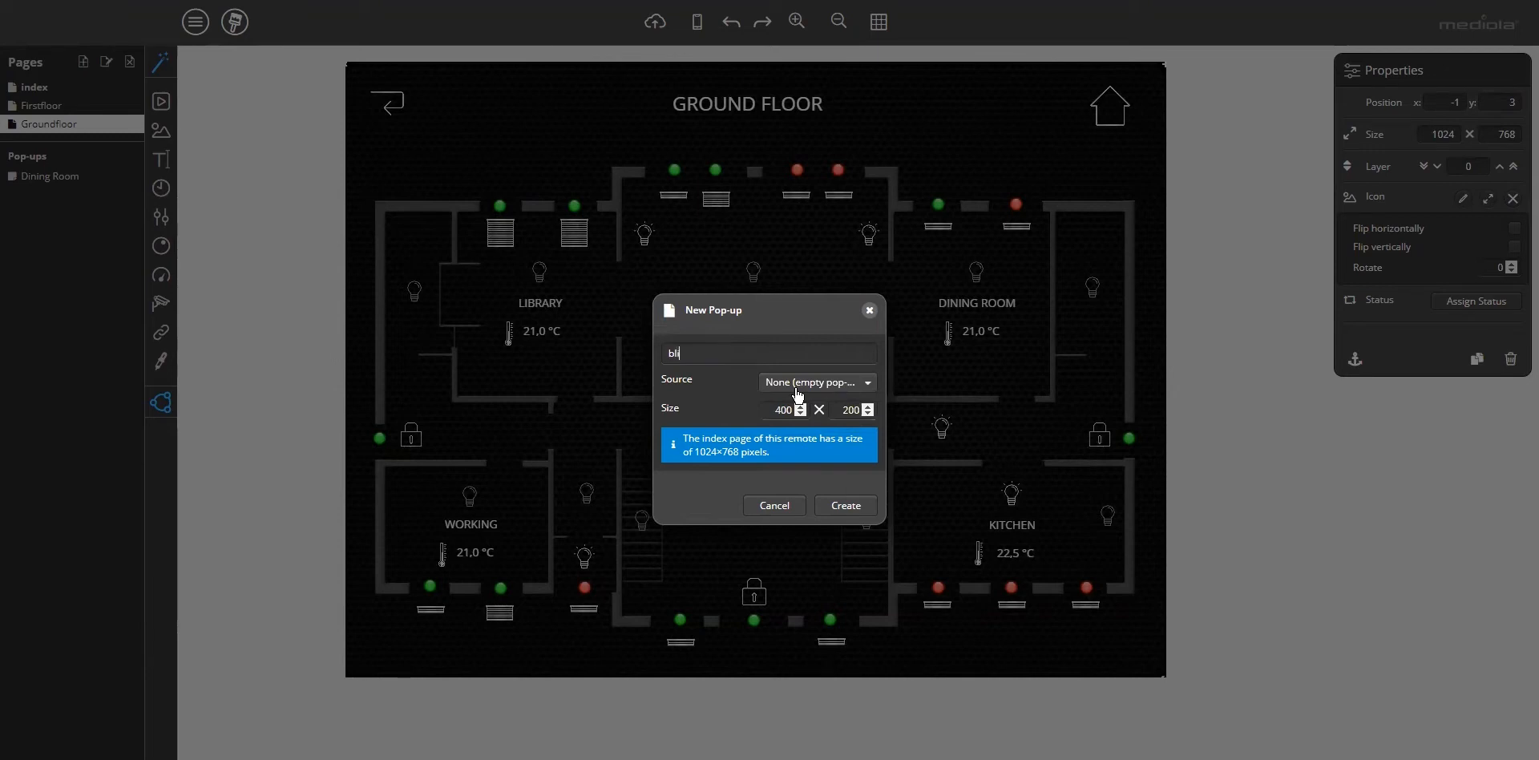
type("nd")
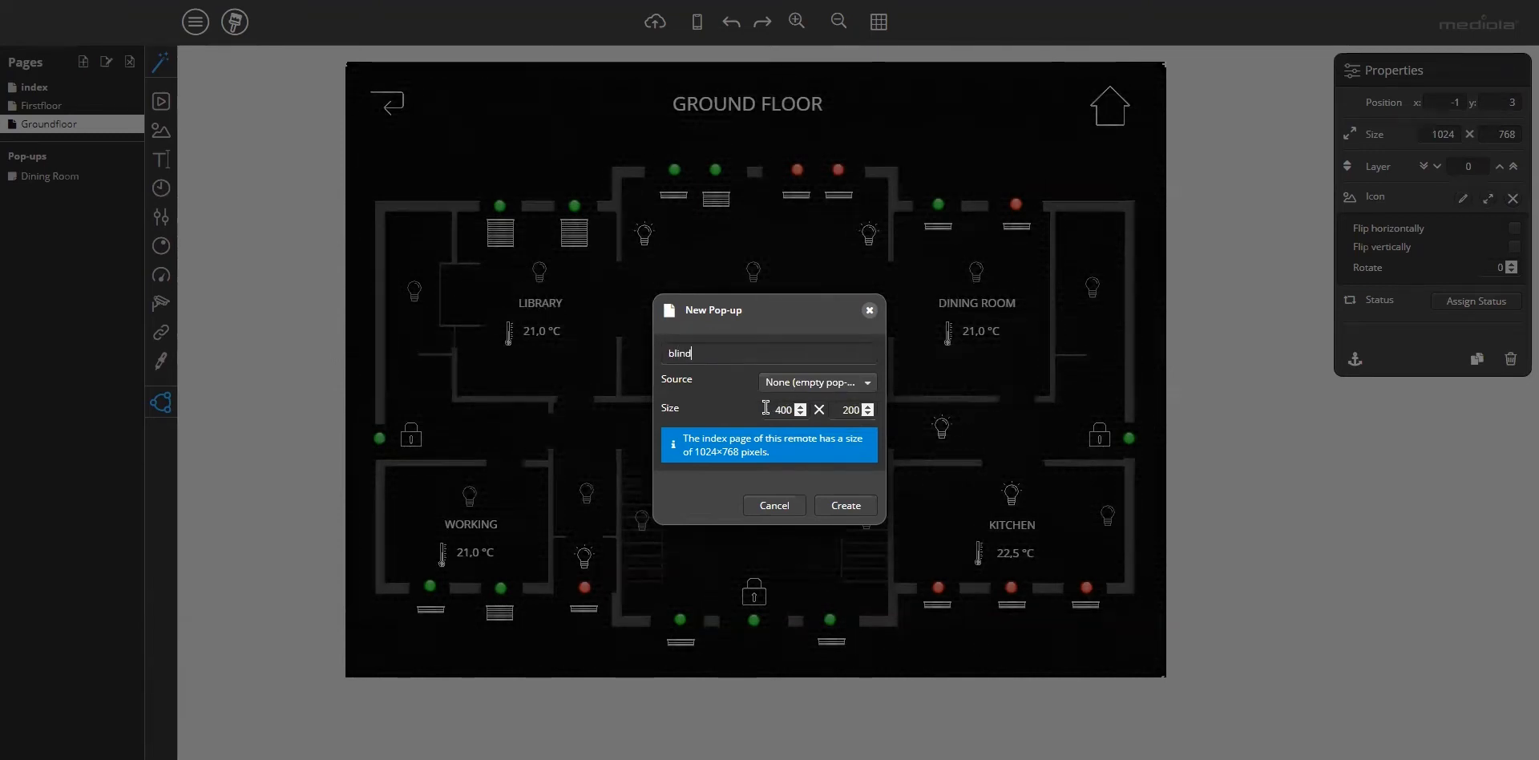
mouse_move(845, 408)
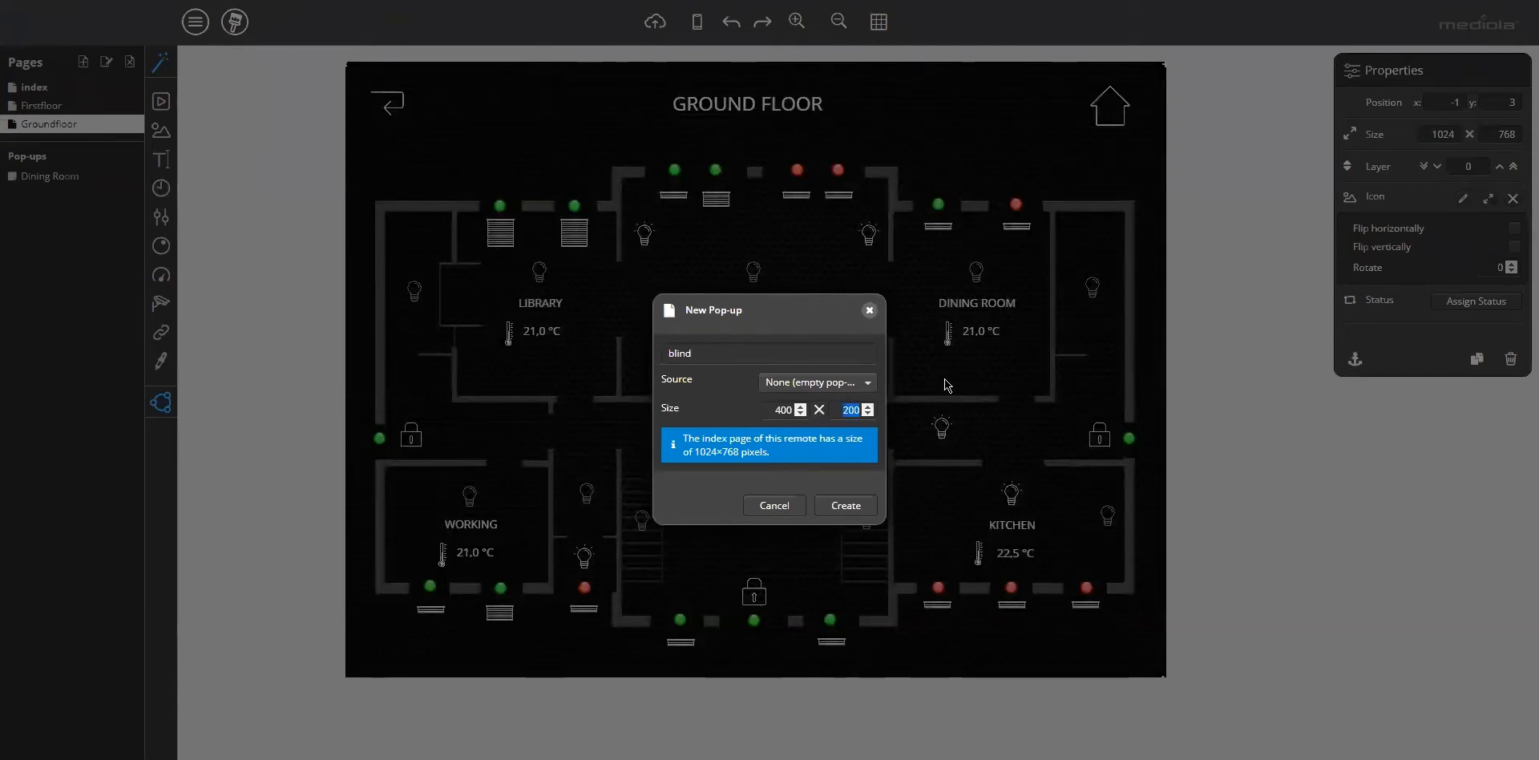
left_click(852, 409)
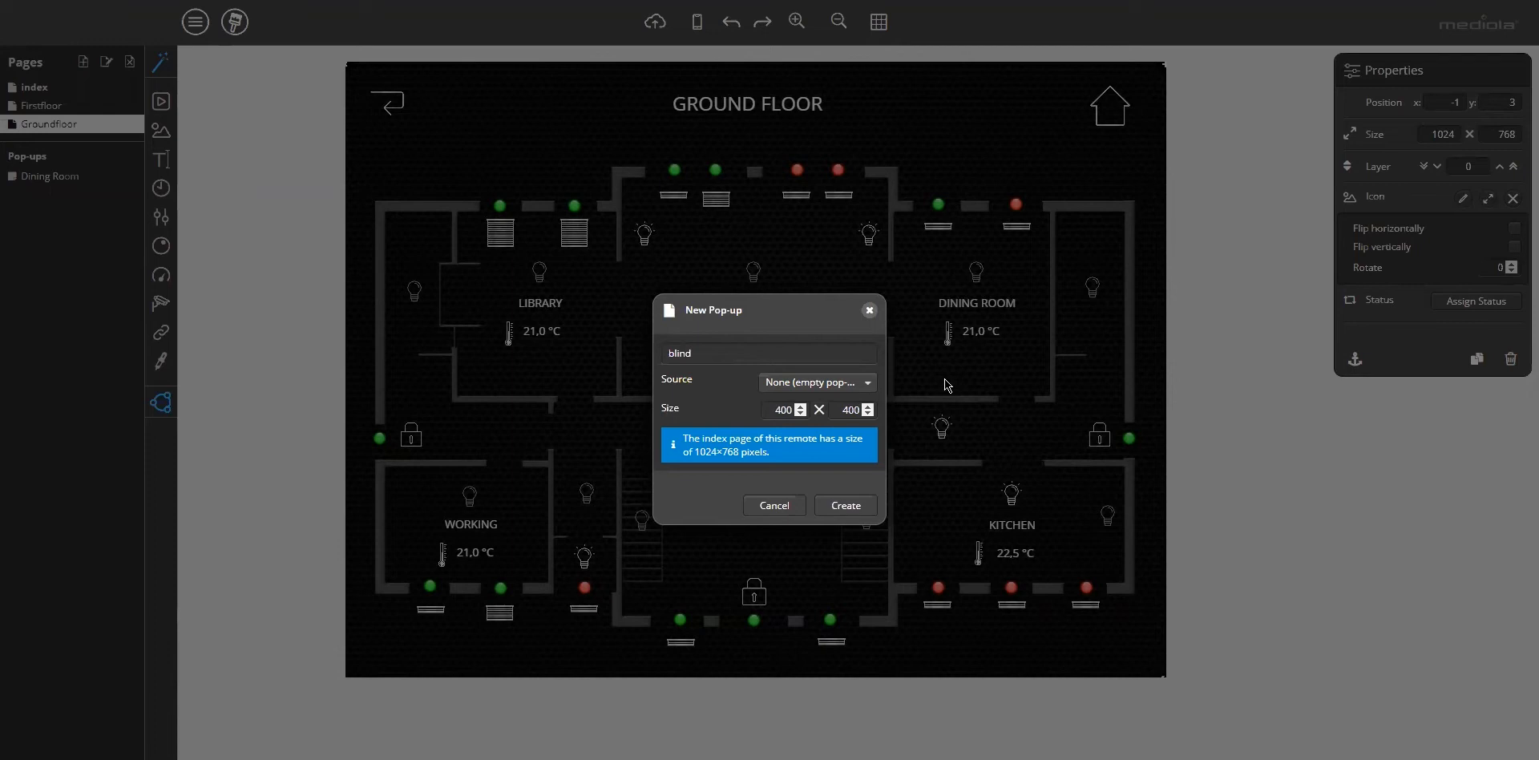
mouse_move(845, 505)
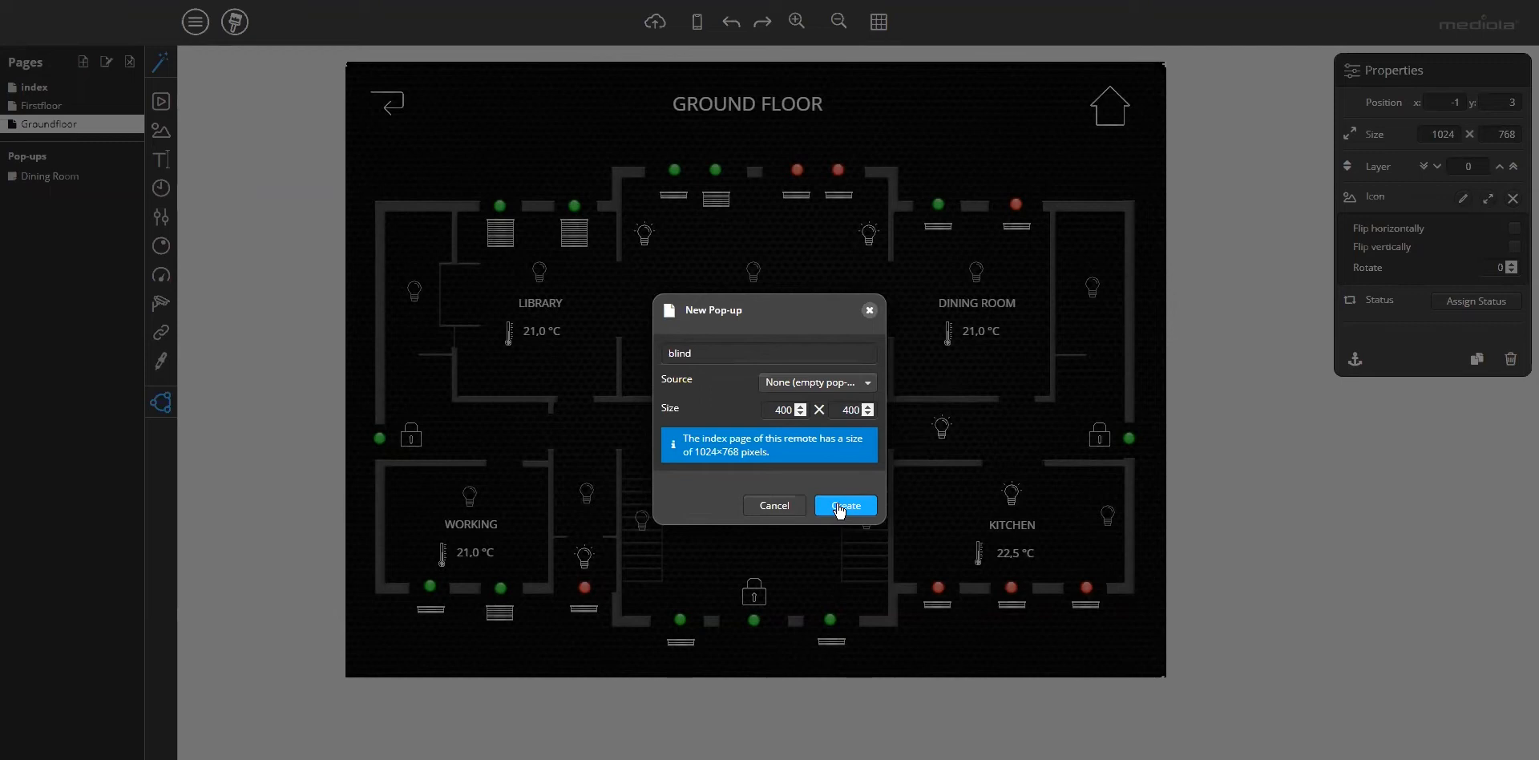
Confirm creation so the empty 400 × 400 blind pop-up opens for editing.
left_click(845, 505)
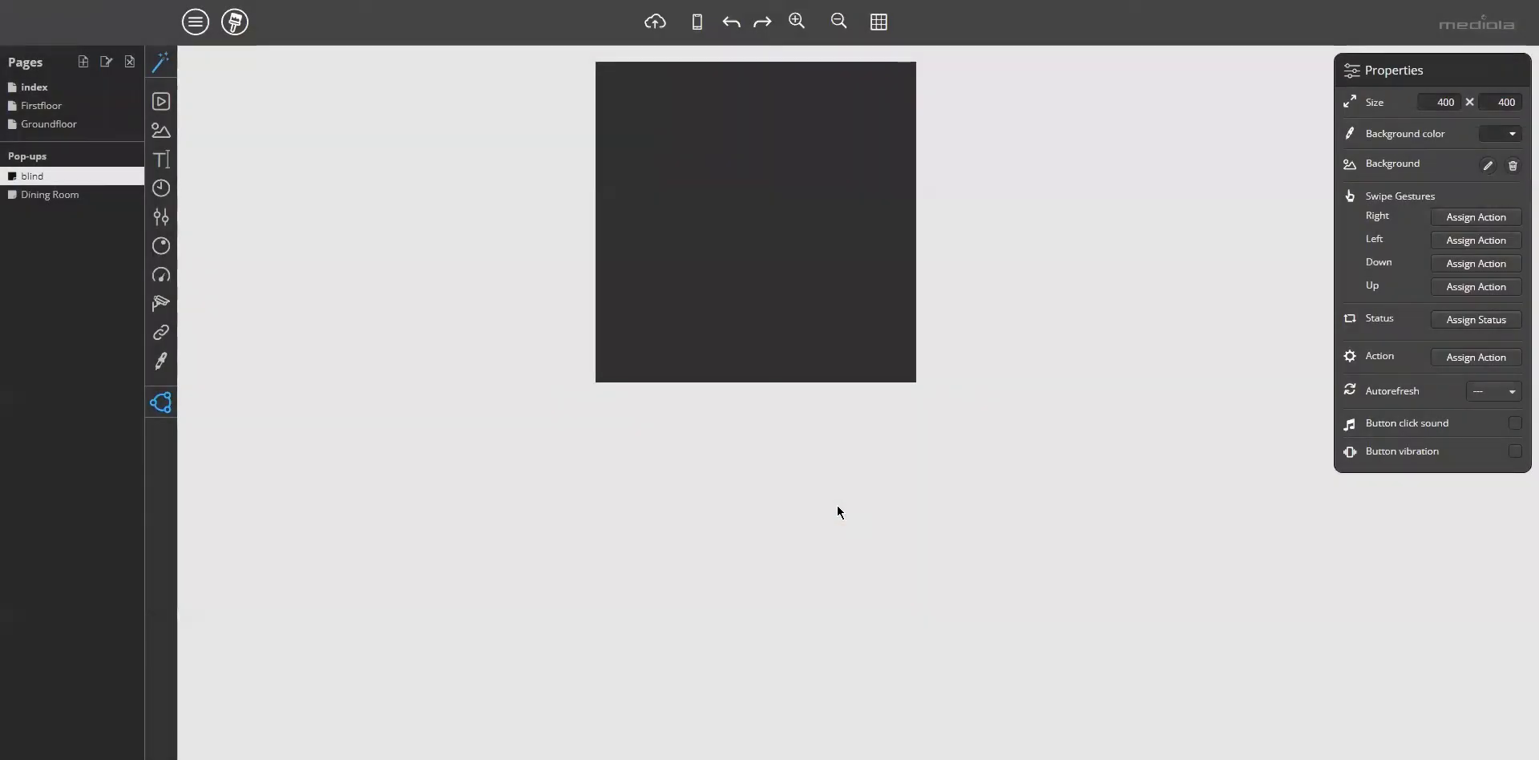
mouse_move(346, 271)
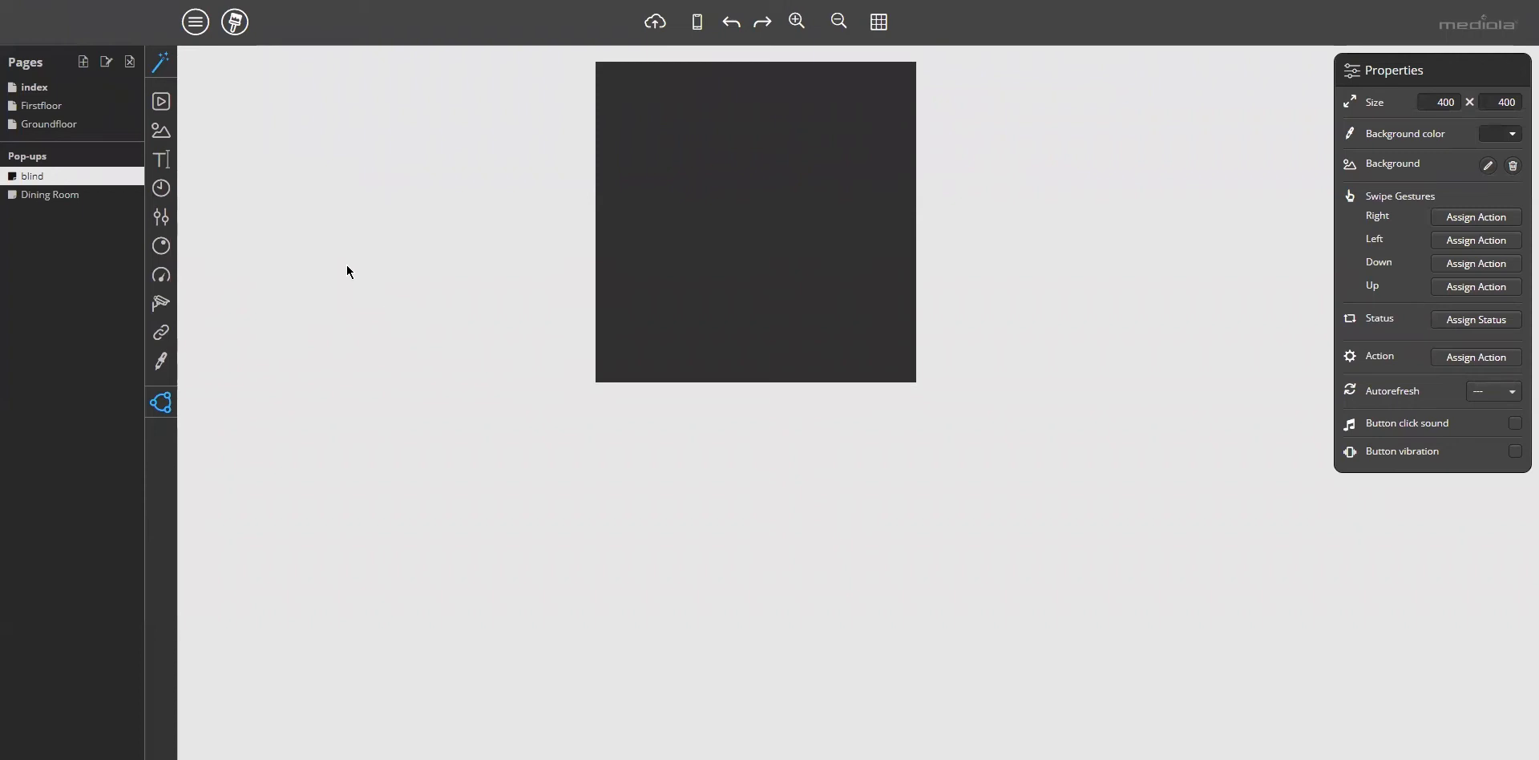
mouse_move(64, 176)
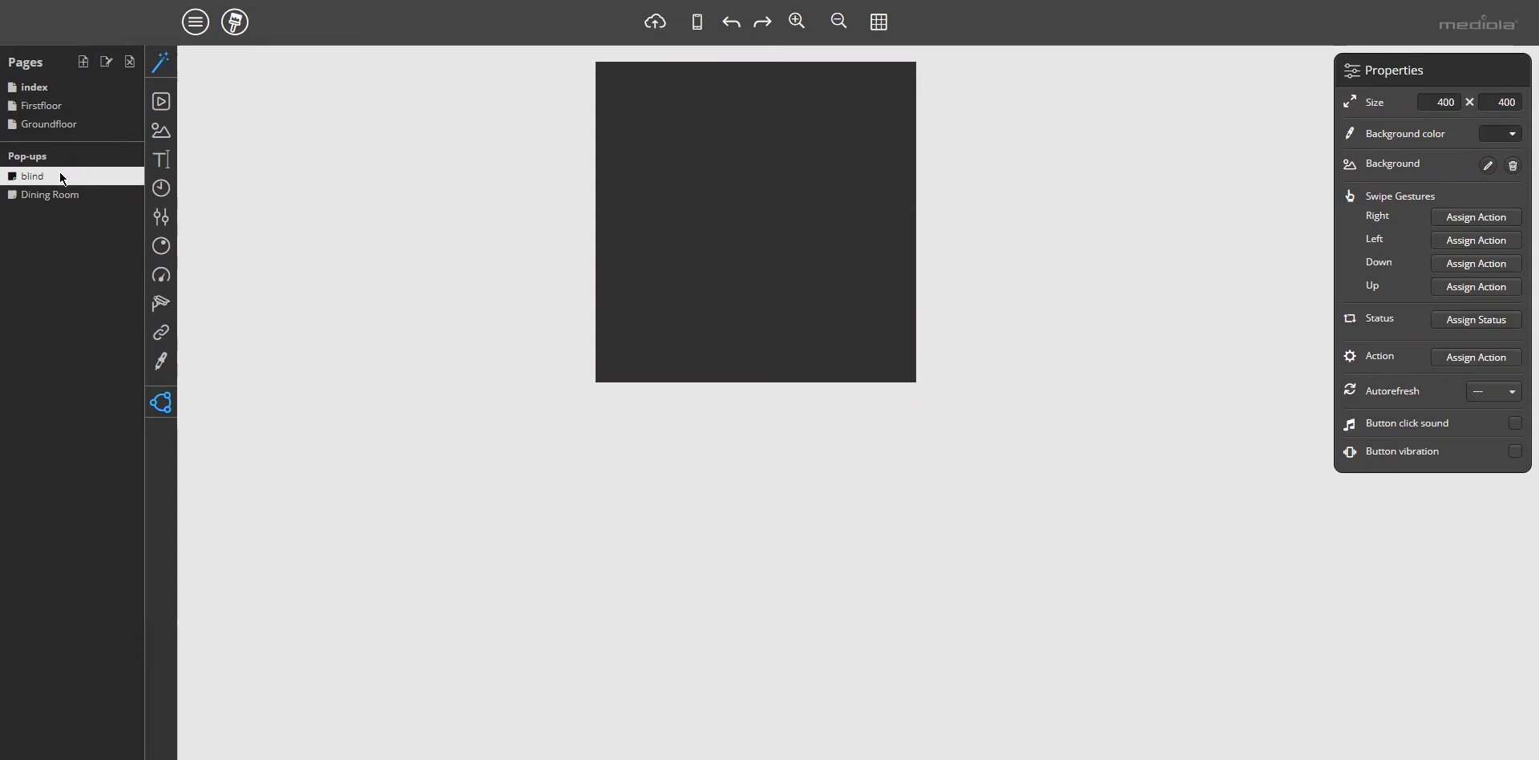
mouse_move(802, 250)
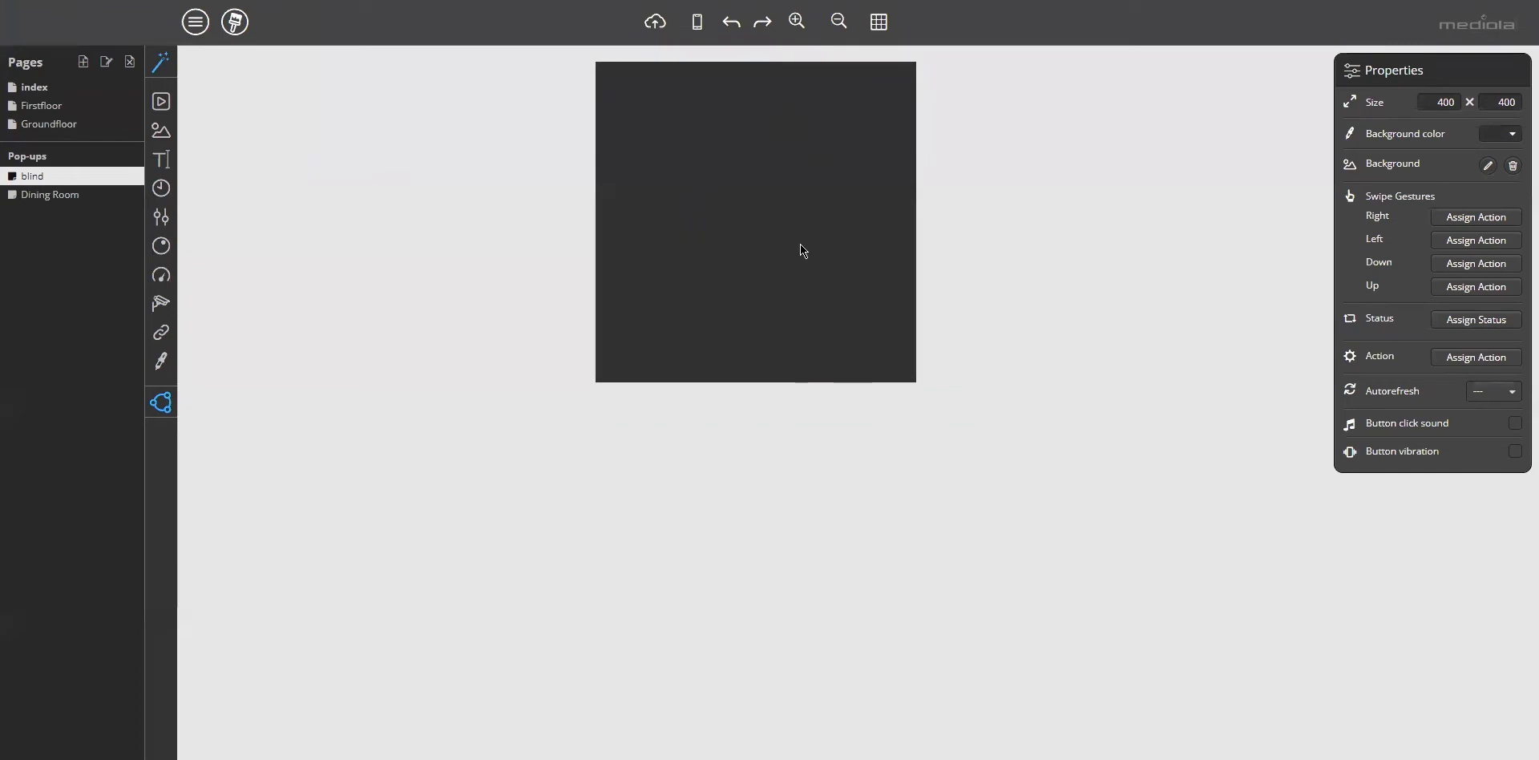
mouse_move(739, 137)
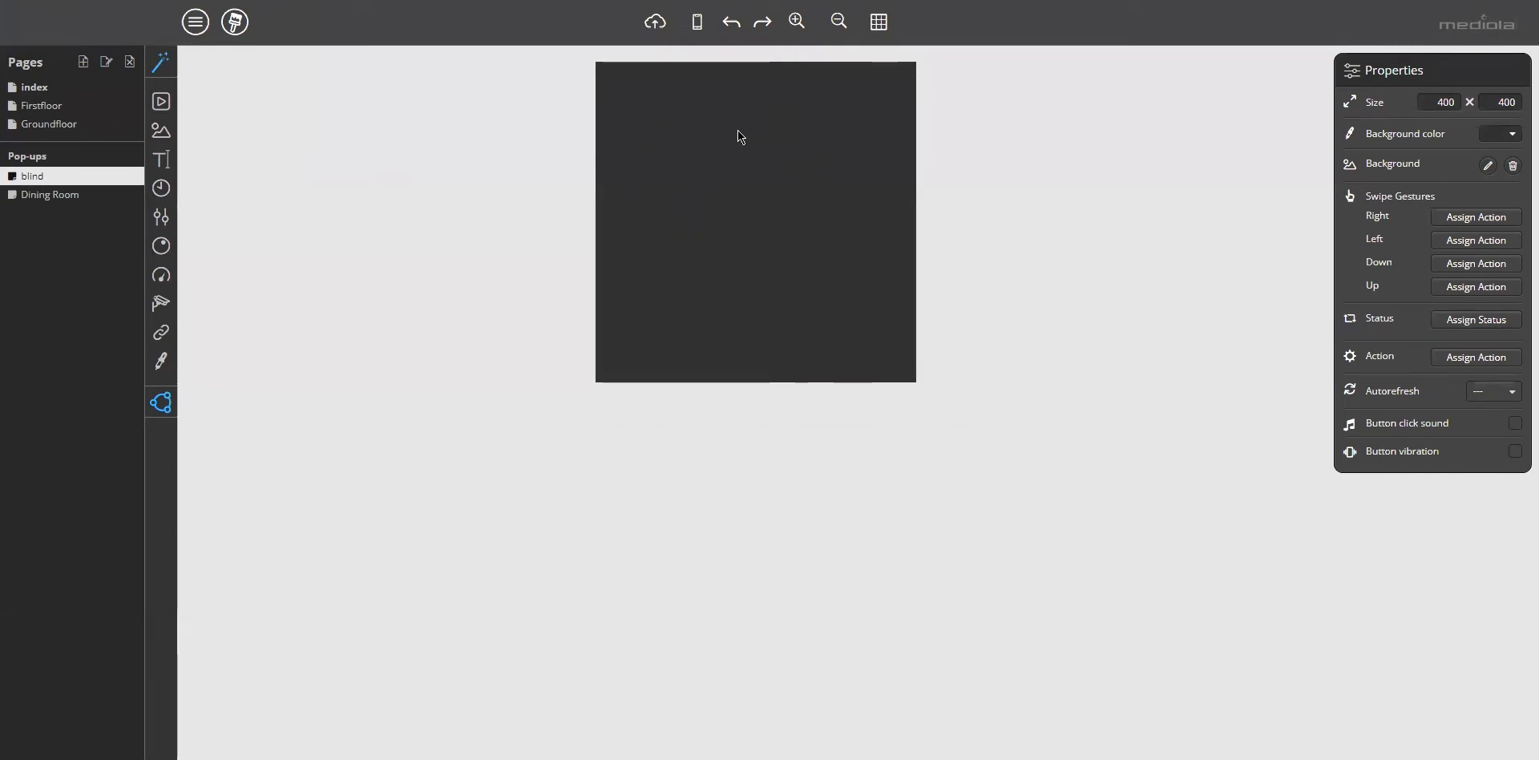
mouse_move(670, 274)
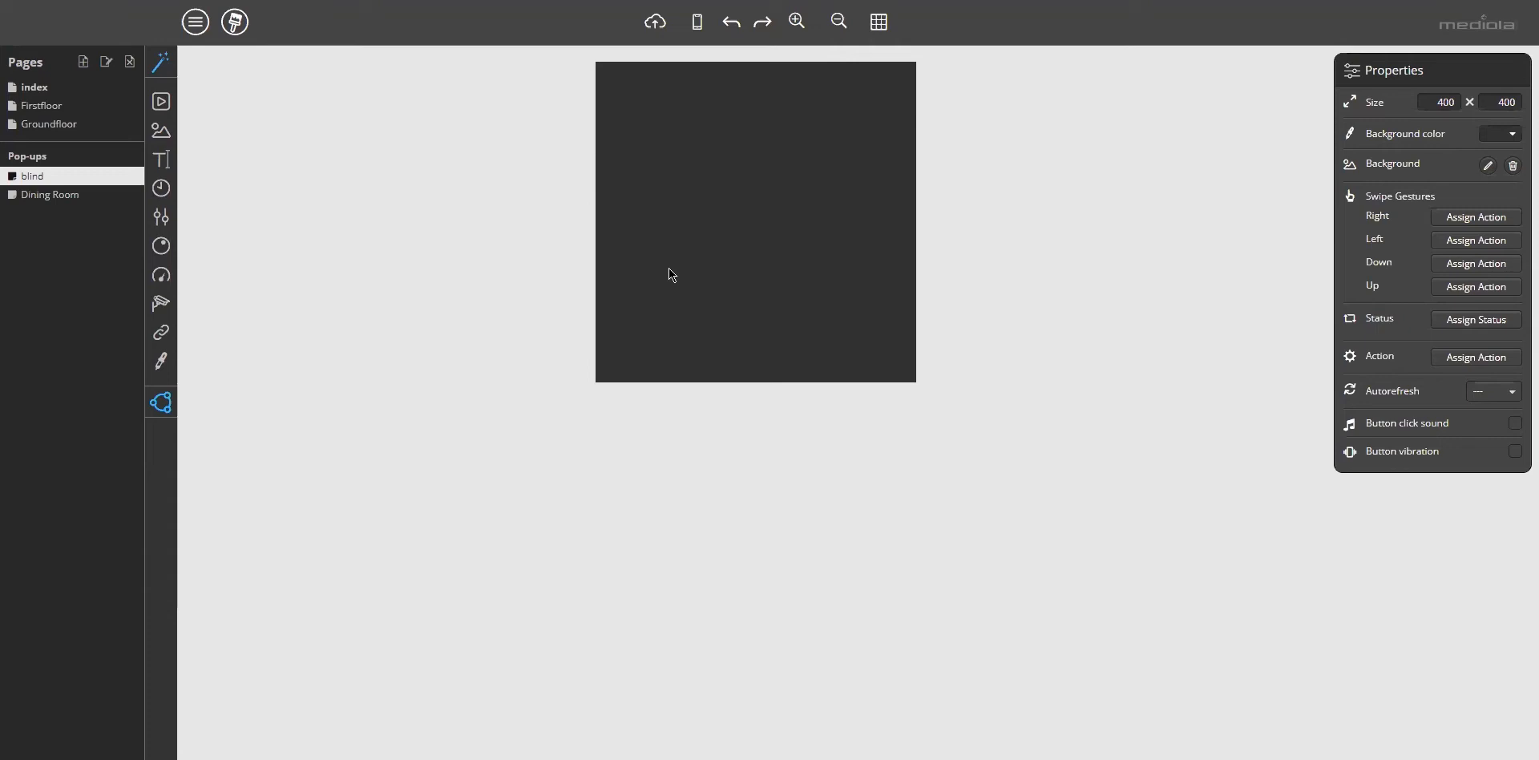
mouse_move(677, 269)
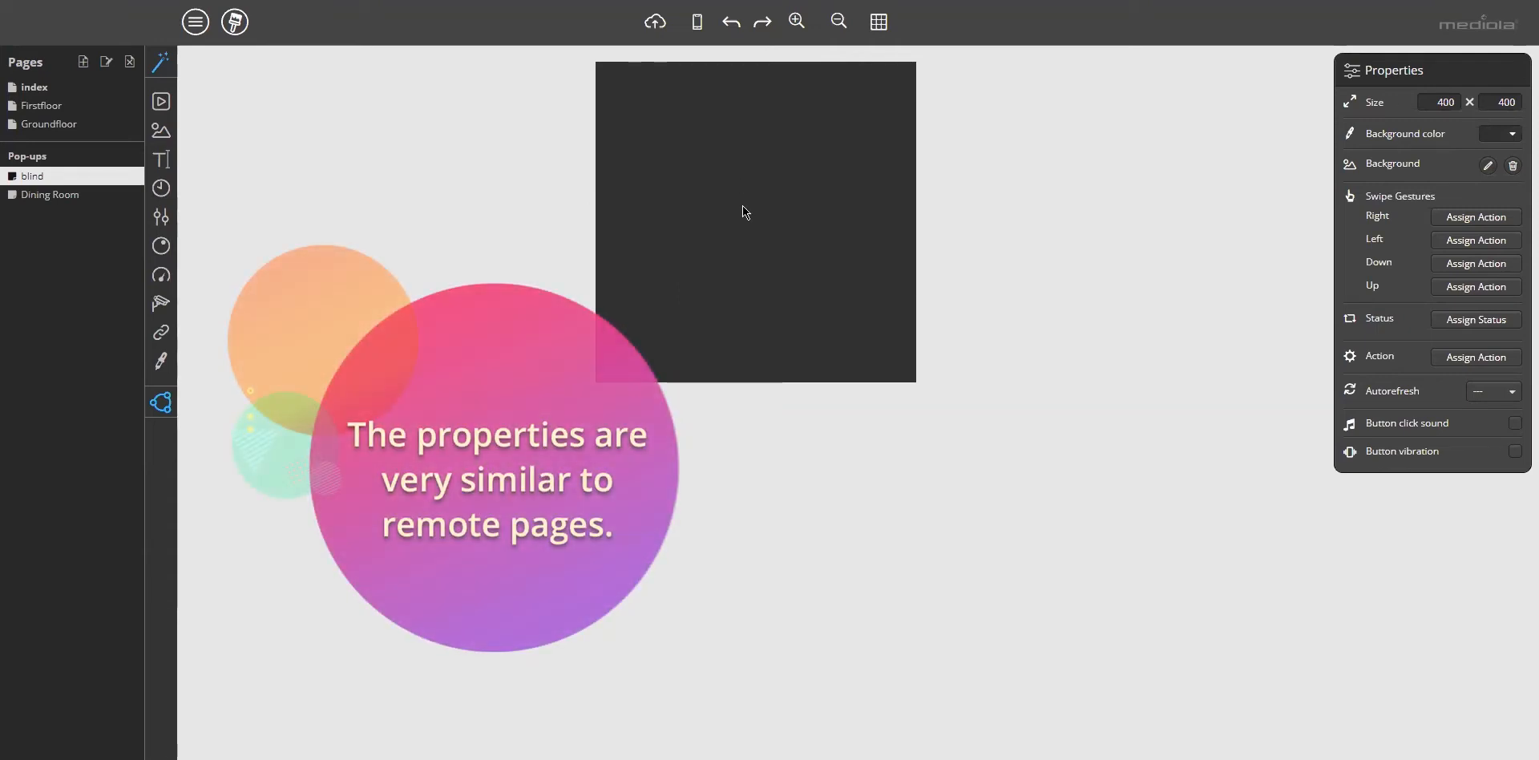
mouse_move(1387, 102)
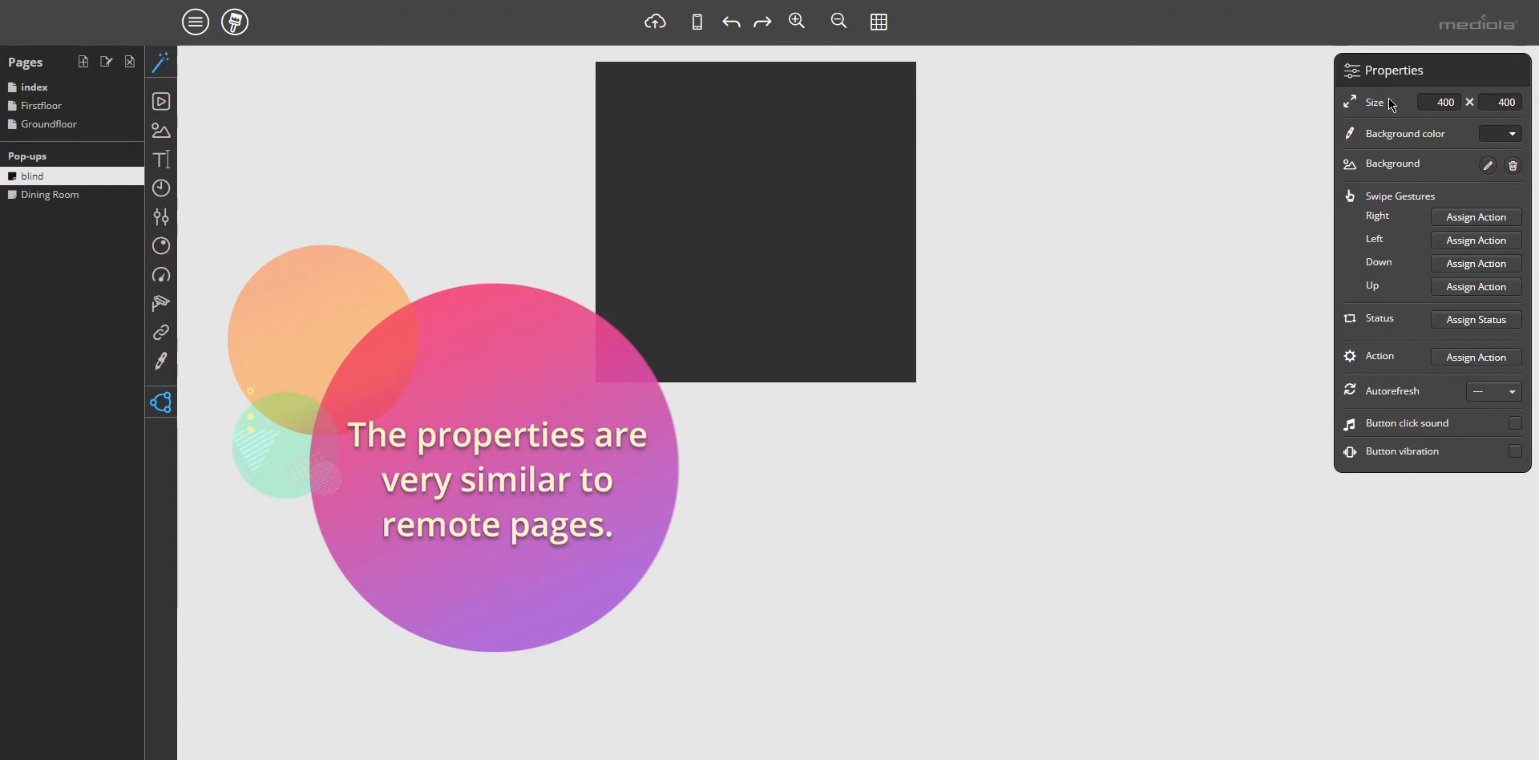
mouse_move(1383, 106)
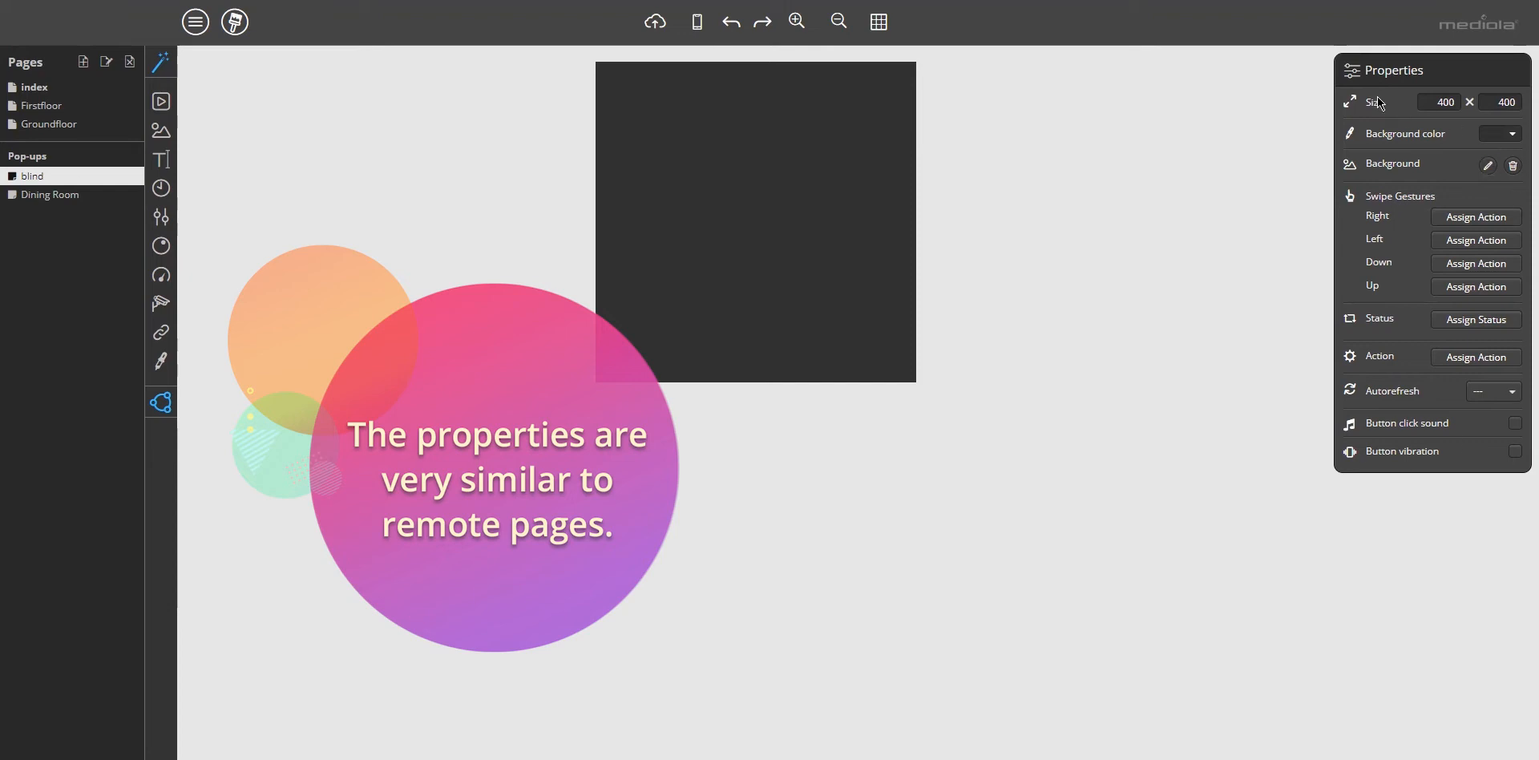
mouse_move(1313, 136)
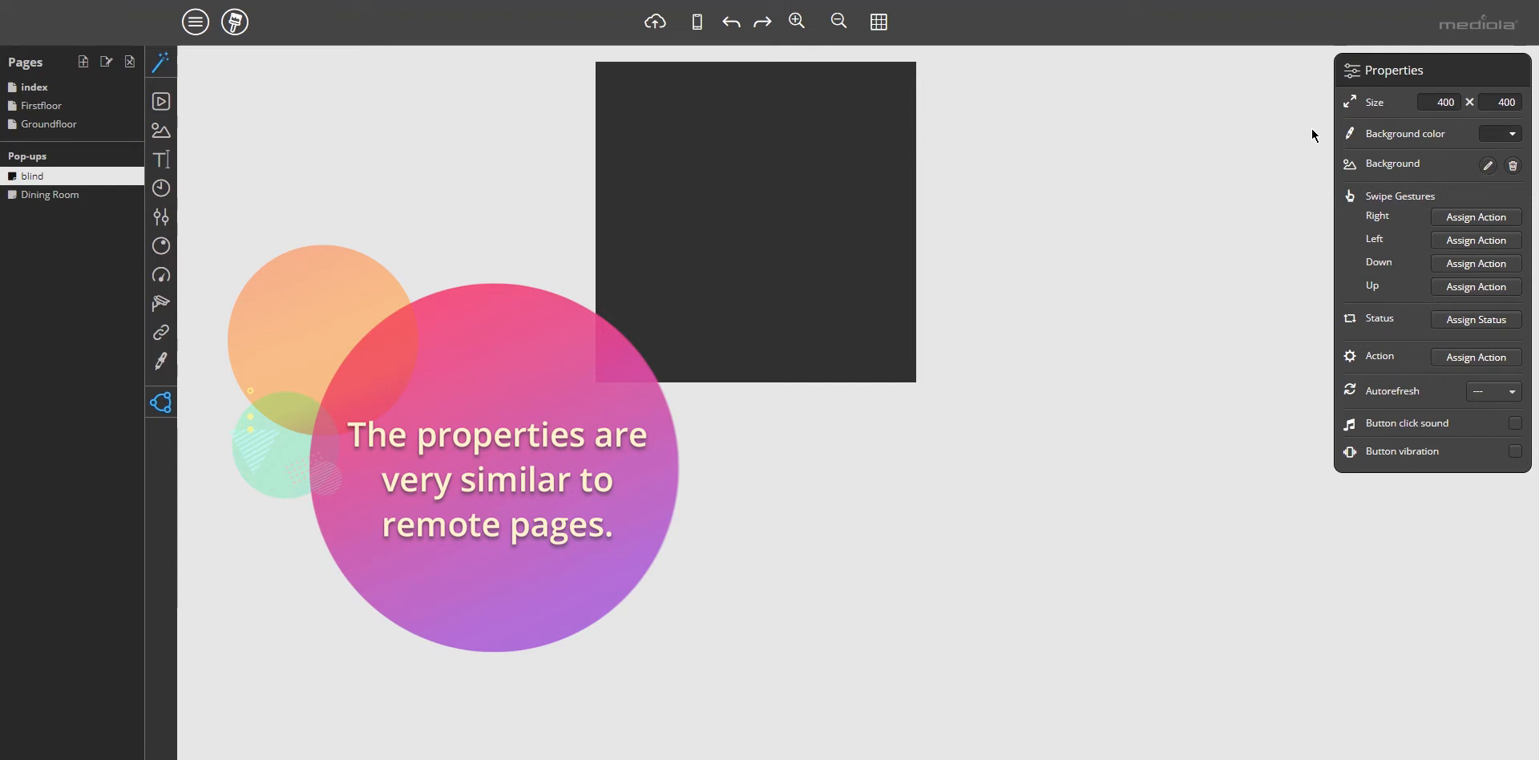
Apply canvas-10.jpg from the Image catalog as background, scaled to width and height.
left_click(1487, 164)
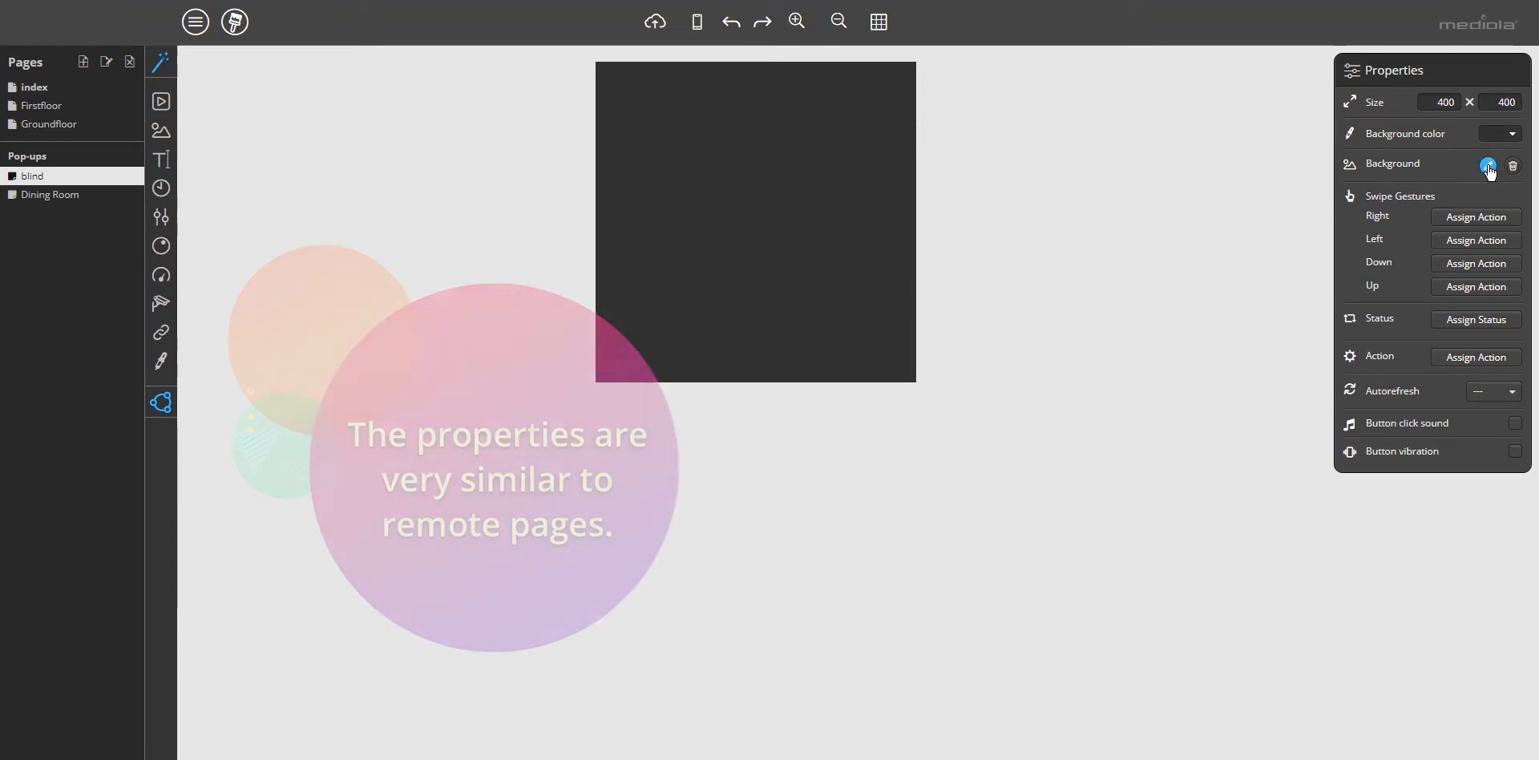
left_click(1488, 163)
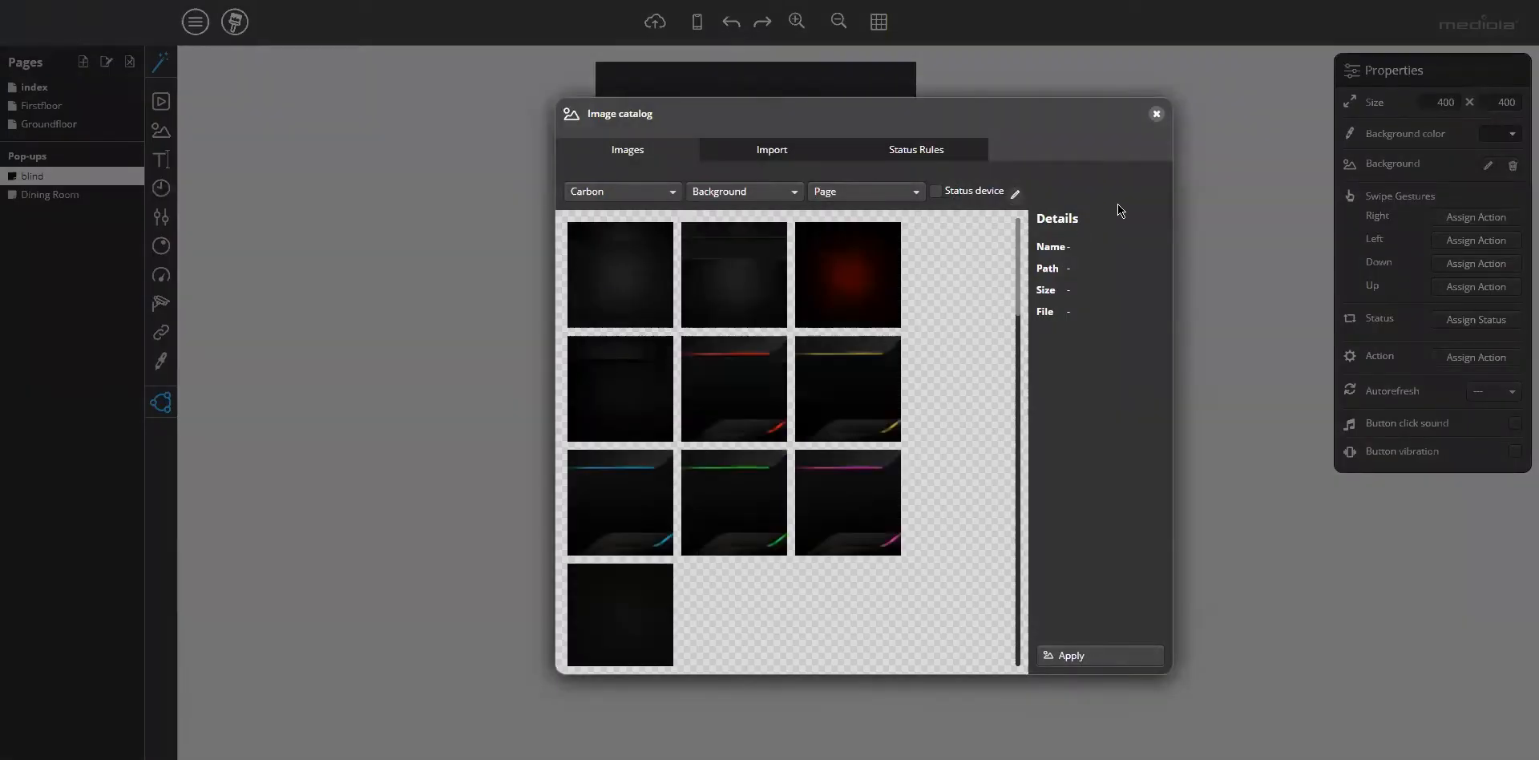
scroll("down", 3)
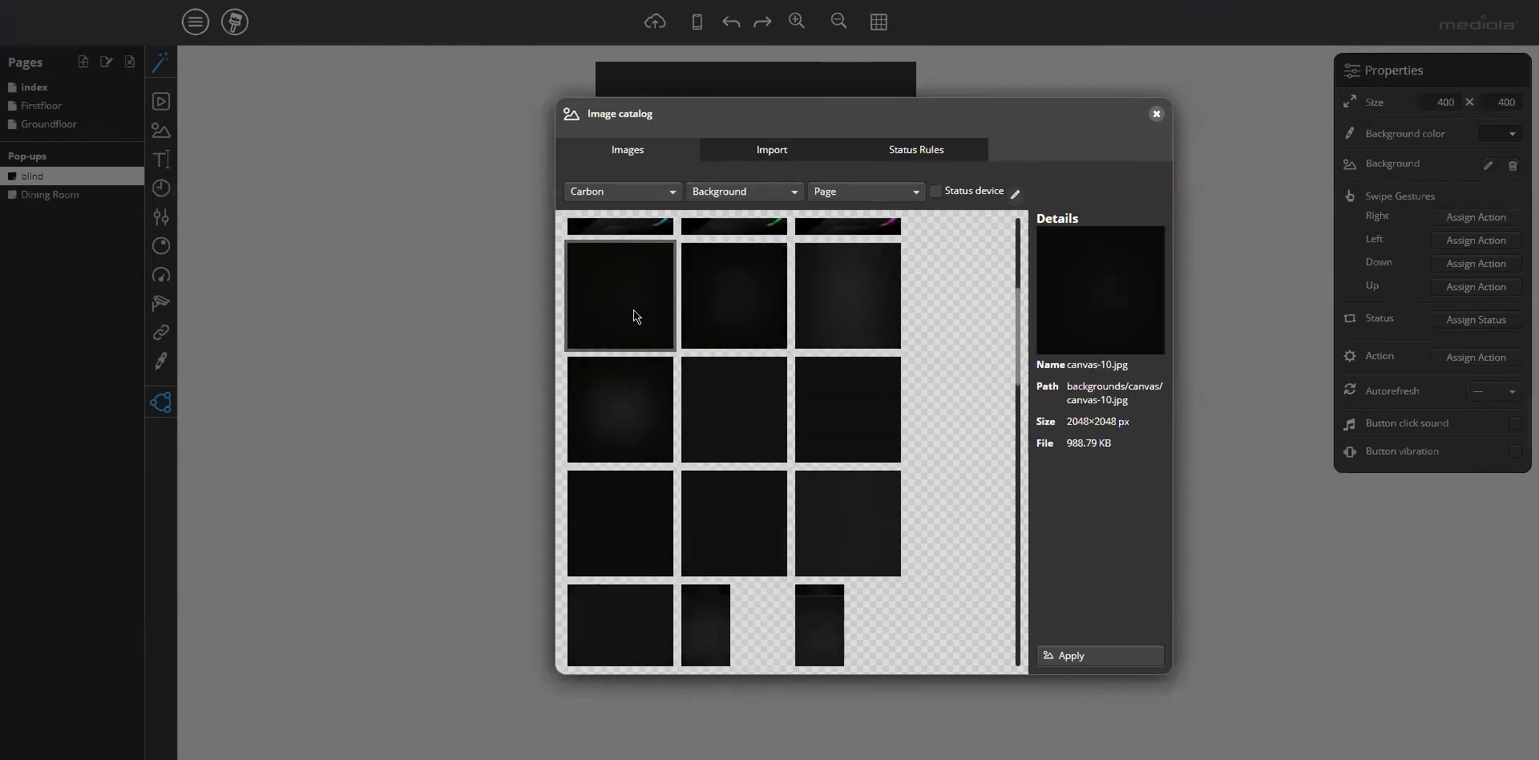
mouse_move(1007, 342)
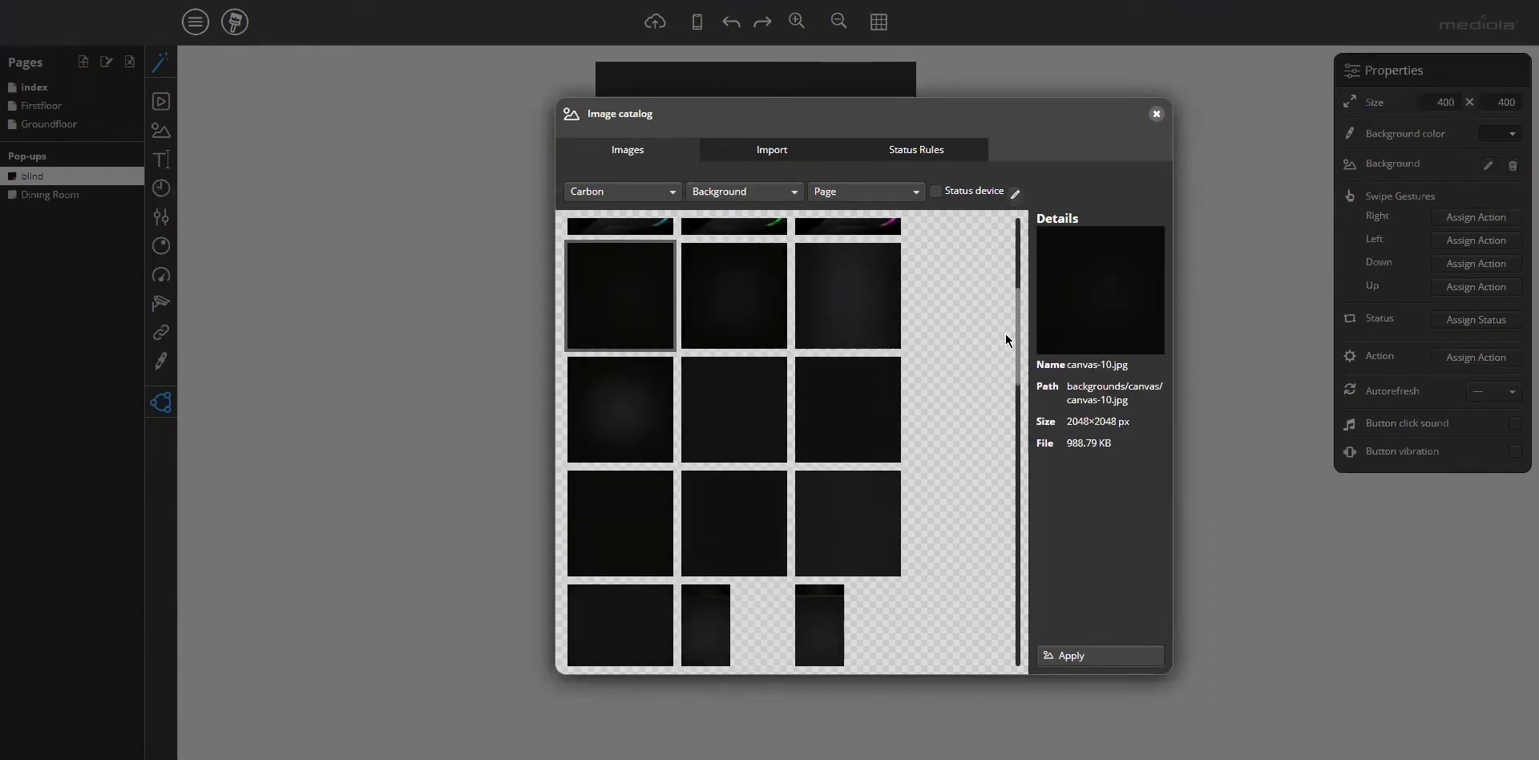
mouse_move(1077, 662)
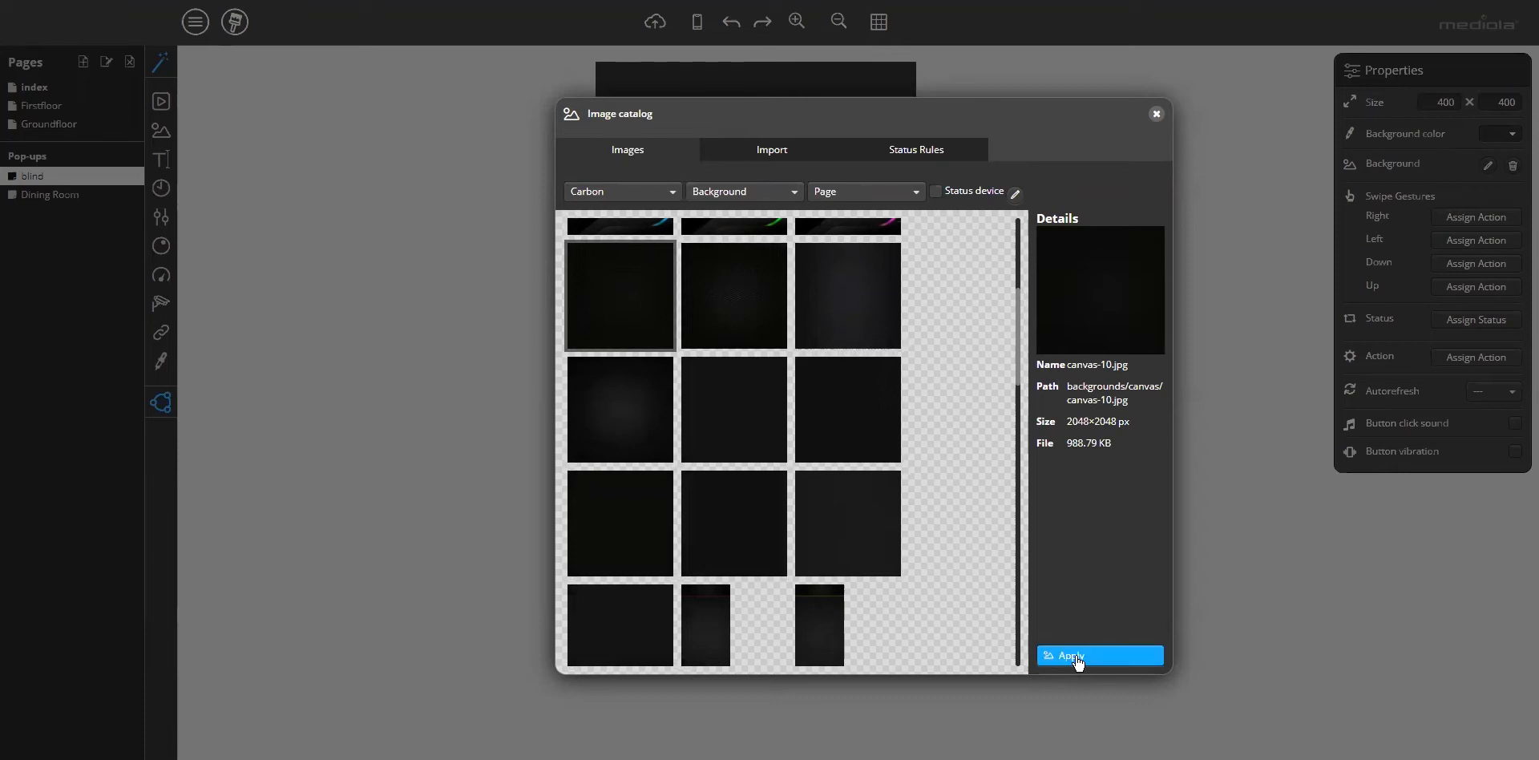
left_click(1074, 656)
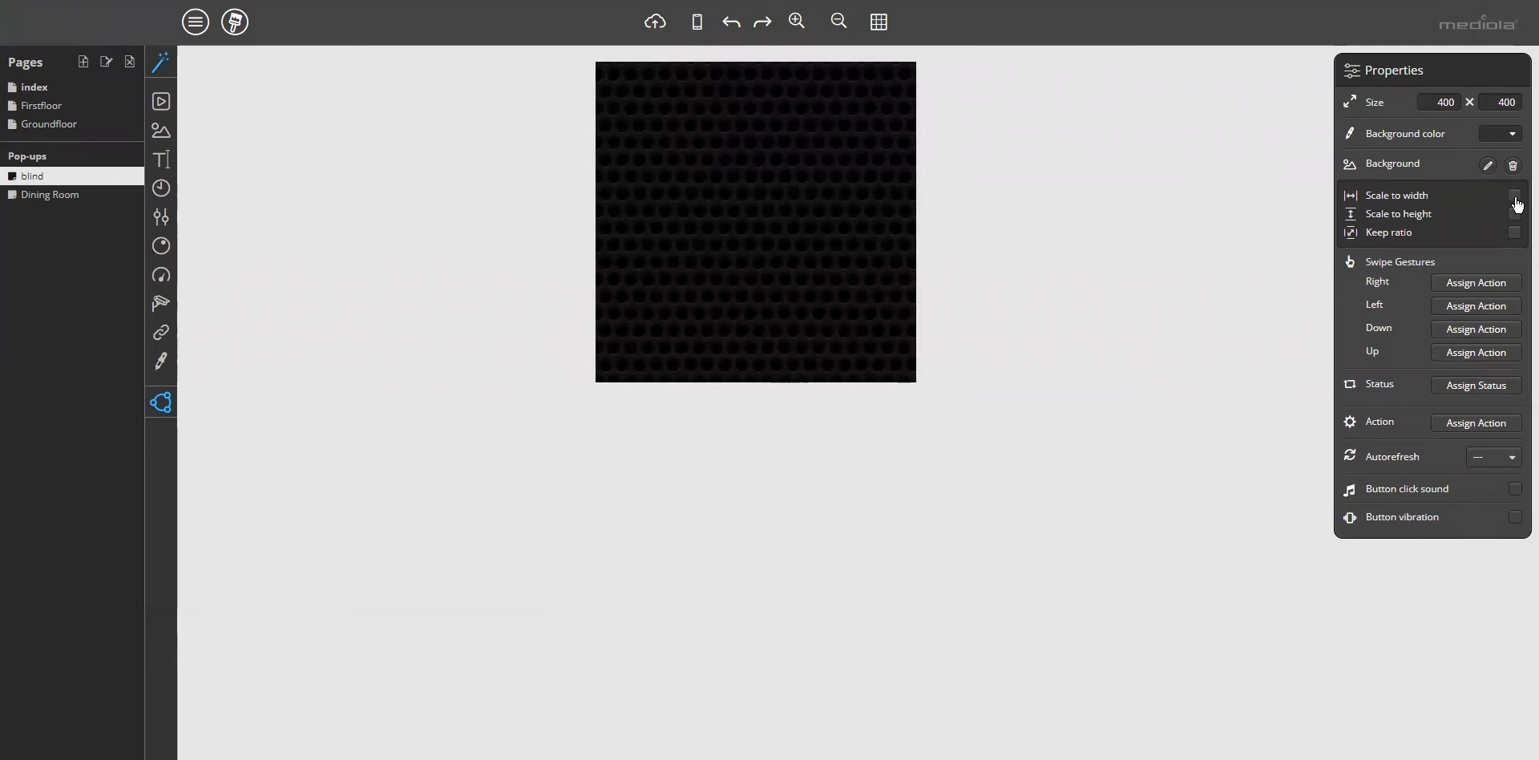
left_click(1515, 196)
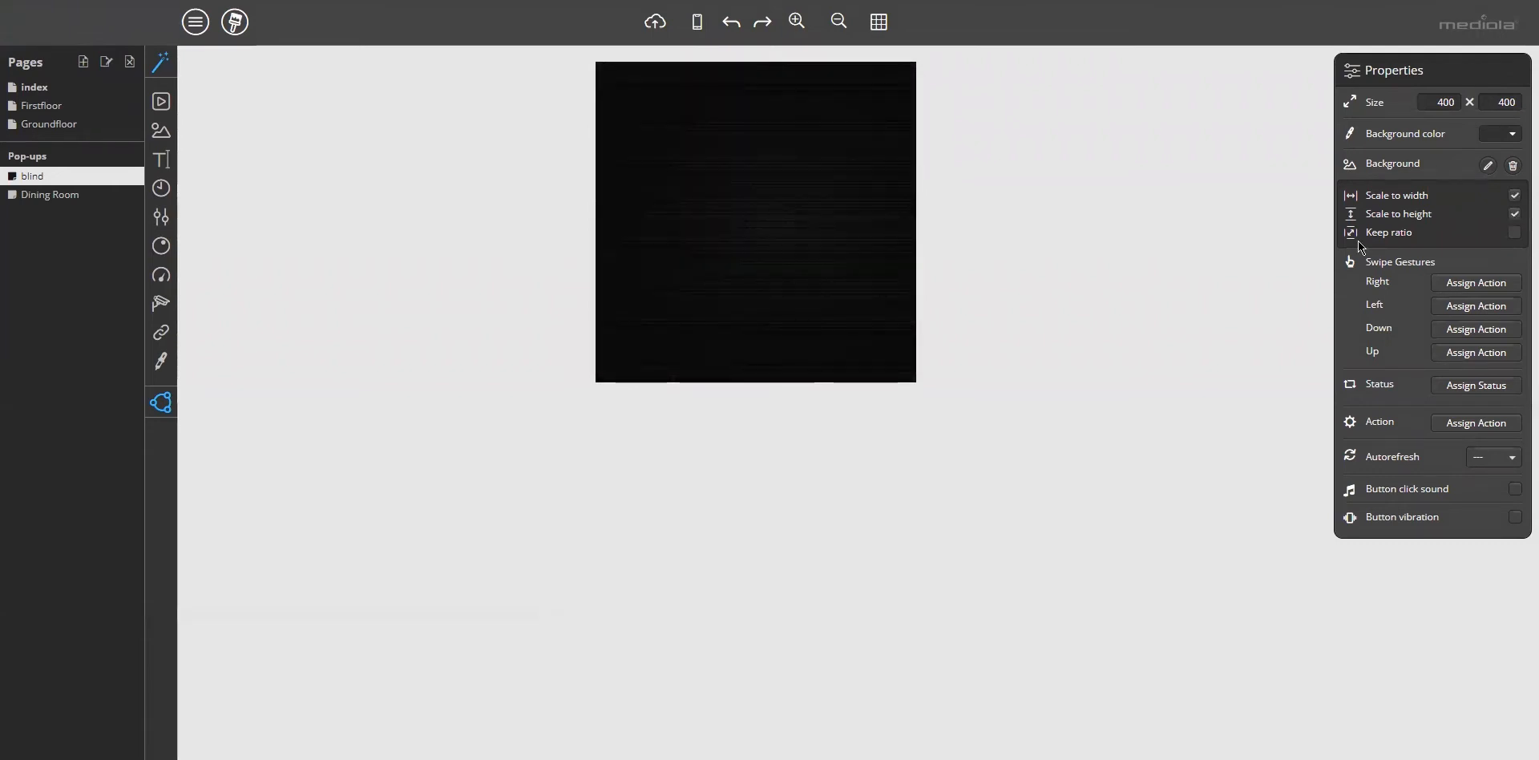
mouse_move(741, 255)
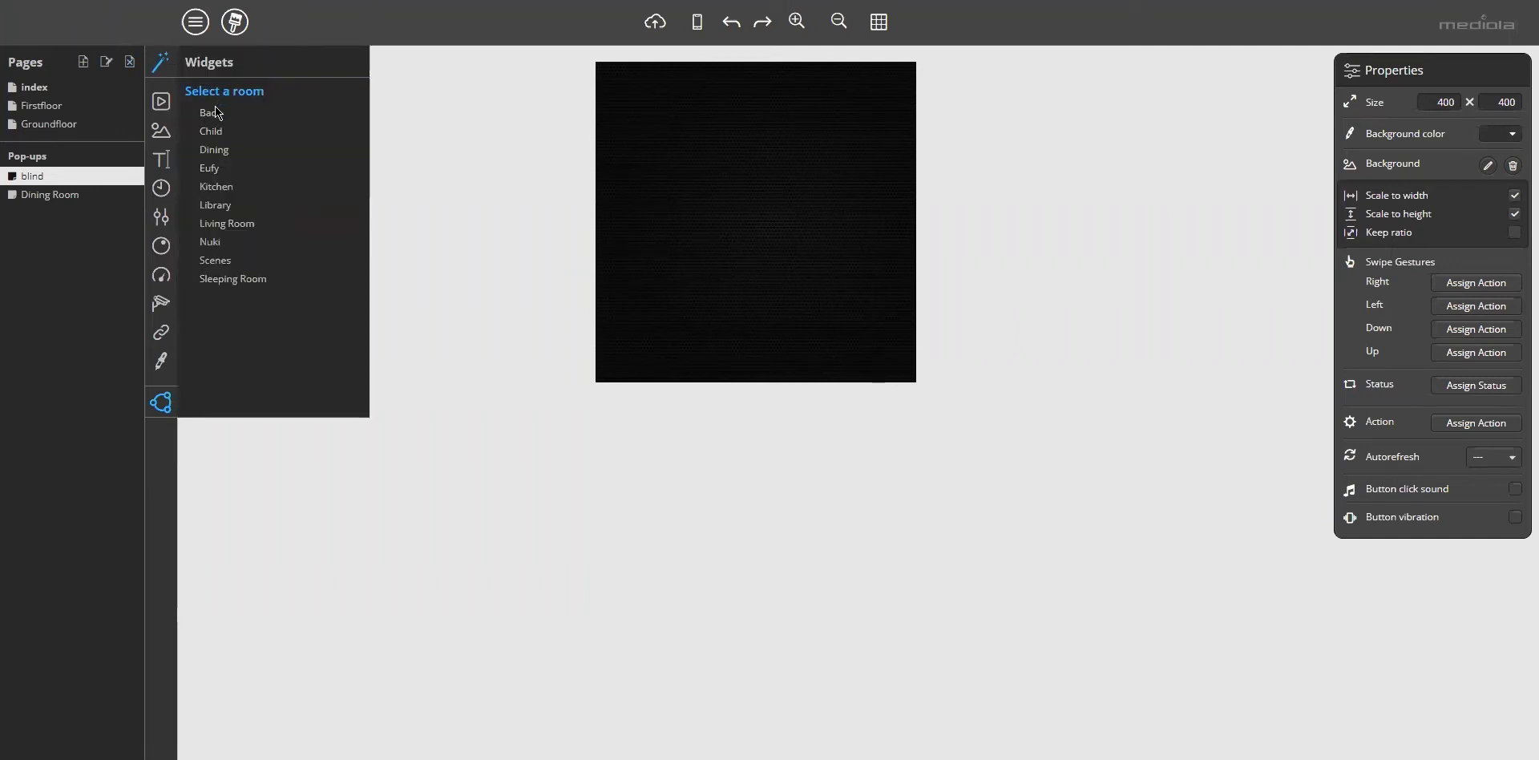
Select Library room, device Rollo Büro, and switch the Carbon skin style to white – thin.
left_click(215, 205)
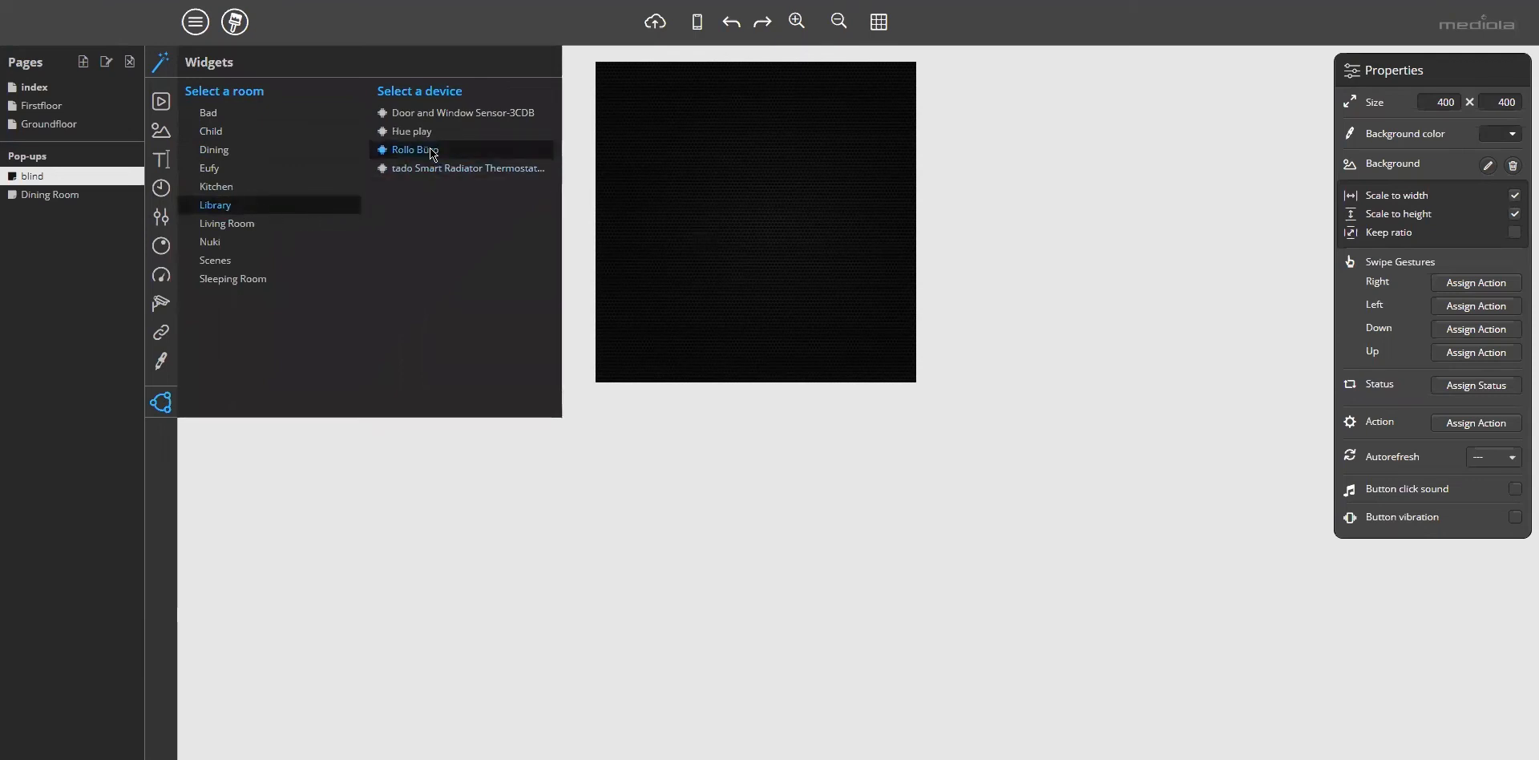
left_click(409, 149)
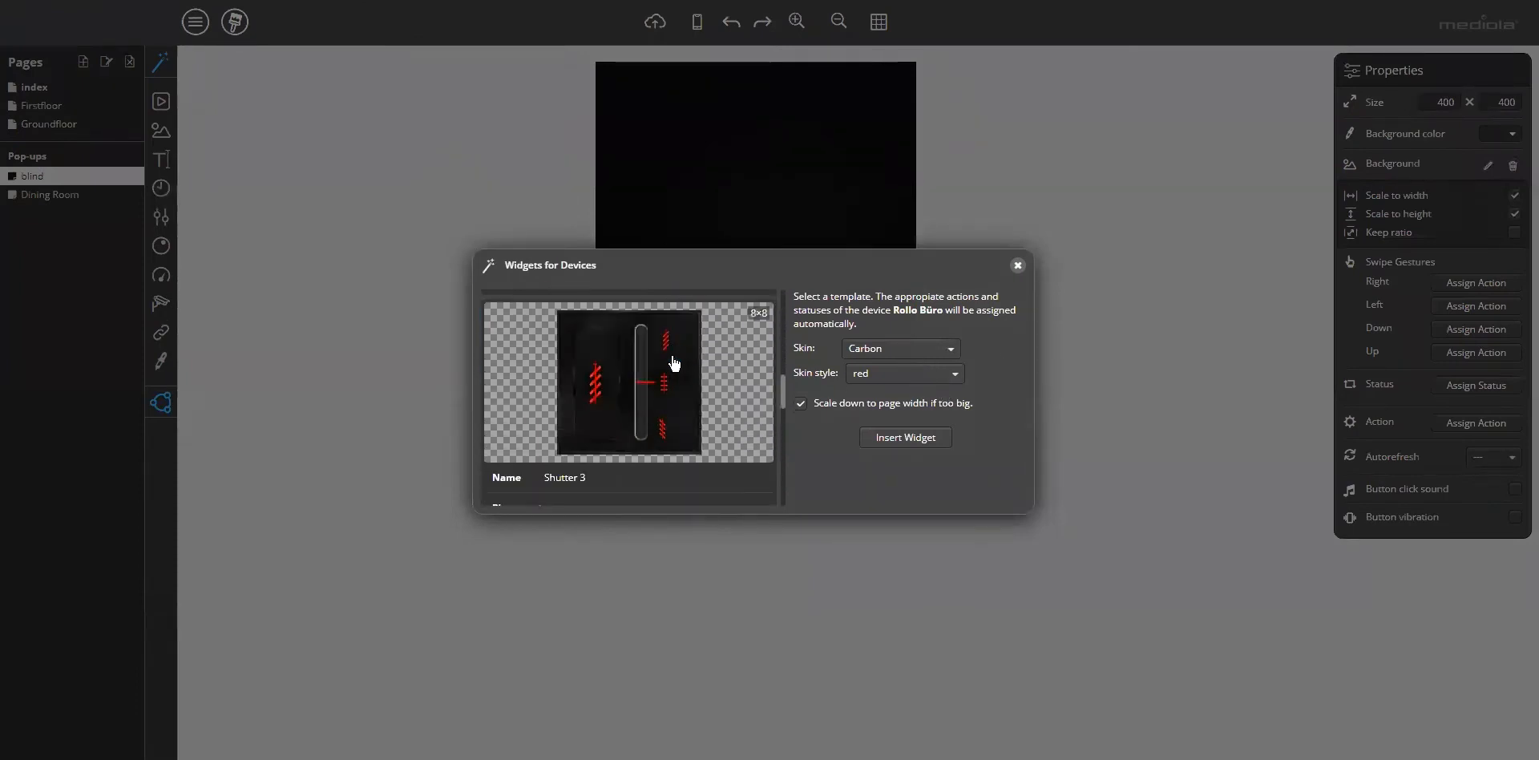
scroll("down", 3)
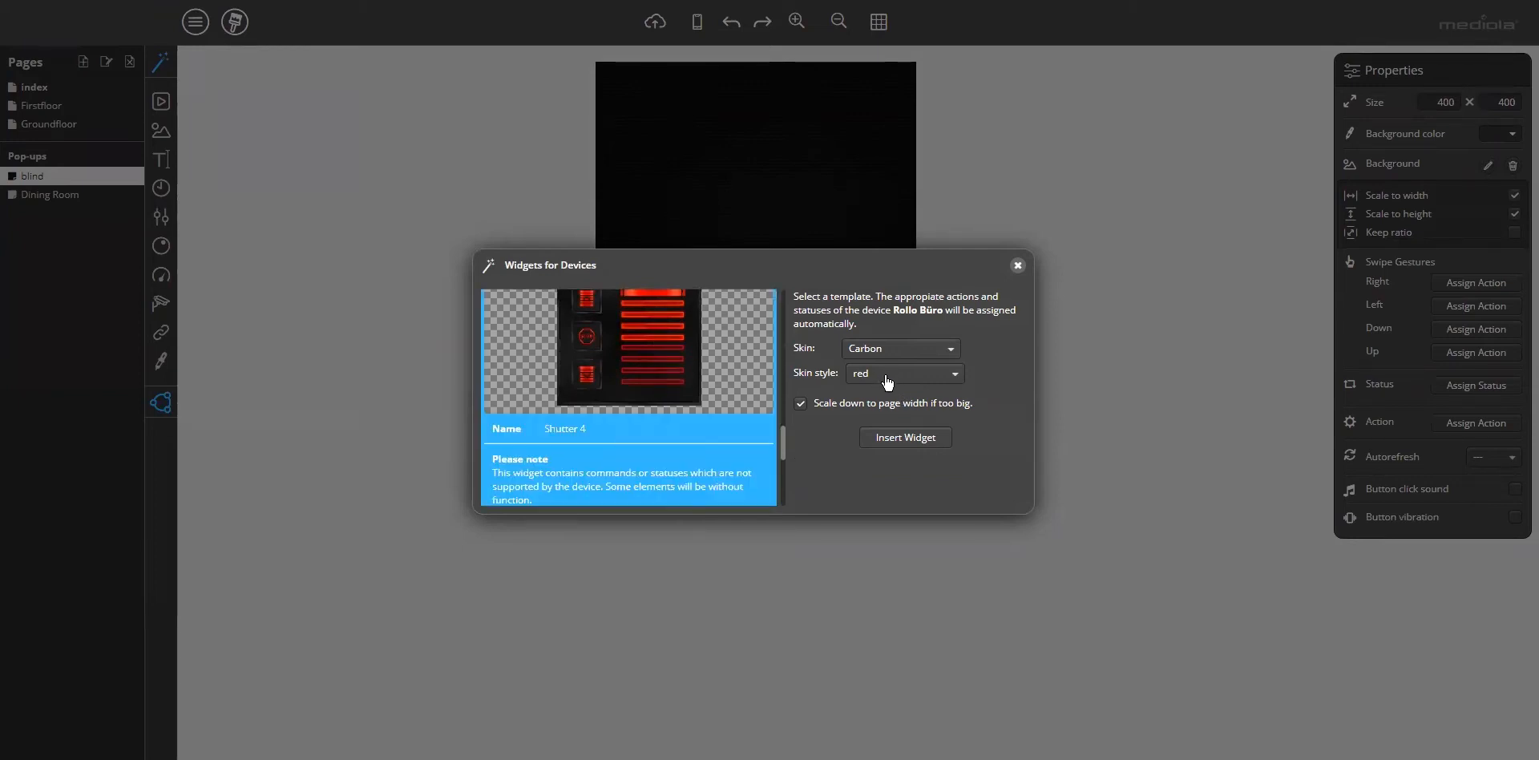
left_click(901, 372)
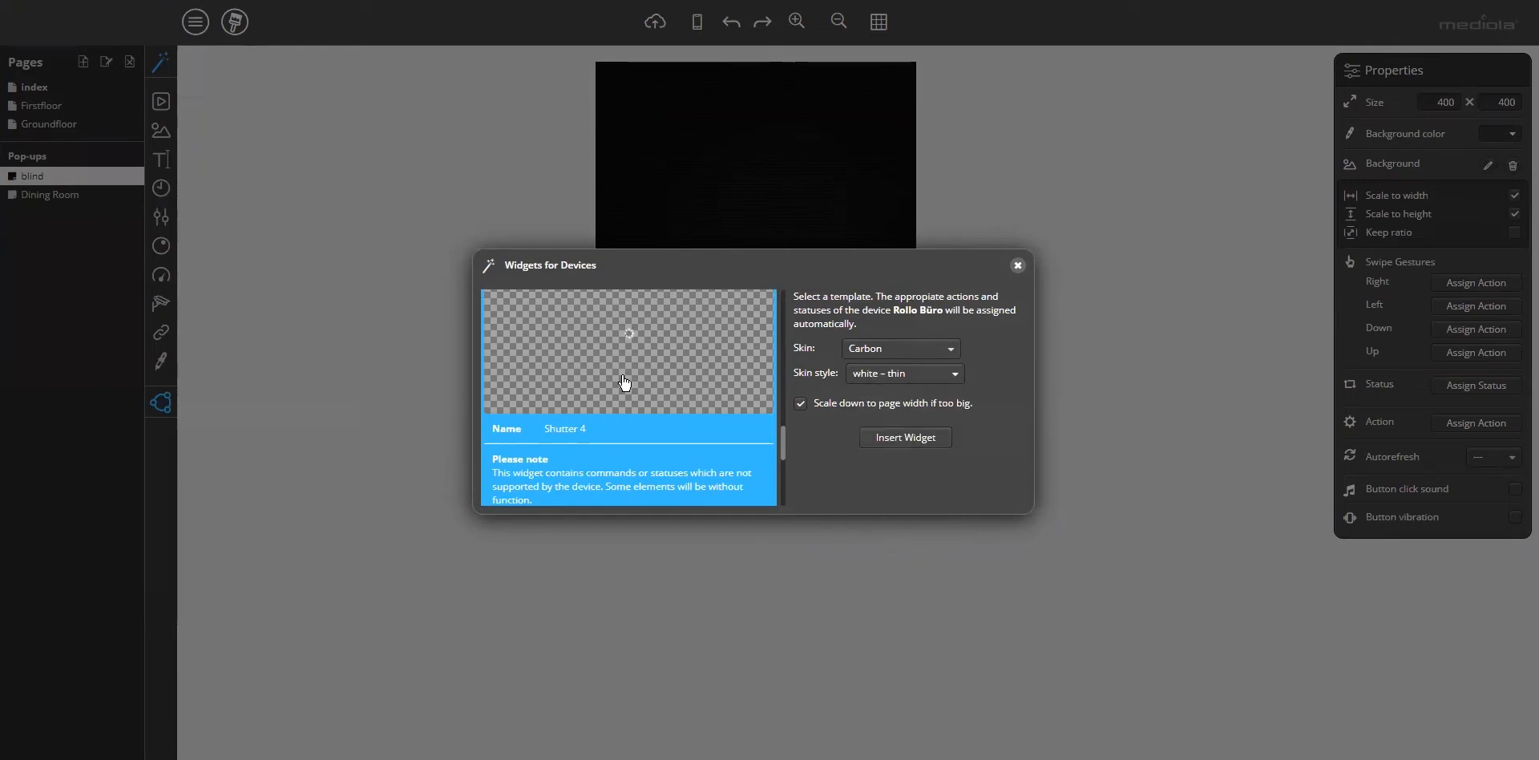
scroll("down", 3)
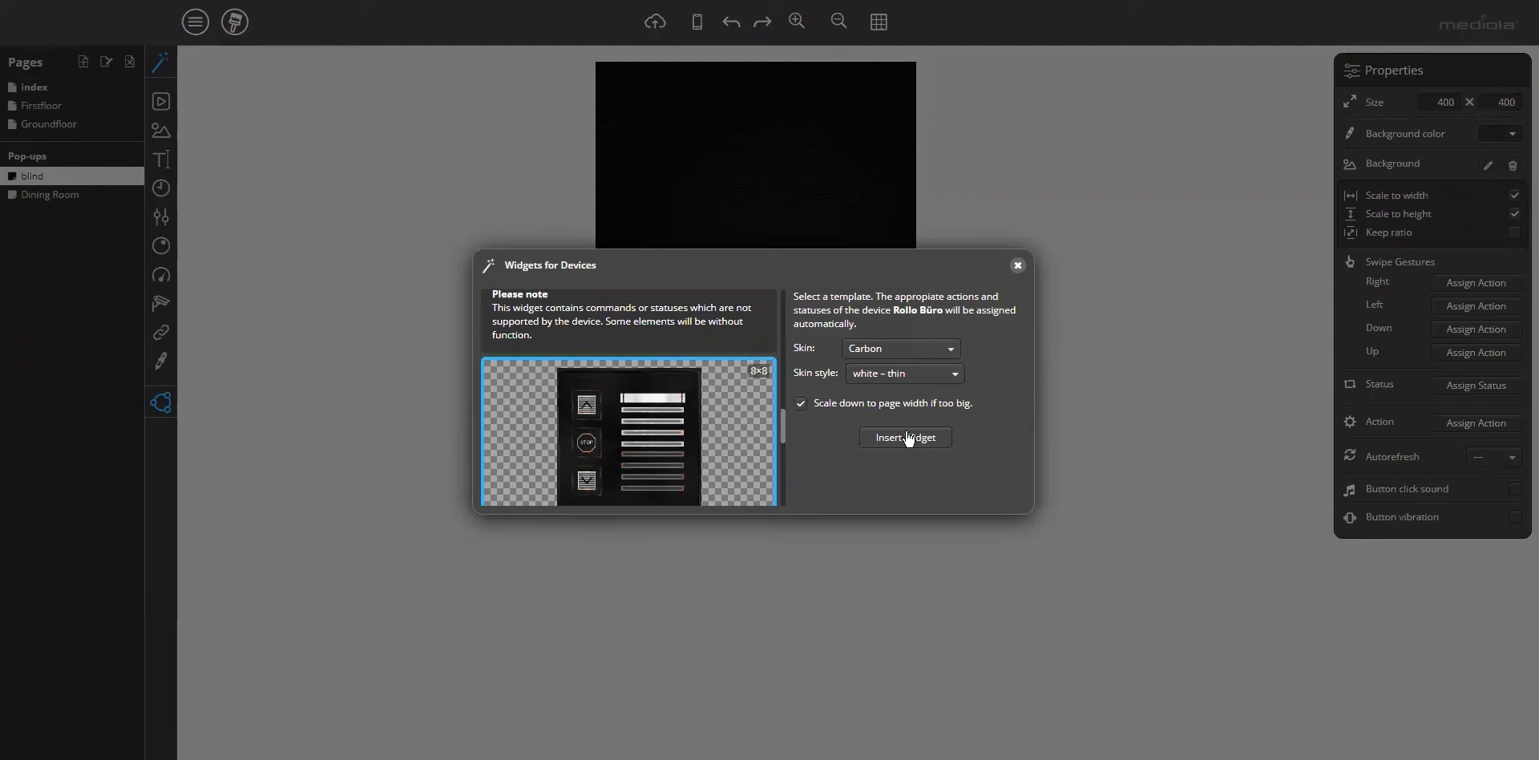
Insert the white–thin shutter widget and shrink its panel inward to leave a dark margin.
left_click(902, 437)
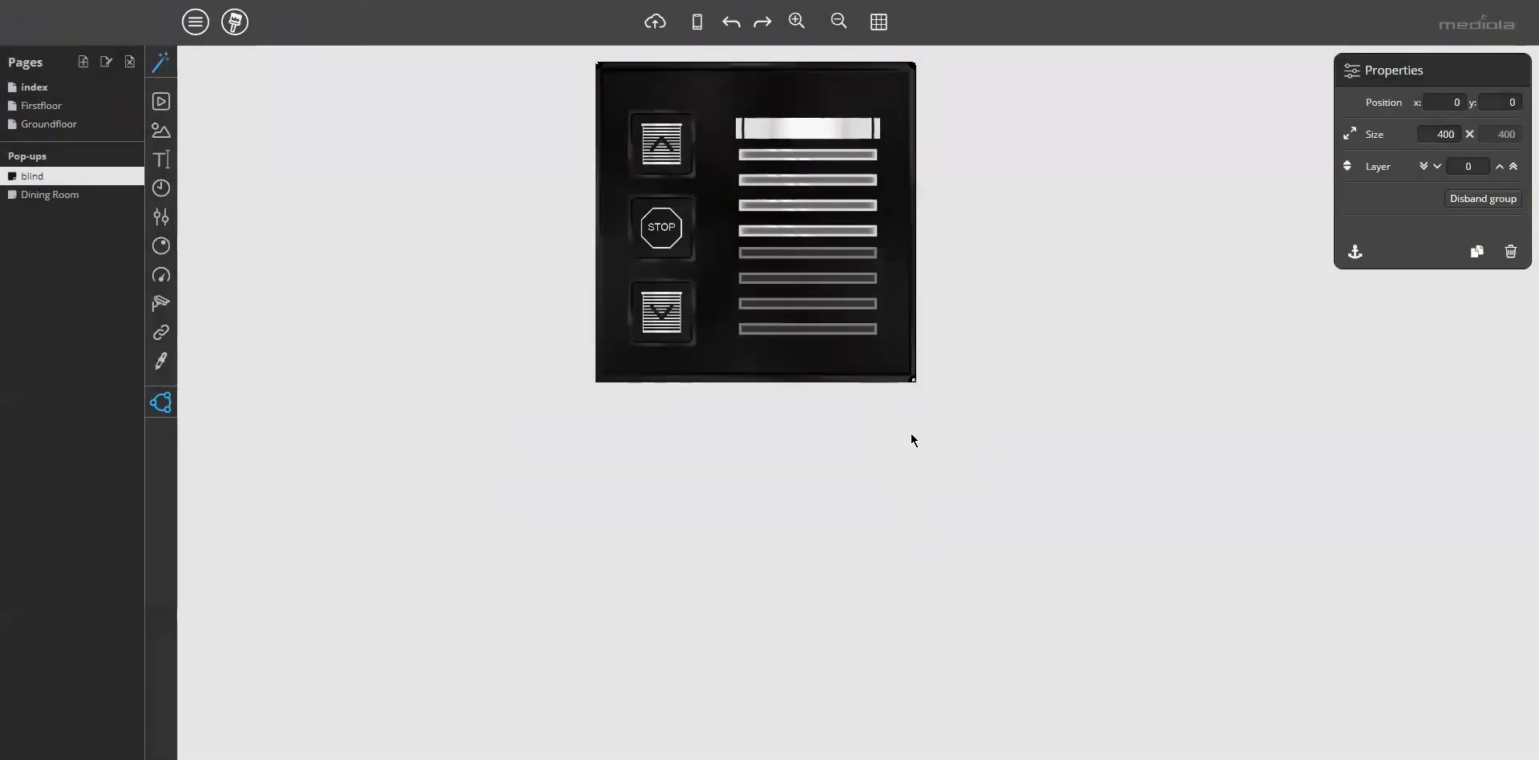
left_click(807, 128)
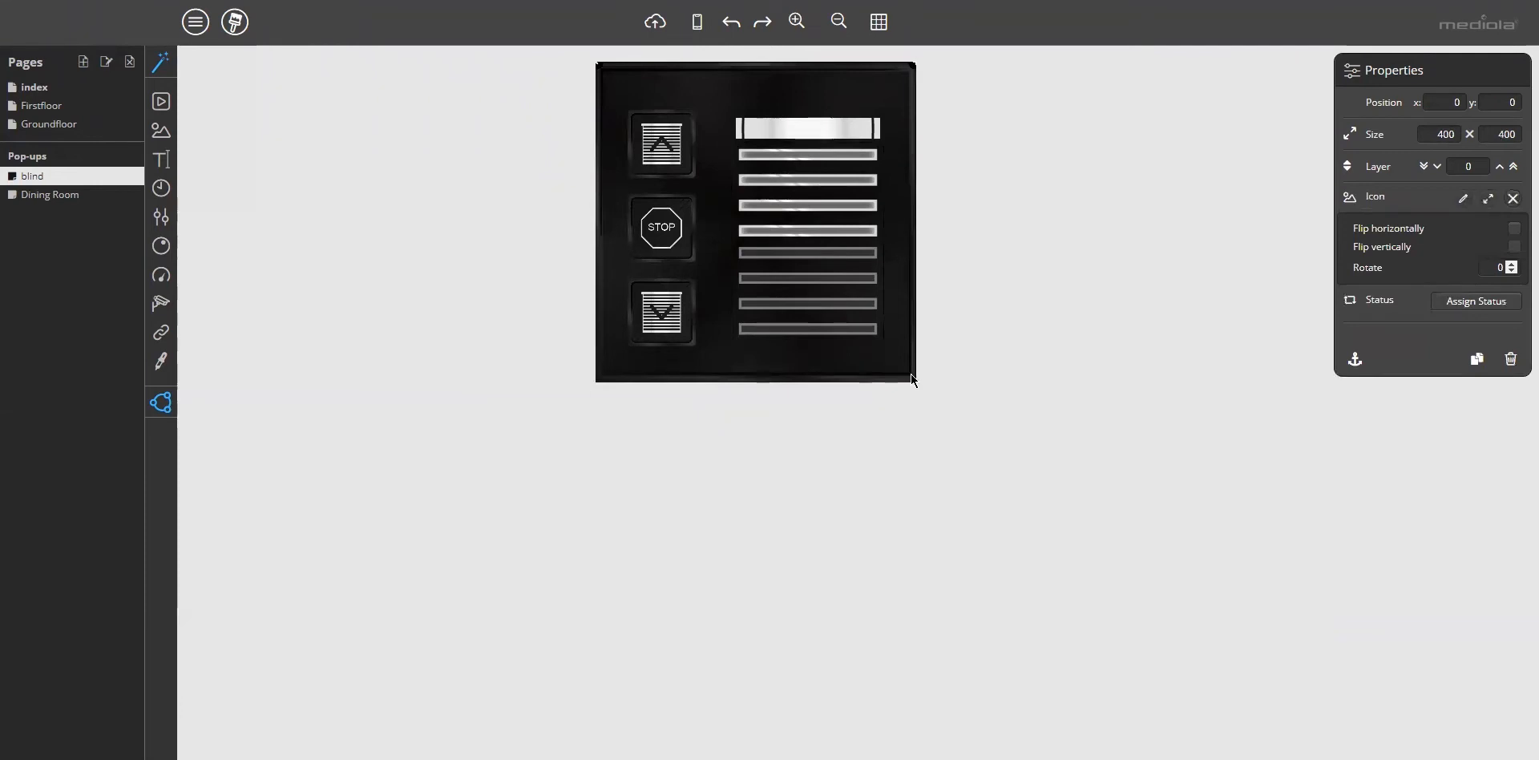
left_click_drag(911, 378, 841, 312)
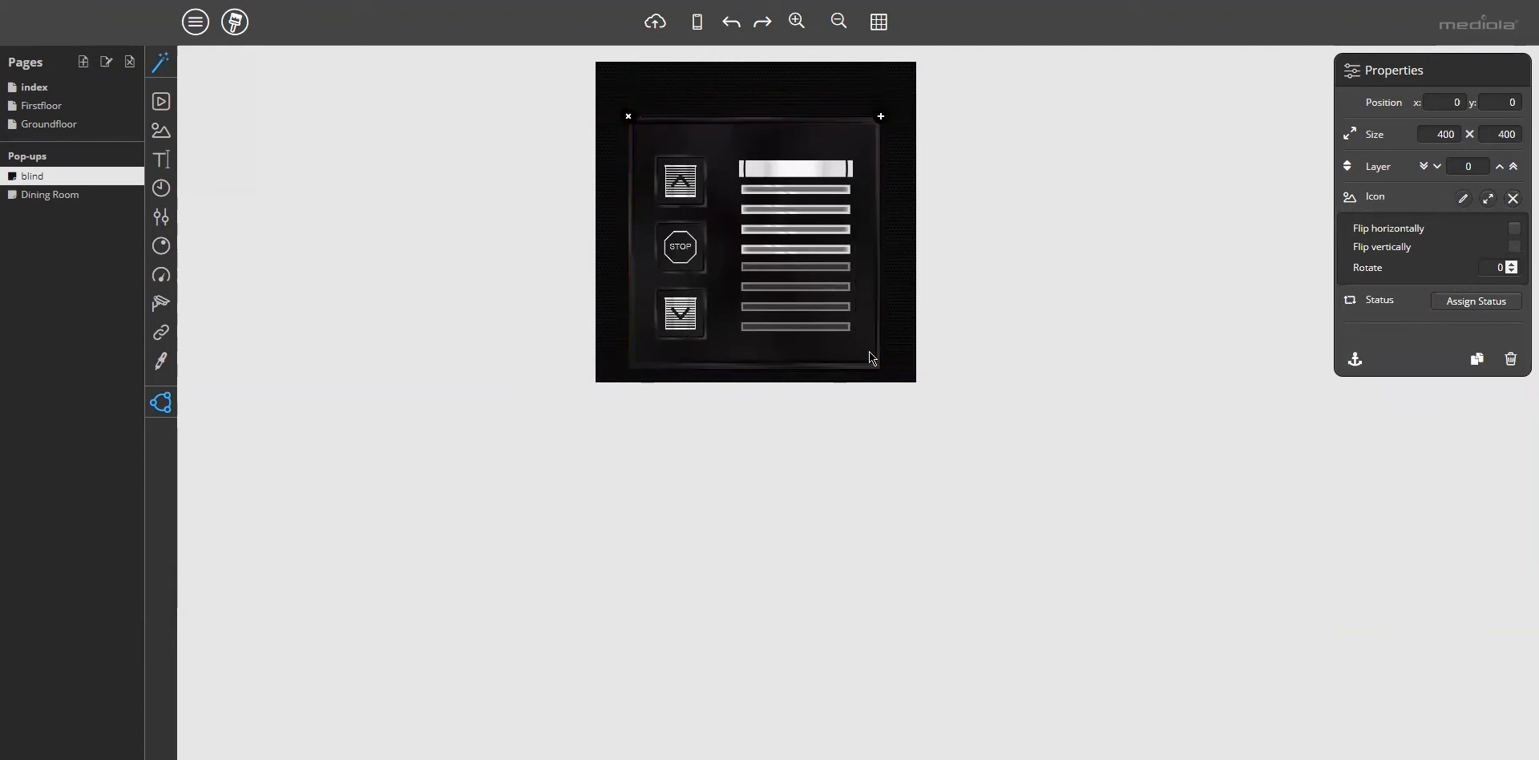
mouse_move(869, 342)
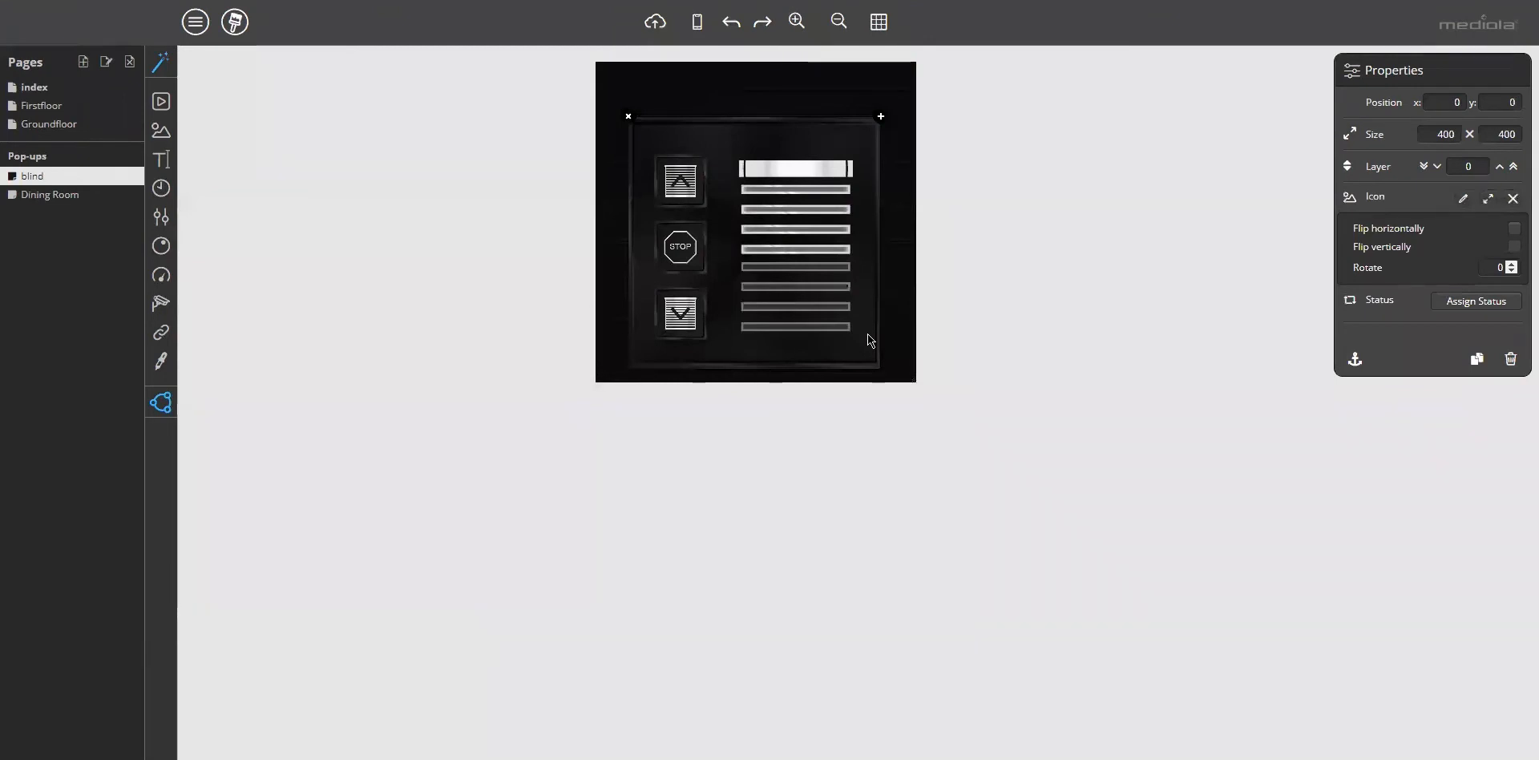
mouse_move(873, 346)
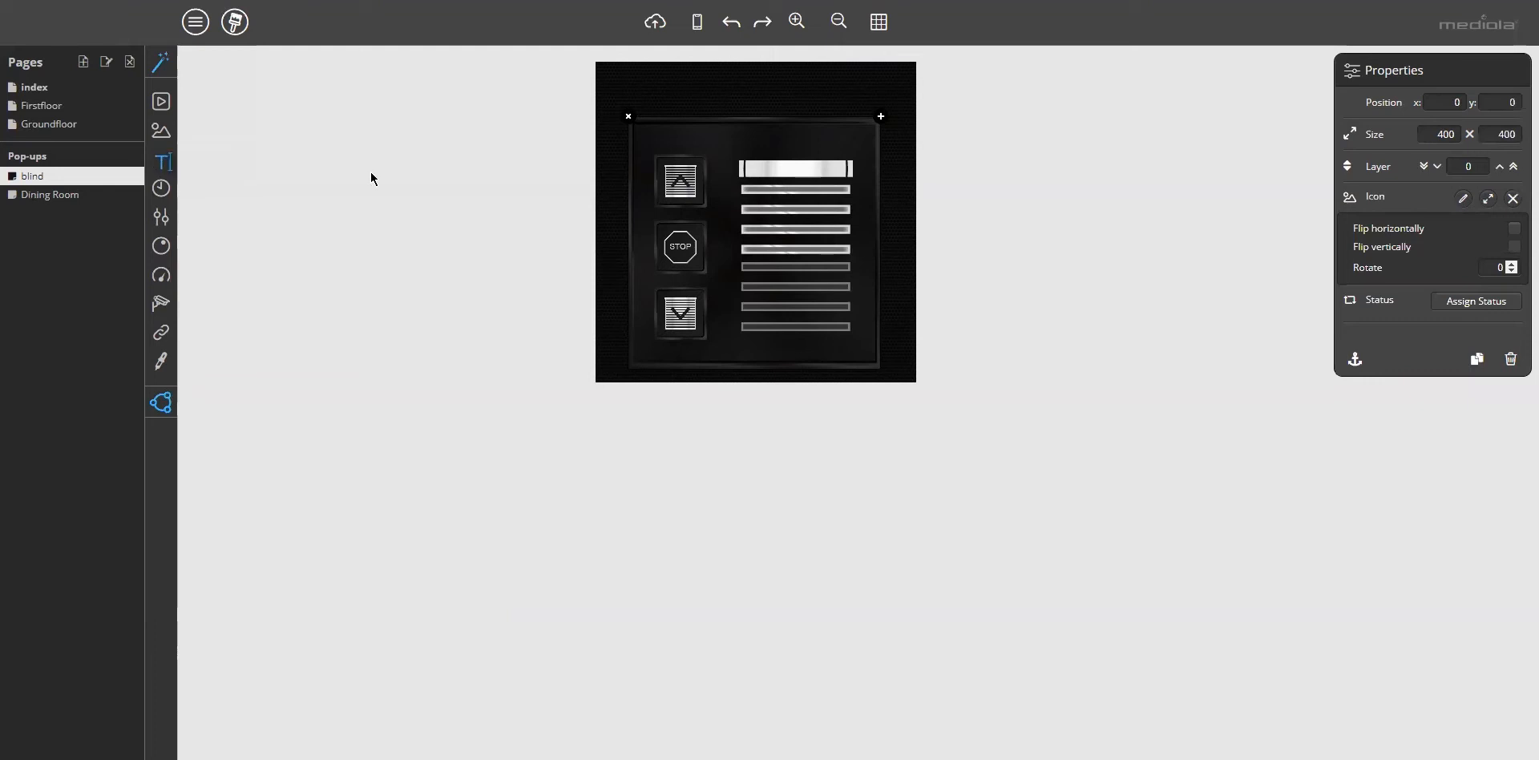
Place a text label above the panel, widen and centre it, reading BLINDNAME.
left_click(161, 161)
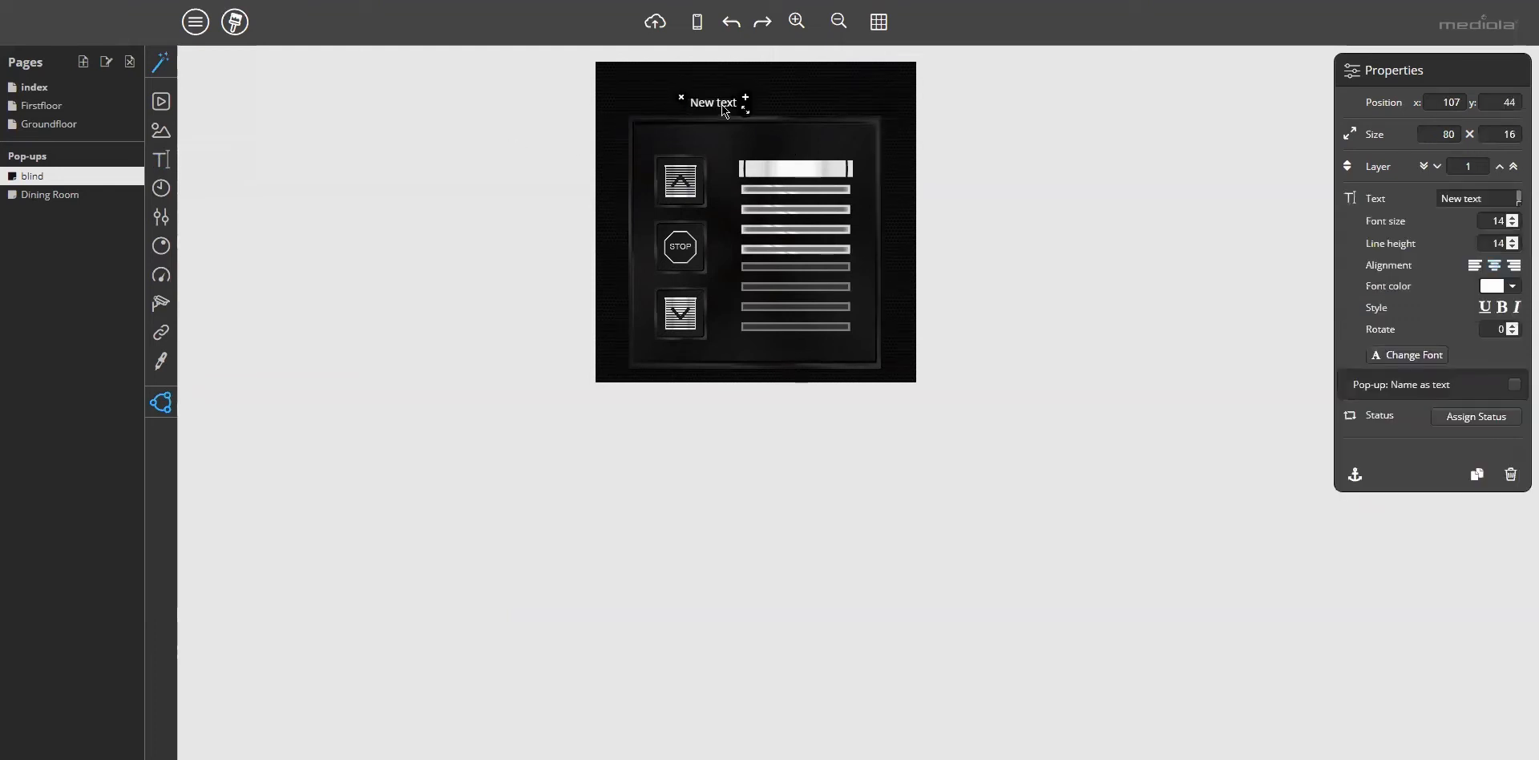
left_click_drag(745, 110, 833, 96)
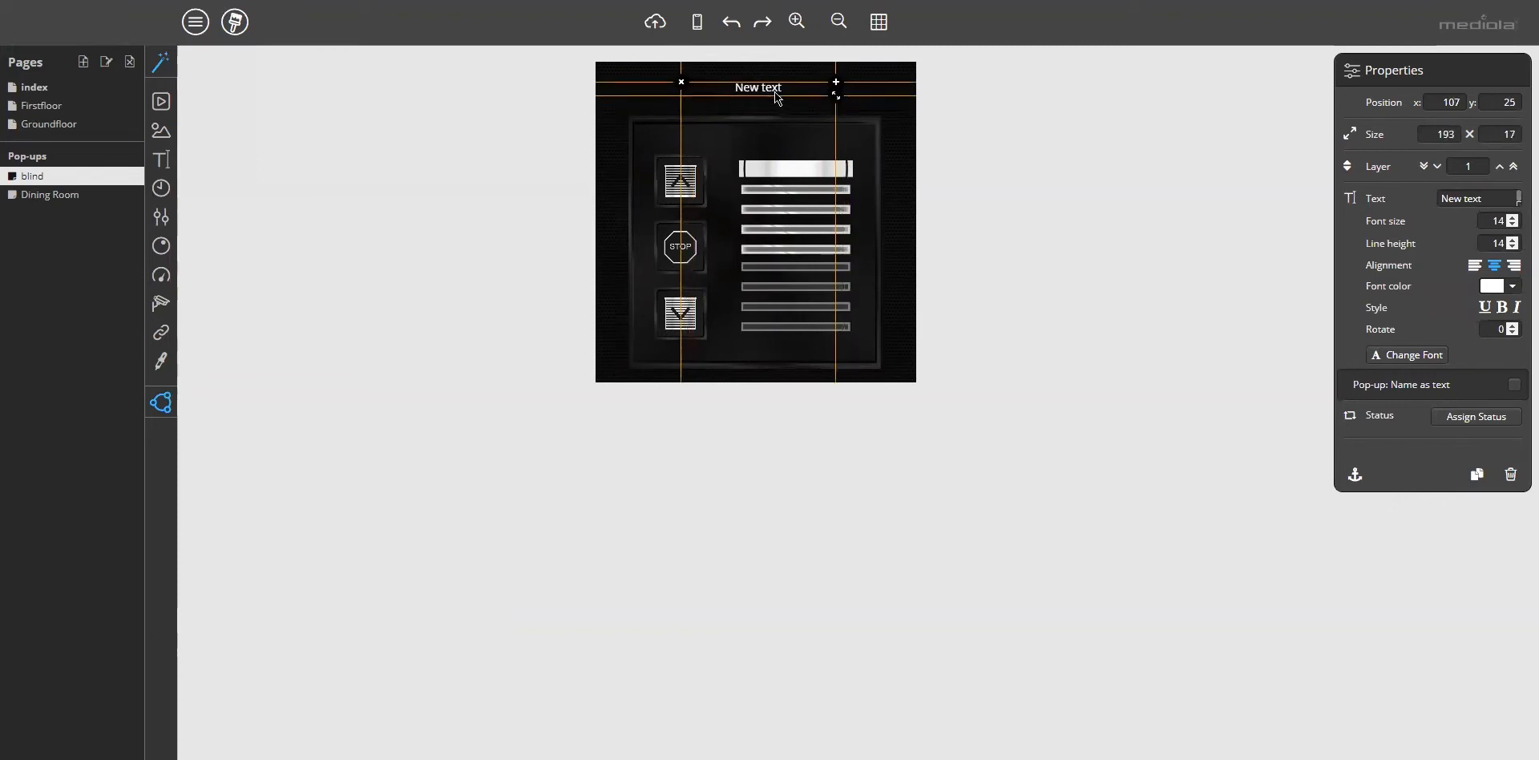
left_click_drag(755, 86, 748, 88)
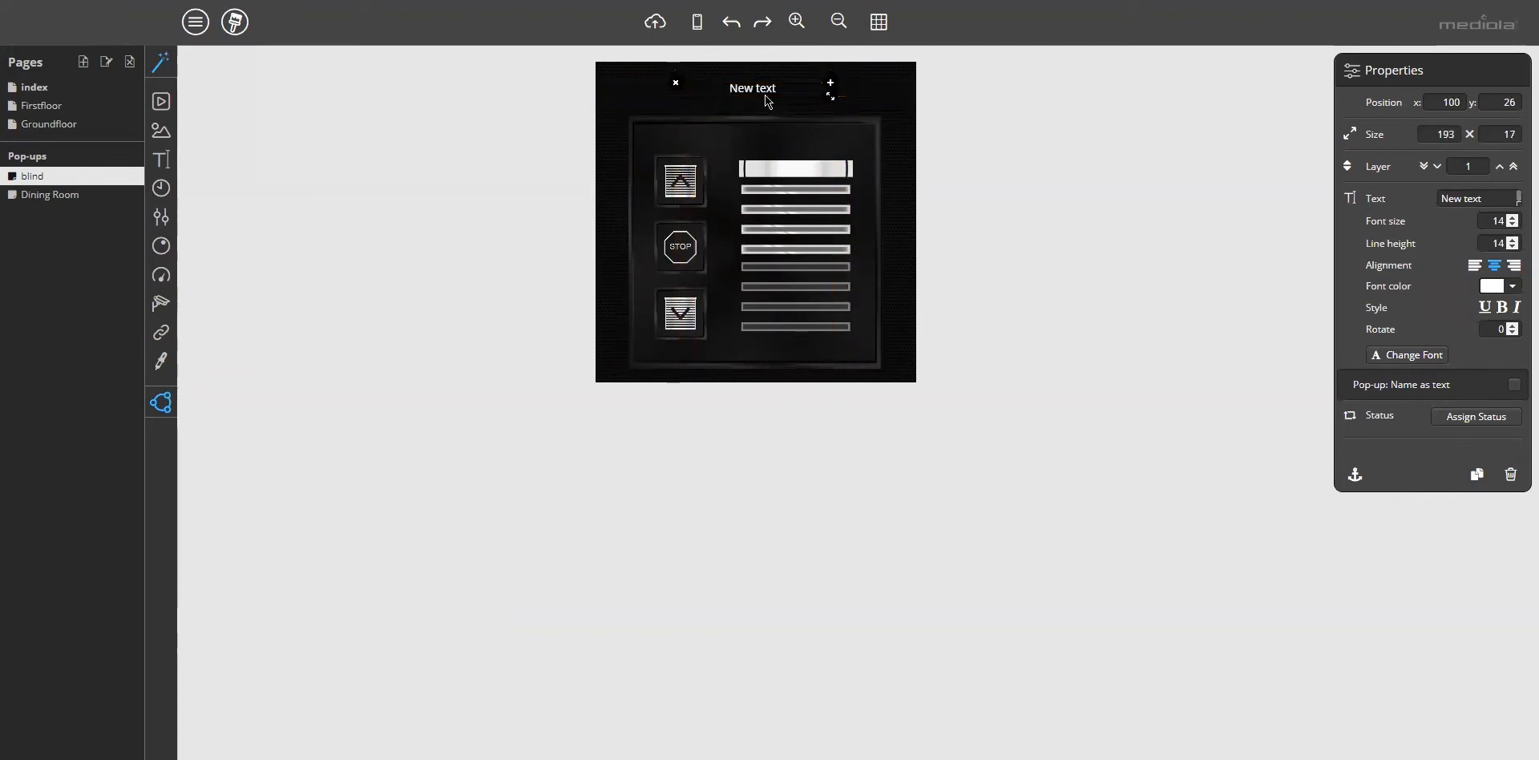
double_click(752, 88)
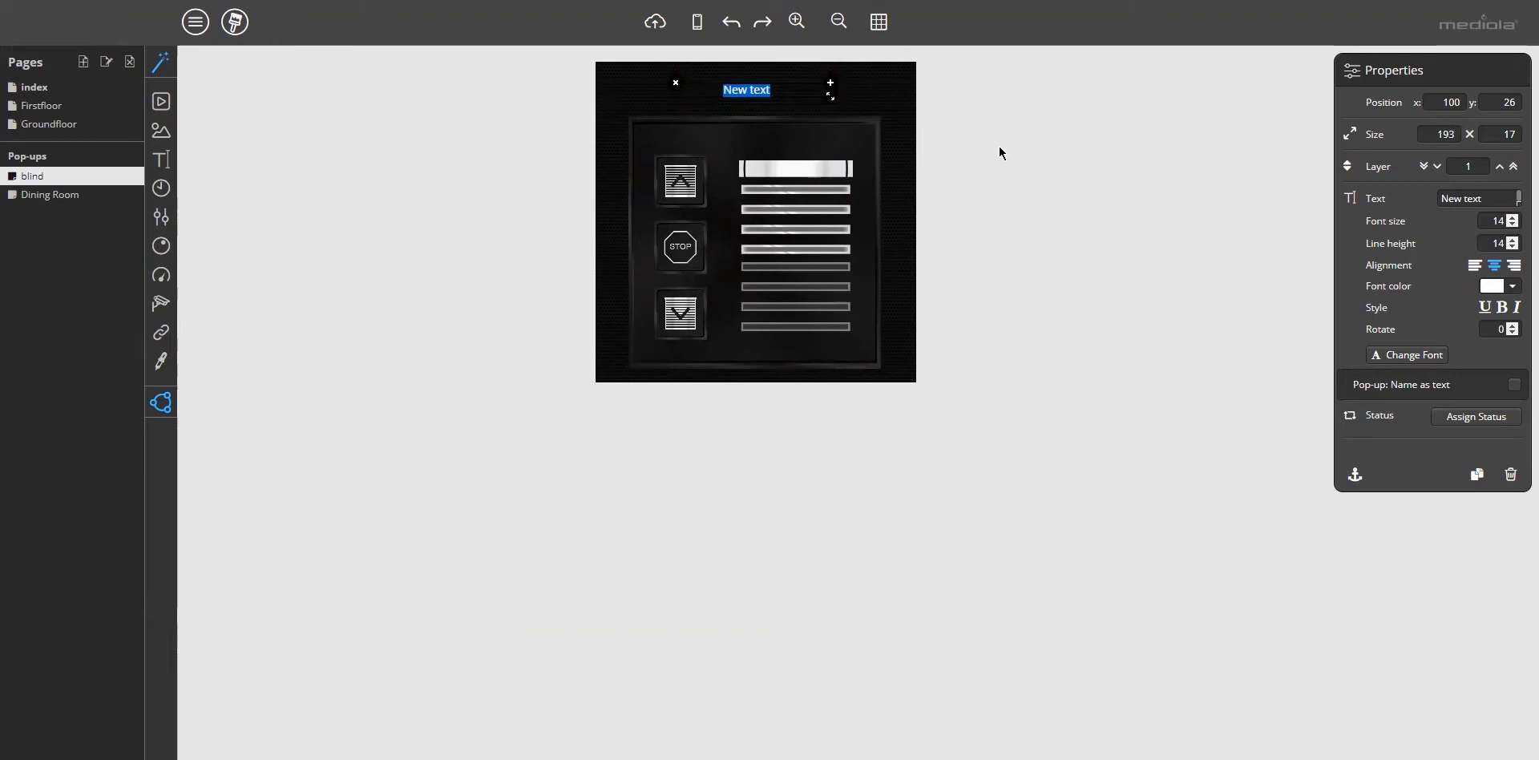
type("BLIN")
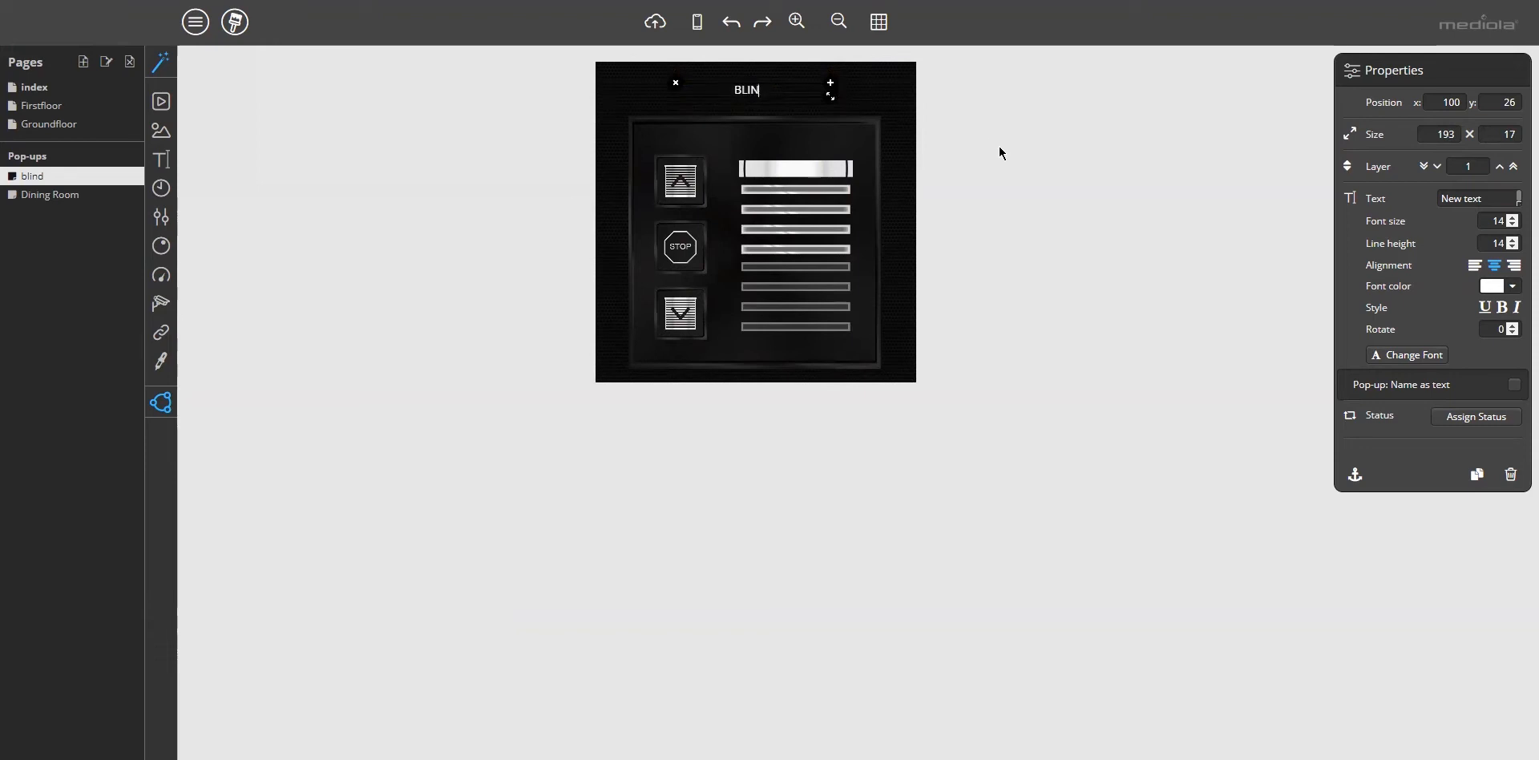
type("DNAM")
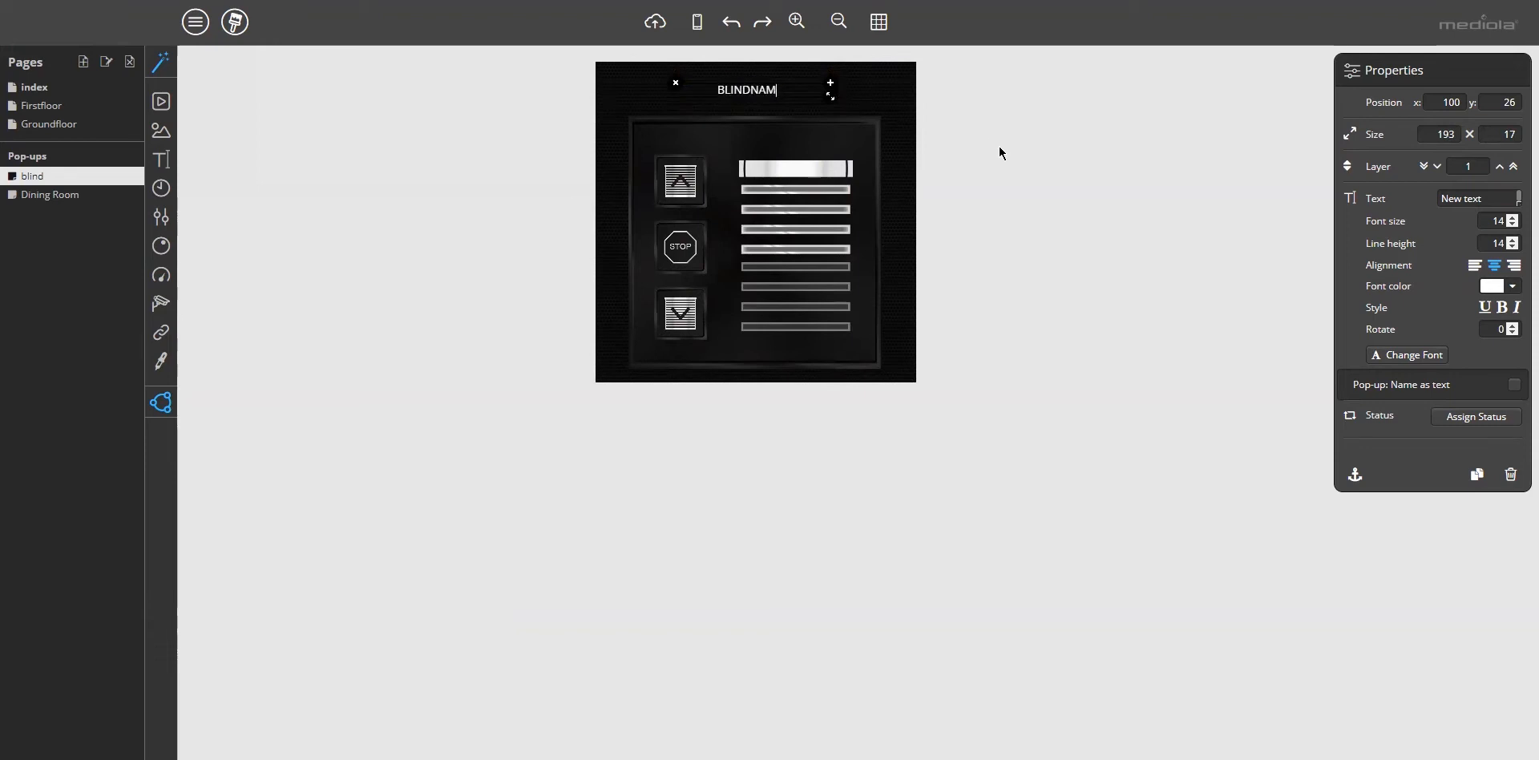
type("E")
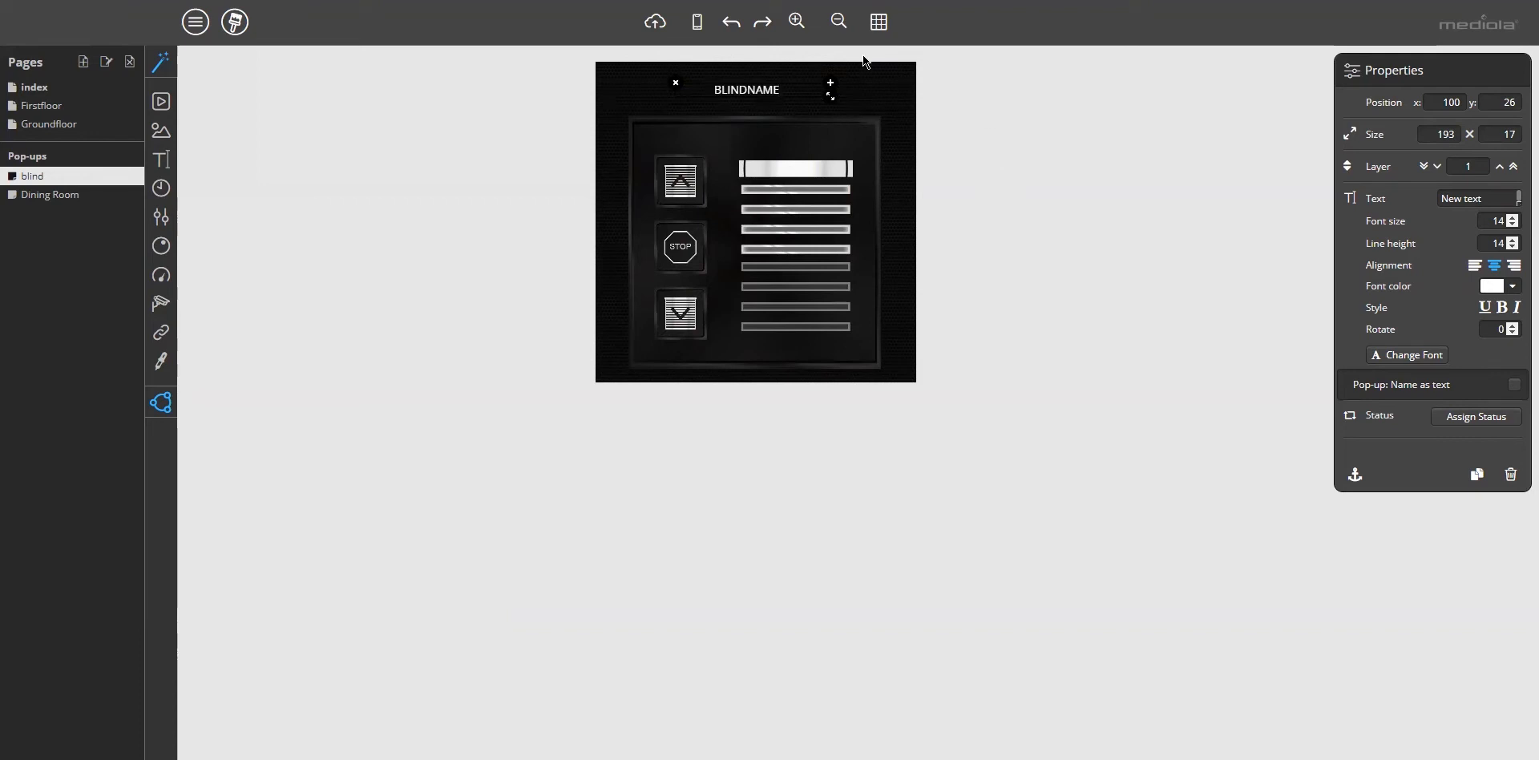
type("BLINDNAME")
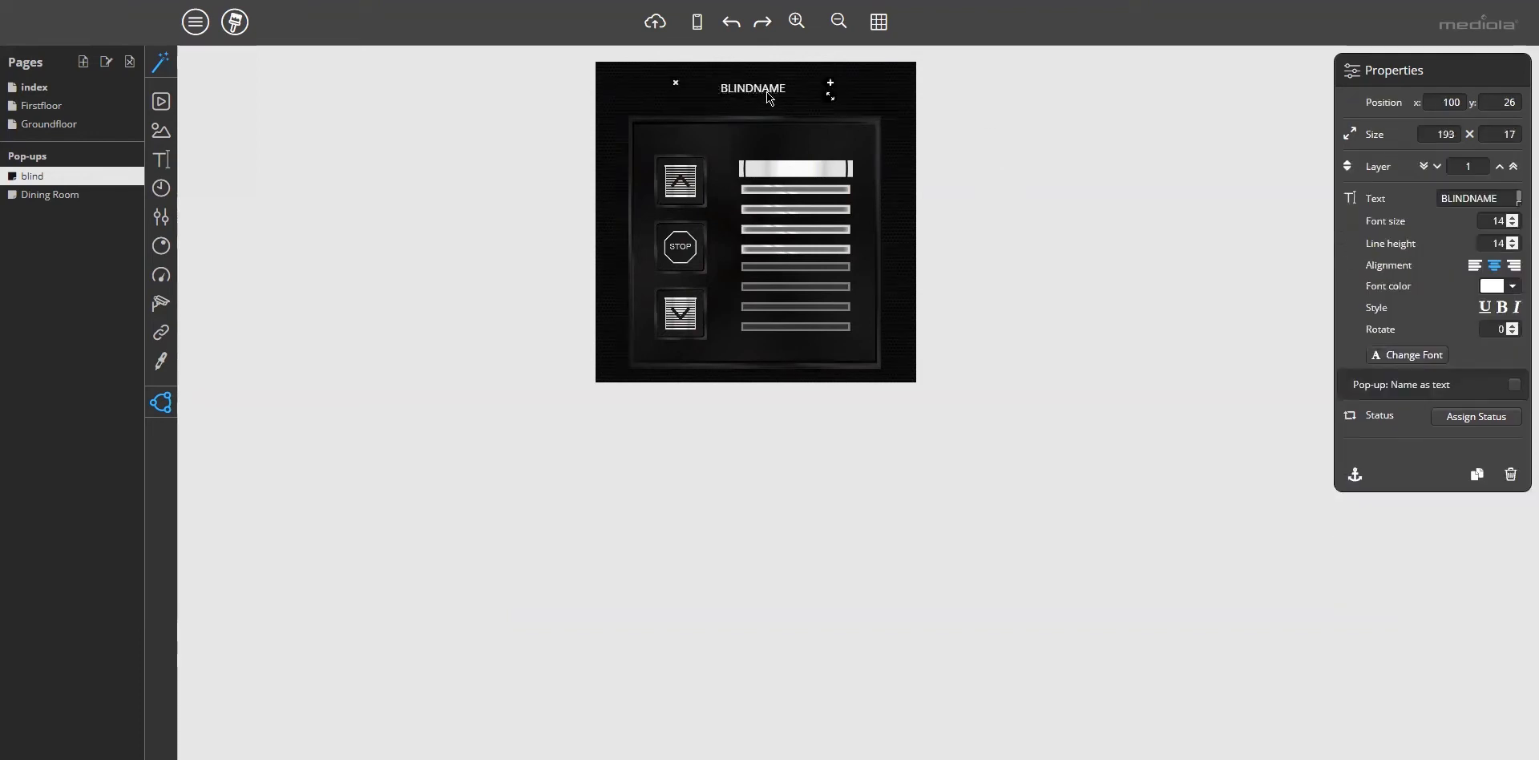
mouse_move(772, 112)
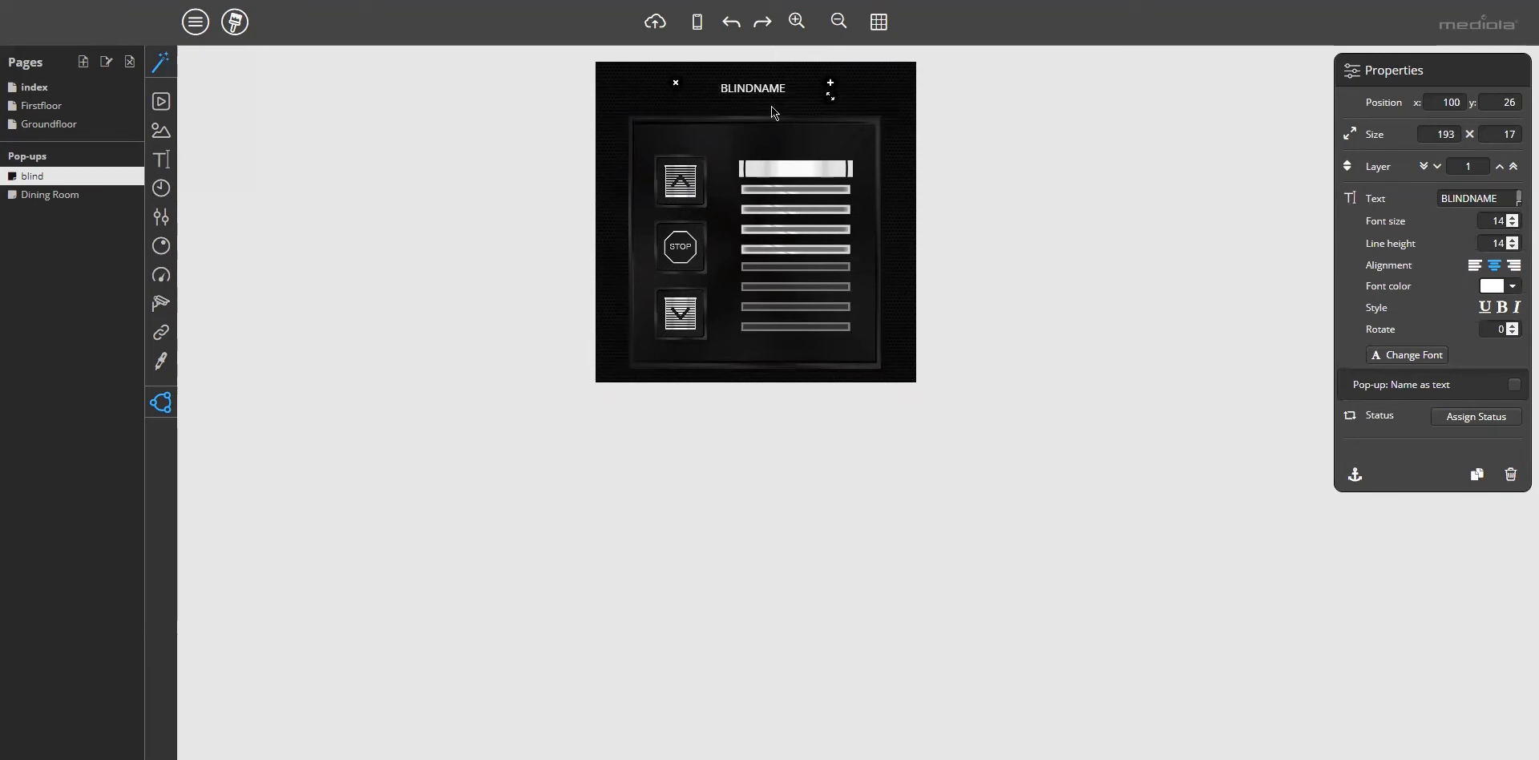
mouse_move(161, 103)
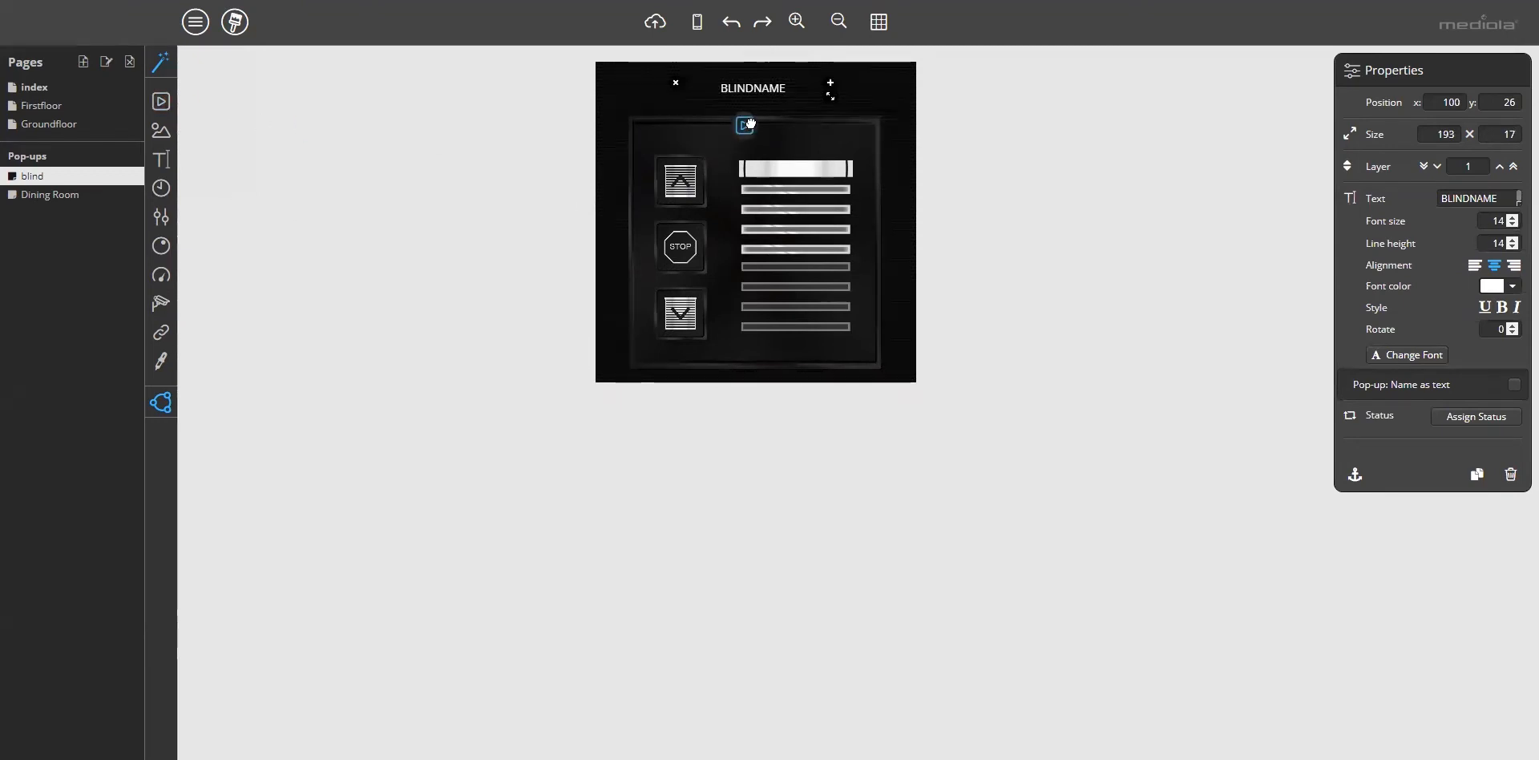
Add a light-bulb icon, shrink it to 69 × 69 and nudge it into the top-right corner.
left_click(856, 105)
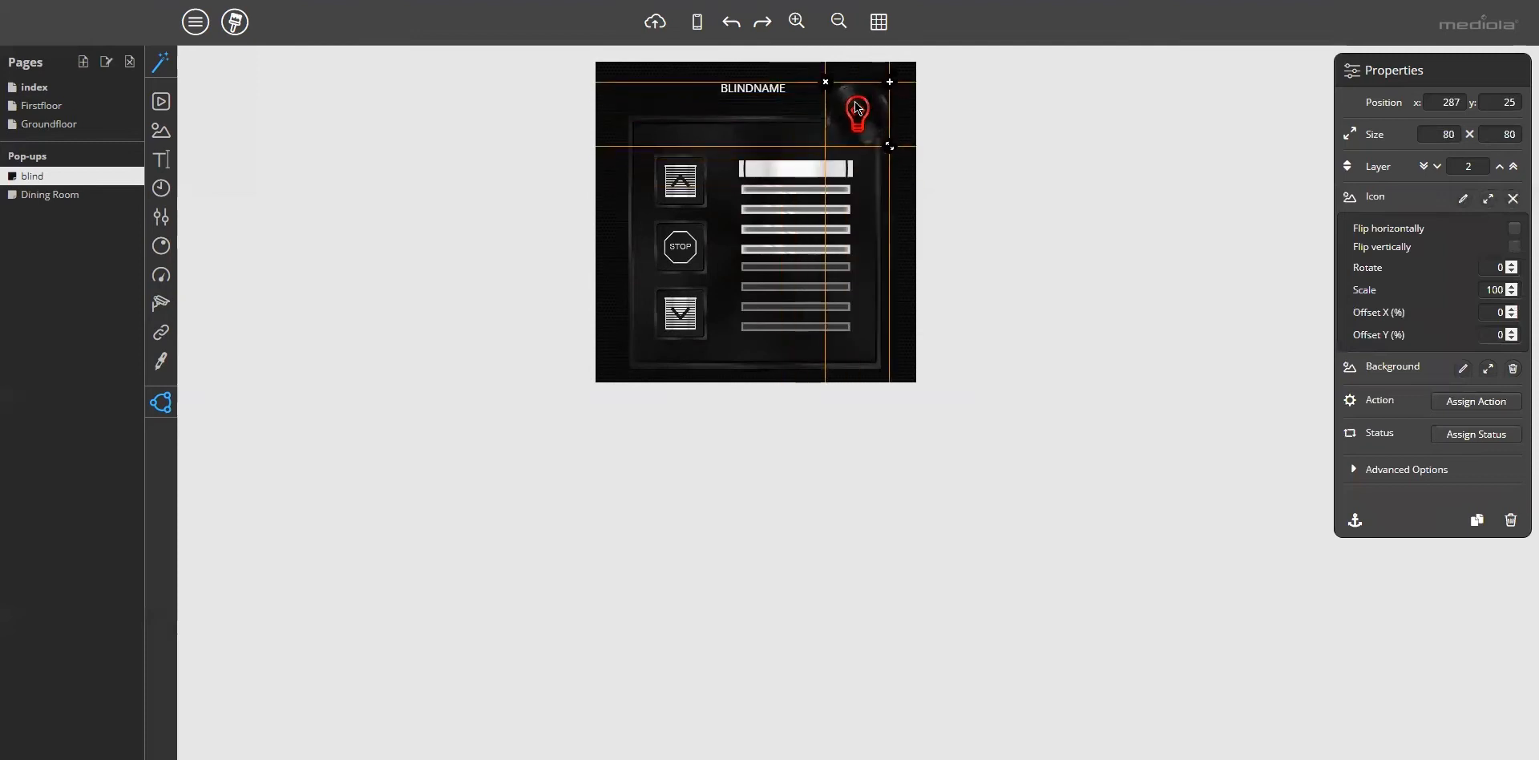
left_click_drag(889, 146, 885, 137)
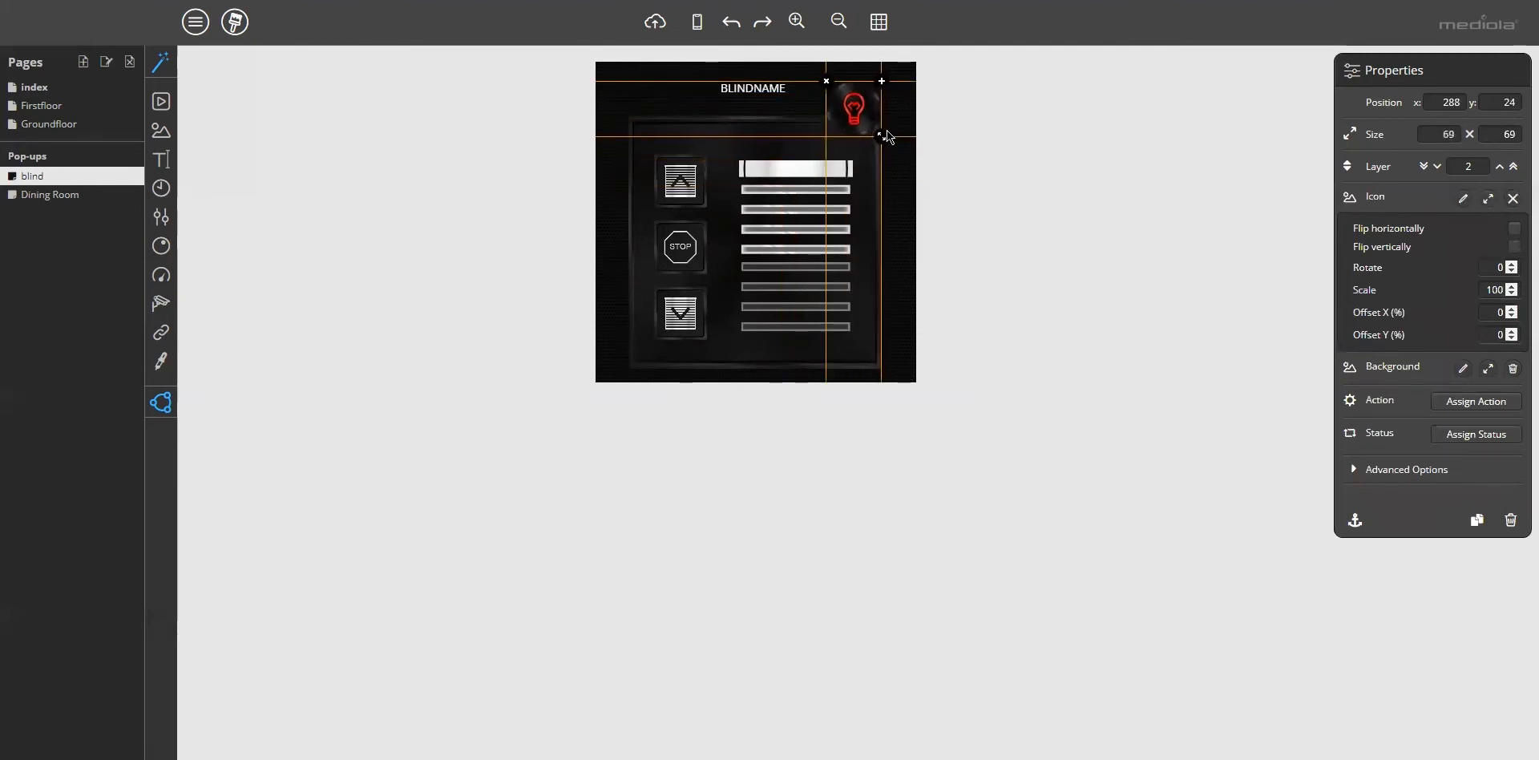
left_click_drag(856, 107, 869, 98)
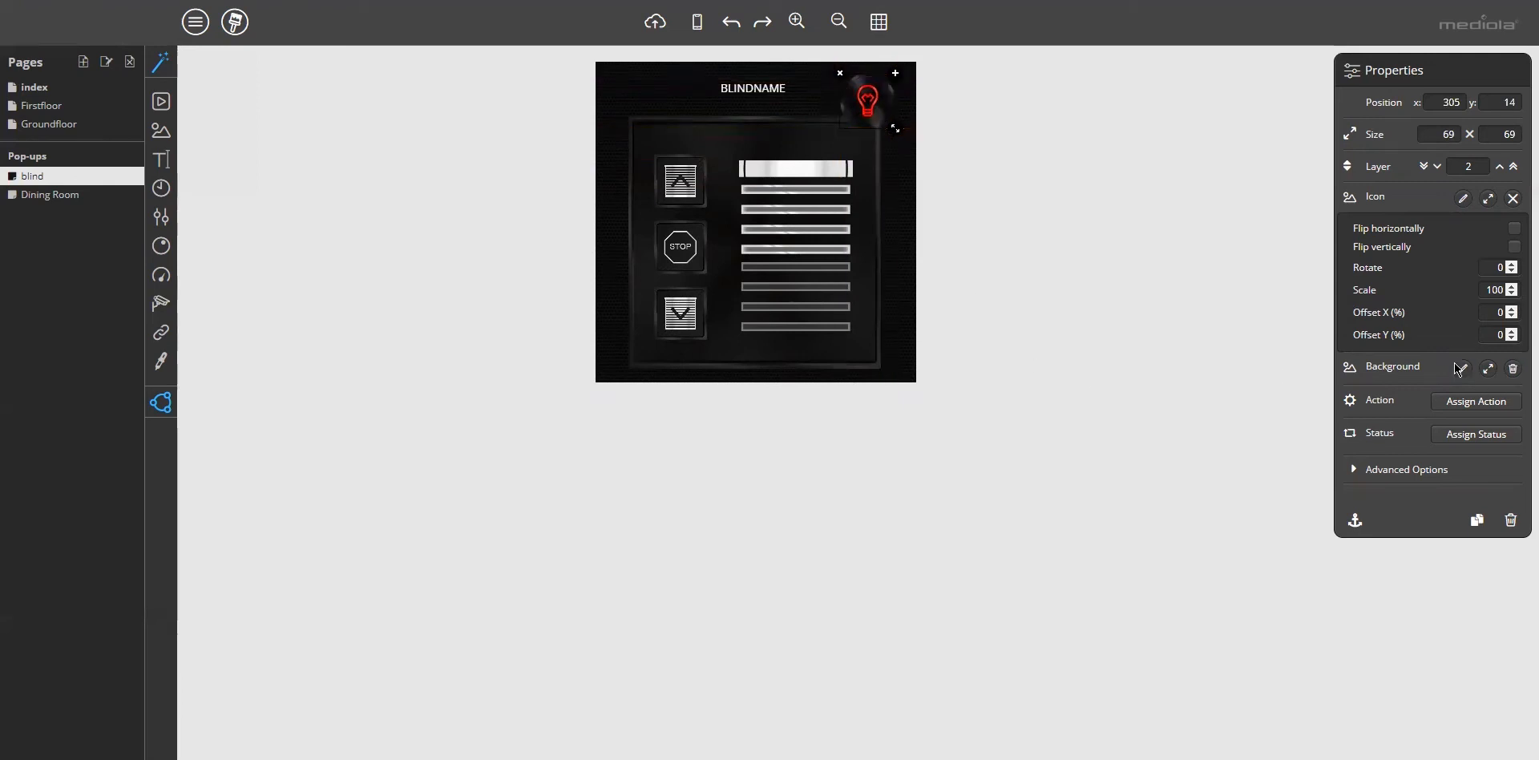
mouse_move(1511, 367)
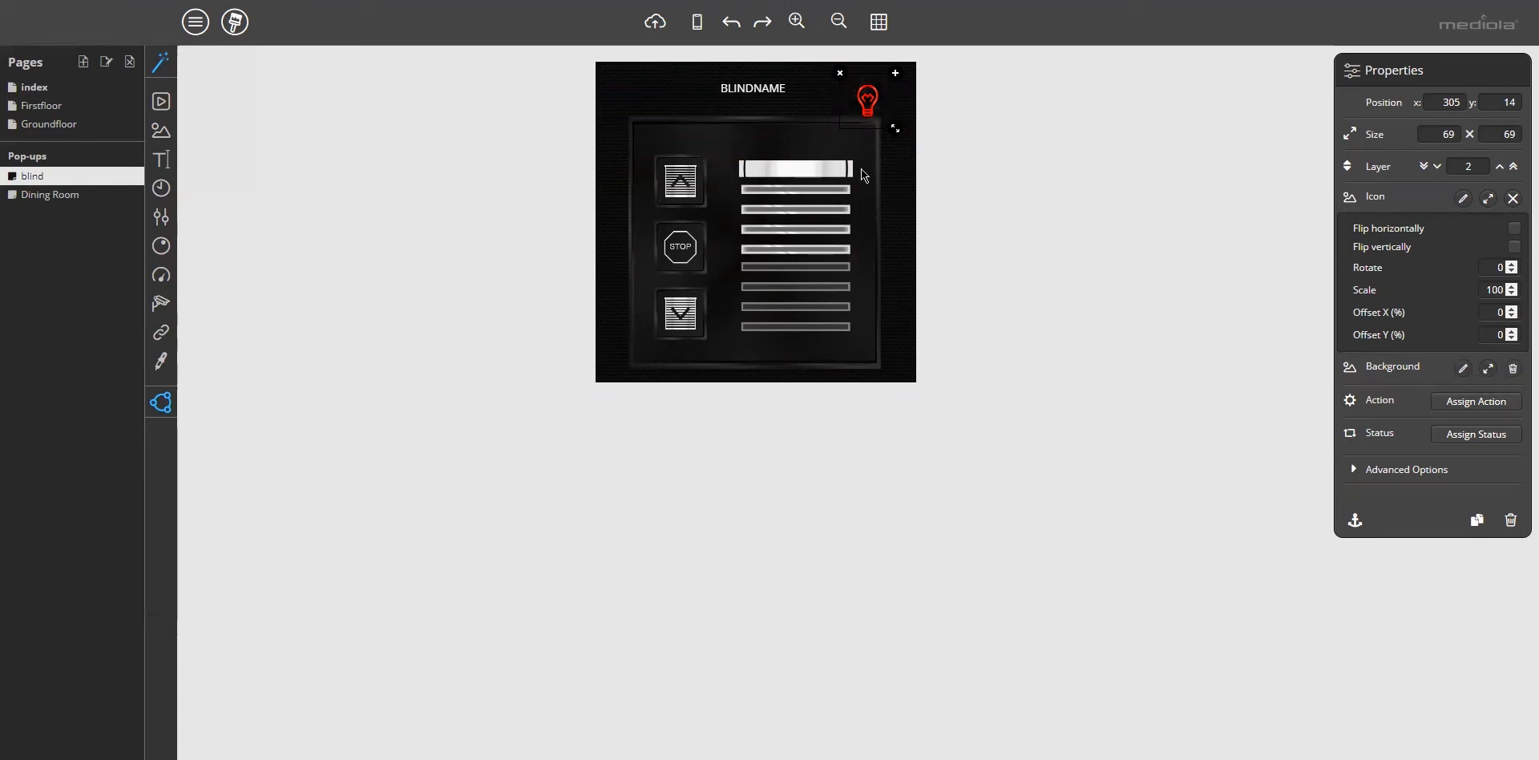
left_click_drag(867, 102, 878, 90)
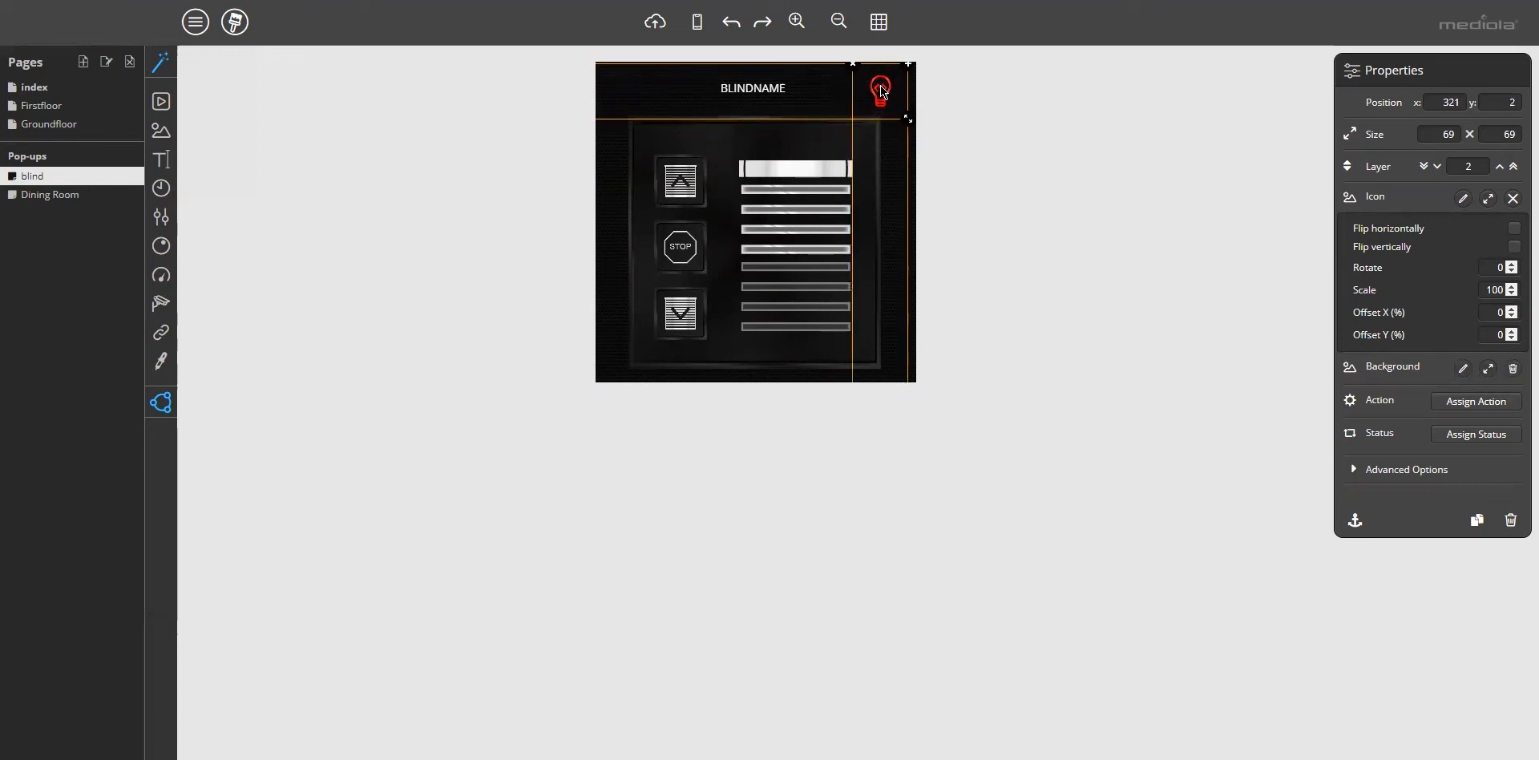
left_click_drag(878, 90, 880, 94)
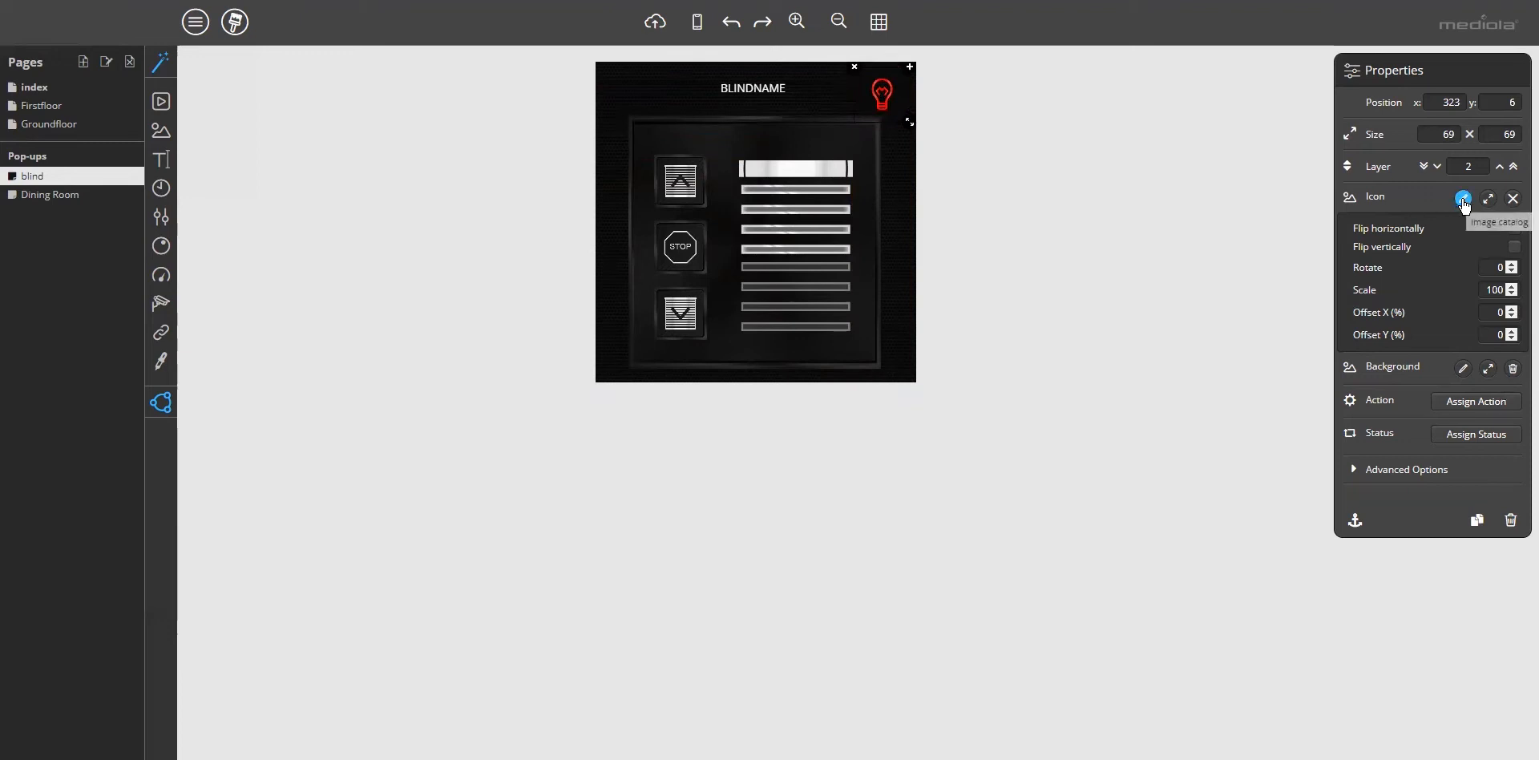
In the Image catalog choose the white – thin colour and preview icons on a dark pattern.
left_click(1462, 197)
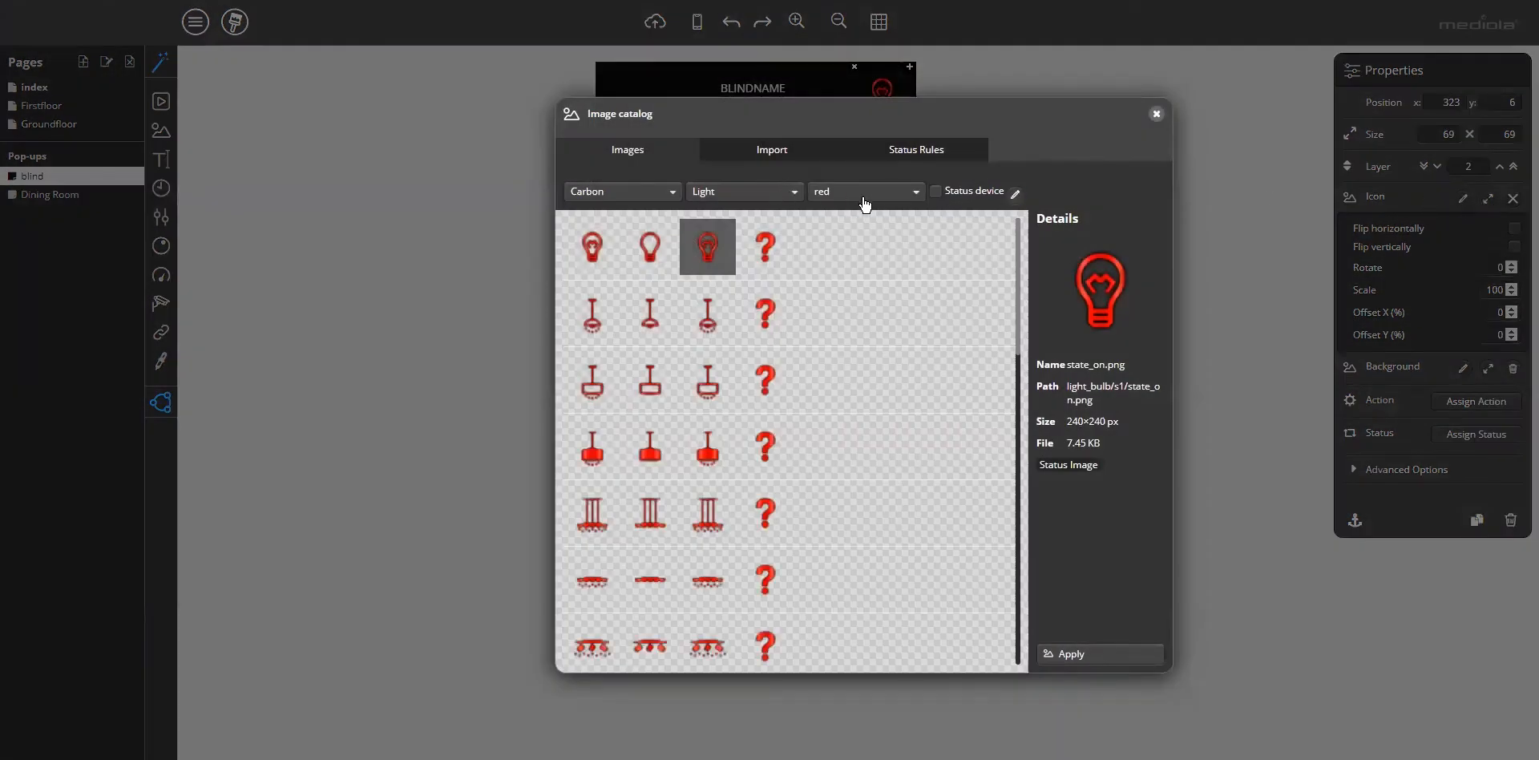
left_click(864, 190)
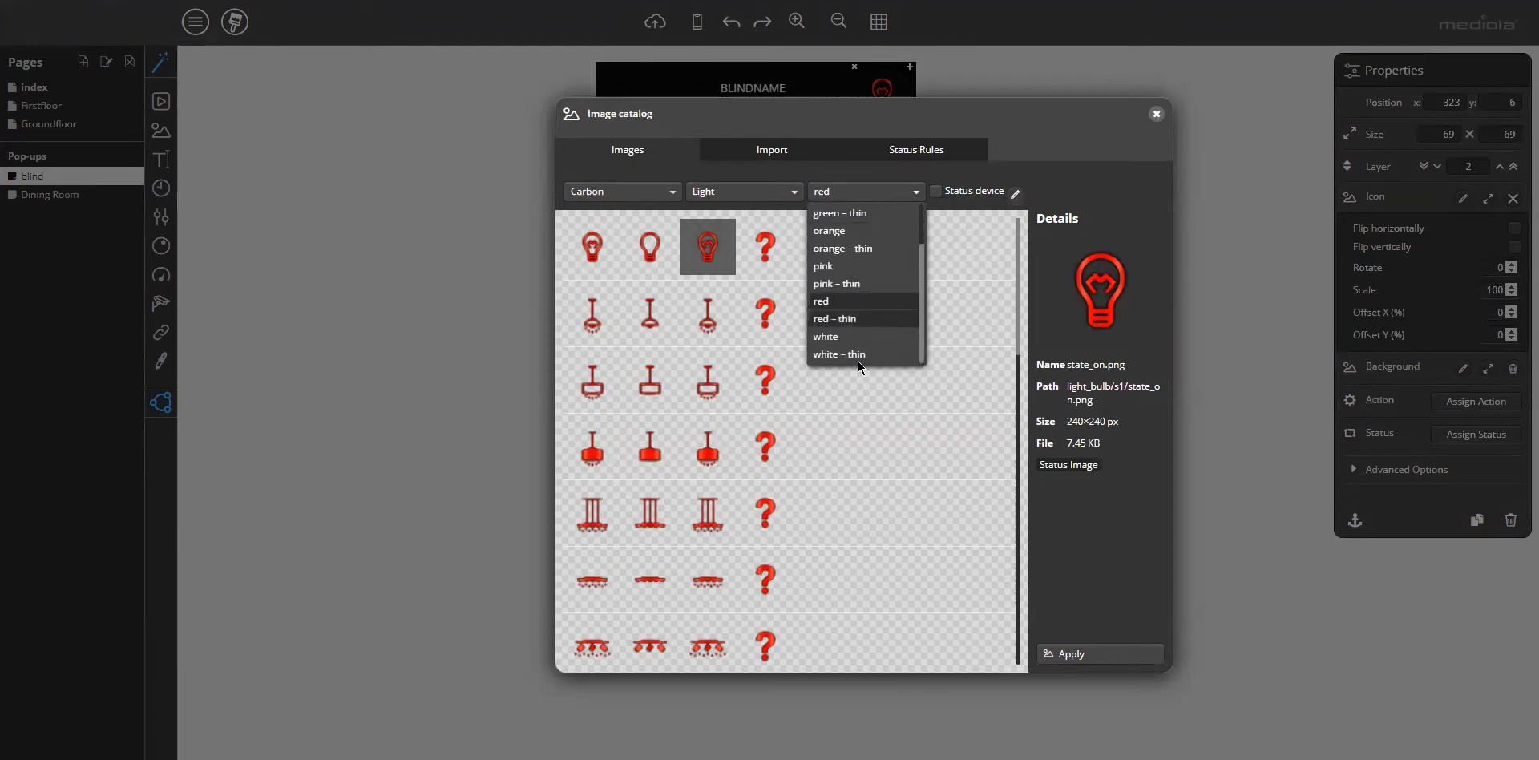
left_click(840, 354)
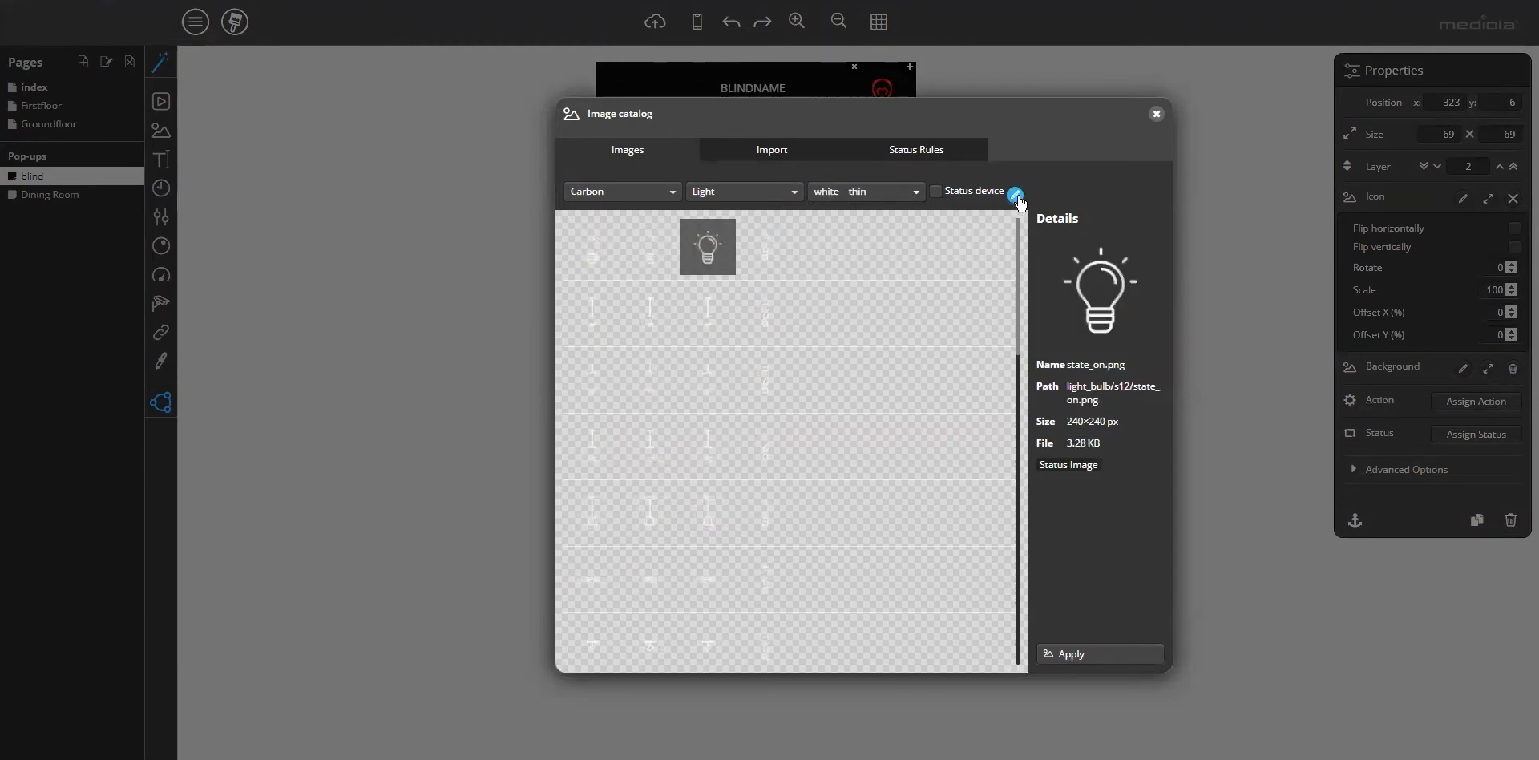
left_click(1016, 193)
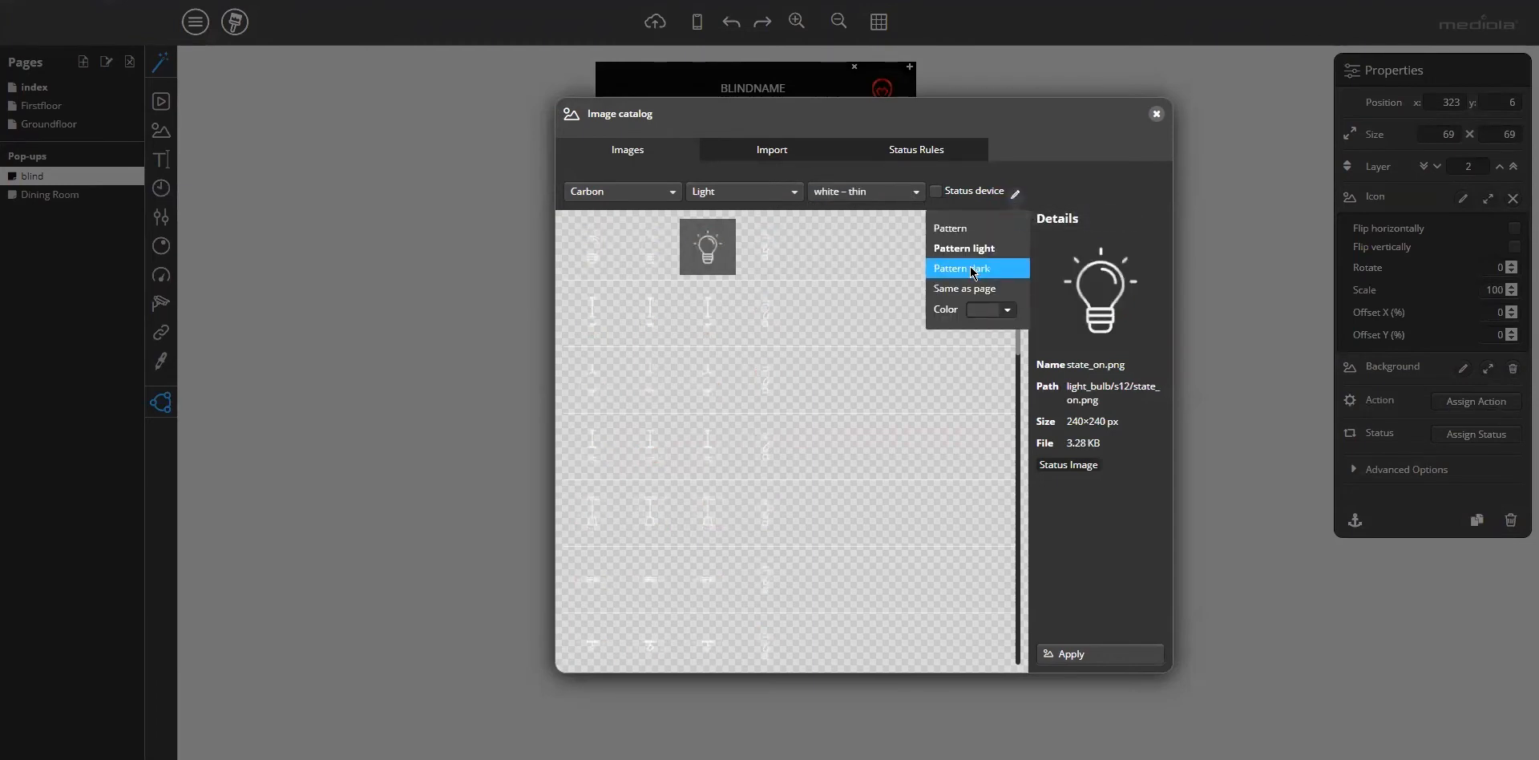
left_click(960, 268)
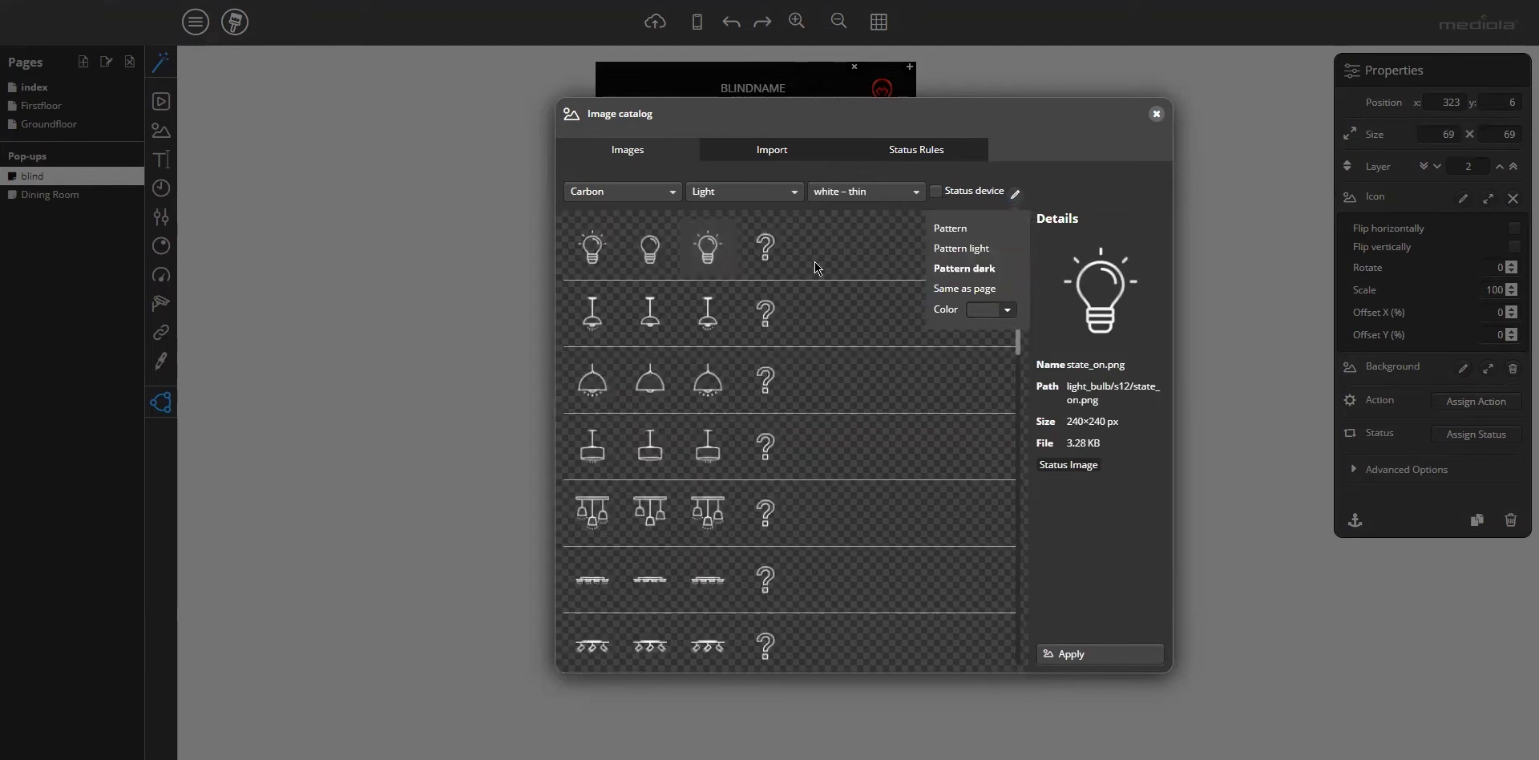
mouse_move(861, 274)
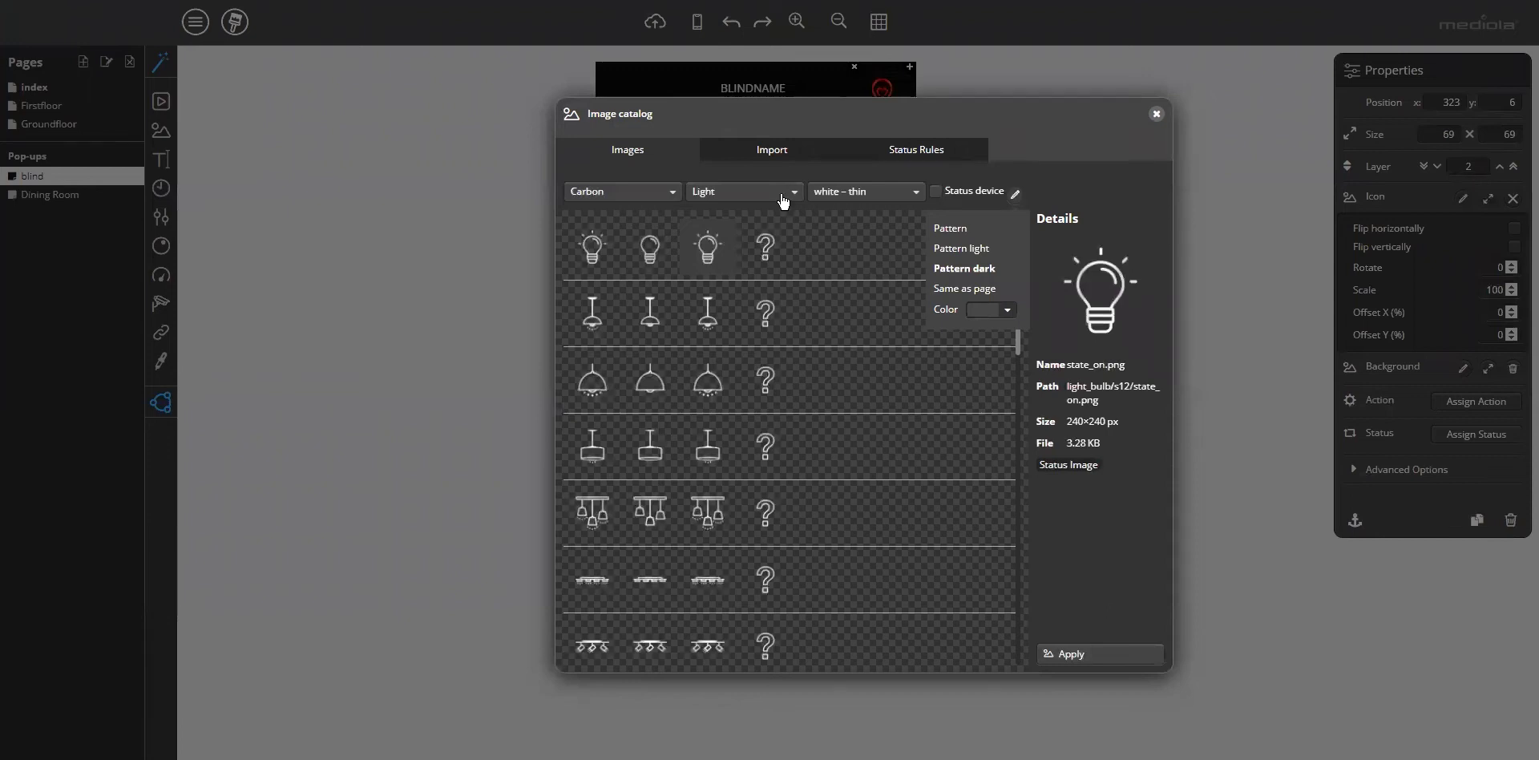
Pick the X from the General category, apply it as the 54 × 54 corner close icon.
left_click(742, 191)
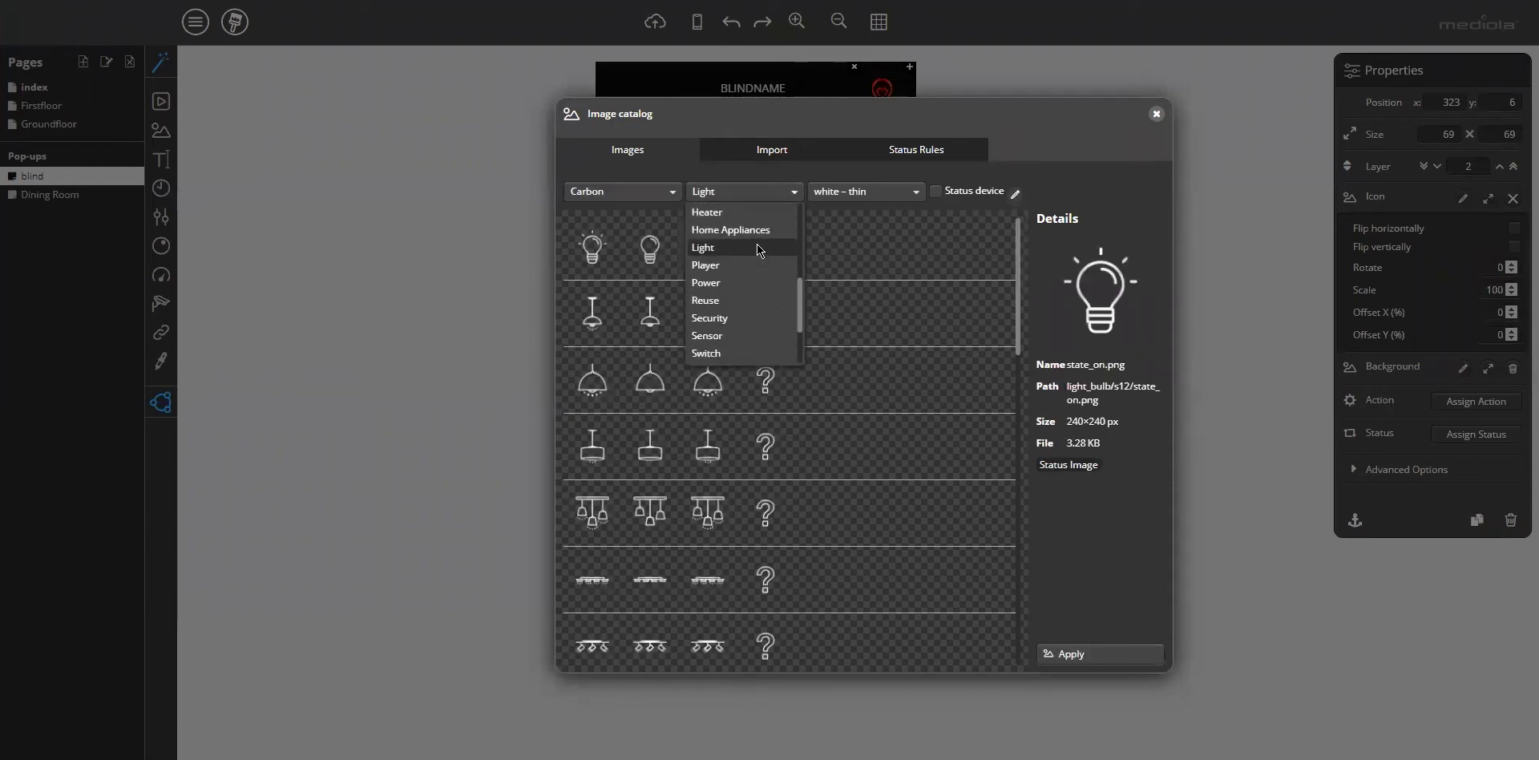
scroll("up", 3)
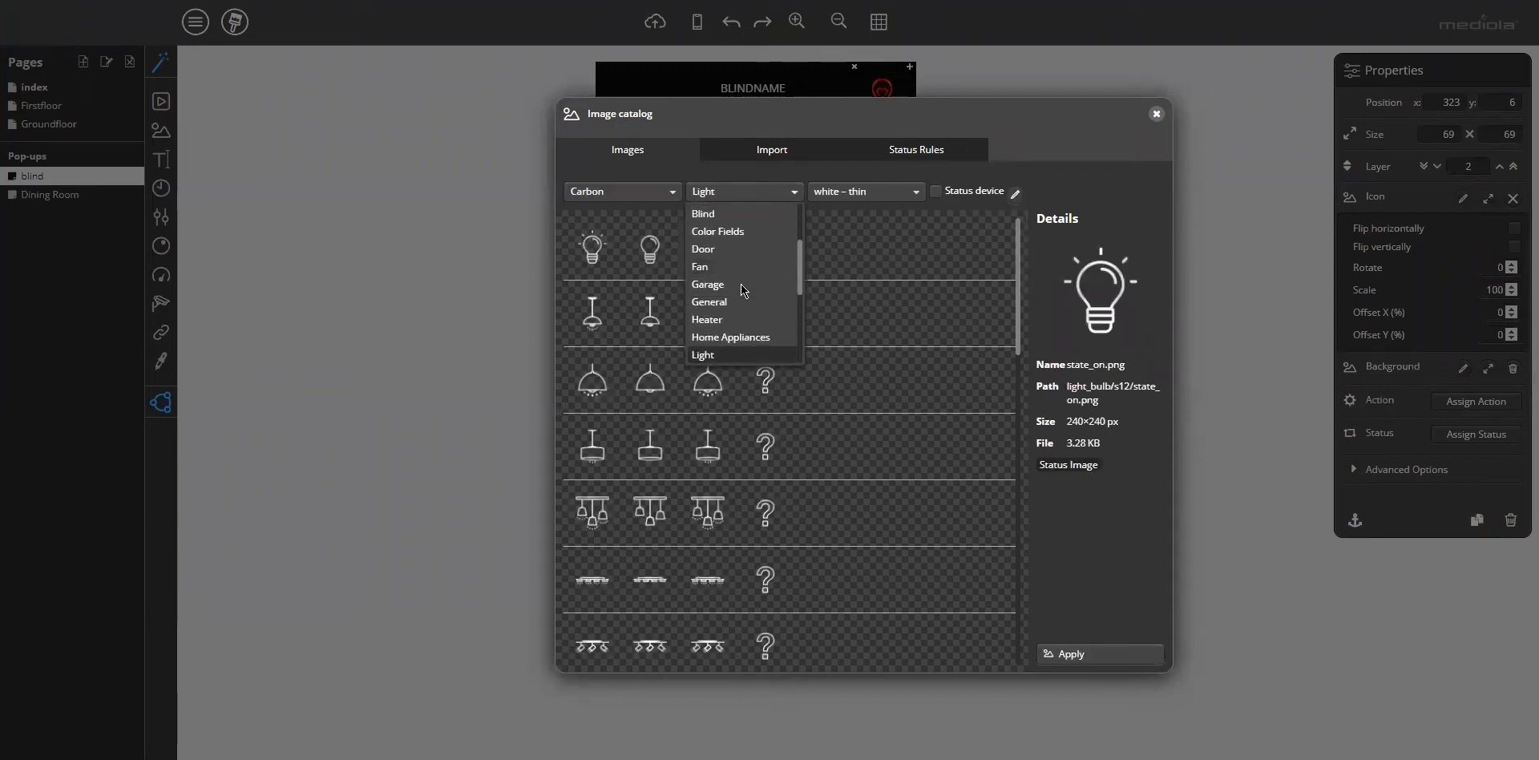
left_click(708, 301)
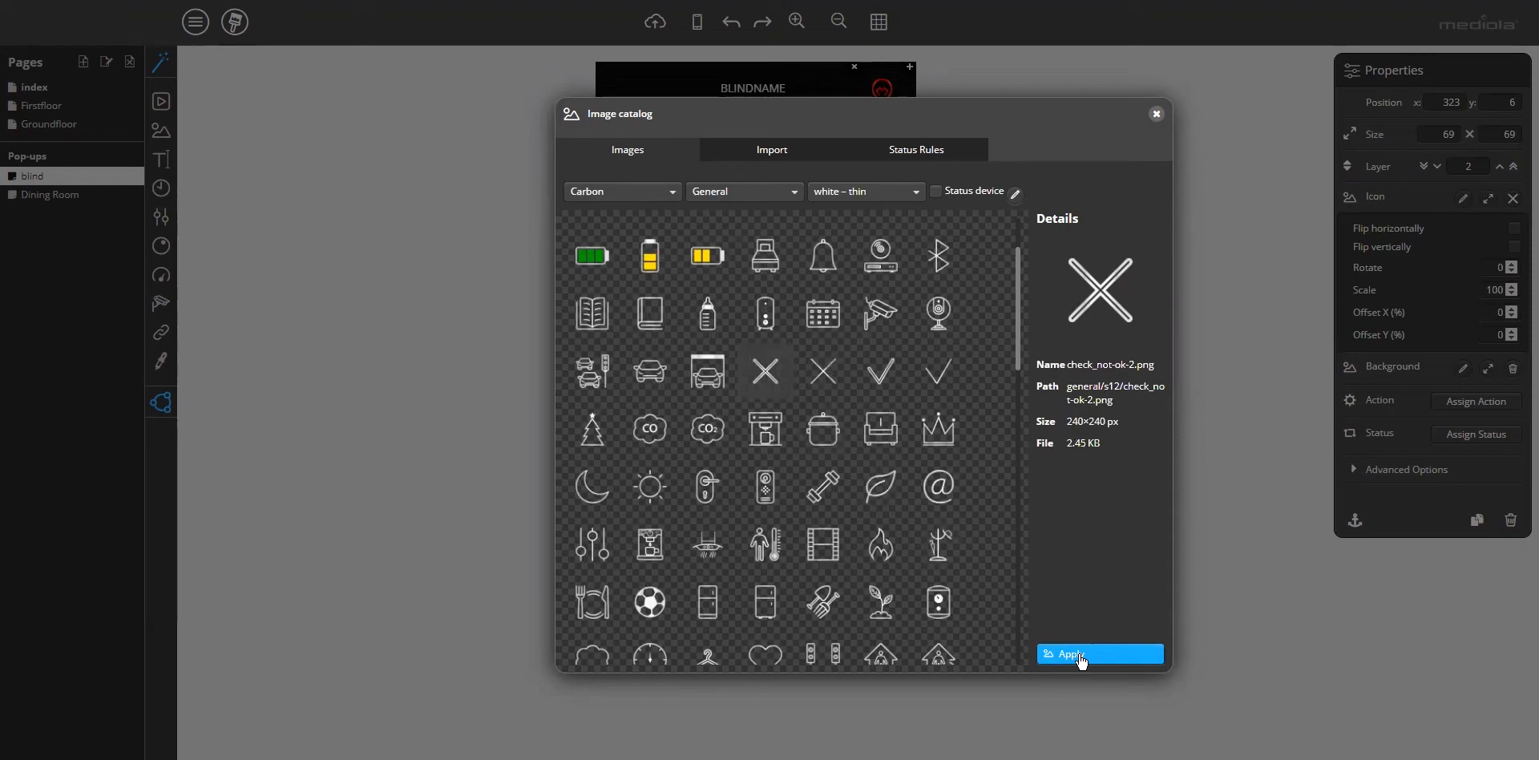
left_click(1098, 654)
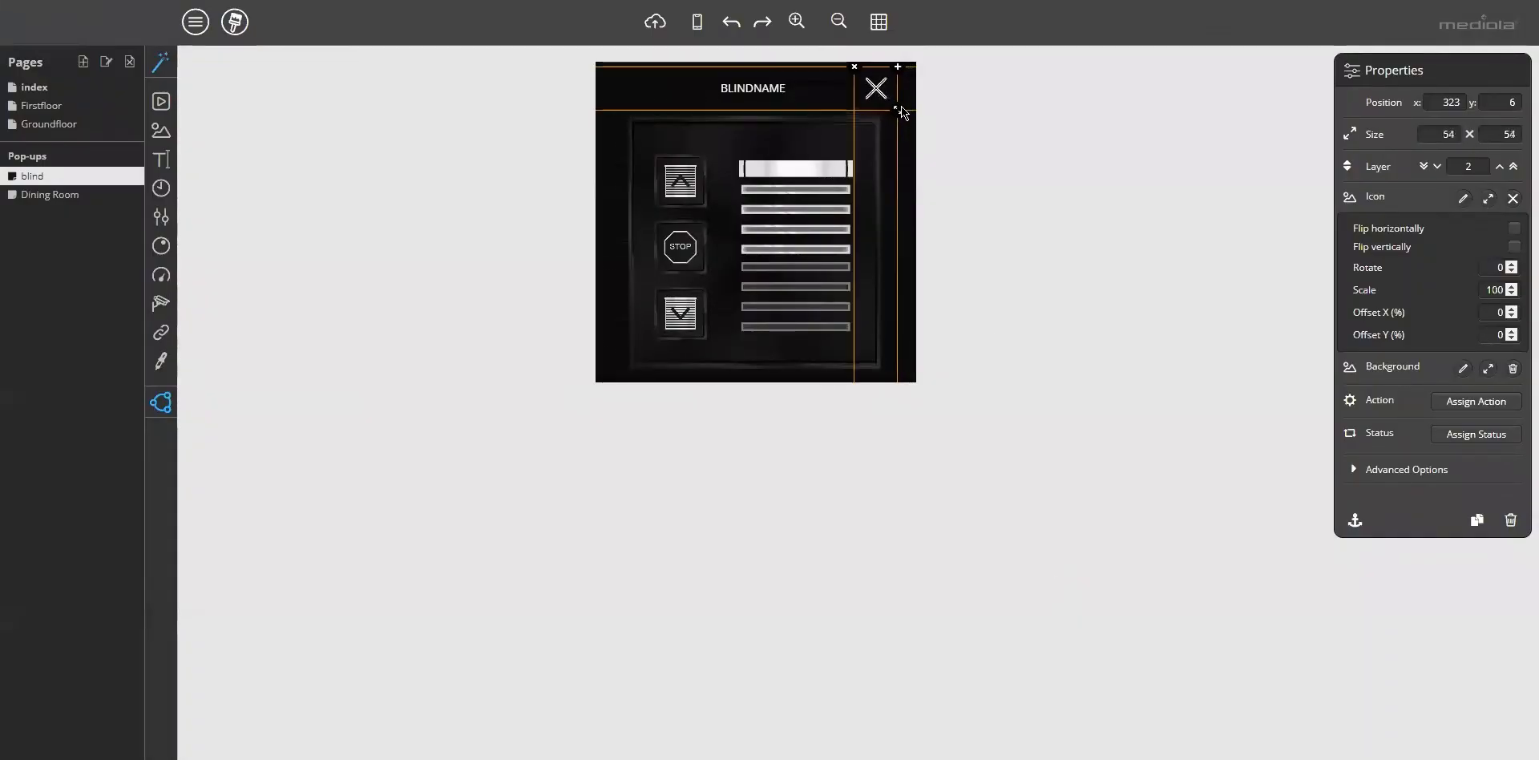
left_click_drag(874, 88, 887, 87)
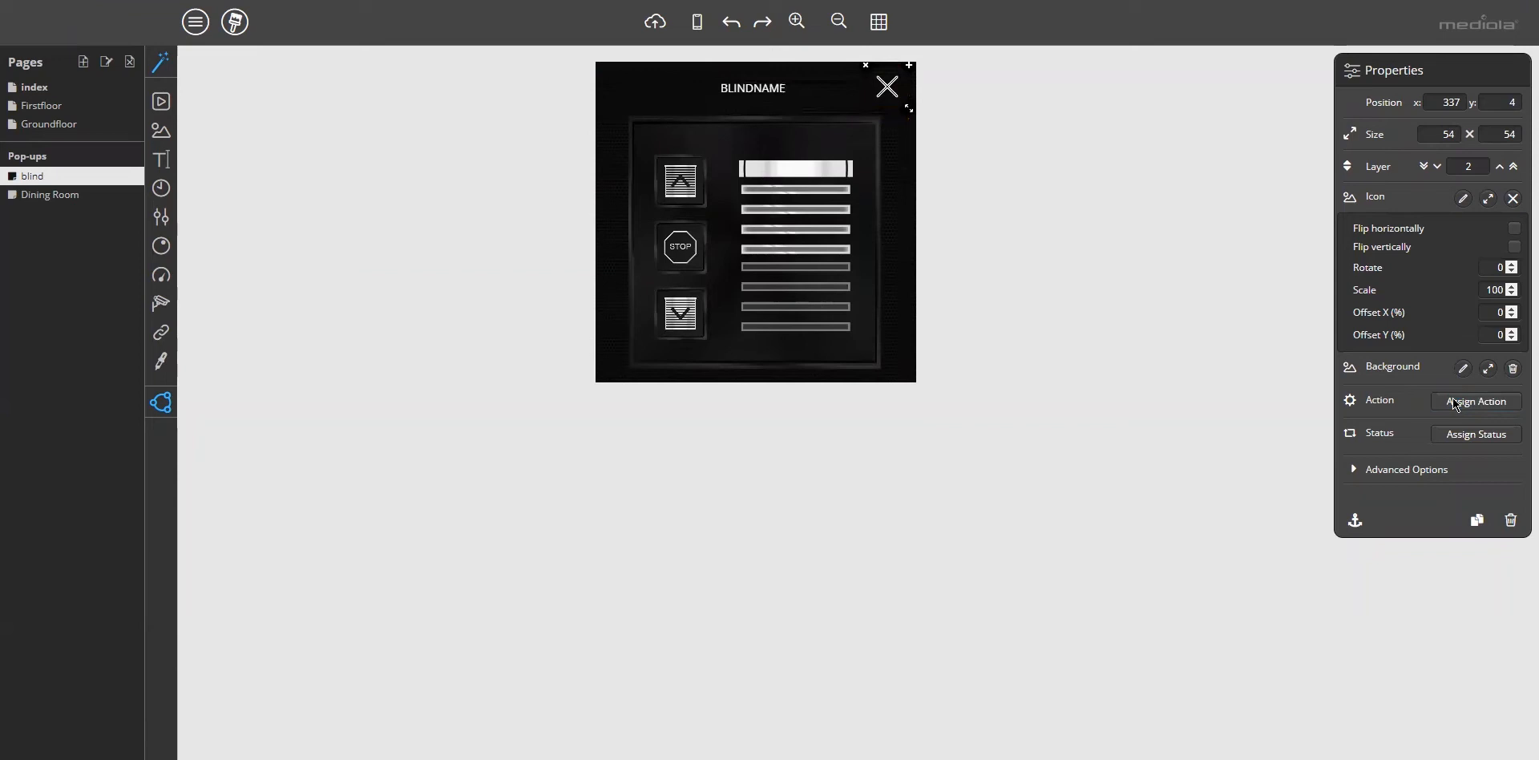
Assign a Close Pop-up action to the white X icon.
left_click(1475, 401)
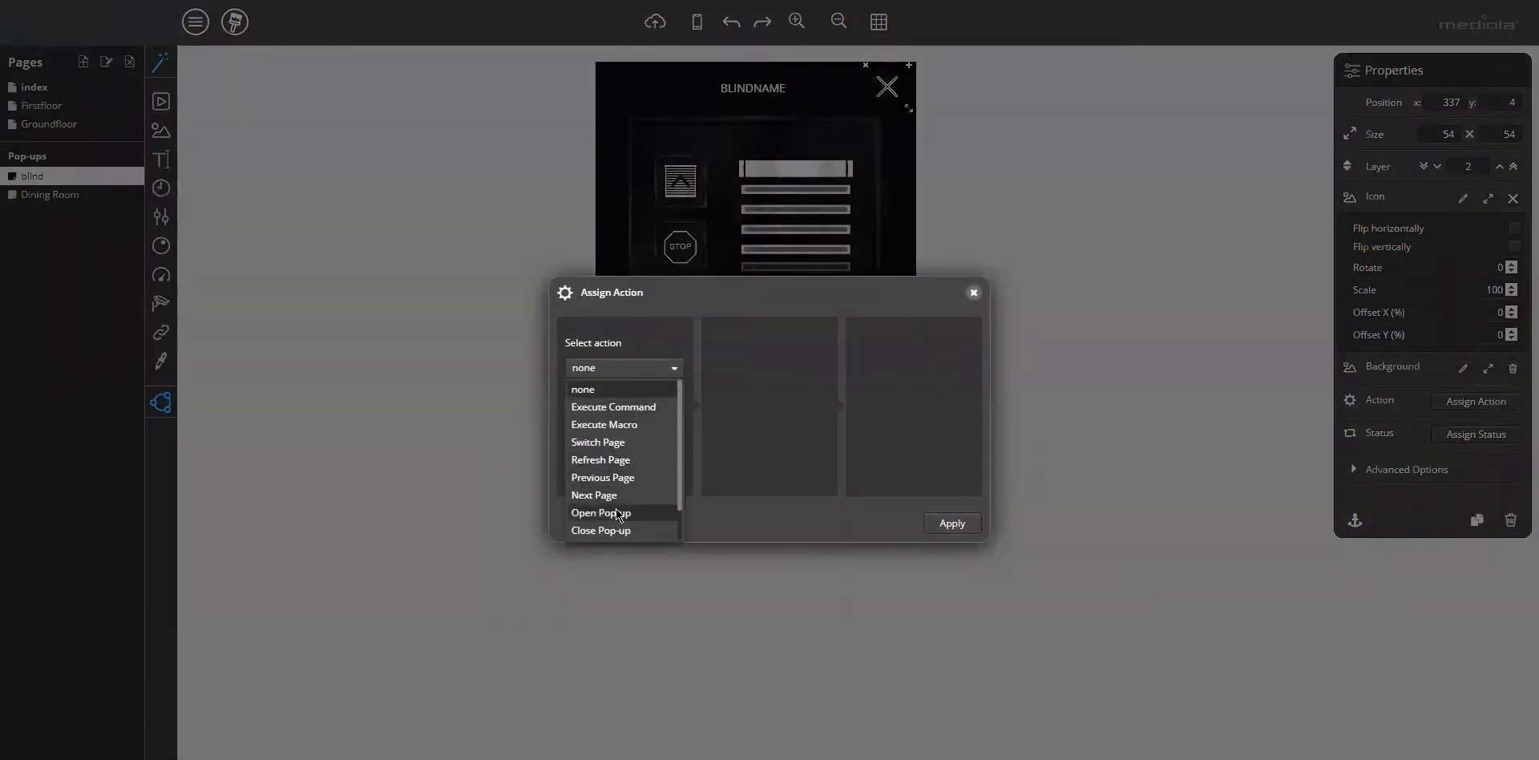
left_click(599, 530)
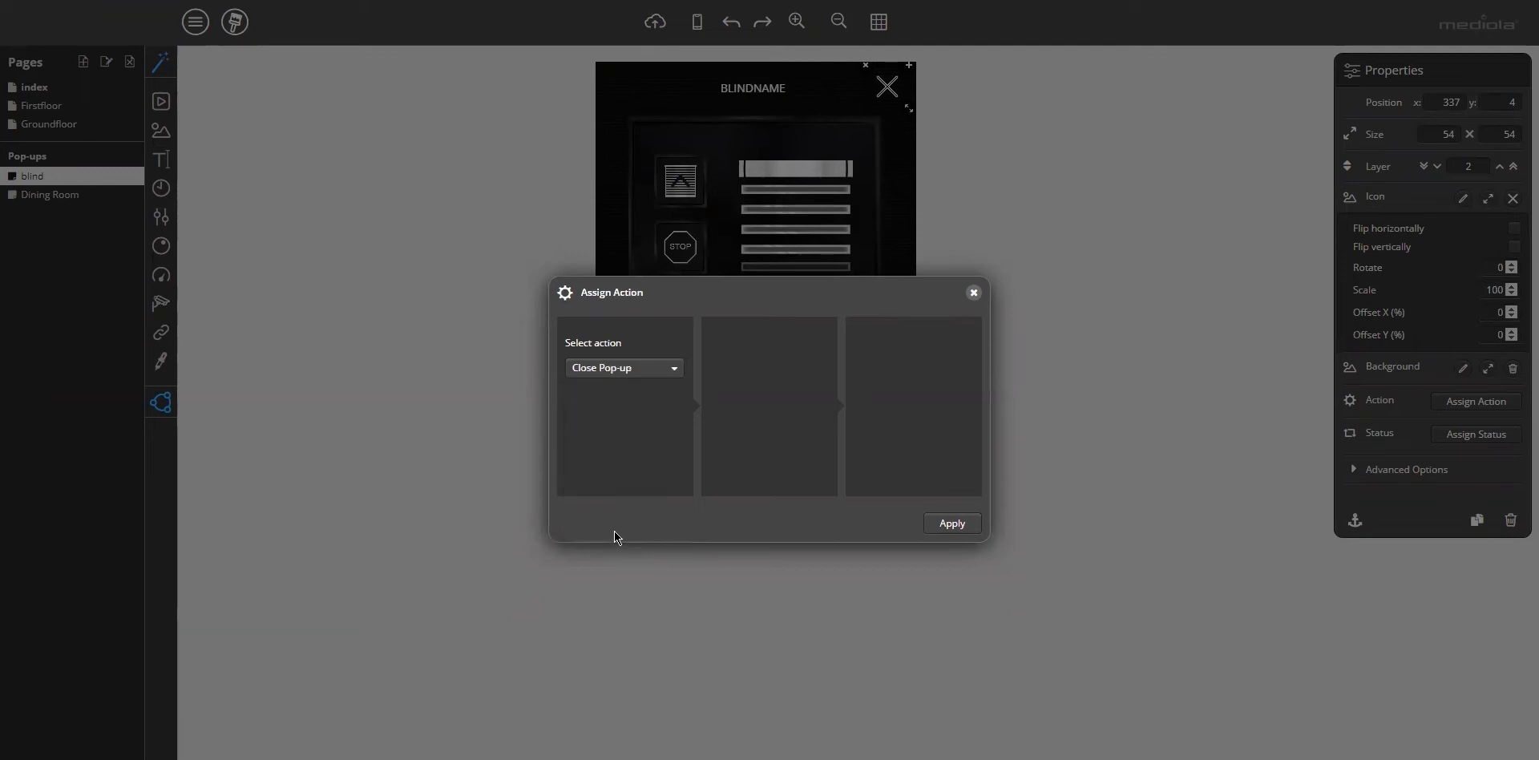
left_click(949, 523)
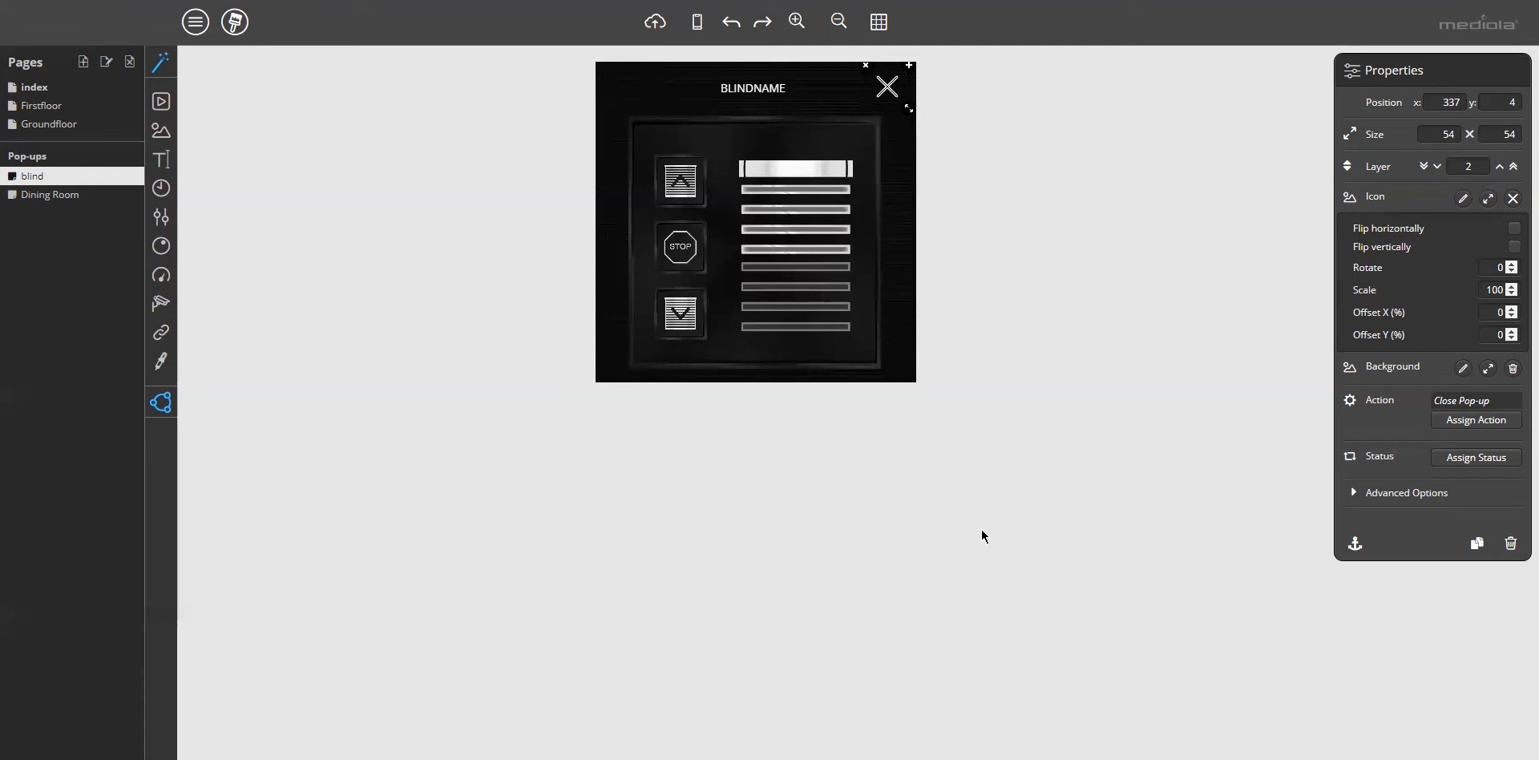
Enable 'Pop-up: Replace device' for the shutter slider and the up and down buttons.
left_click(680, 313)
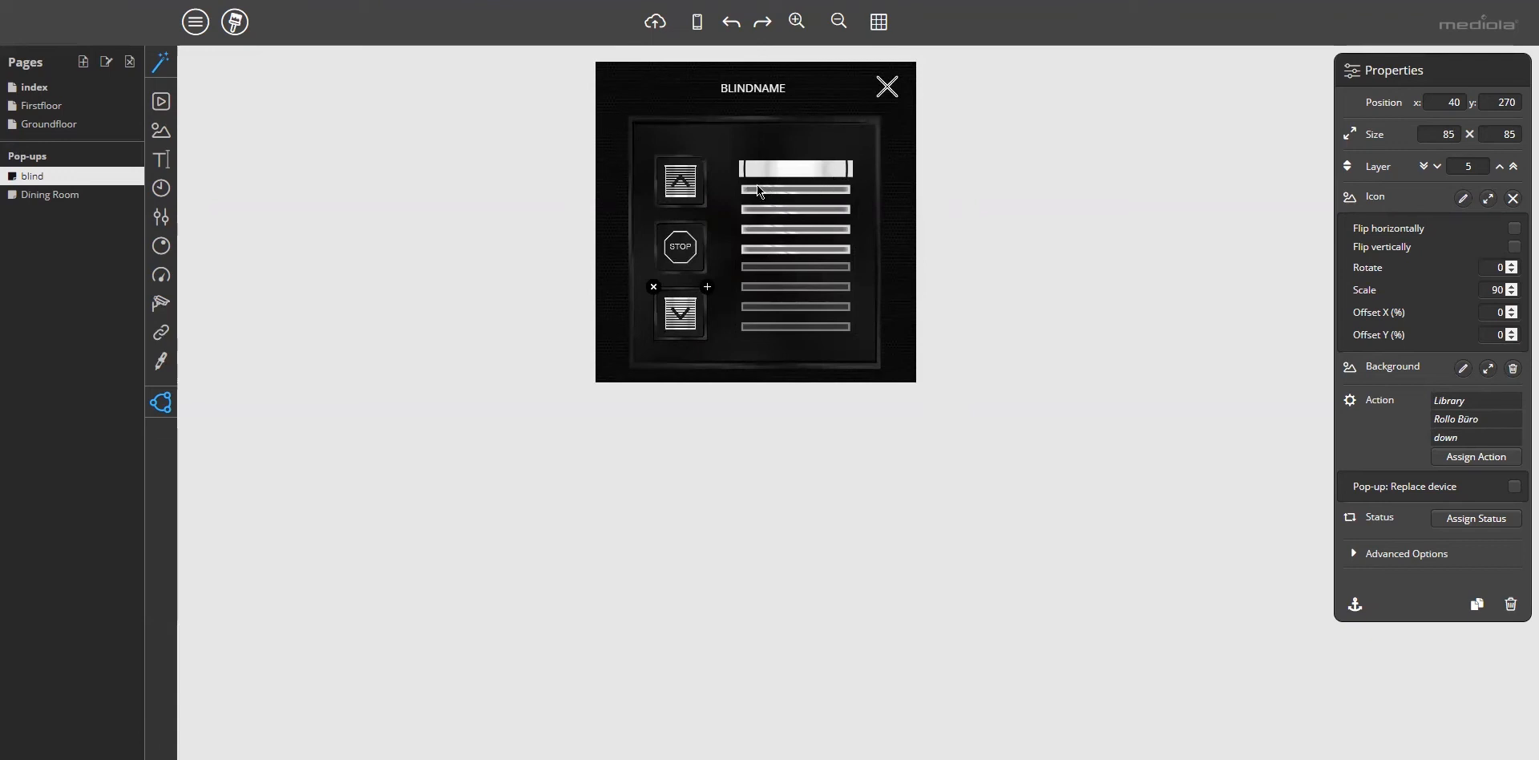
mouse_move(808, 277)
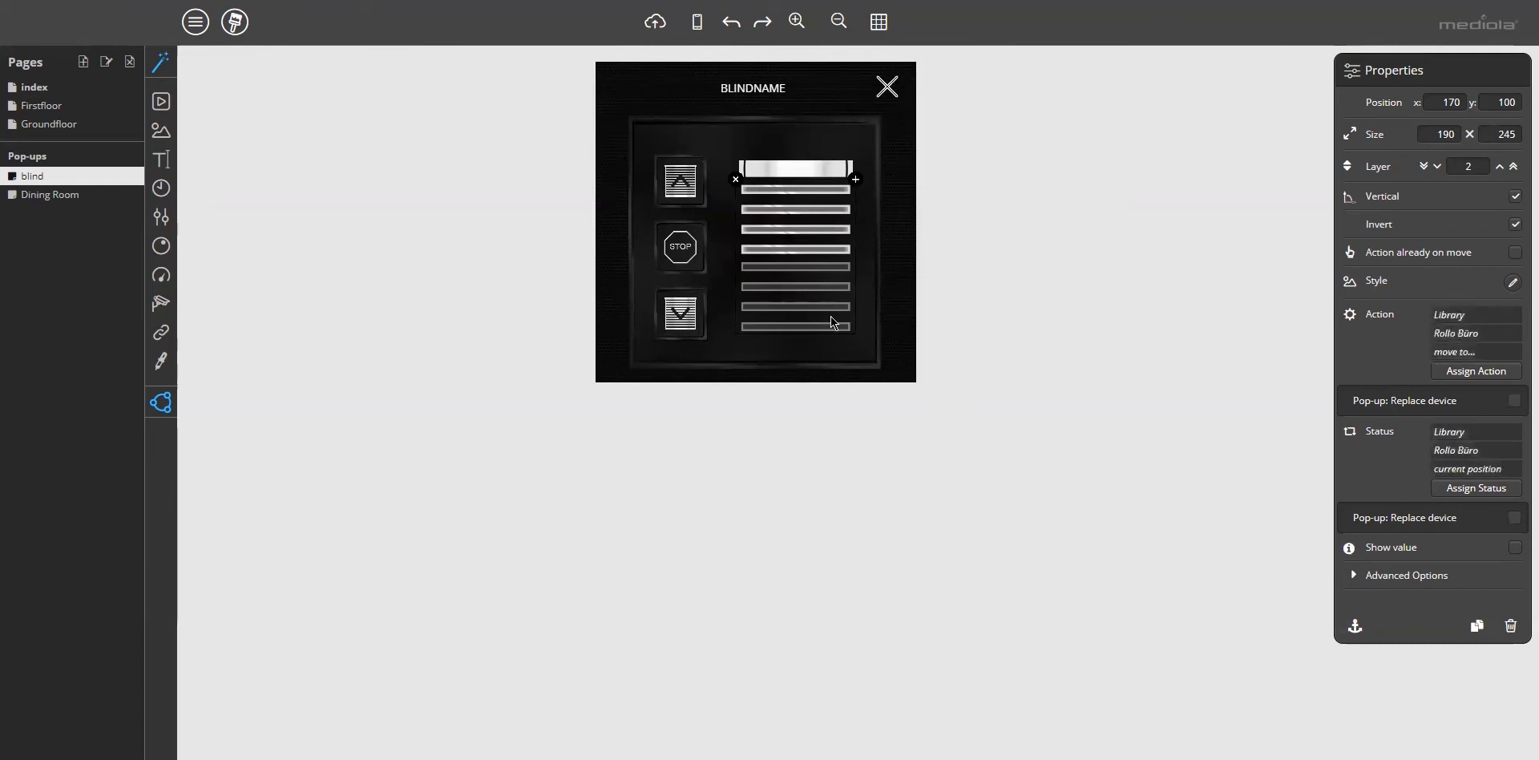
mouse_move(956, 273)
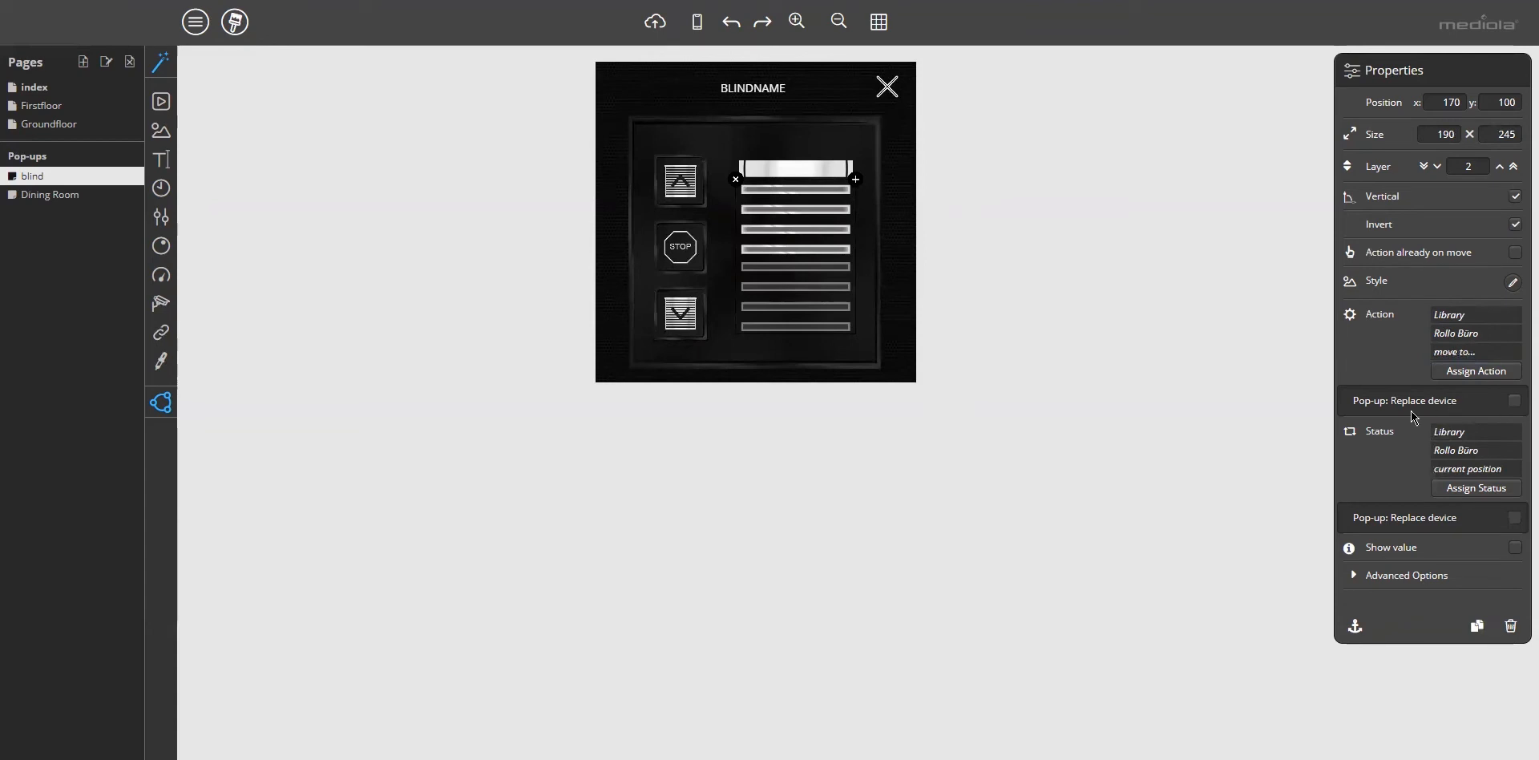
mouse_move(1462, 406)
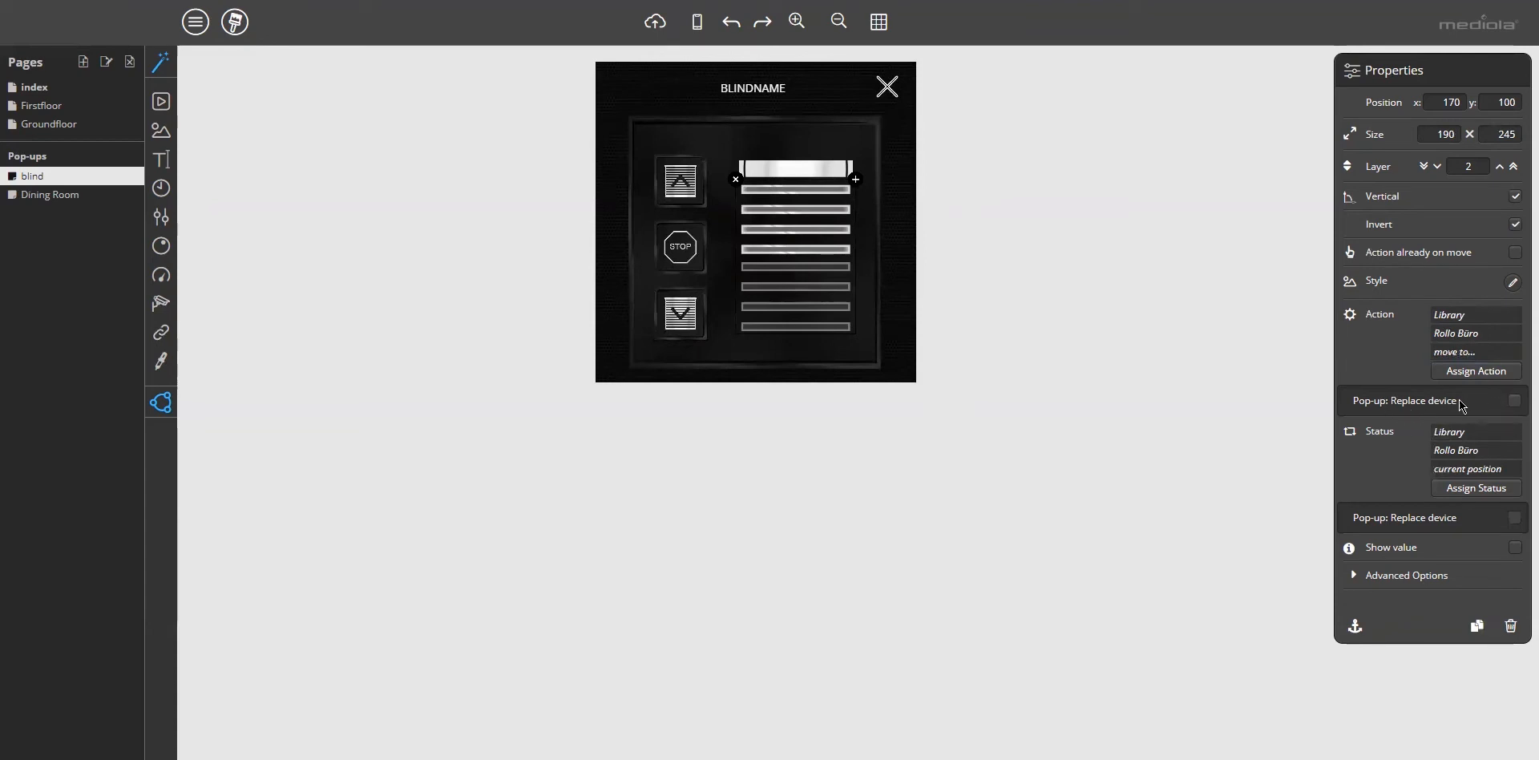
mouse_move(1480, 526)
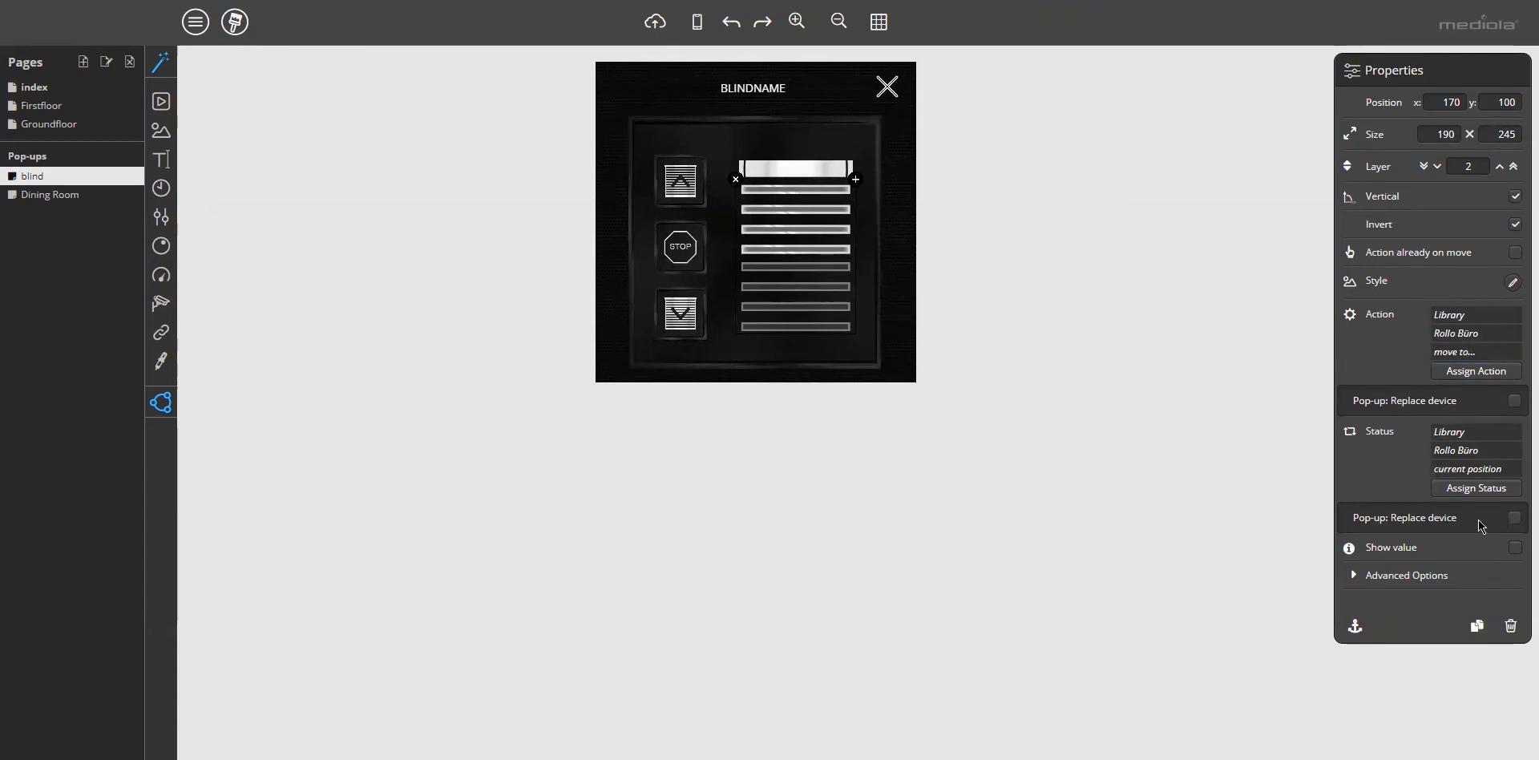
mouse_move(1414, 410)
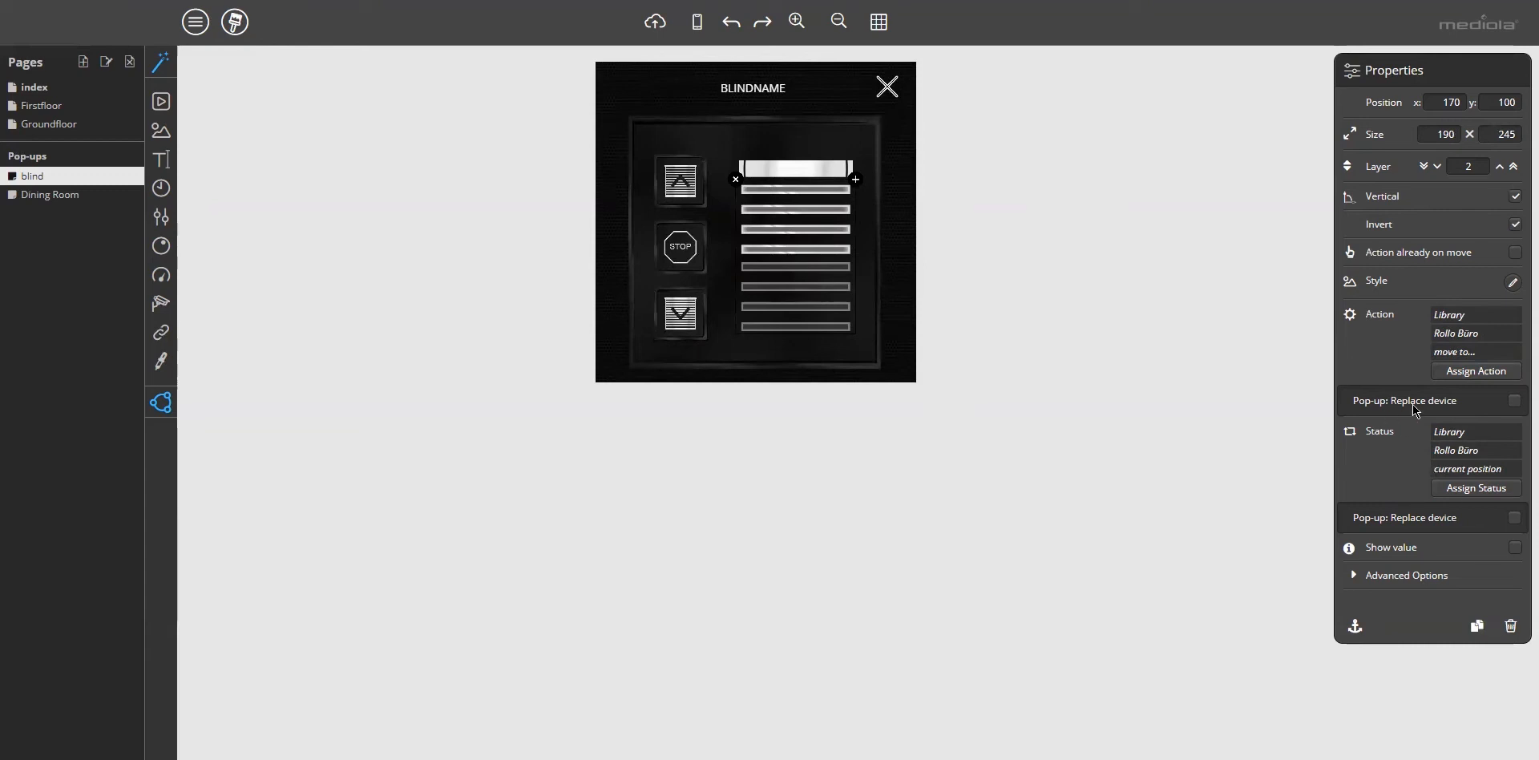
mouse_move(1455, 407)
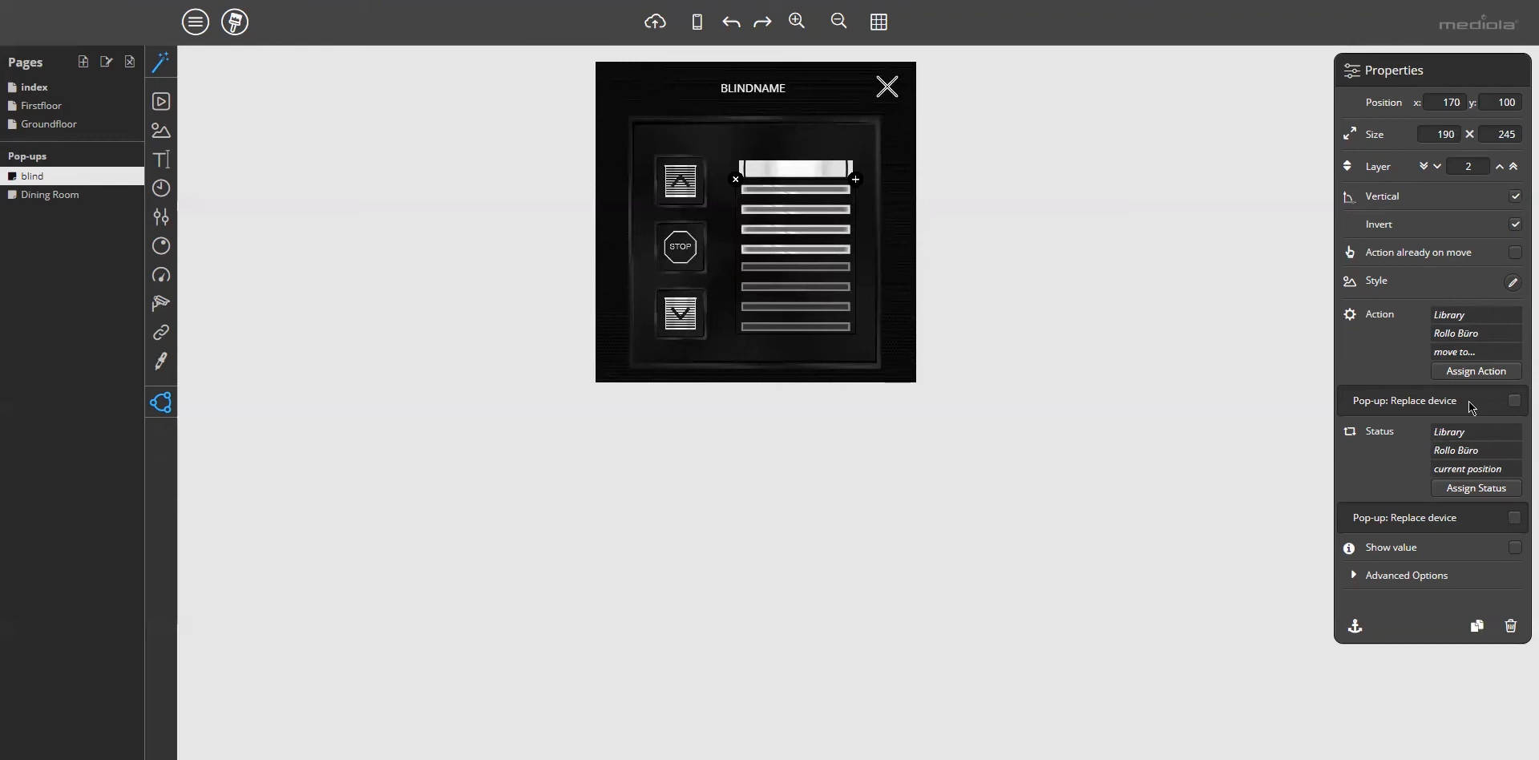
mouse_move(1515, 407)
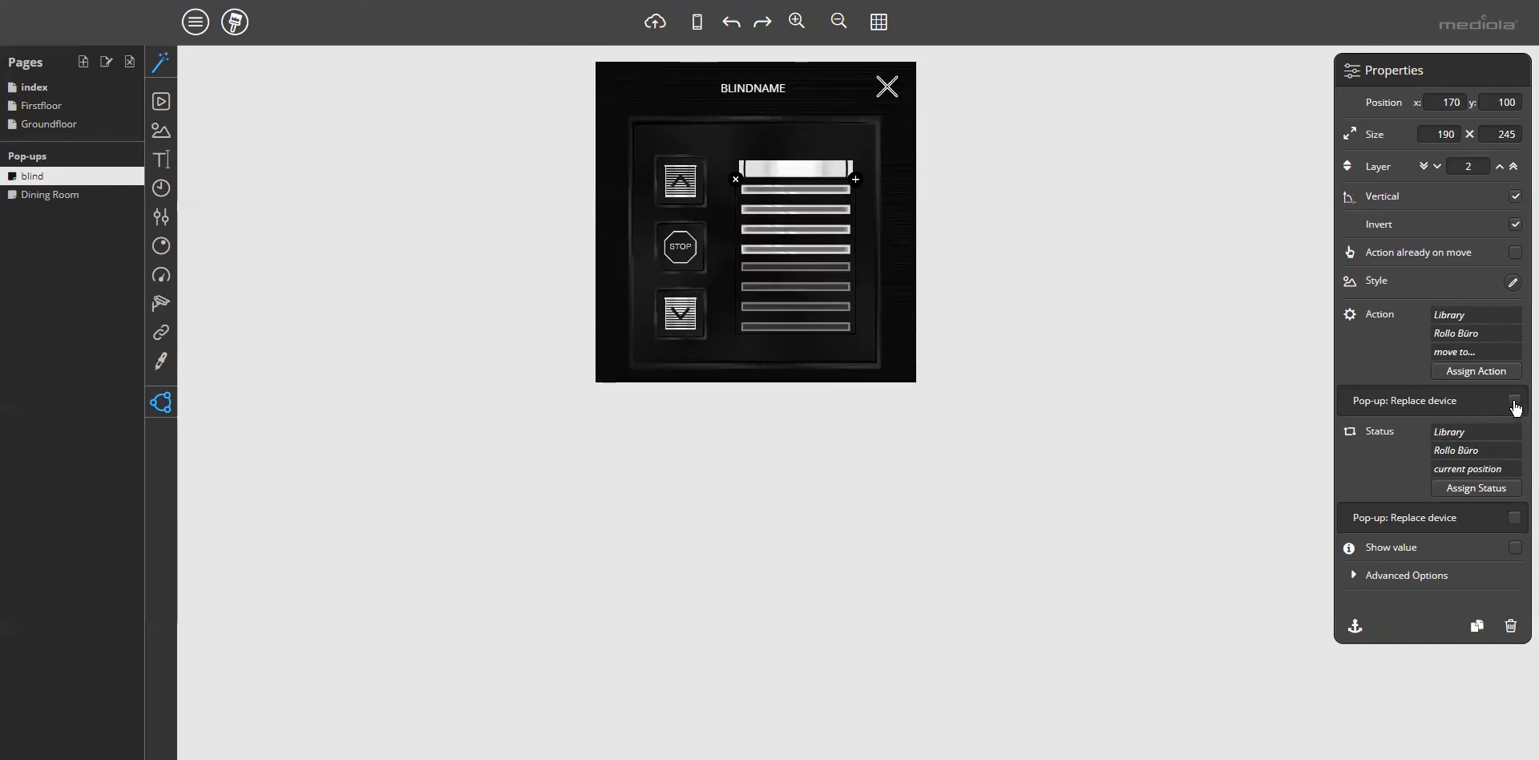
left_click(1515, 401)
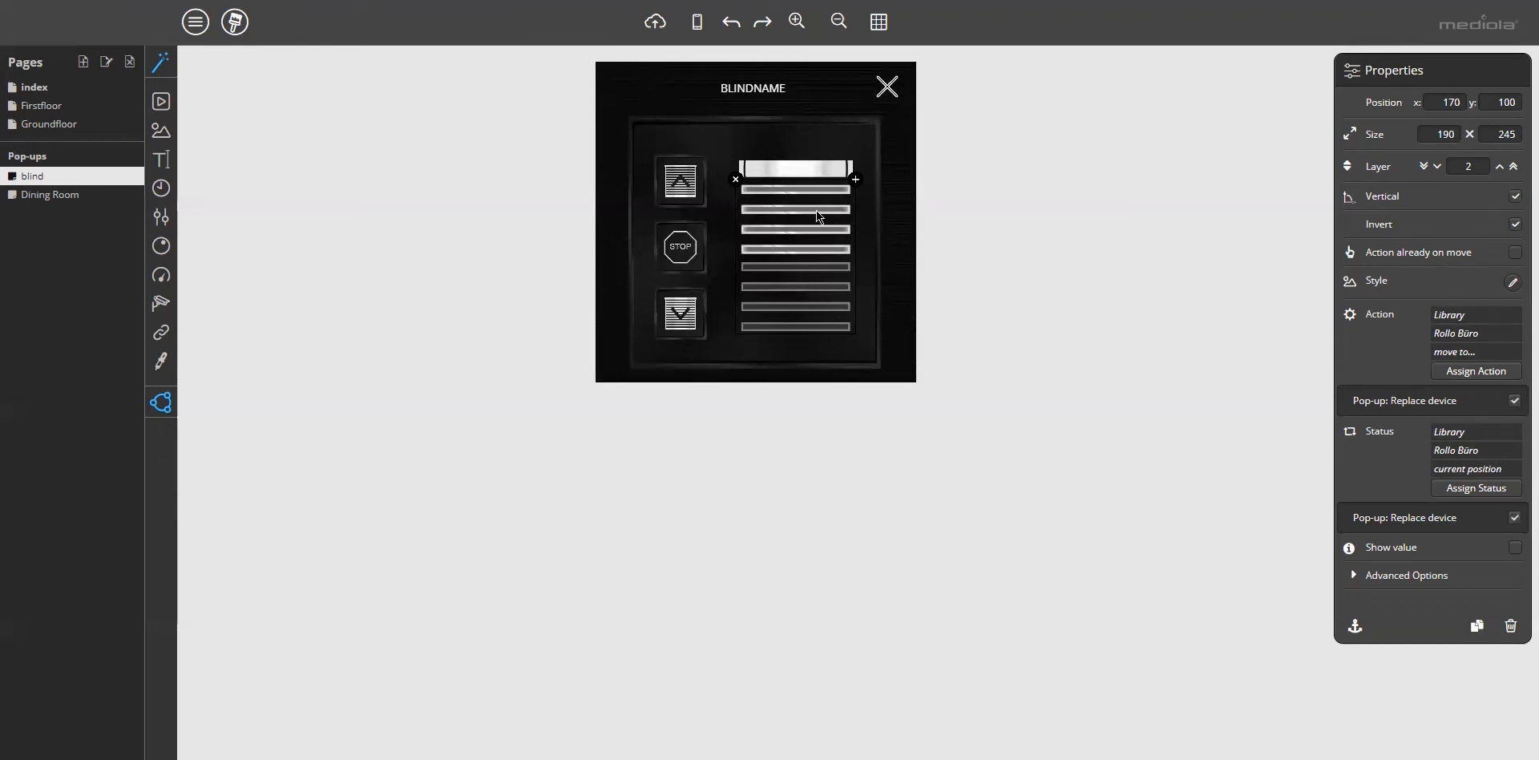
mouse_move(1397, 419)
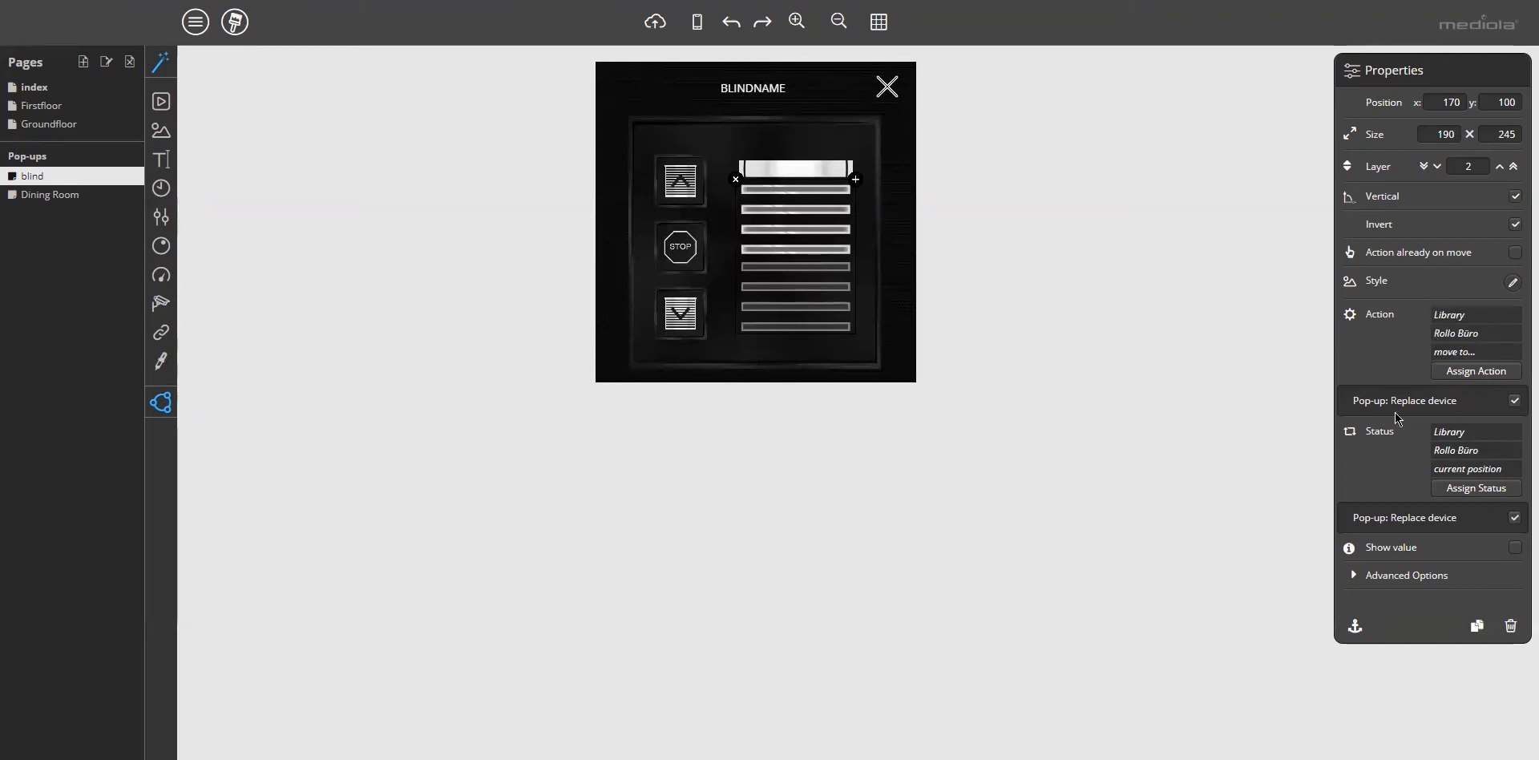
mouse_move(681, 204)
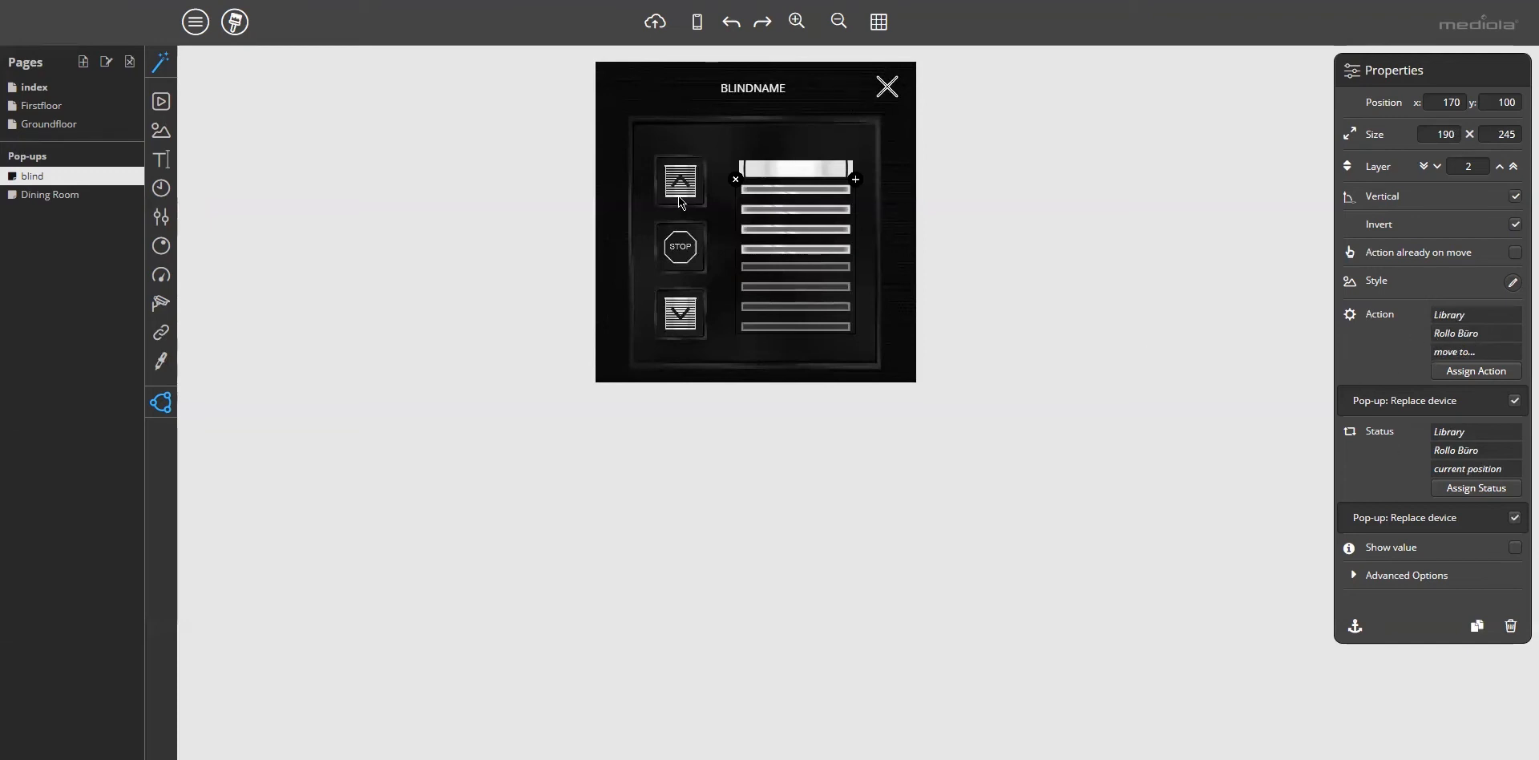
left_click(680, 178)
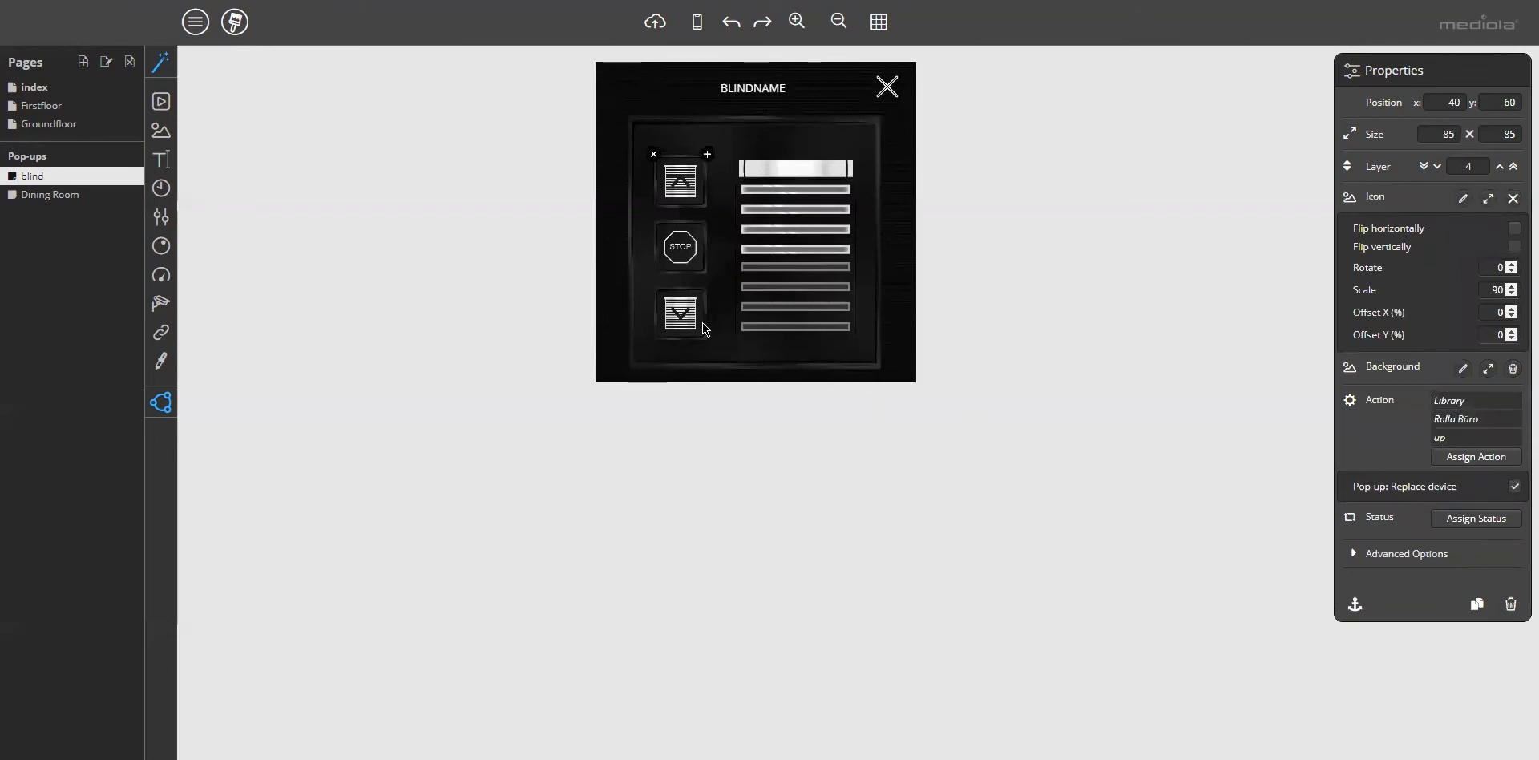
left_click(680, 314)
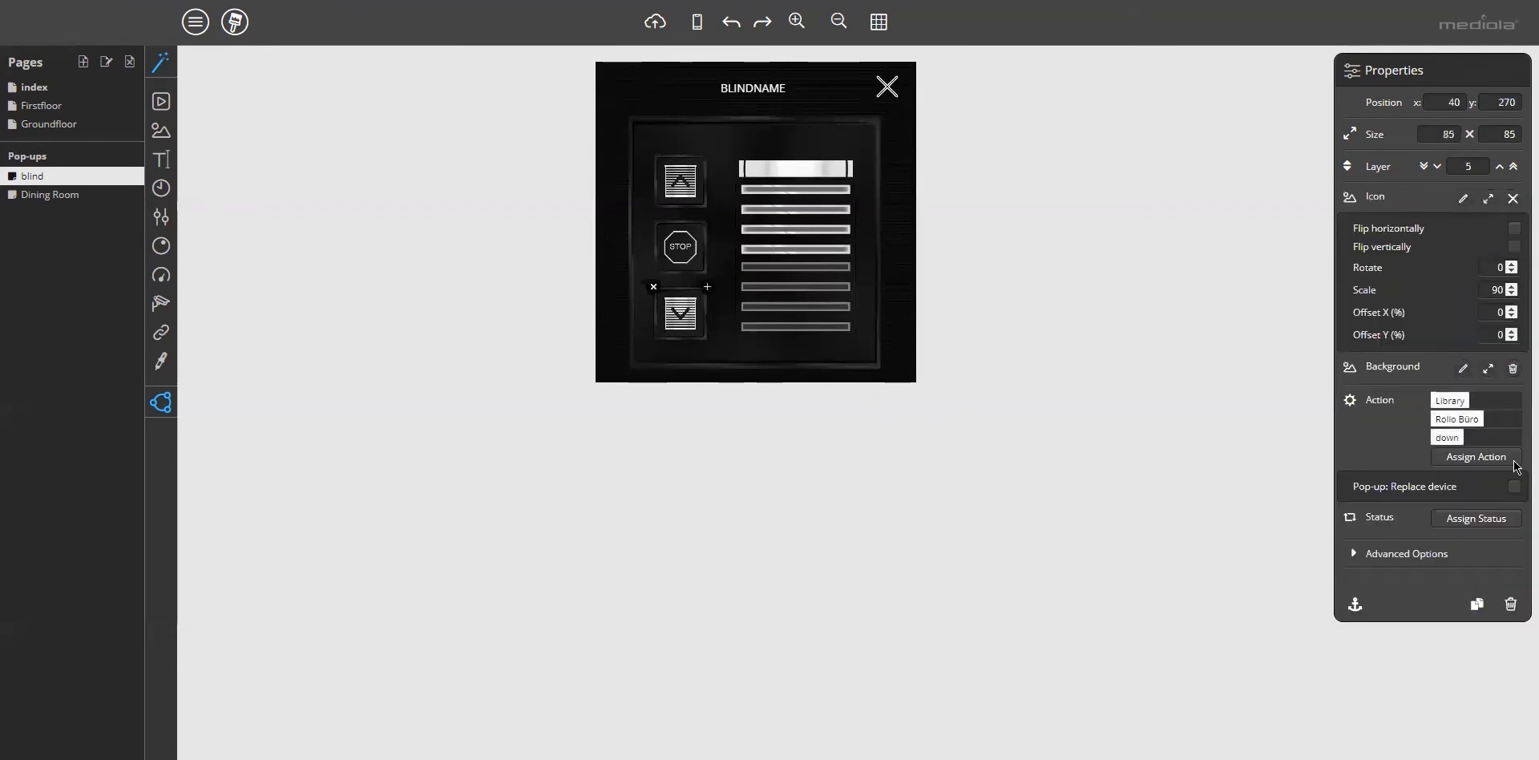
left_click(1515, 486)
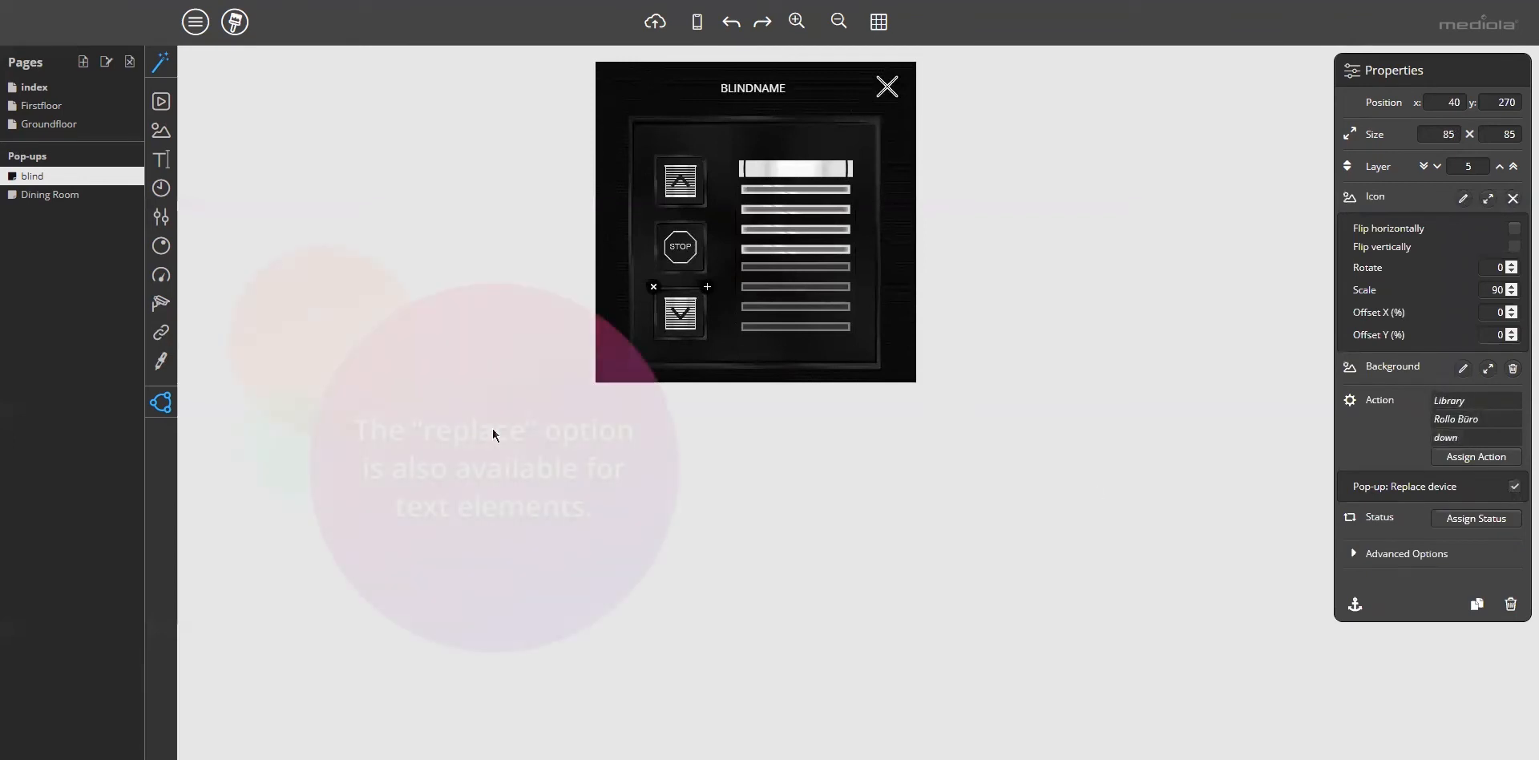
left_click(50, 194)
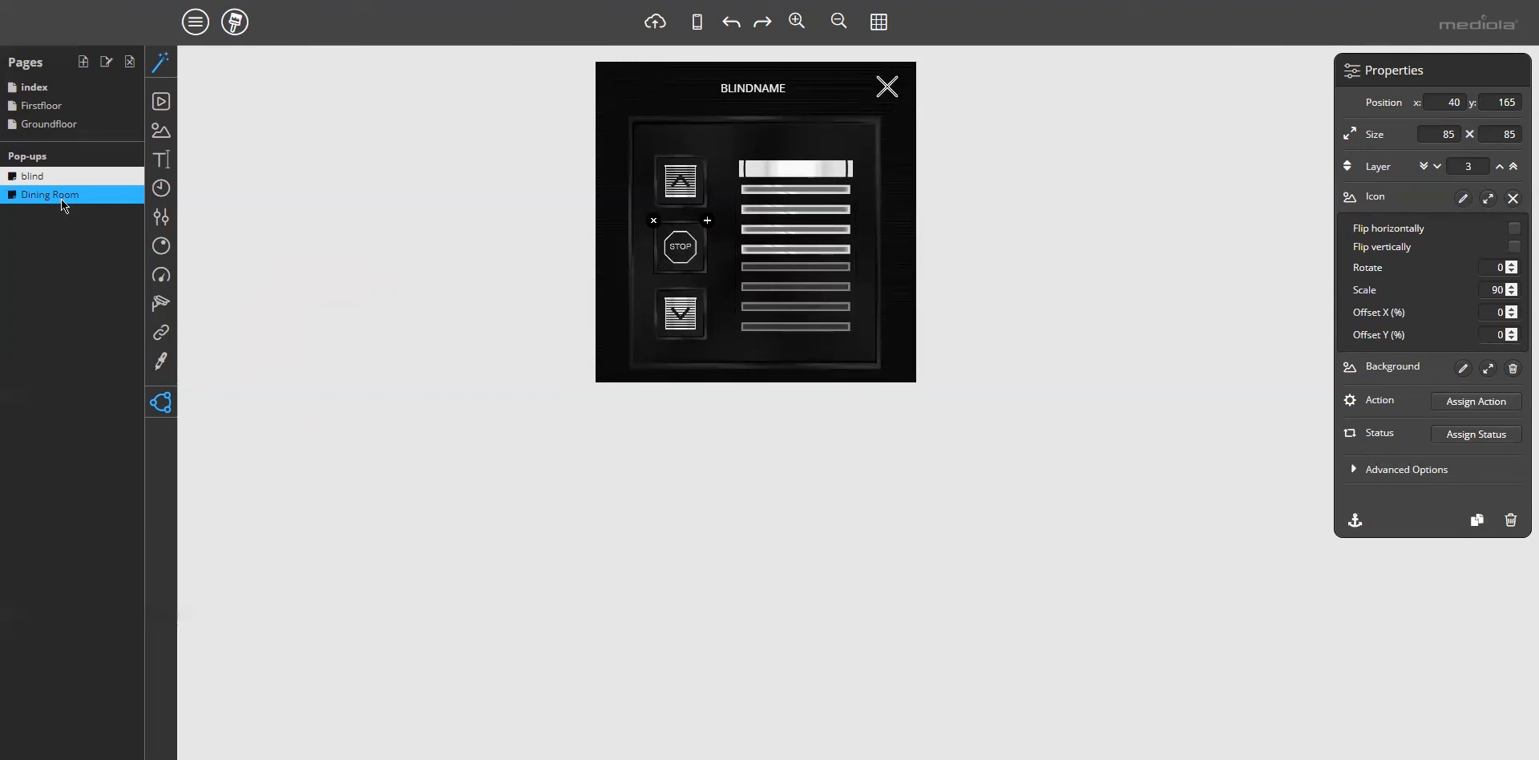
Make the BLINDNAME title show the passed device's name, then return to the Groundfloor page.
left_click(752, 89)
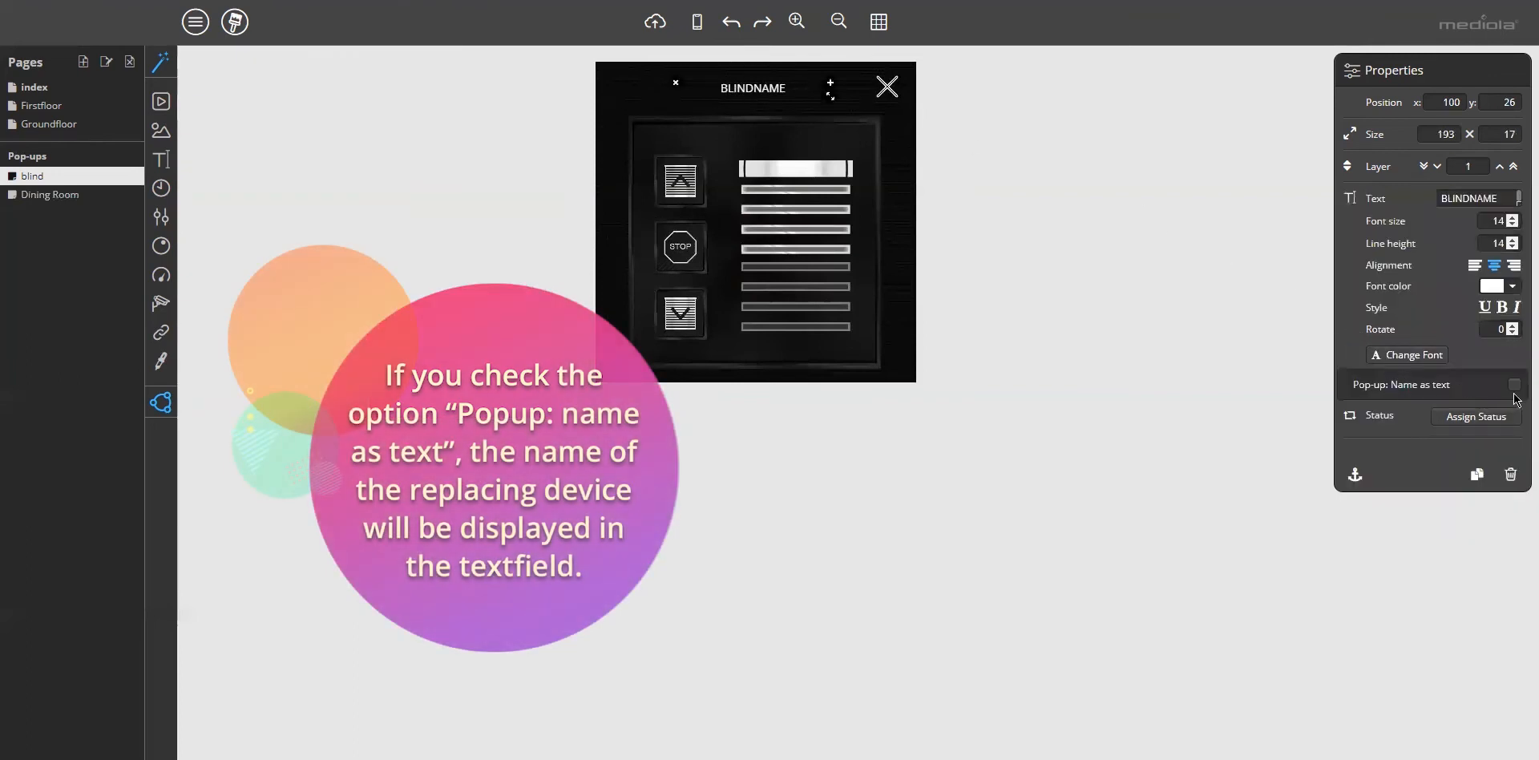
left_click(1515, 383)
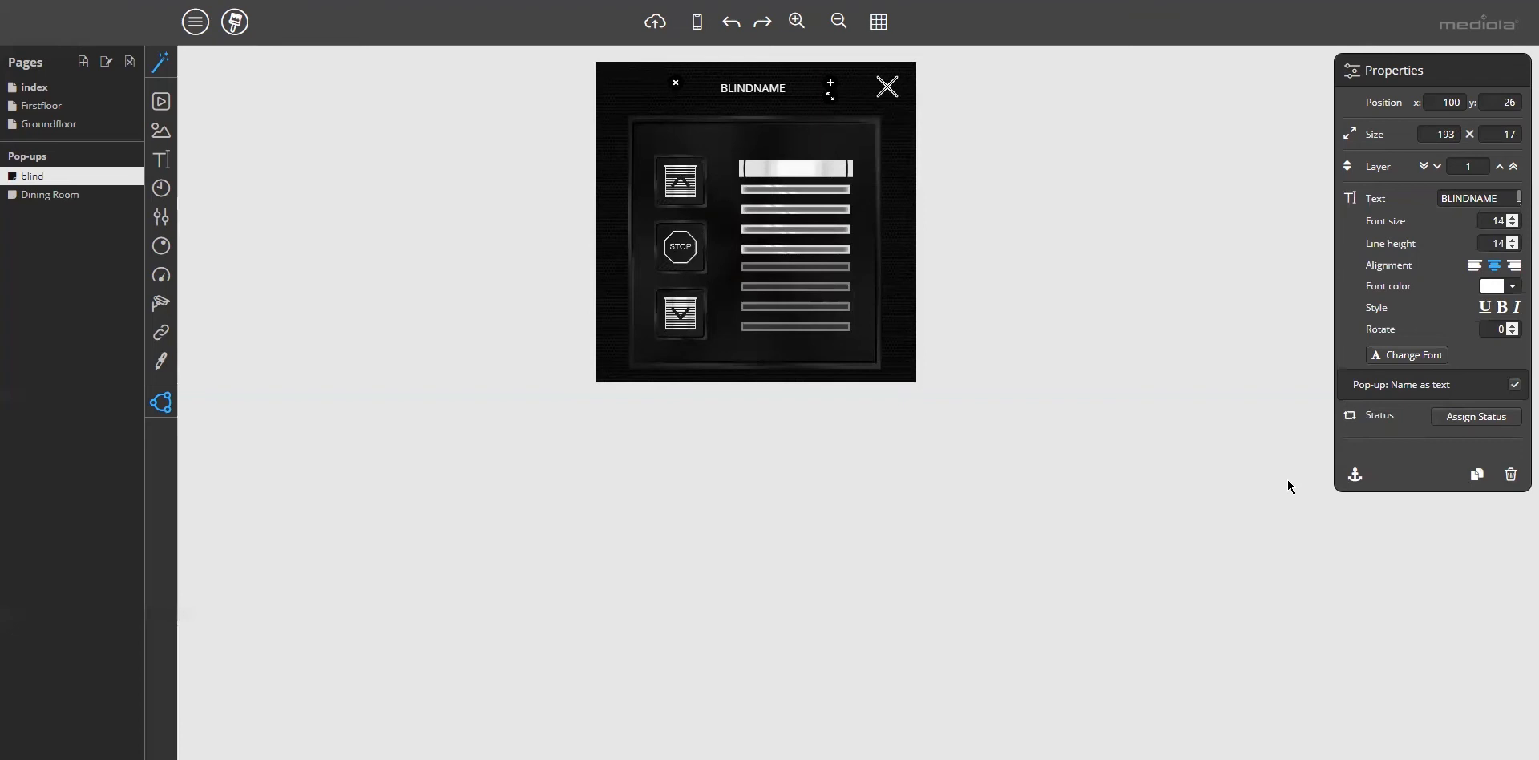
left_click(48, 123)
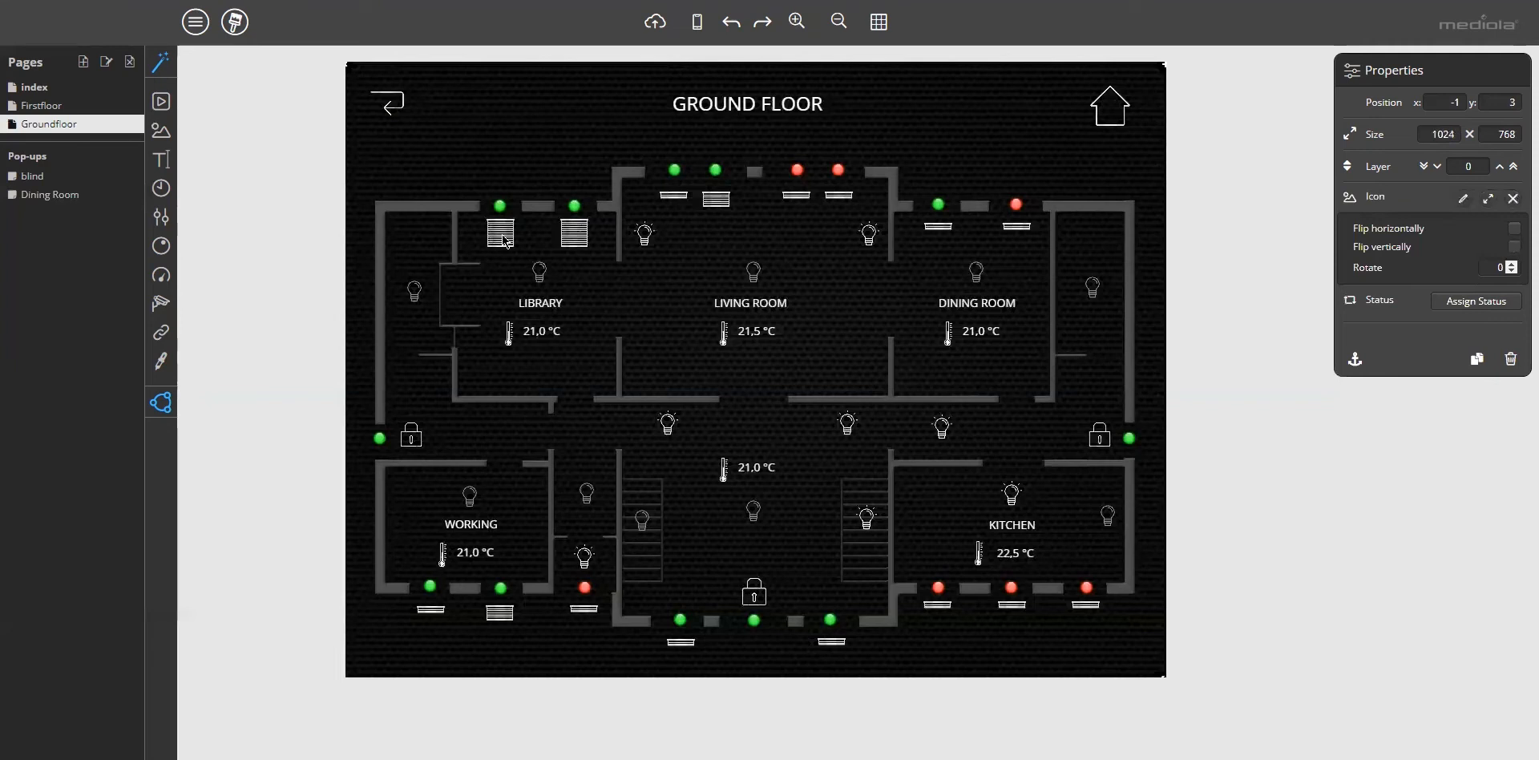
Assign the Library blind button an Open Pop-up action targeting the 'blind' pop-up.
left_click(500, 233)
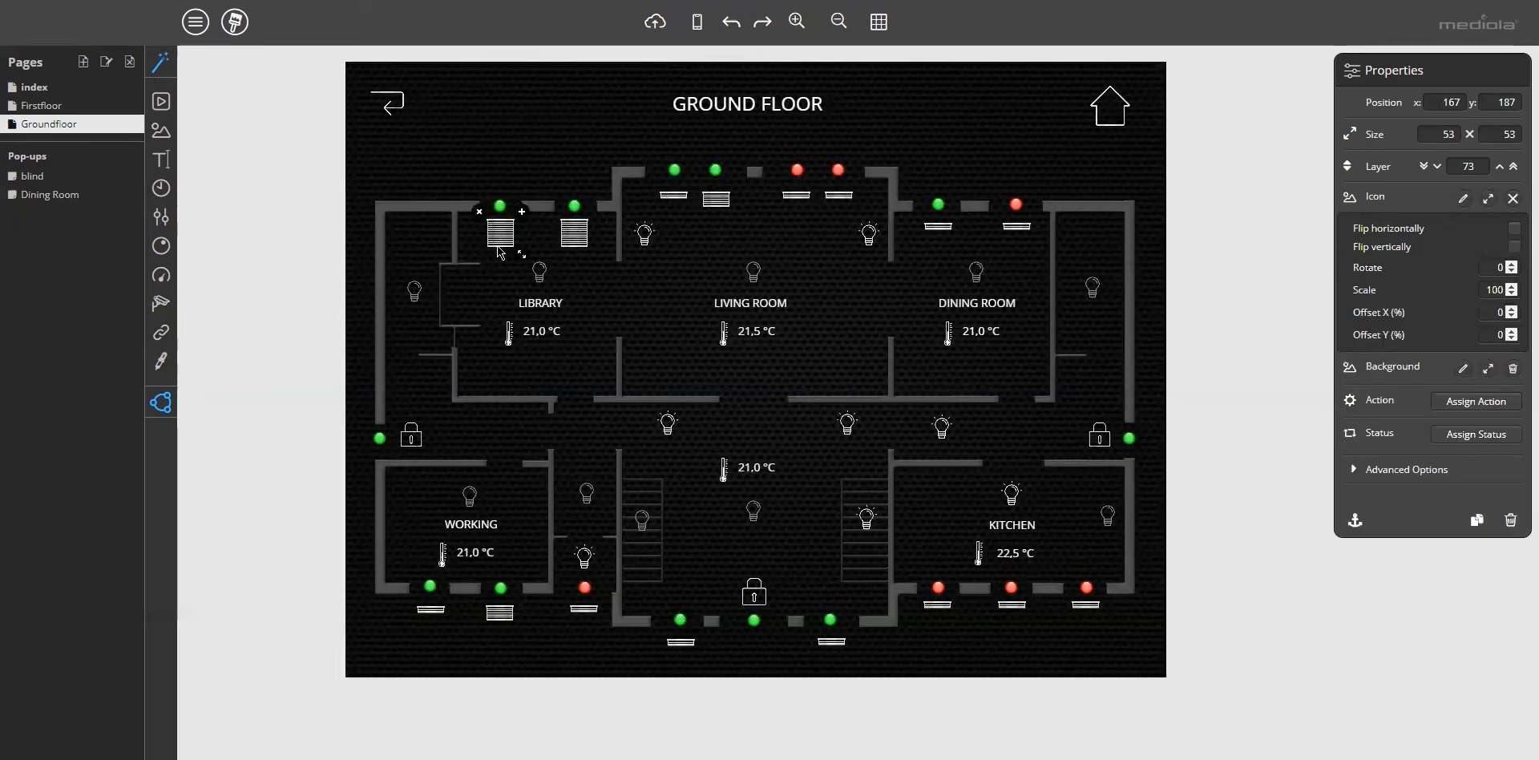
mouse_move(675, 285)
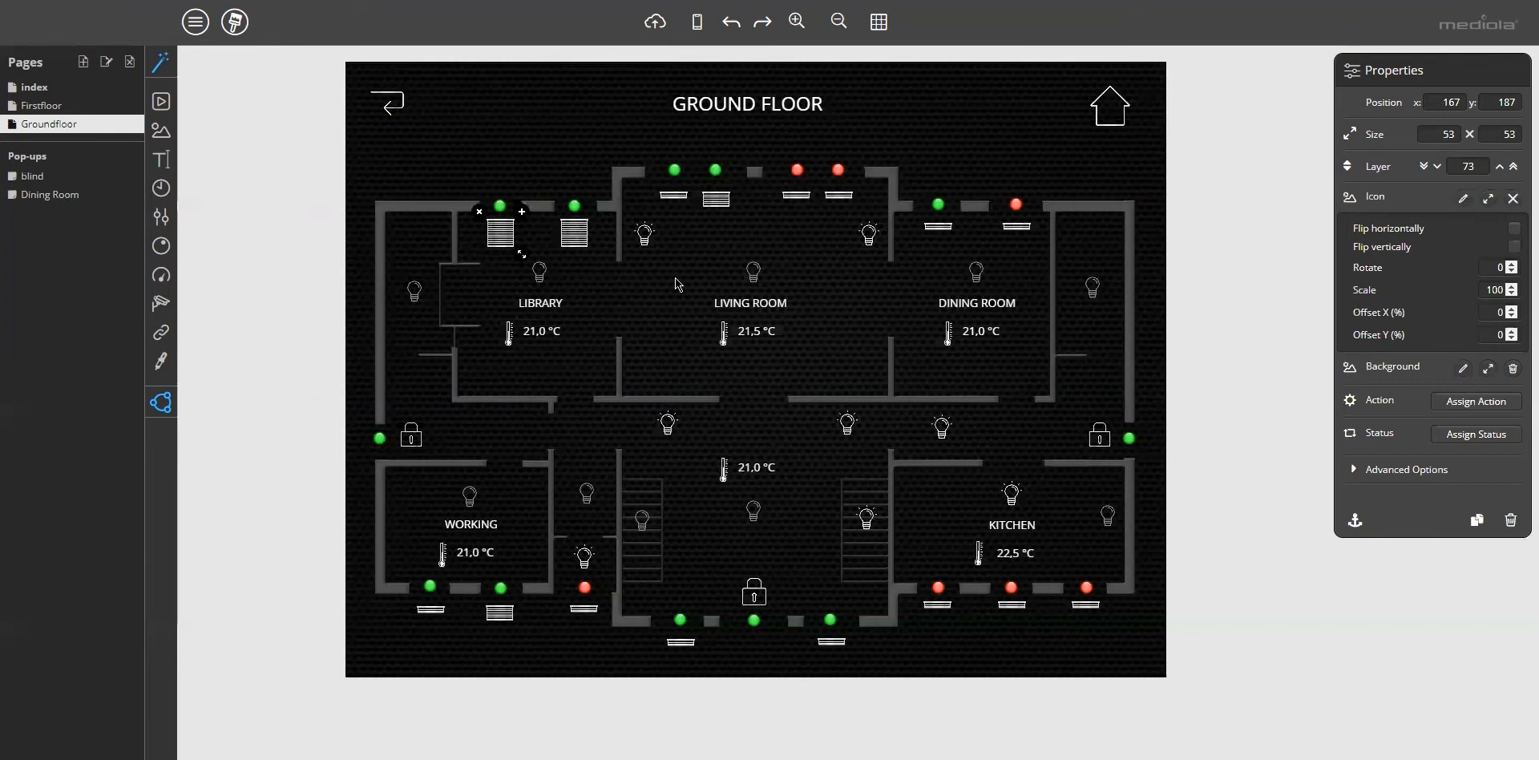
left_click(1474, 400)
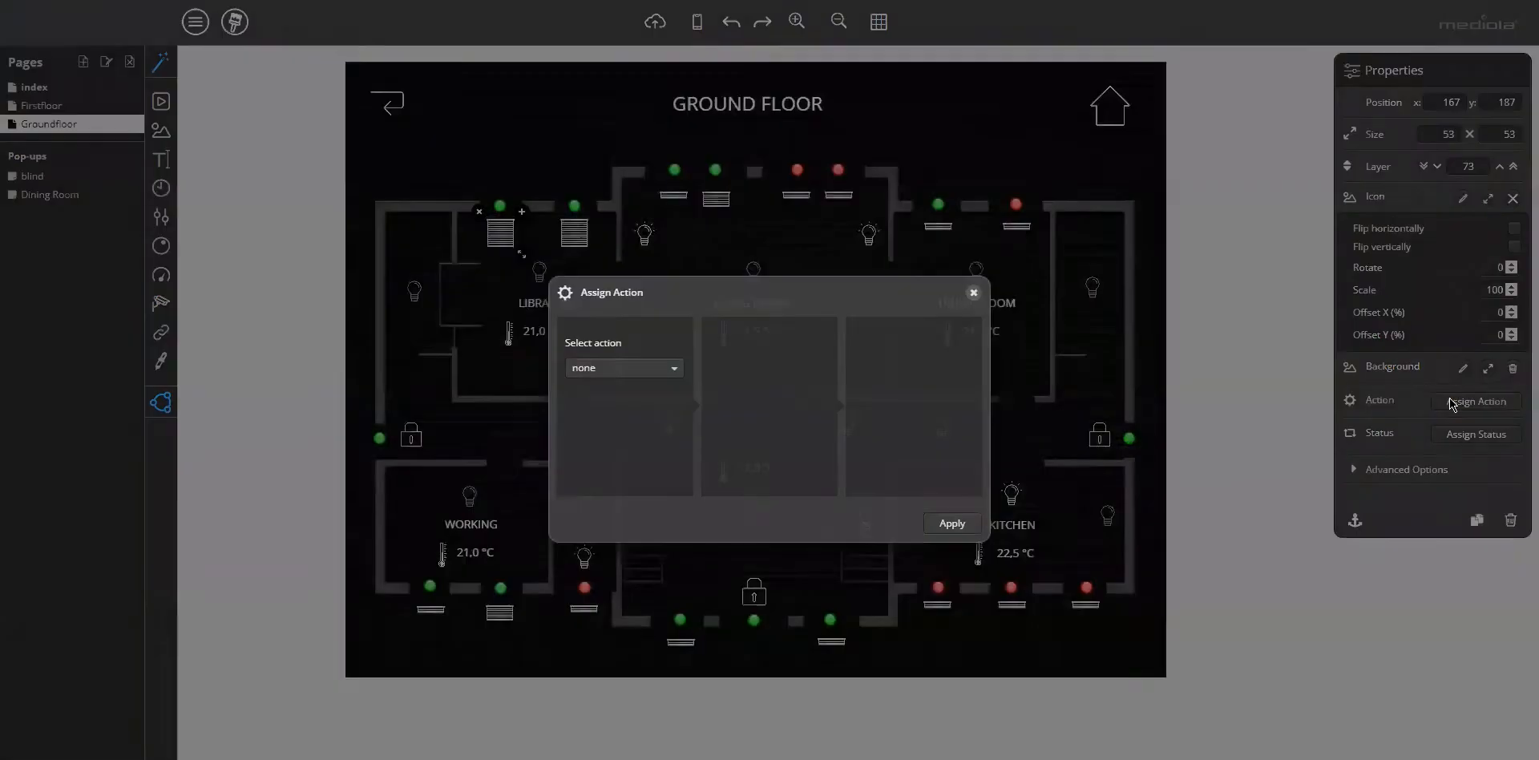
left_click(623, 367)
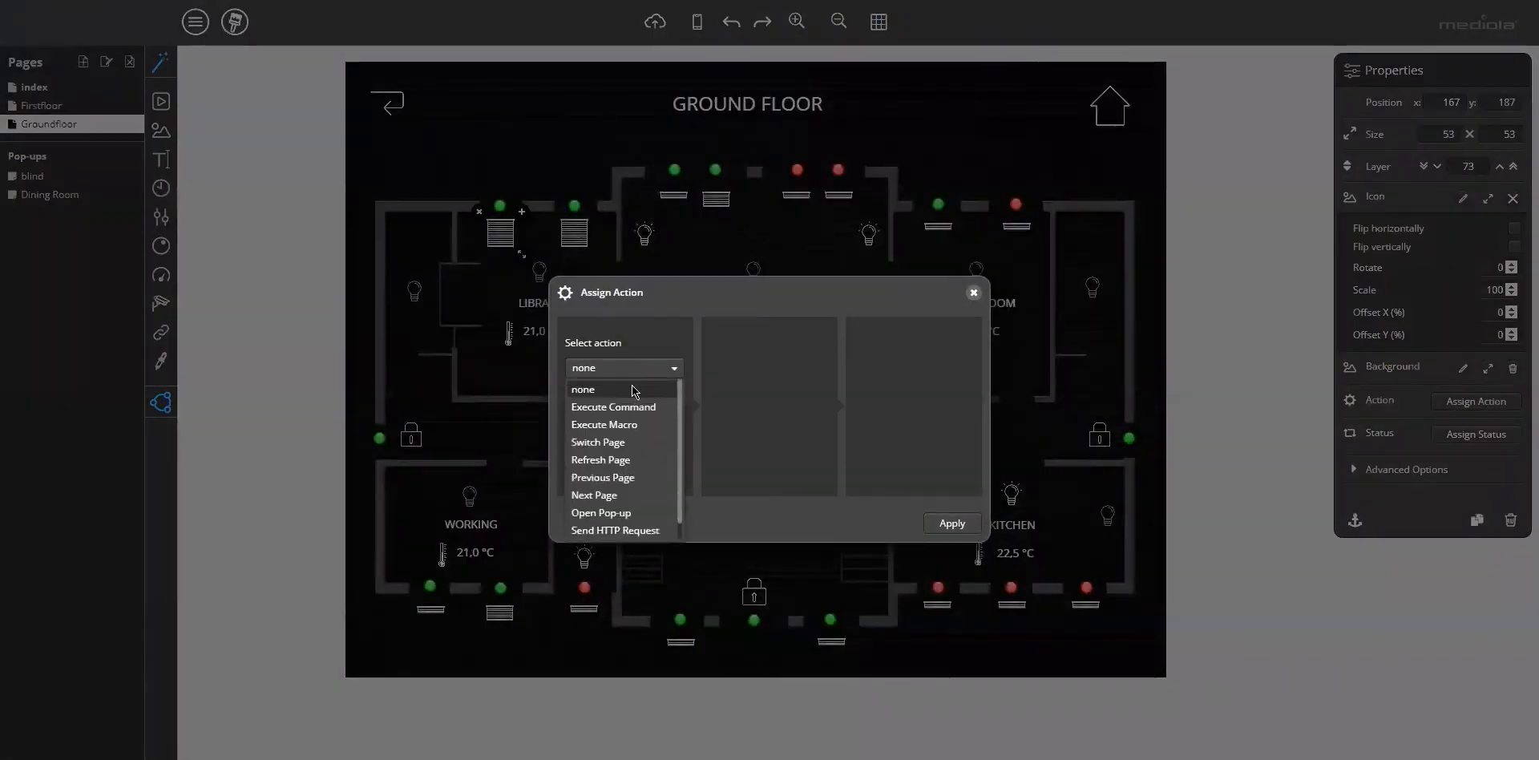
left_click(602, 513)
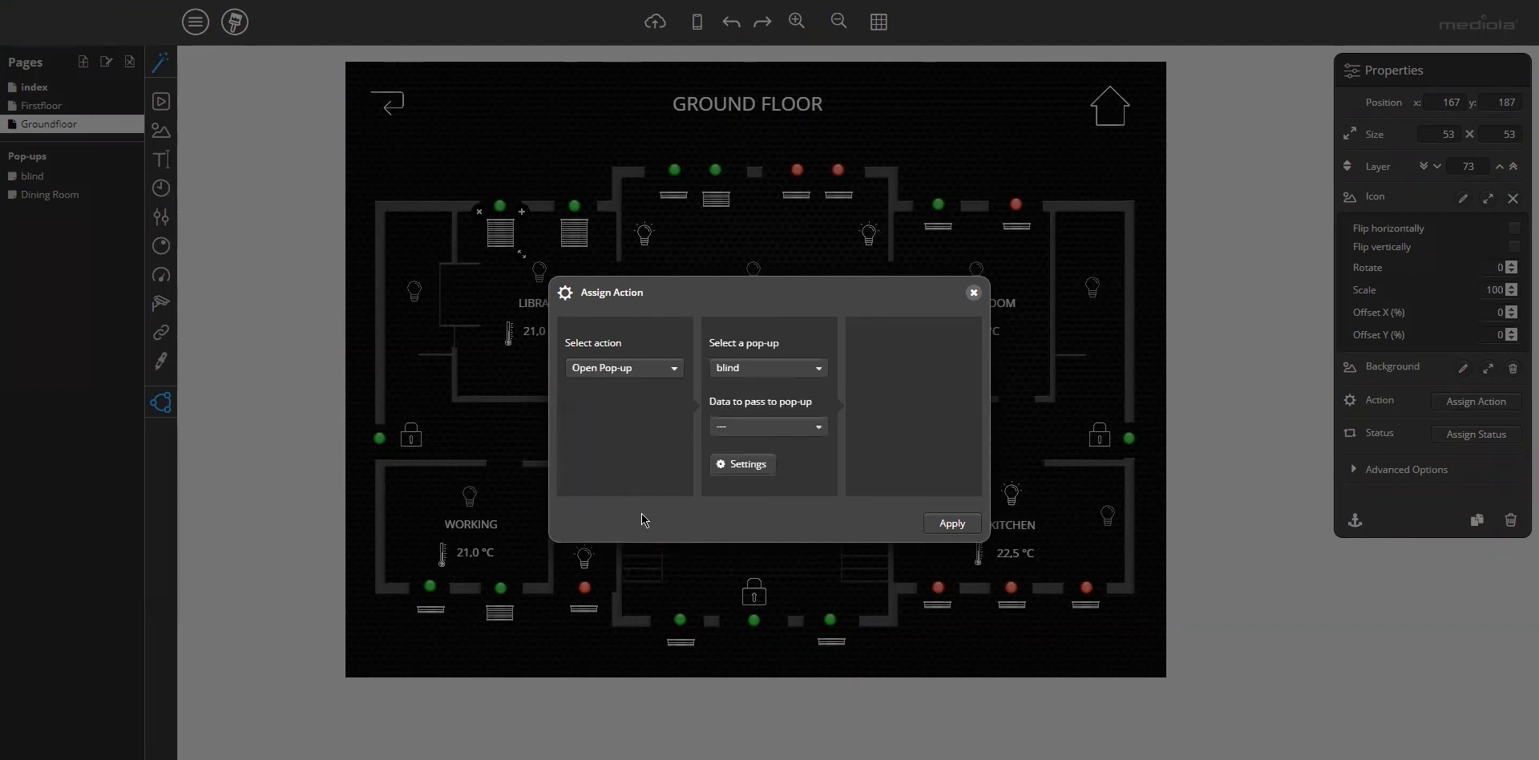
mouse_move(726, 351)
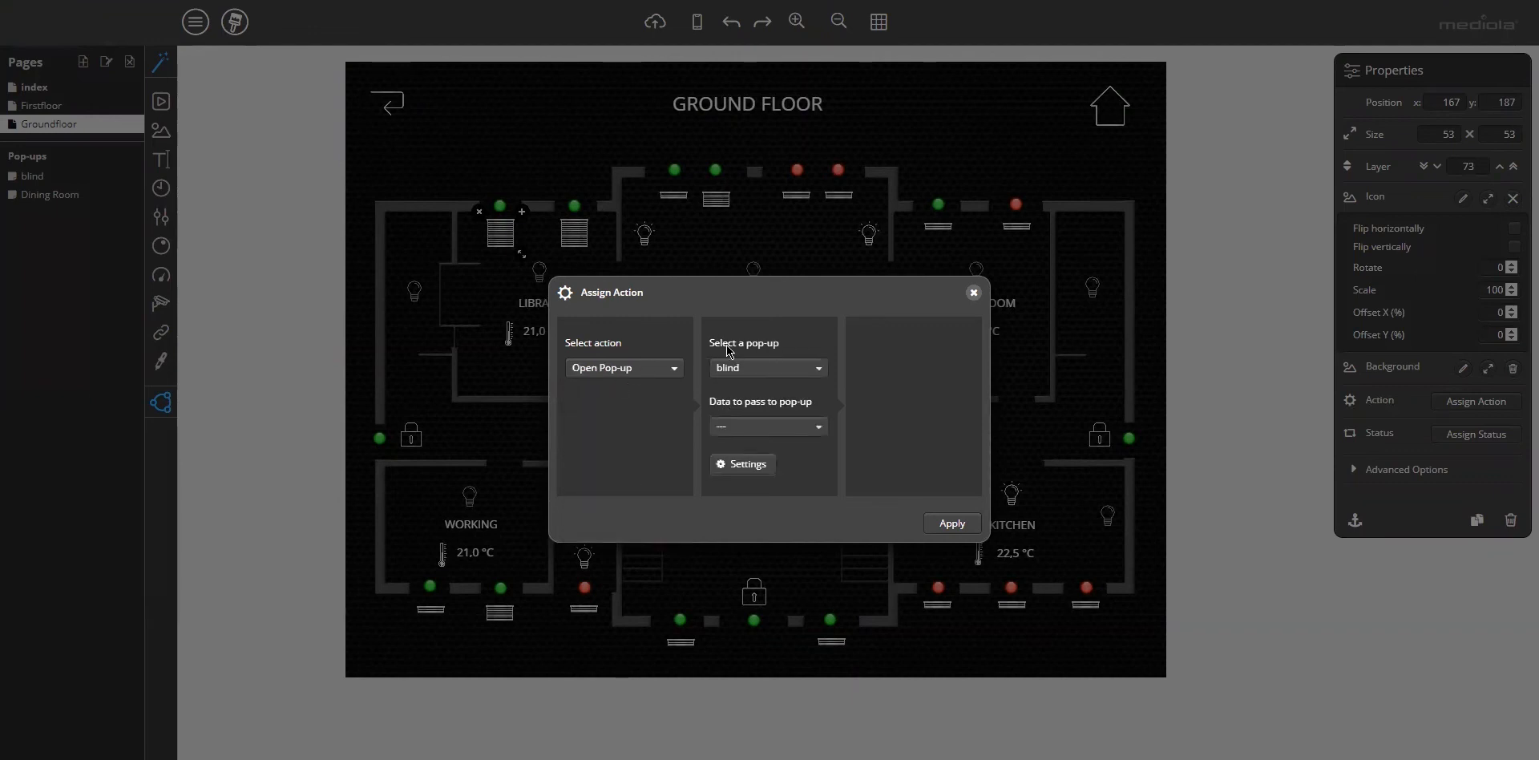
mouse_move(801, 382)
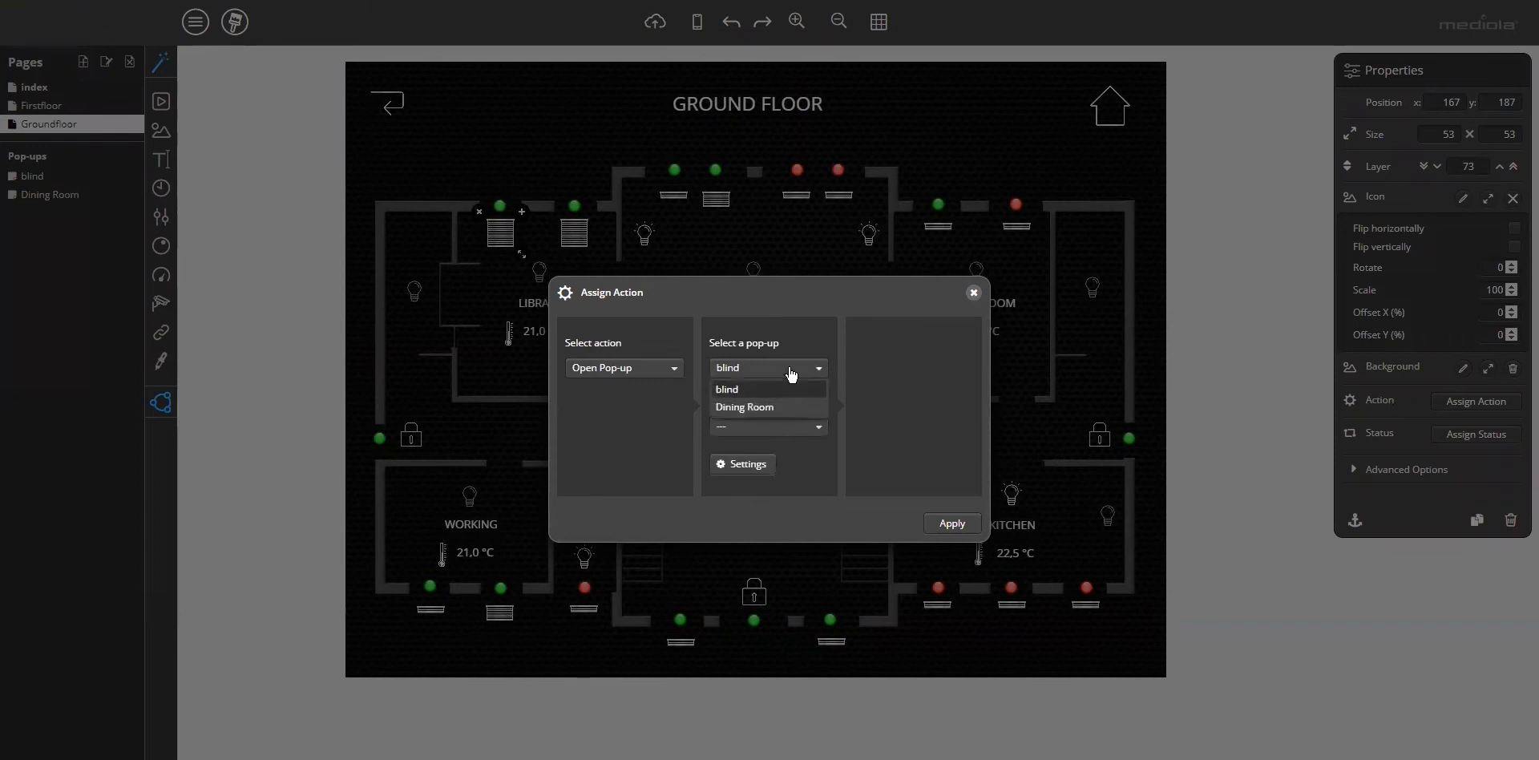
left_click(726, 389)
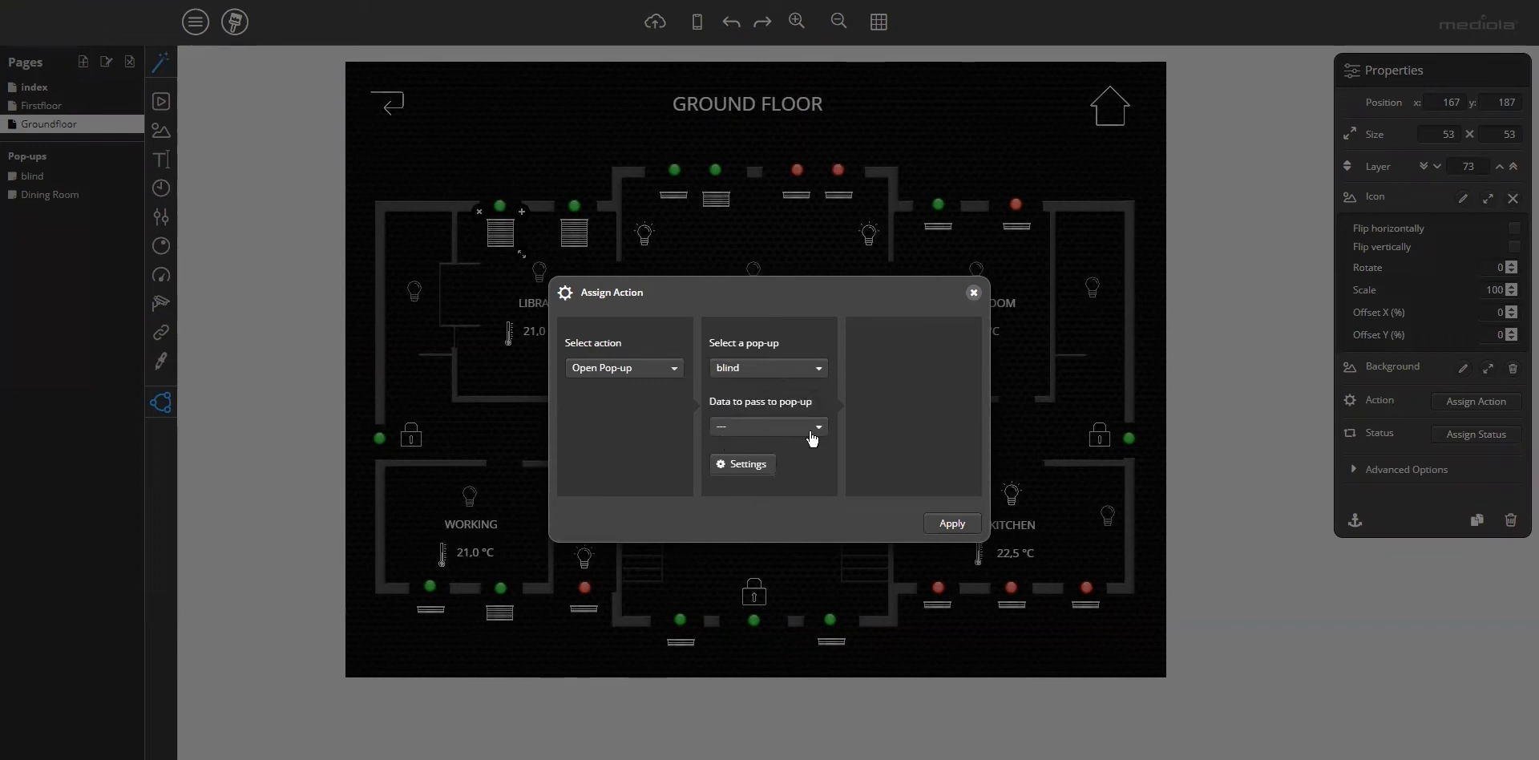
mouse_move(849, 434)
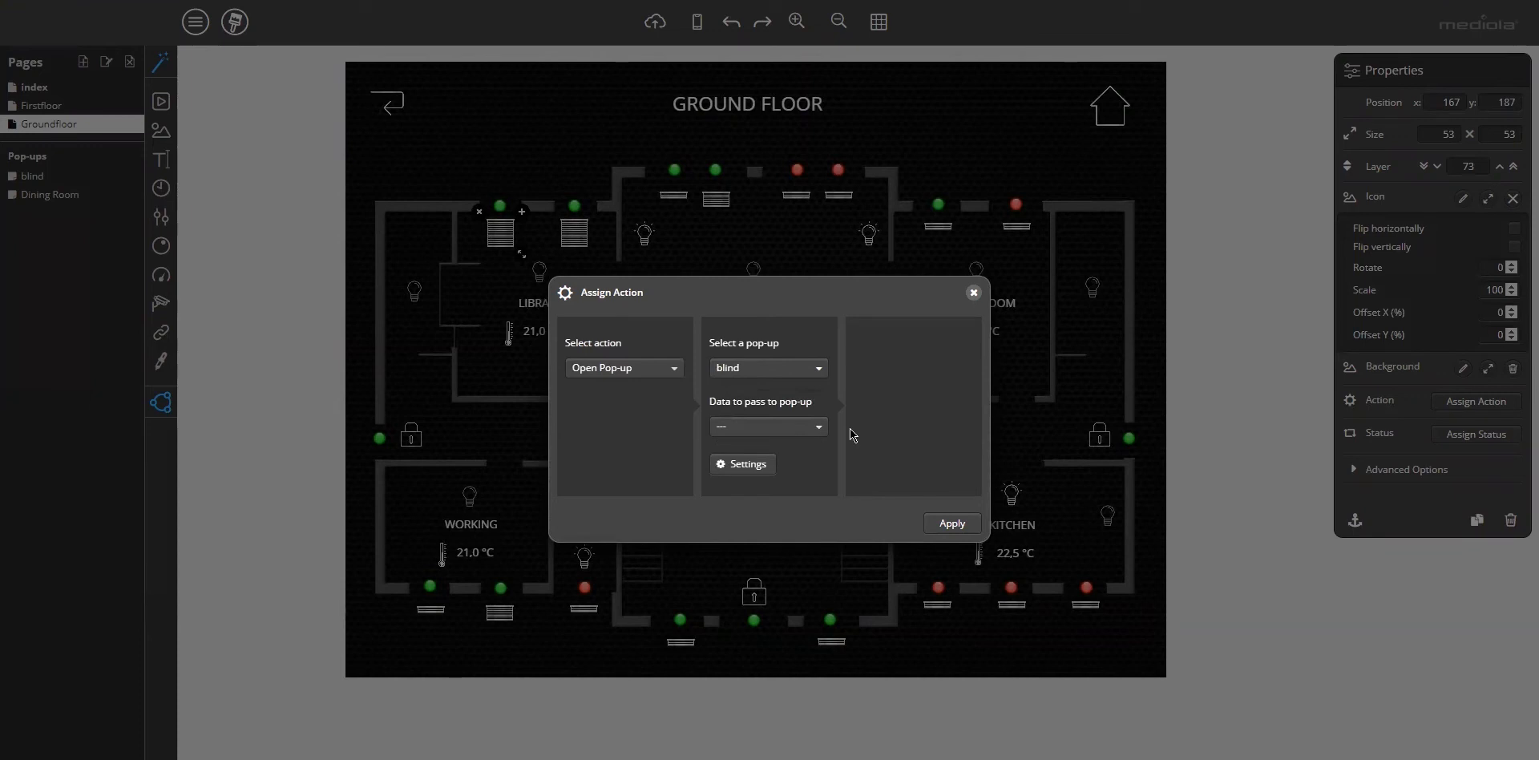
mouse_move(830, 434)
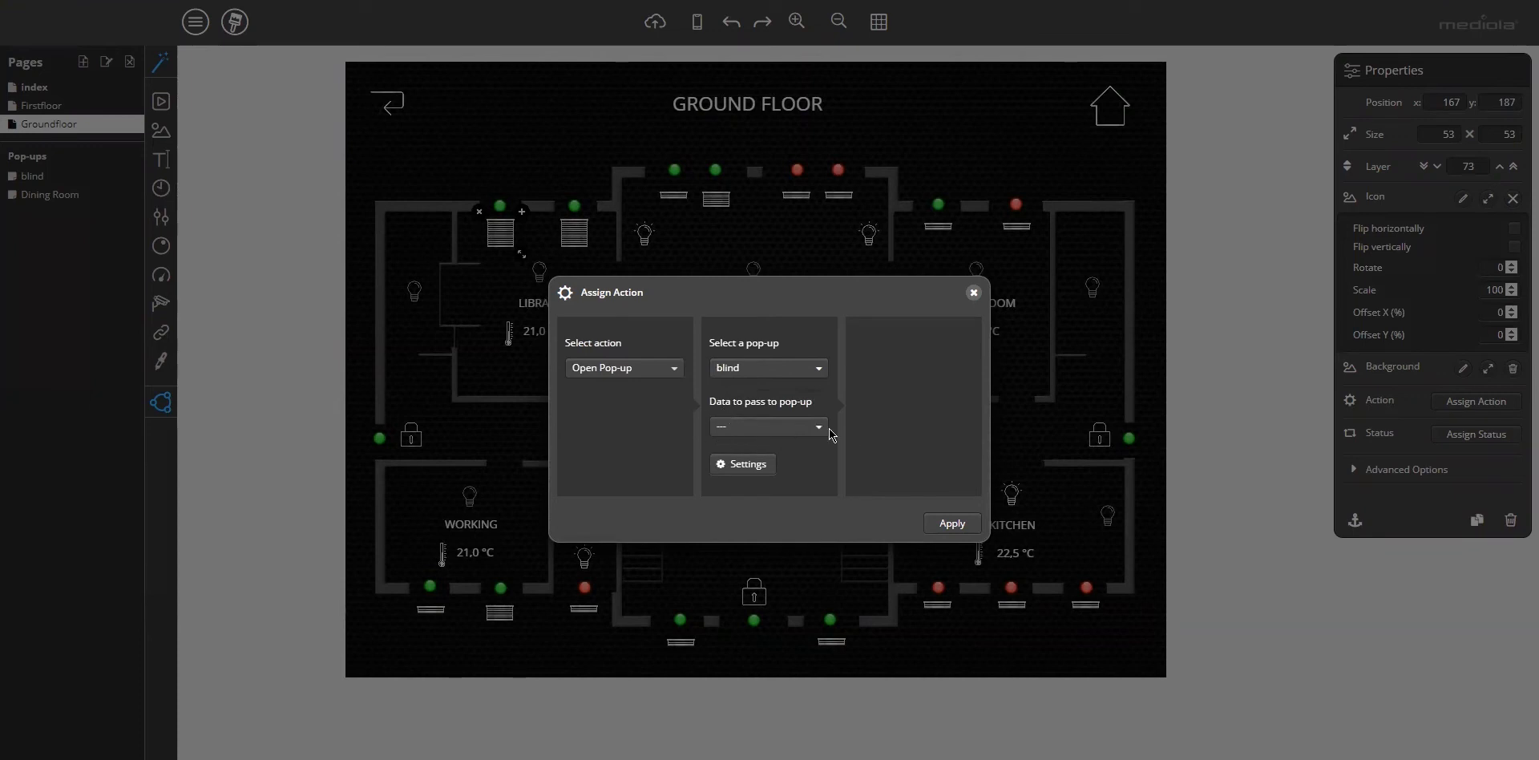
mouse_move(822, 431)
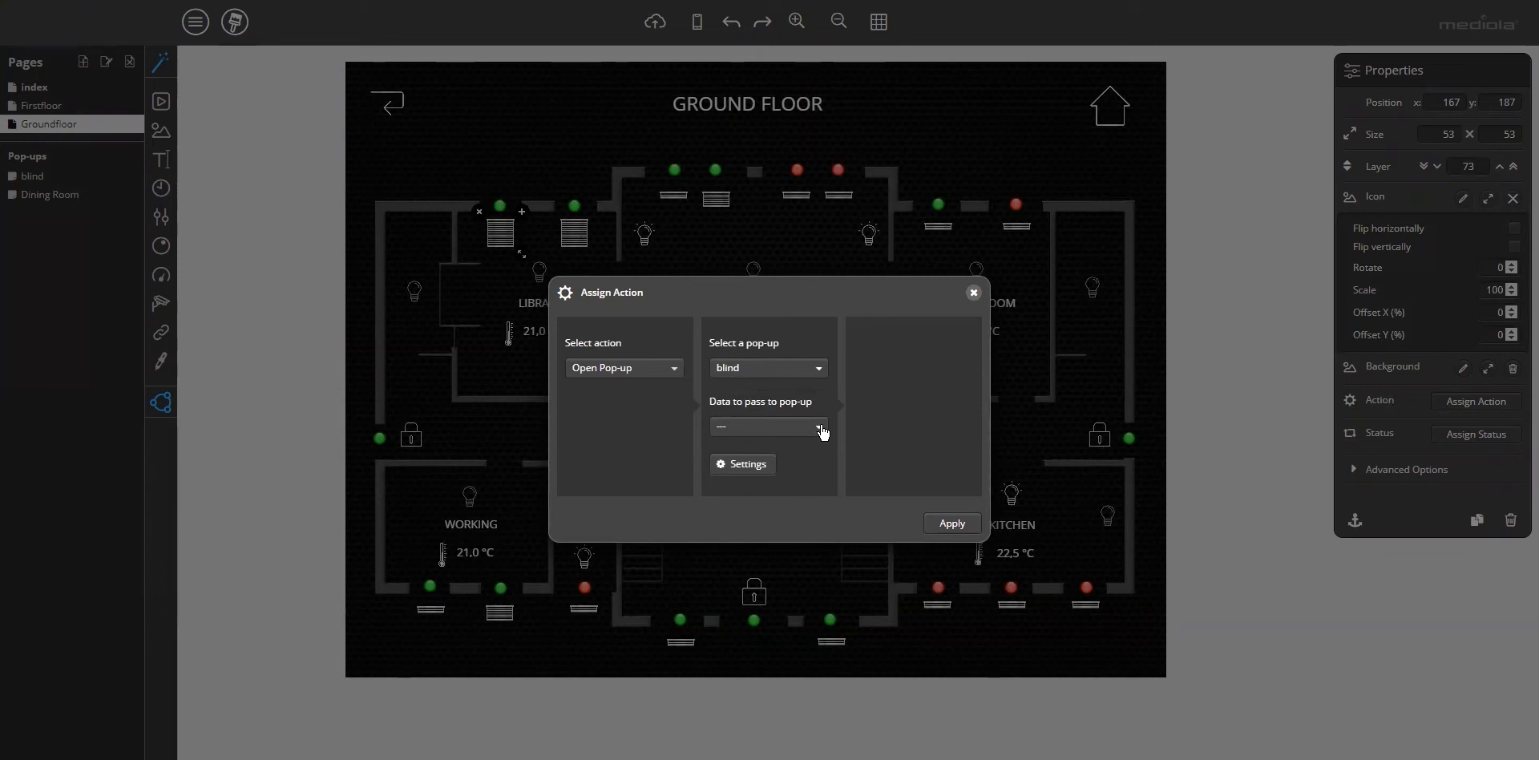
mouse_move(828, 431)
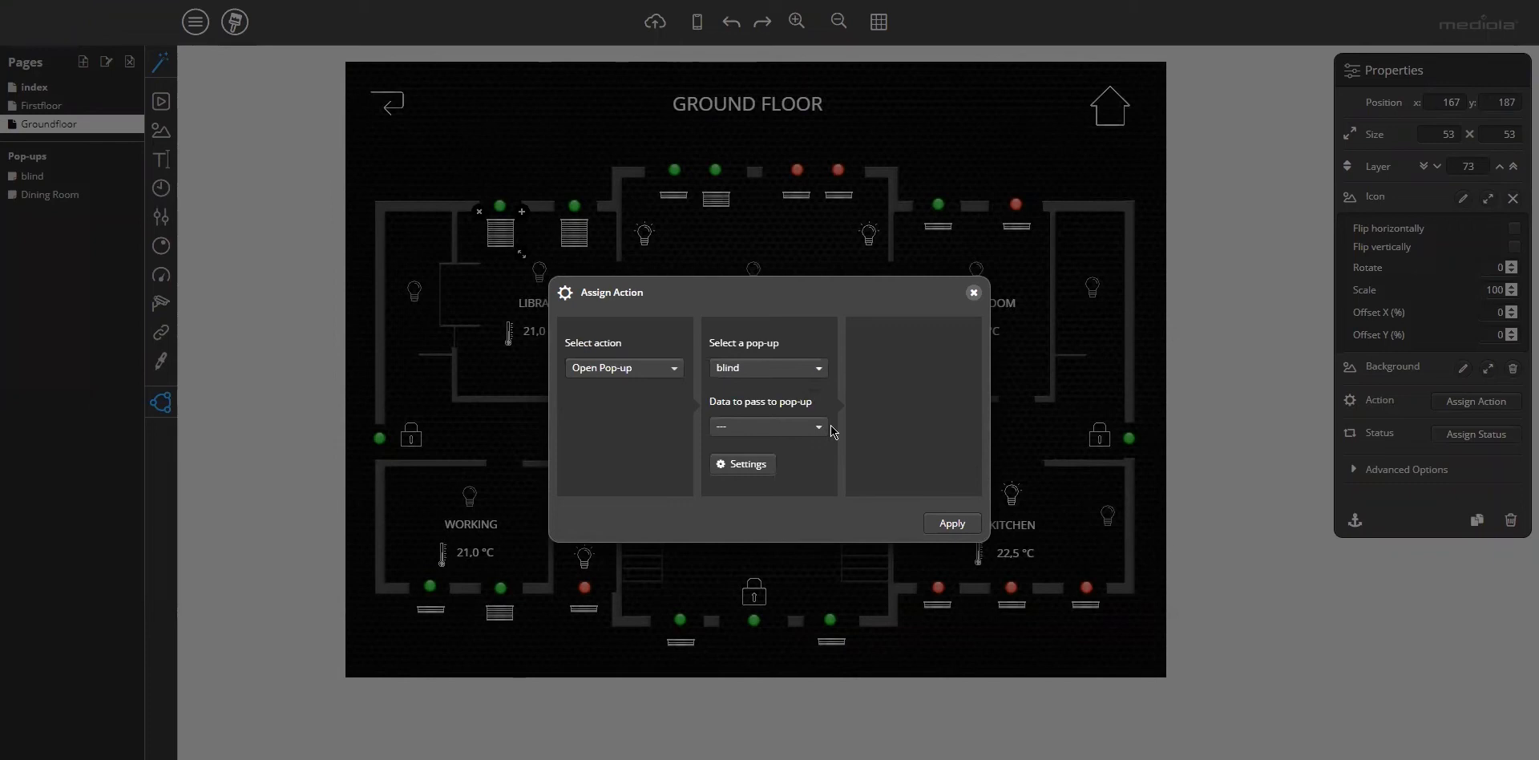
mouse_move(816, 430)
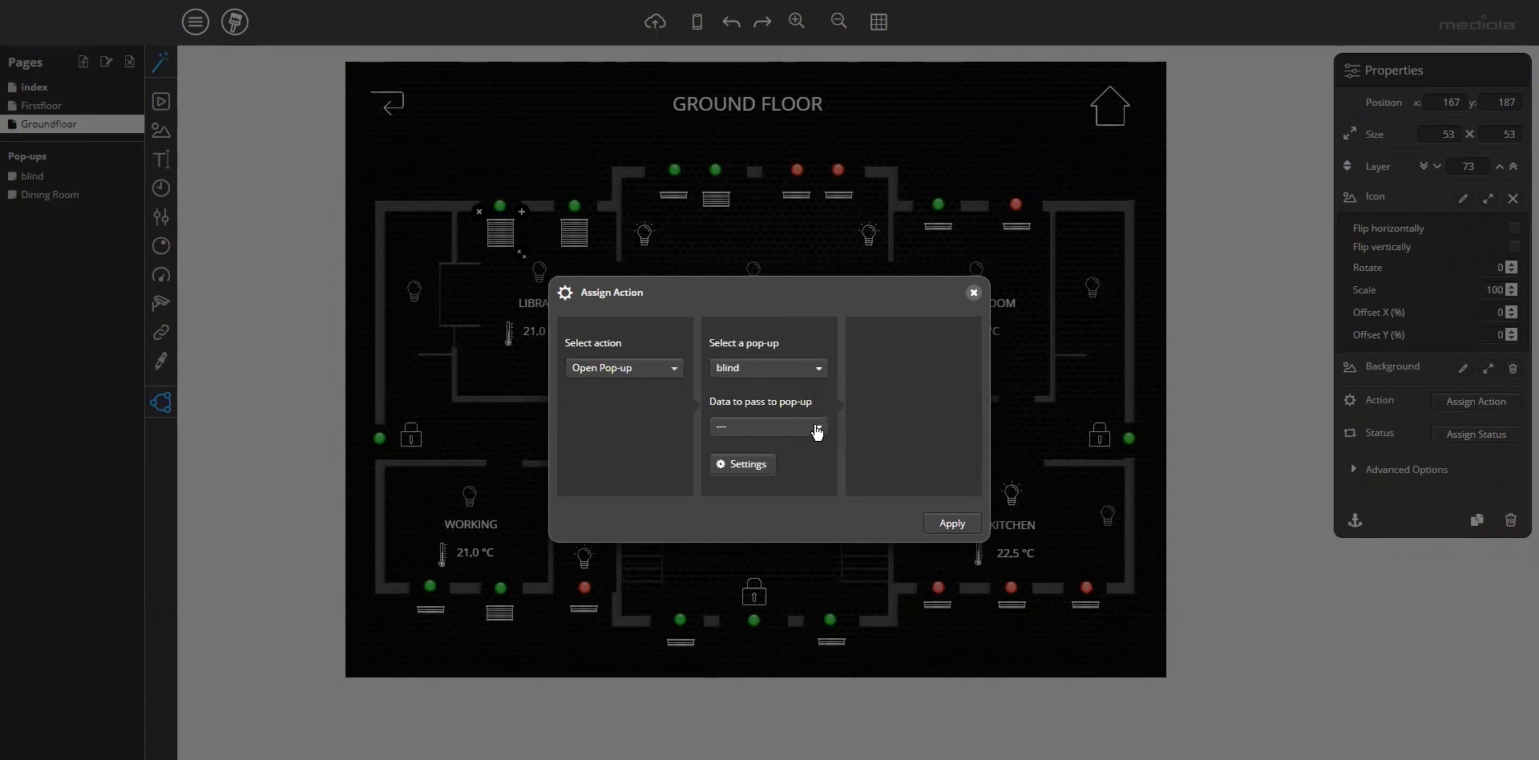
Pass the device Rollo Büro from room Library to the pop-up when it opens.
left_click(816, 426)
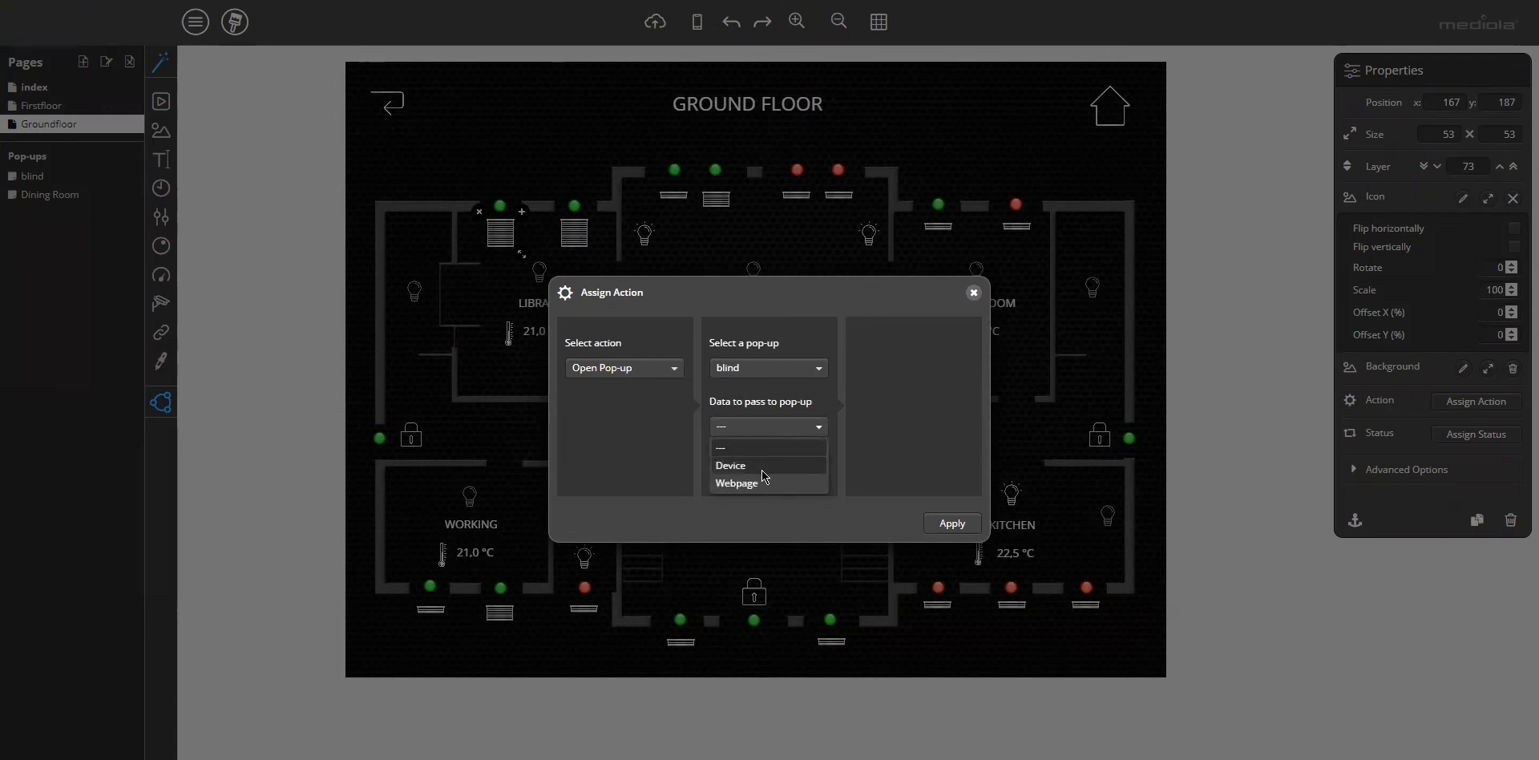
left_click(731, 465)
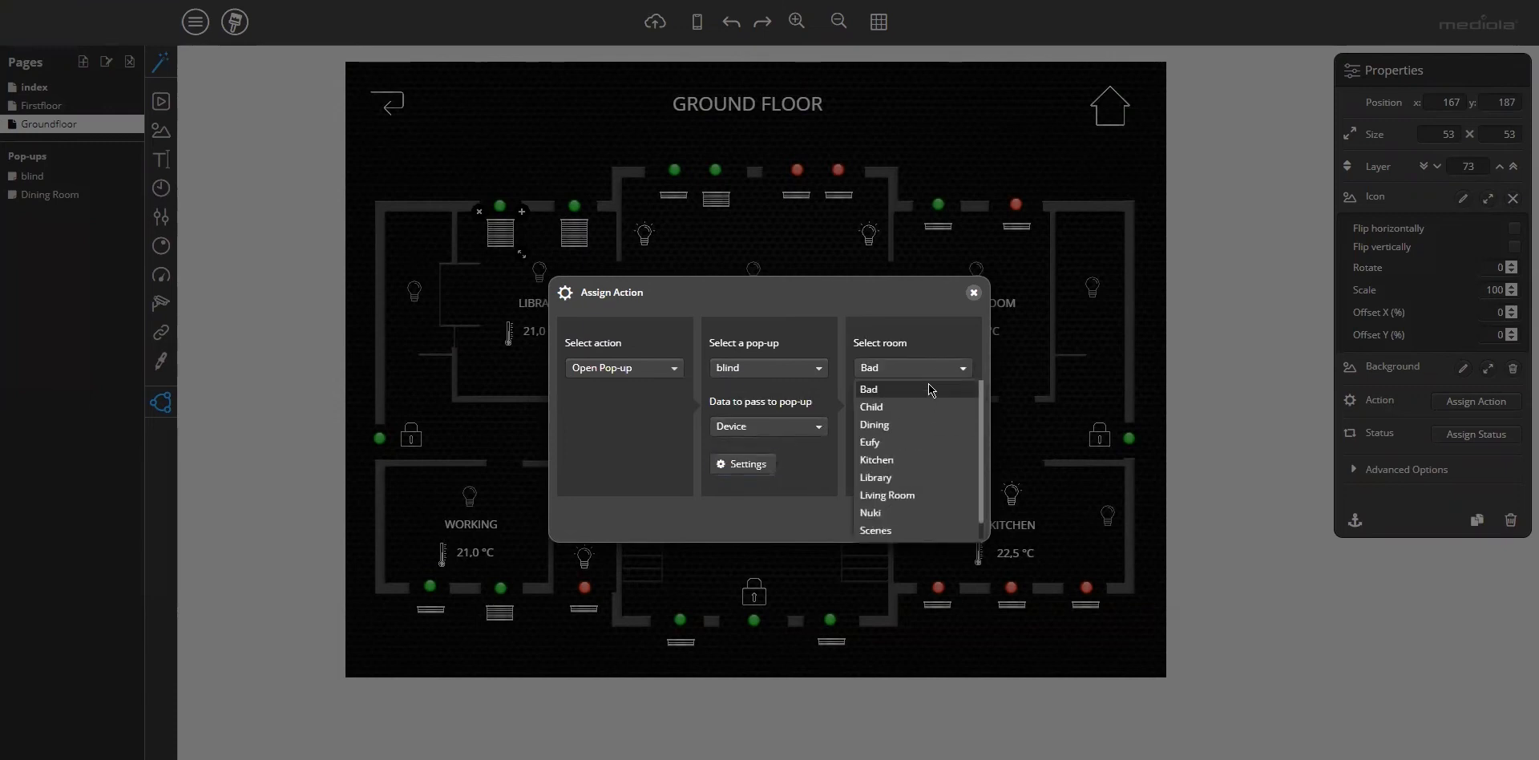
left_click(875, 477)
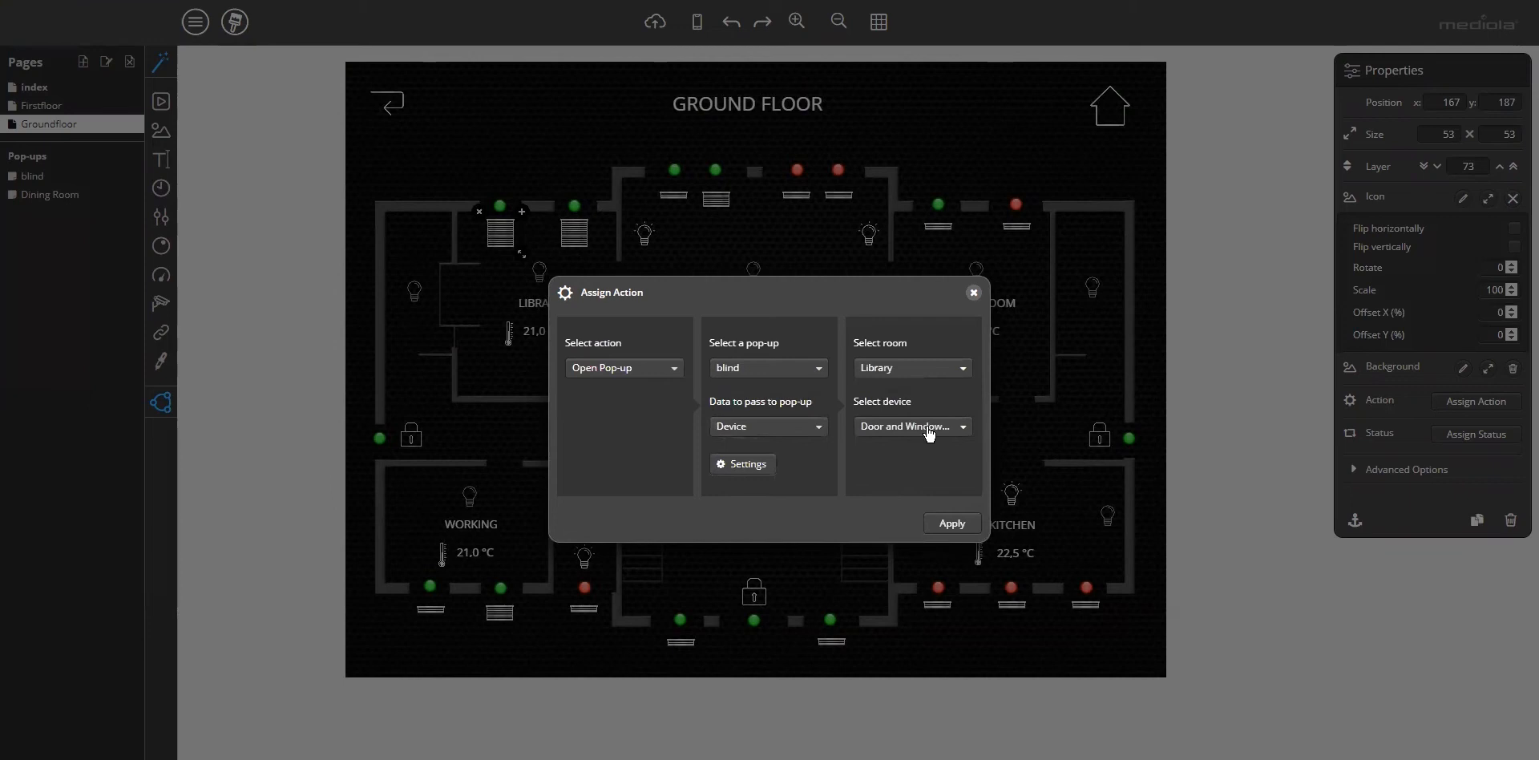
left_click(911, 426)
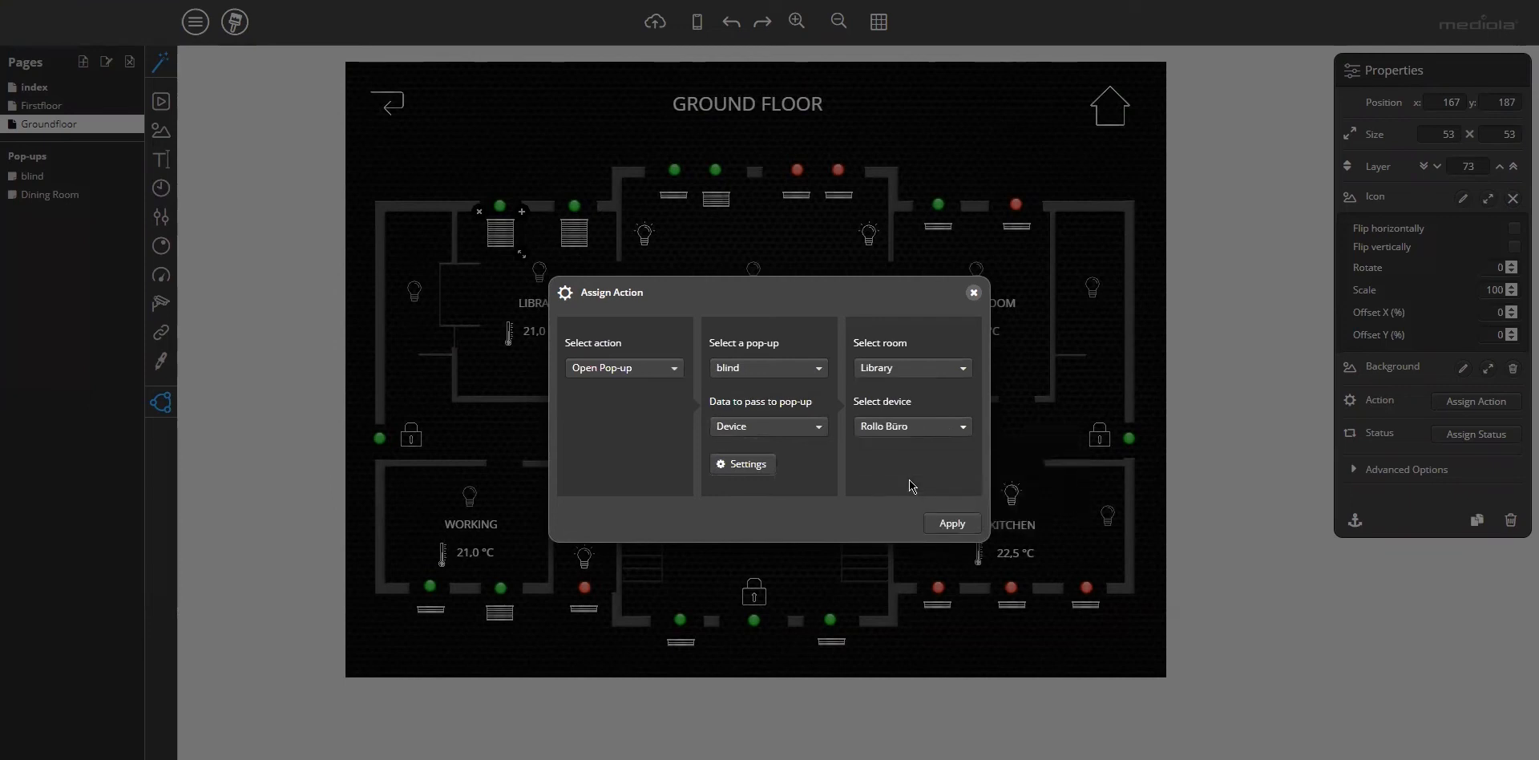
mouse_move(946, 478)
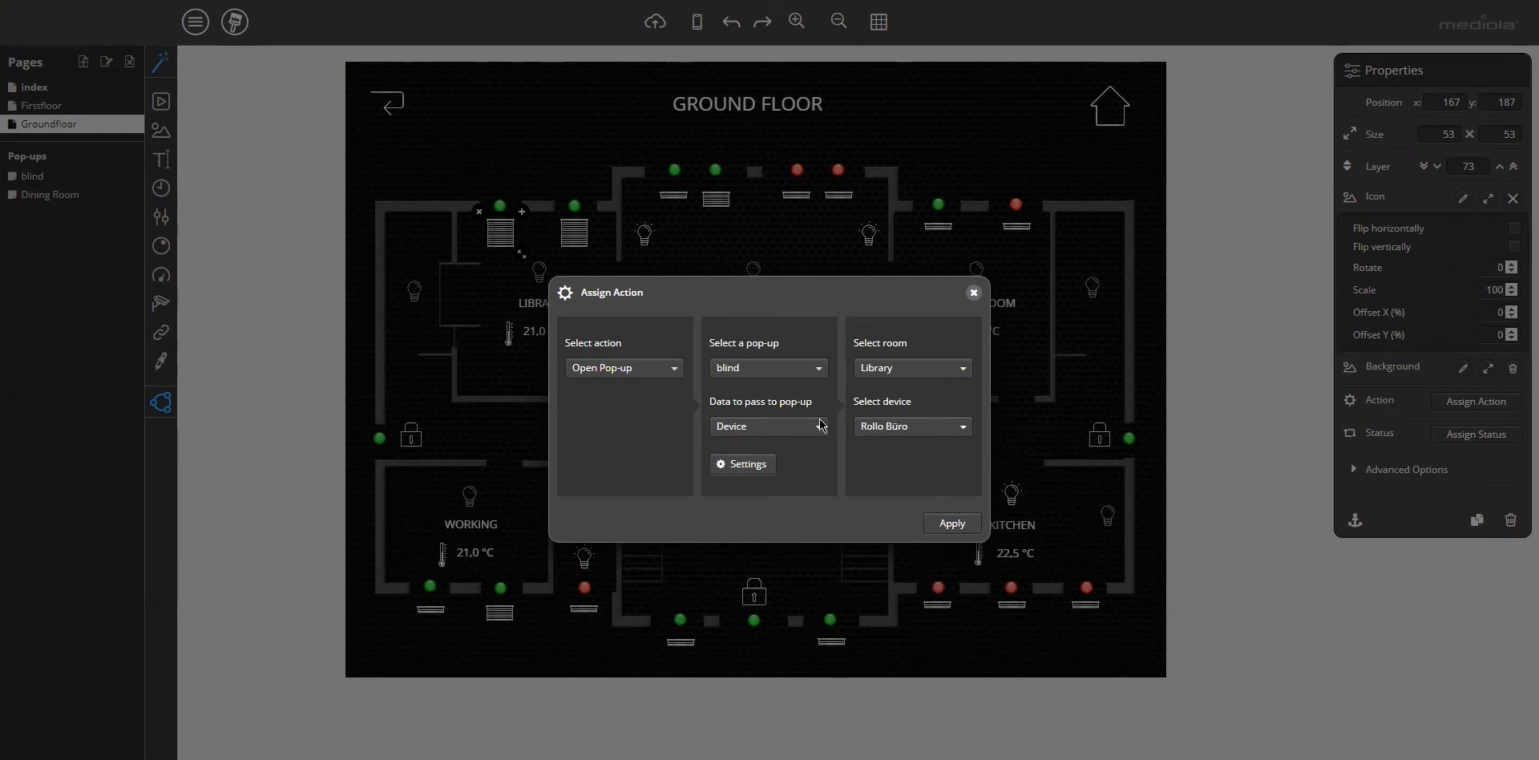
mouse_move(915, 417)
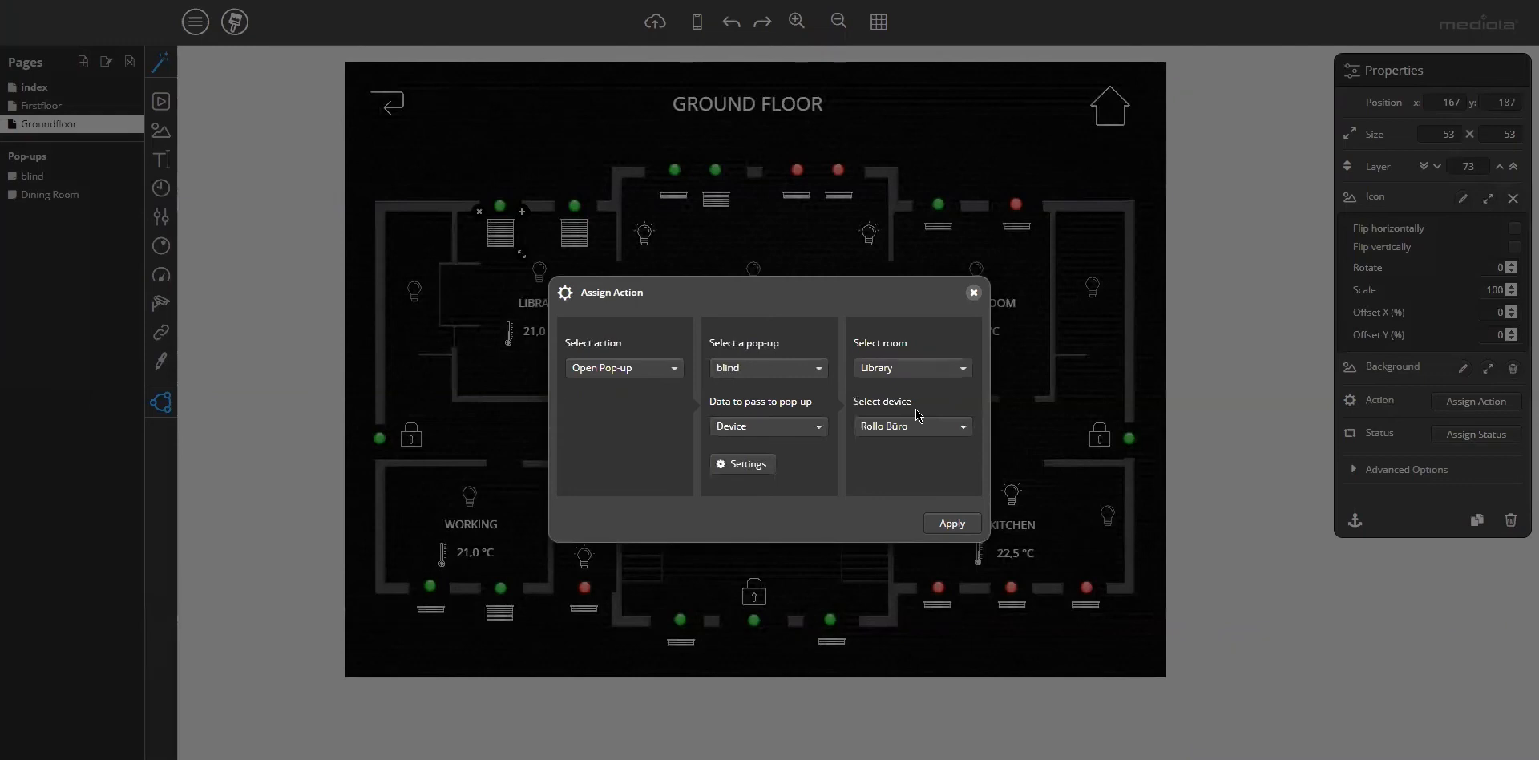
mouse_move(892, 491)
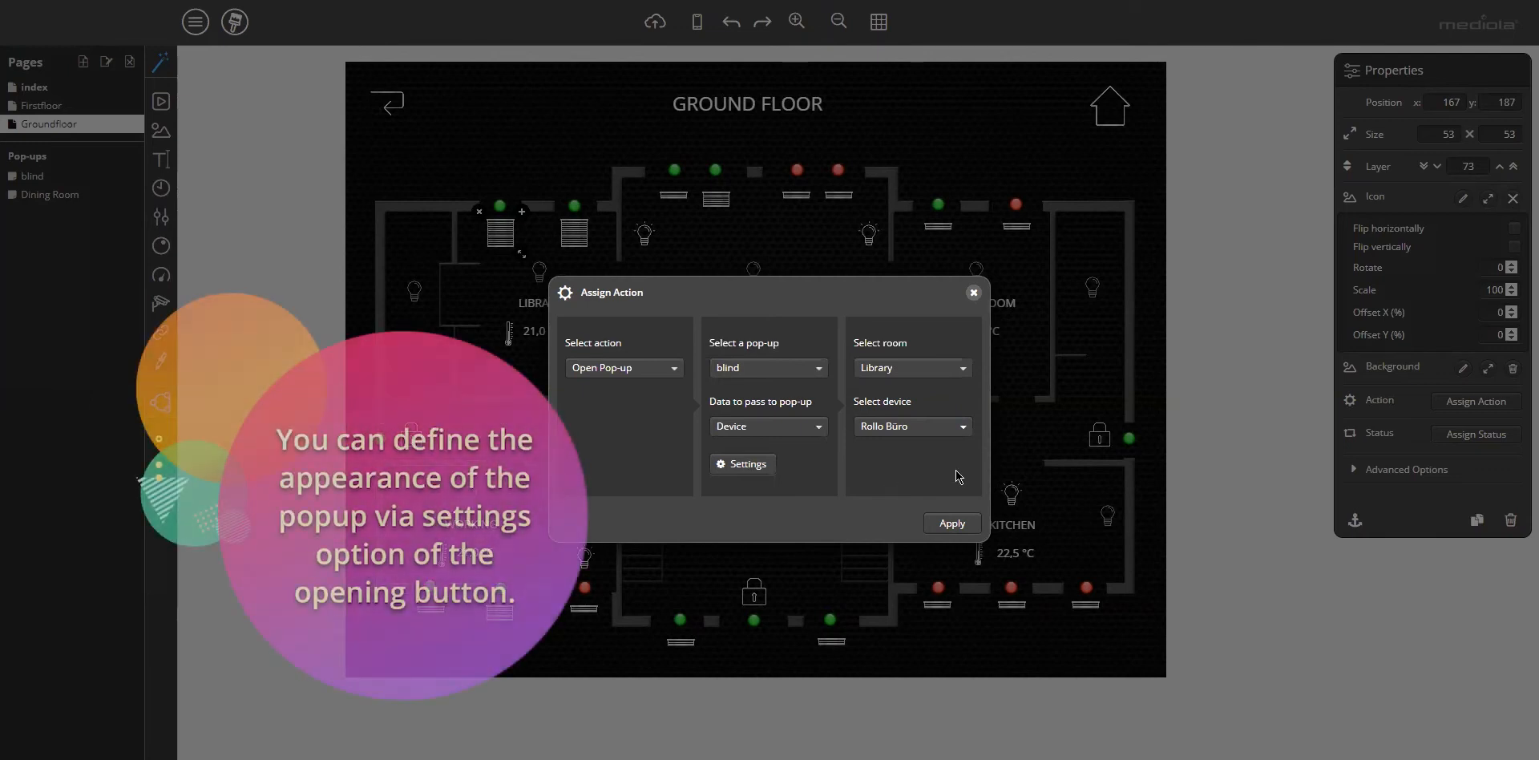
mouse_move(742, 464)
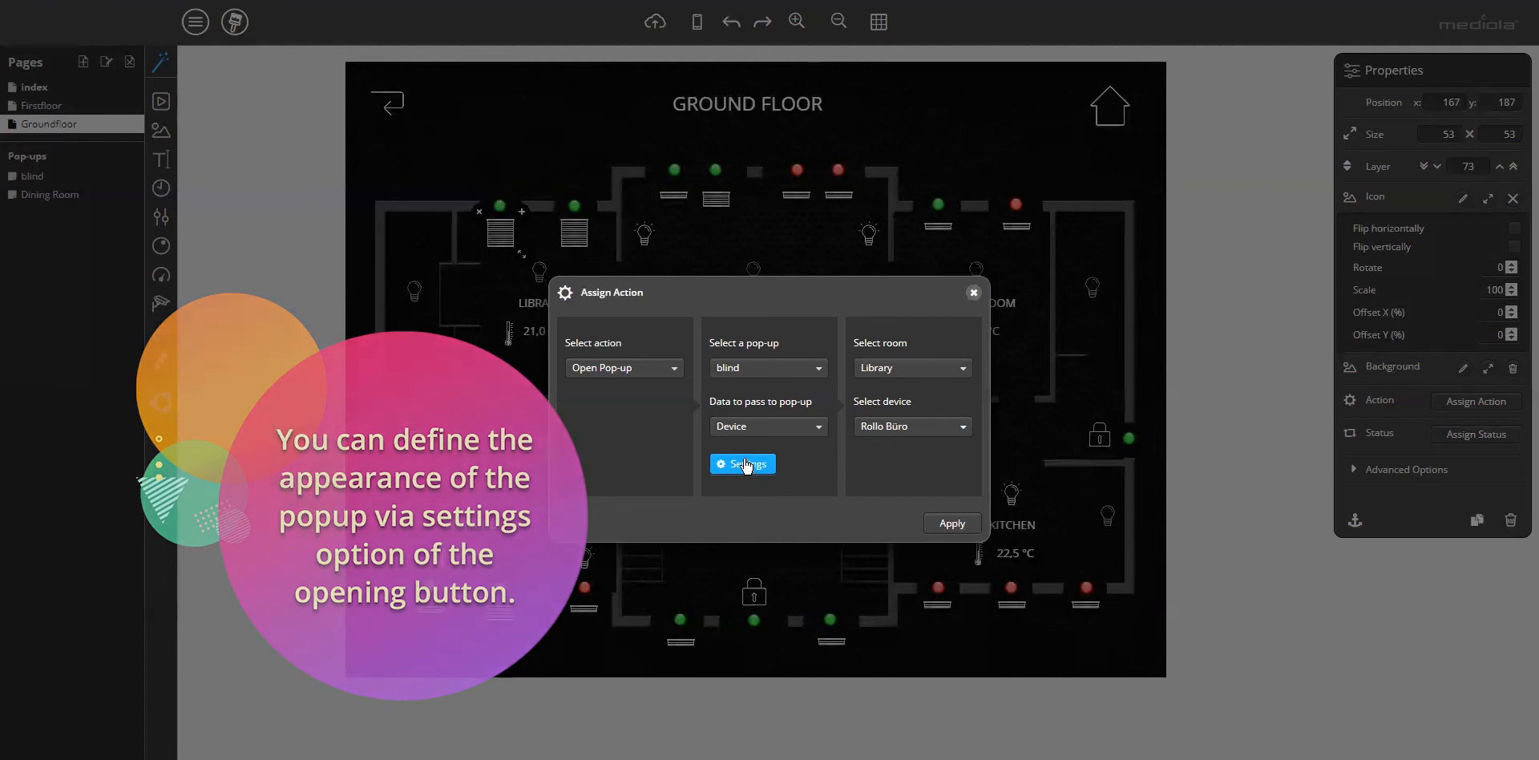
Align the pop-up to the right of its button and raise background opacity to 0,8.
left_click(742, 463)
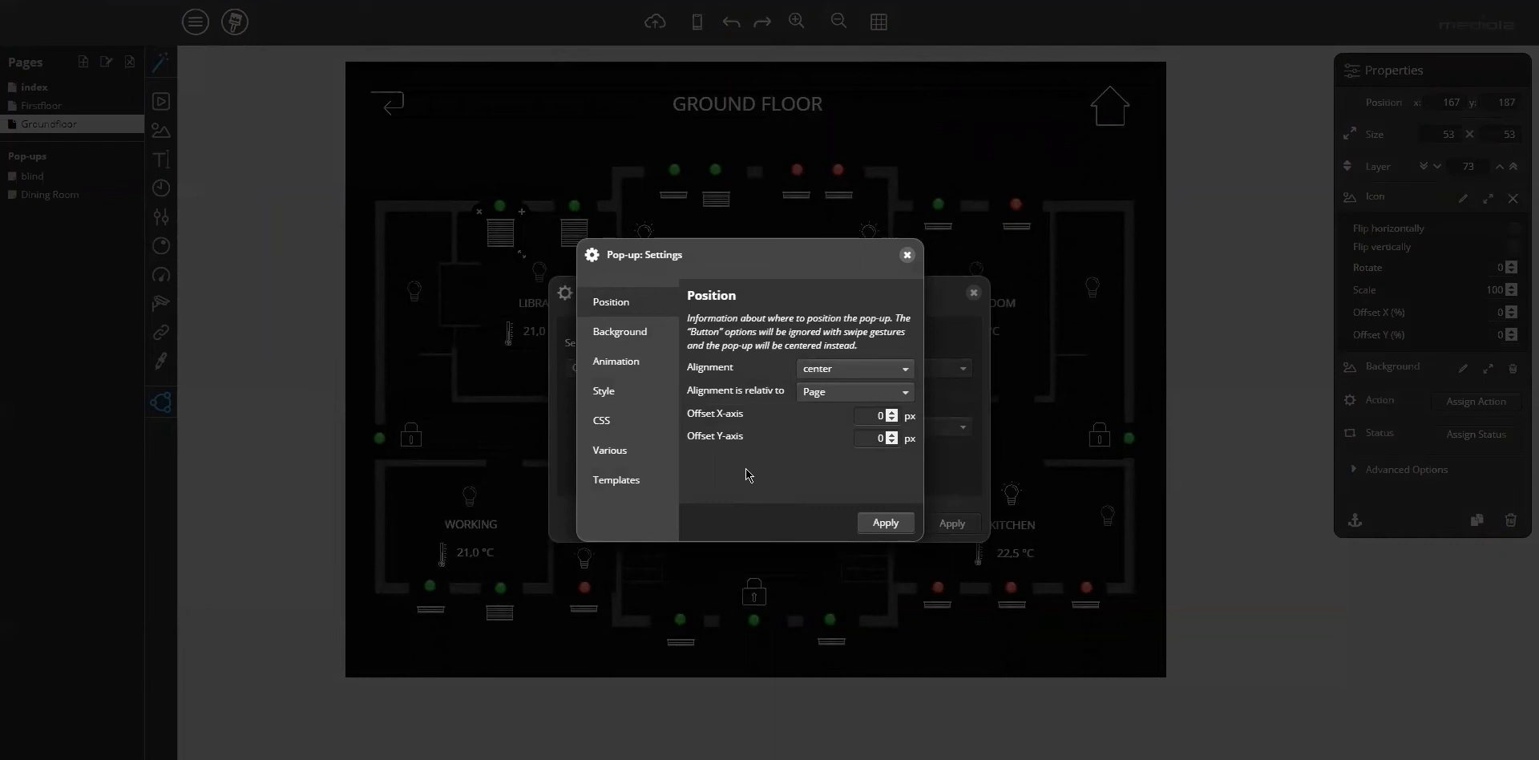
mouse_move(584, 321)
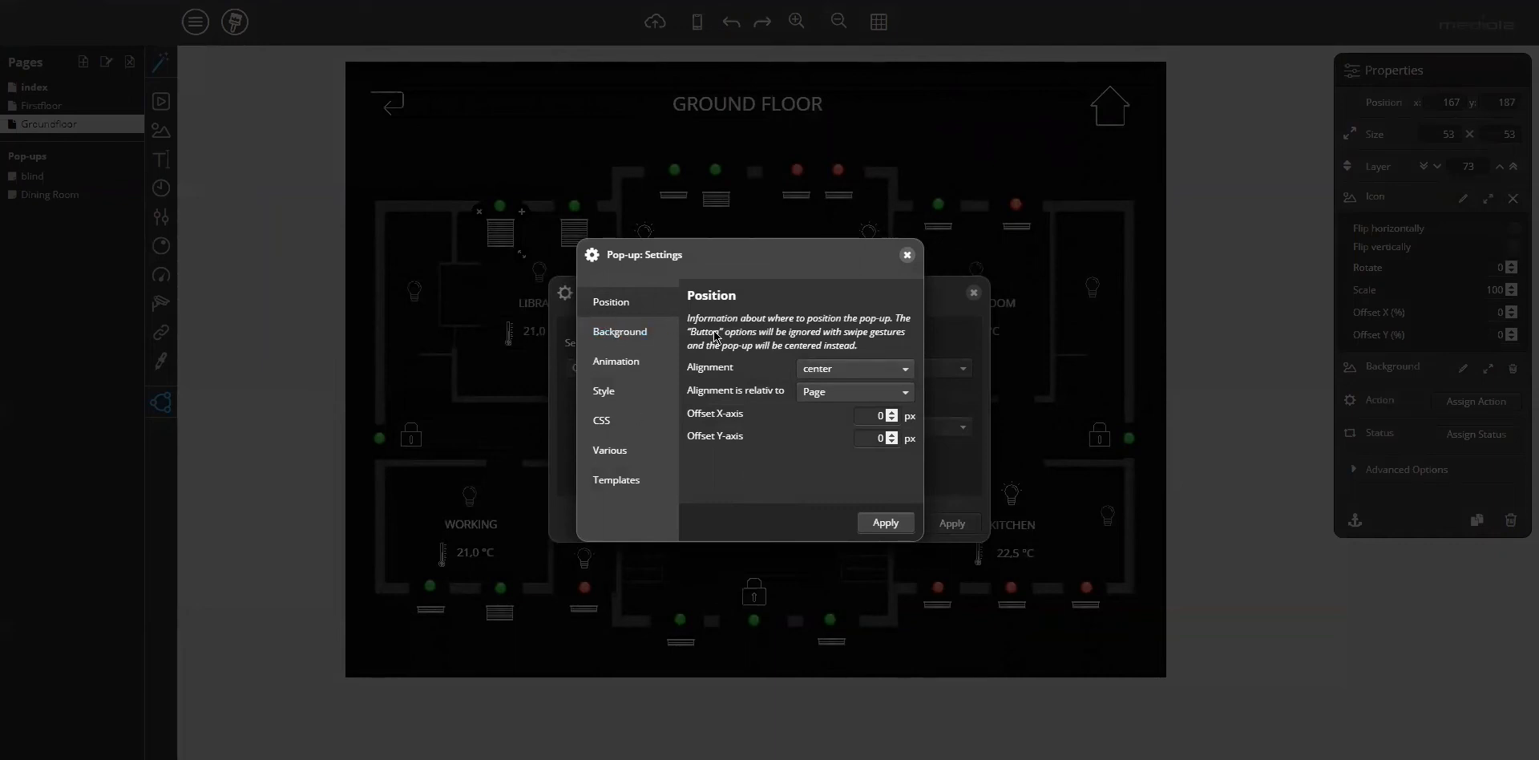
mouse_move(702, 295)
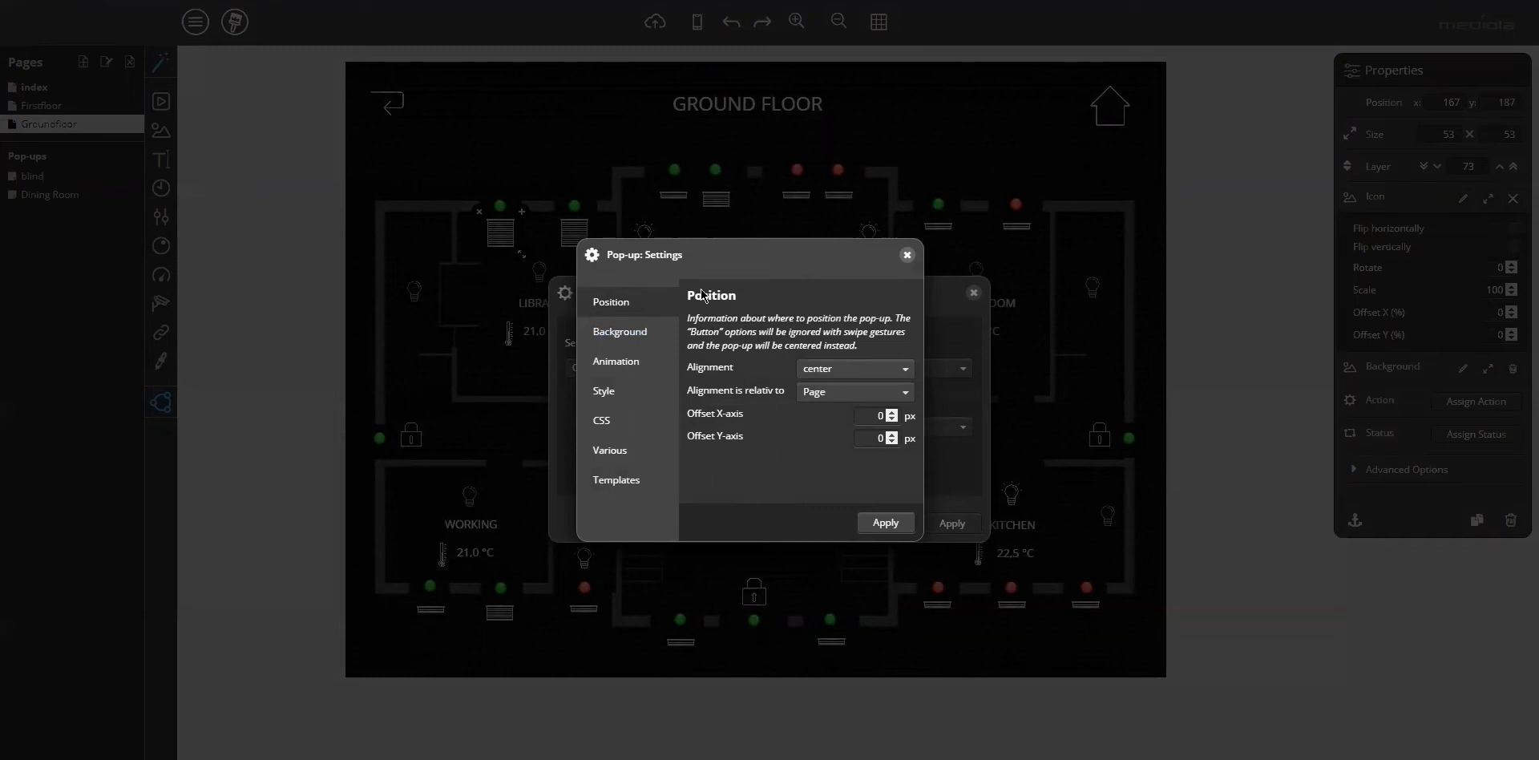
mouse_move(637, 301)
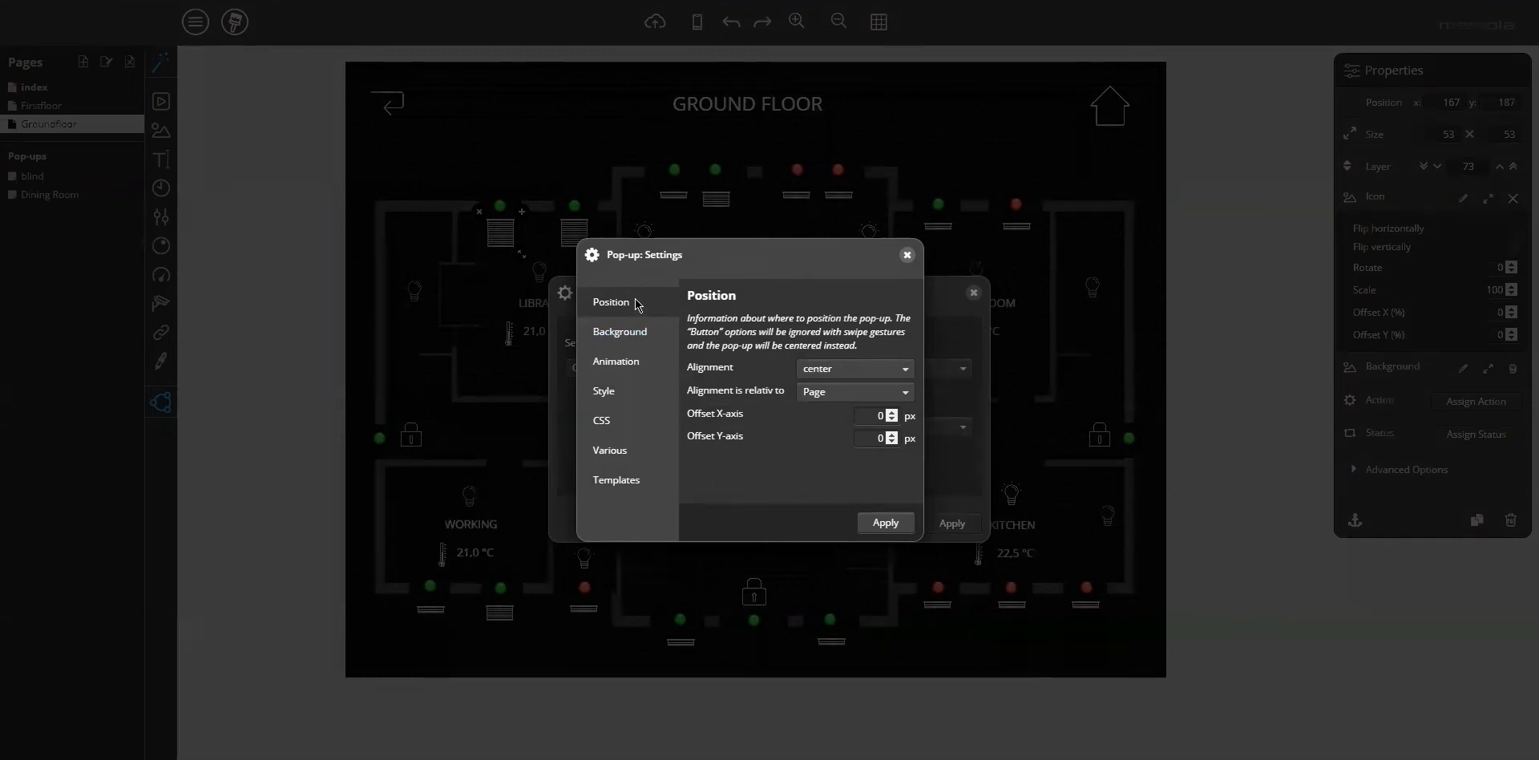
mouse_move(647, 307)
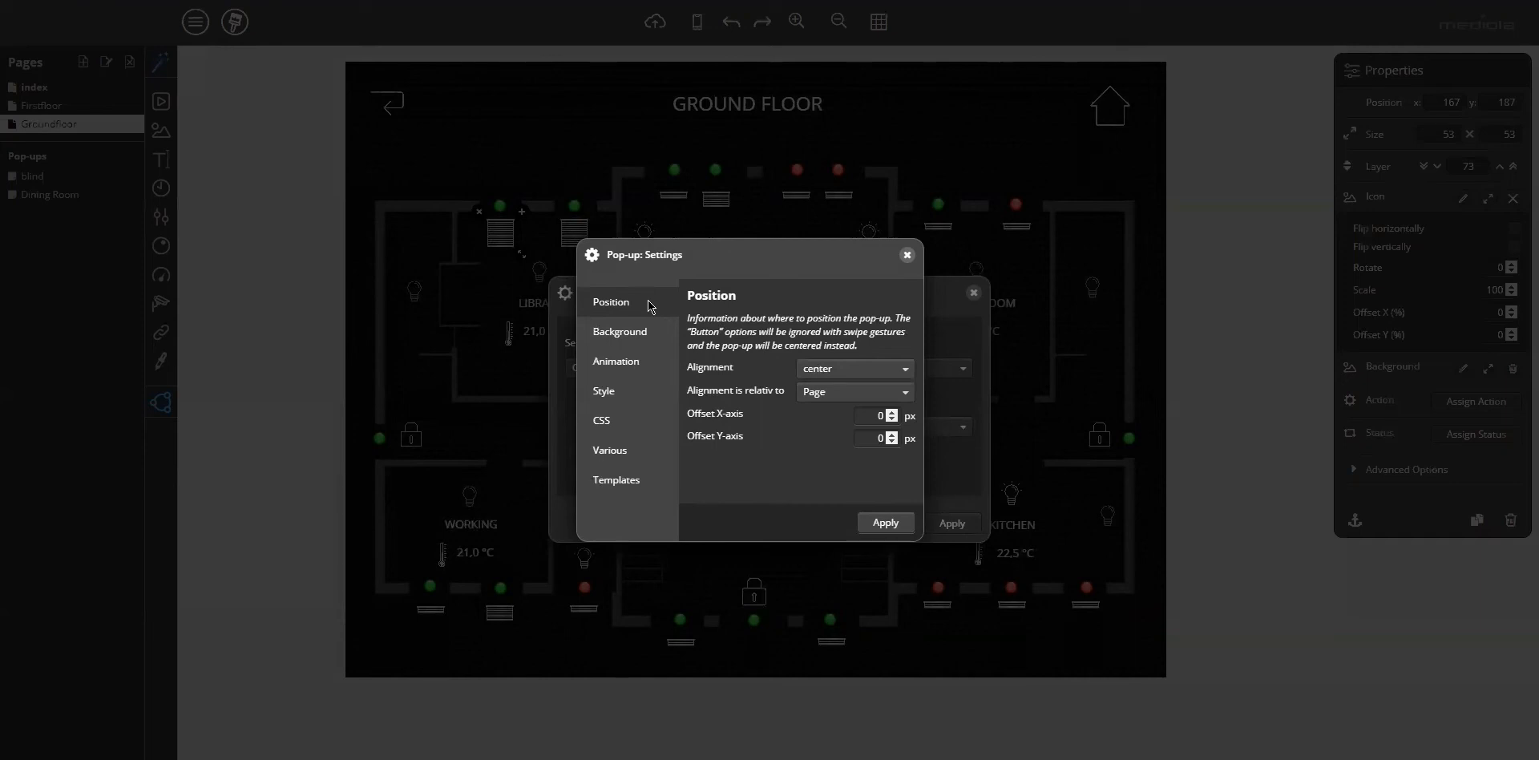
mouse_move(872, 370)
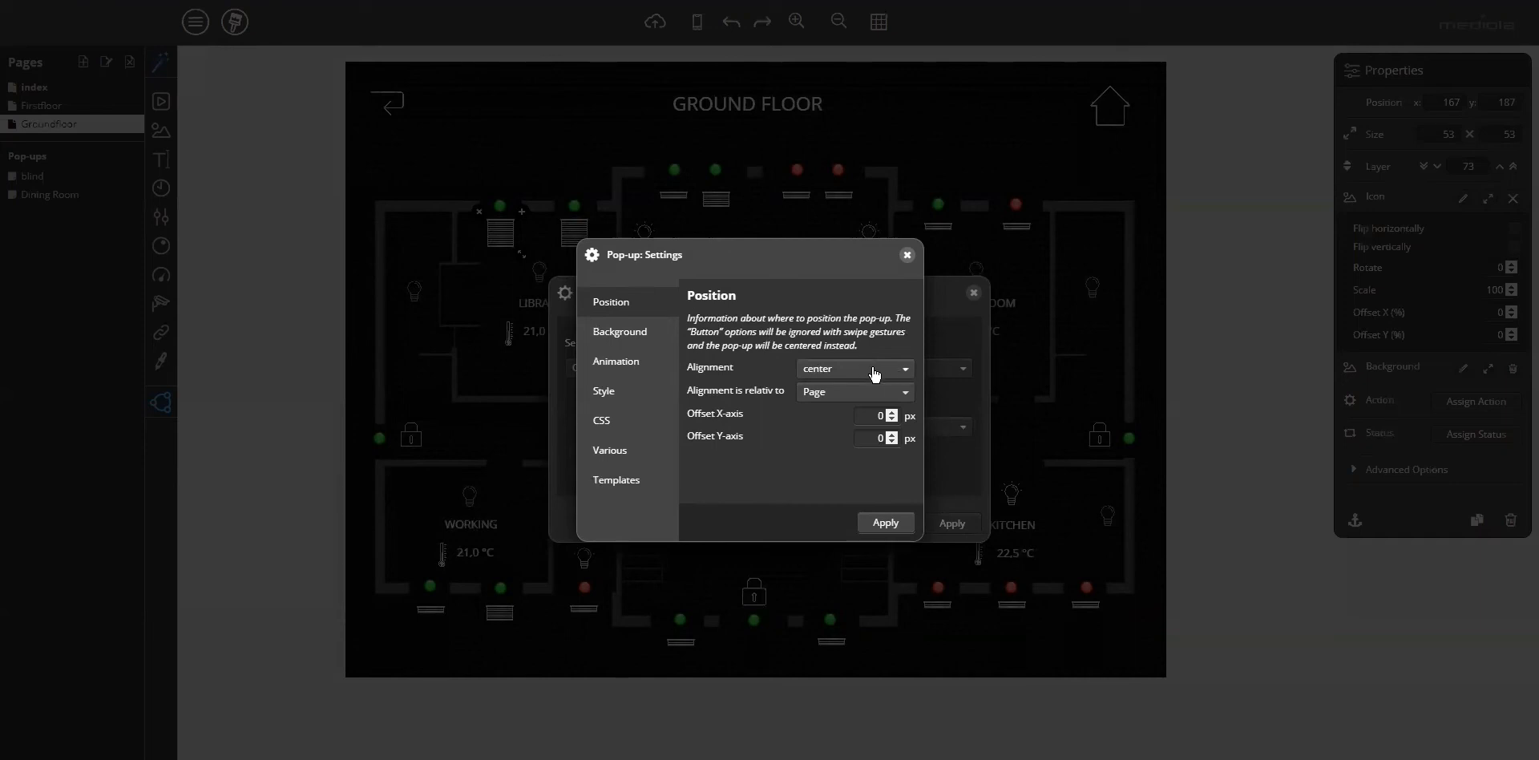
left_click(855, 368)
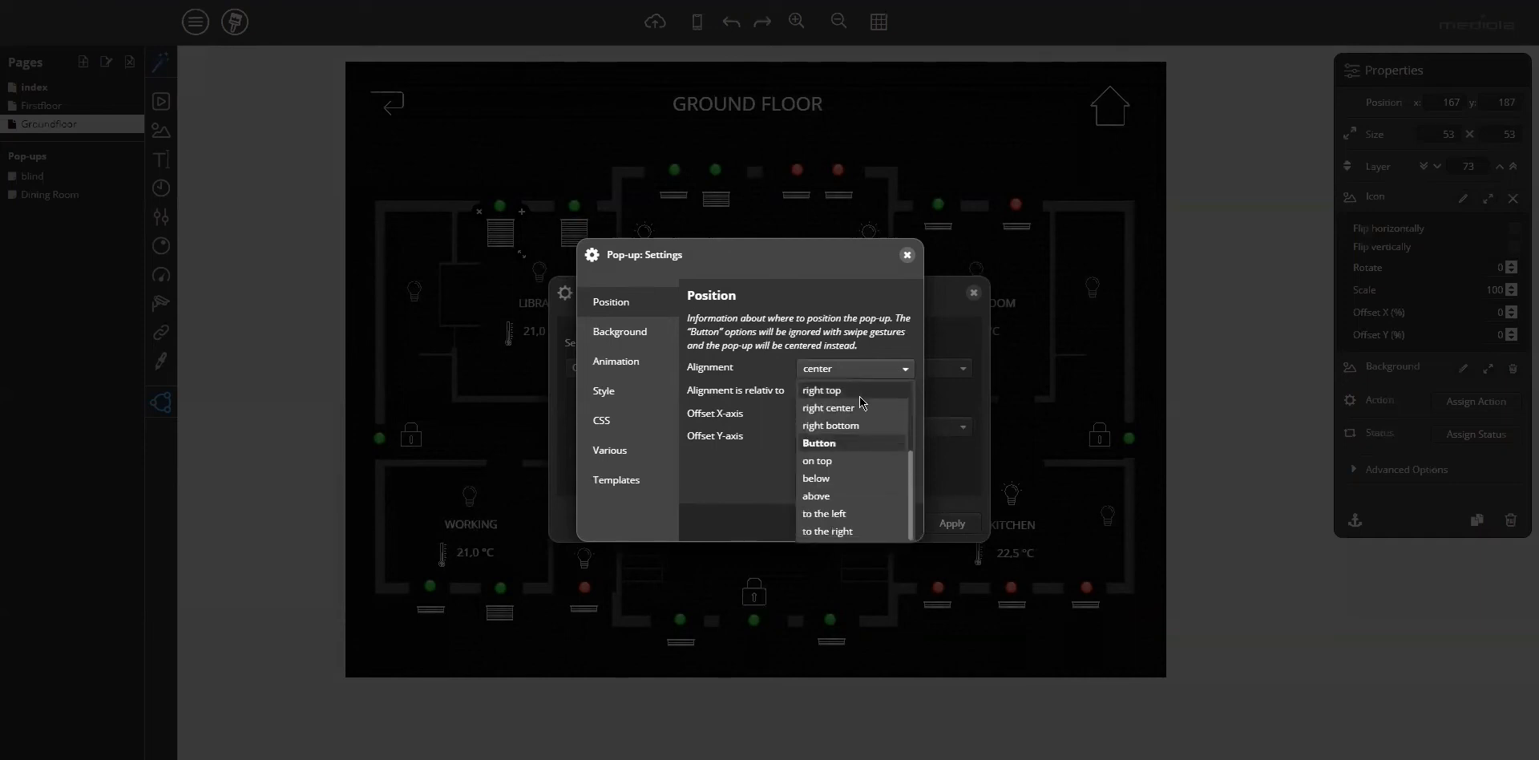
mouse_move(827, 442)
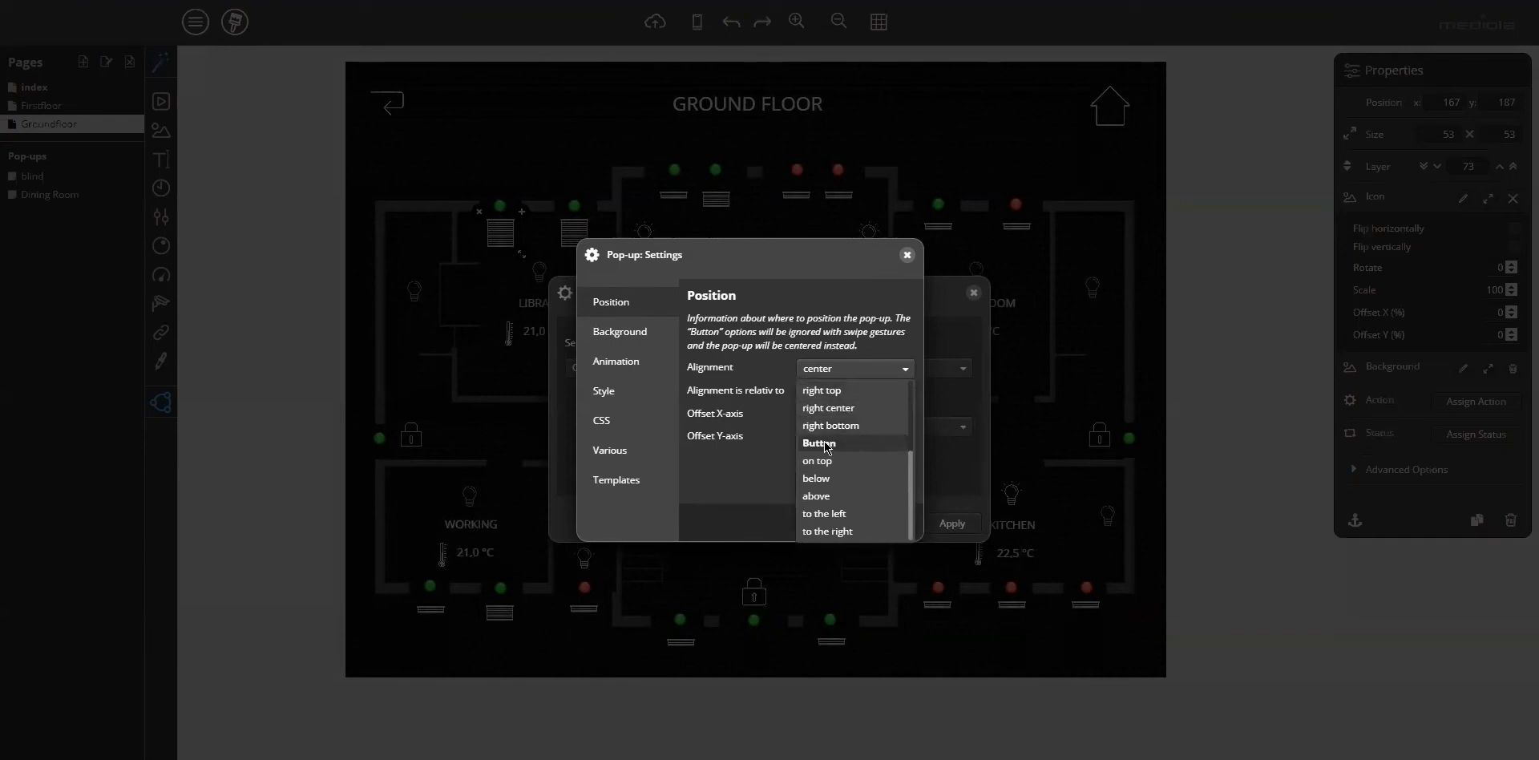
left_click(817, 442)
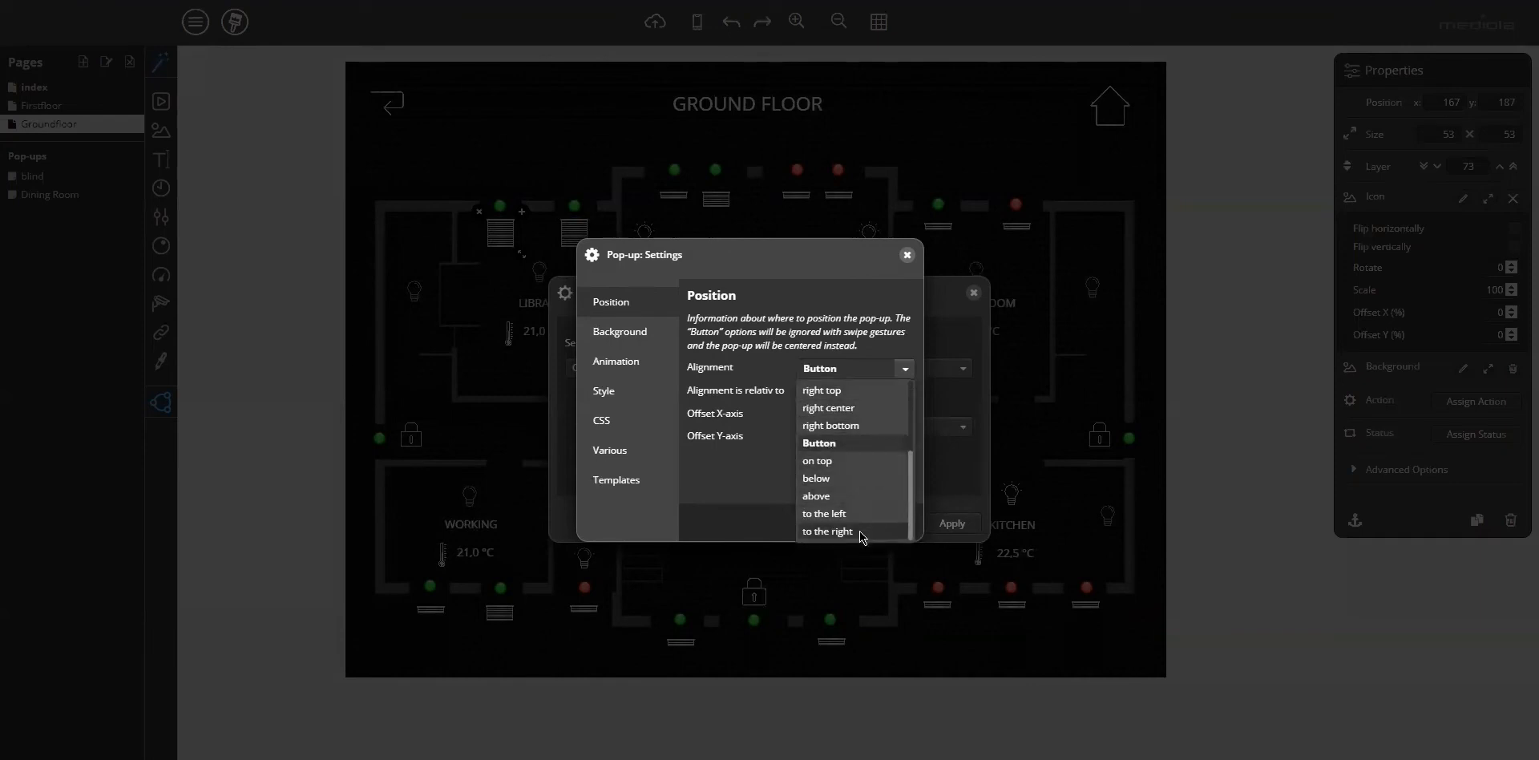
left_click(827, 530)
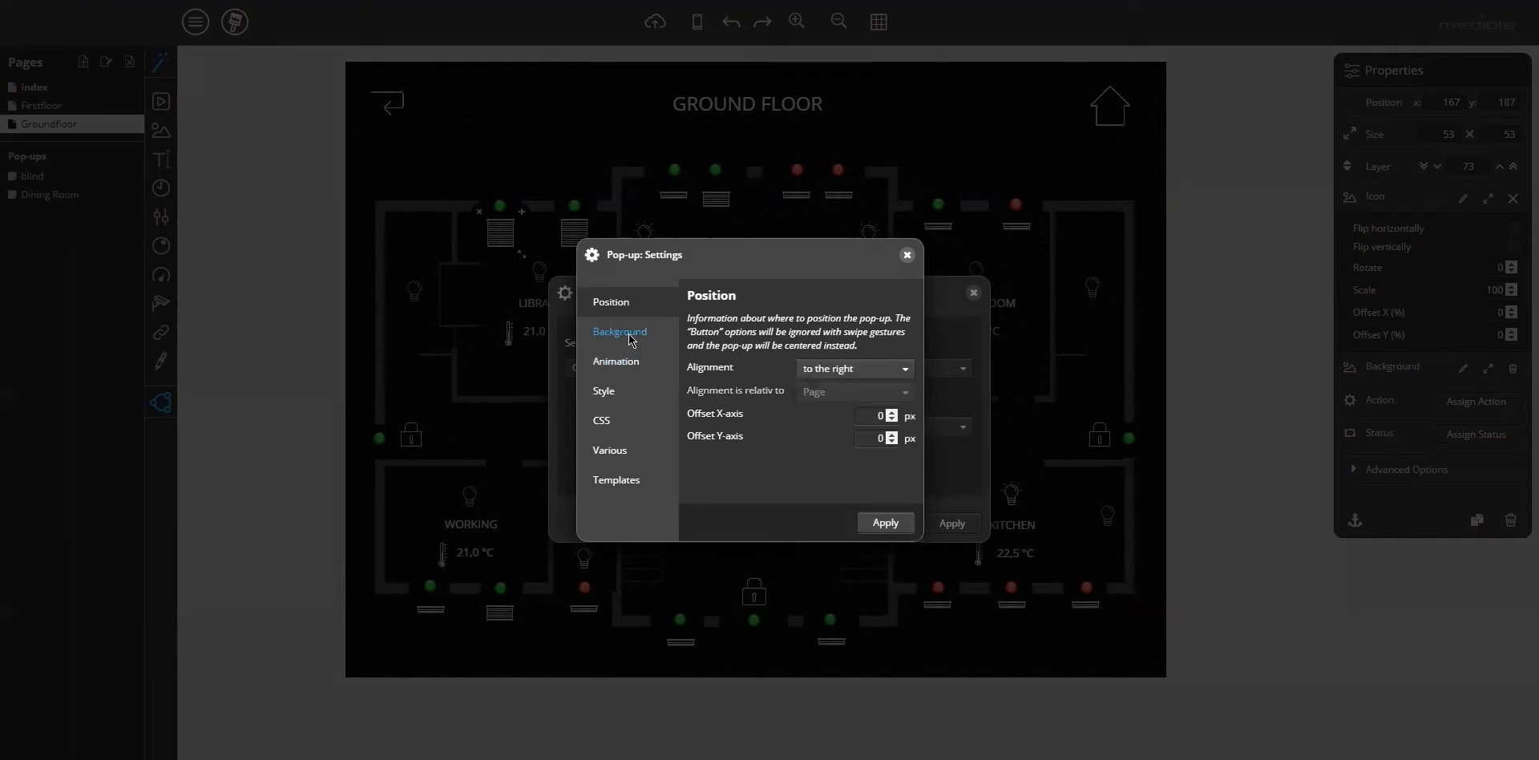
left_click(618, 331)
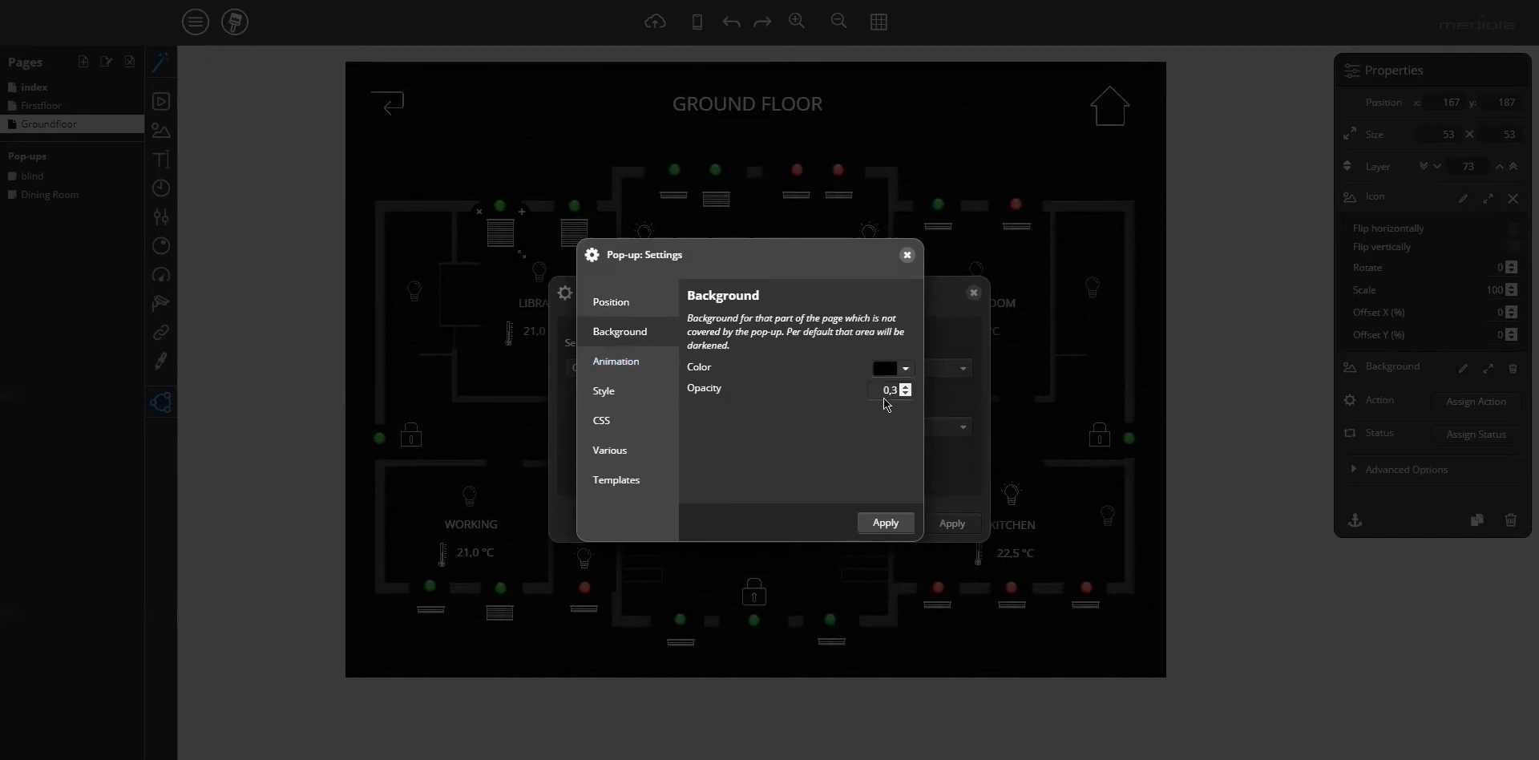
left_click(904, 385)
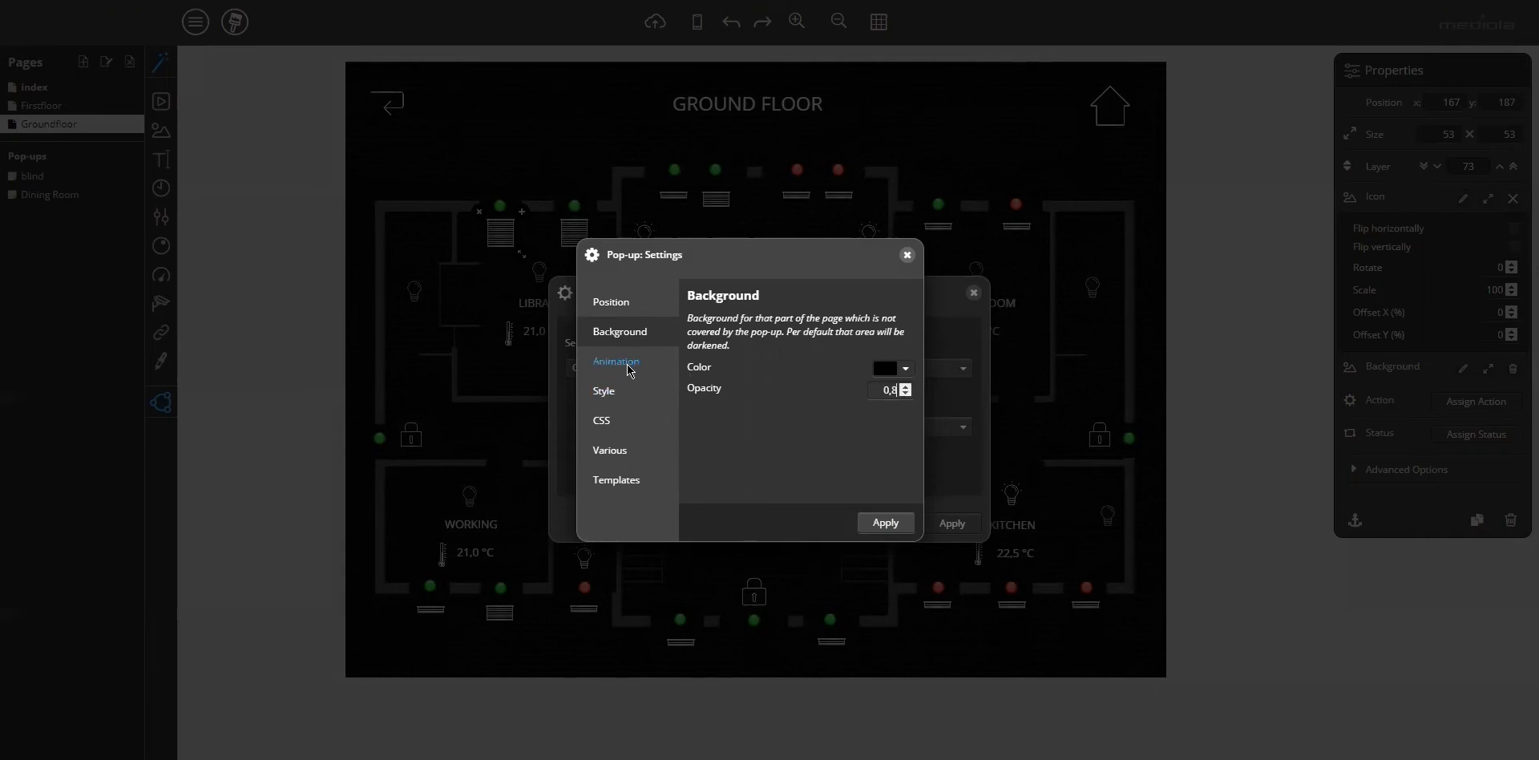
Animate the pop-up with fade in on open and fade out on close, 1000 ms each.
left_click(616, 360)
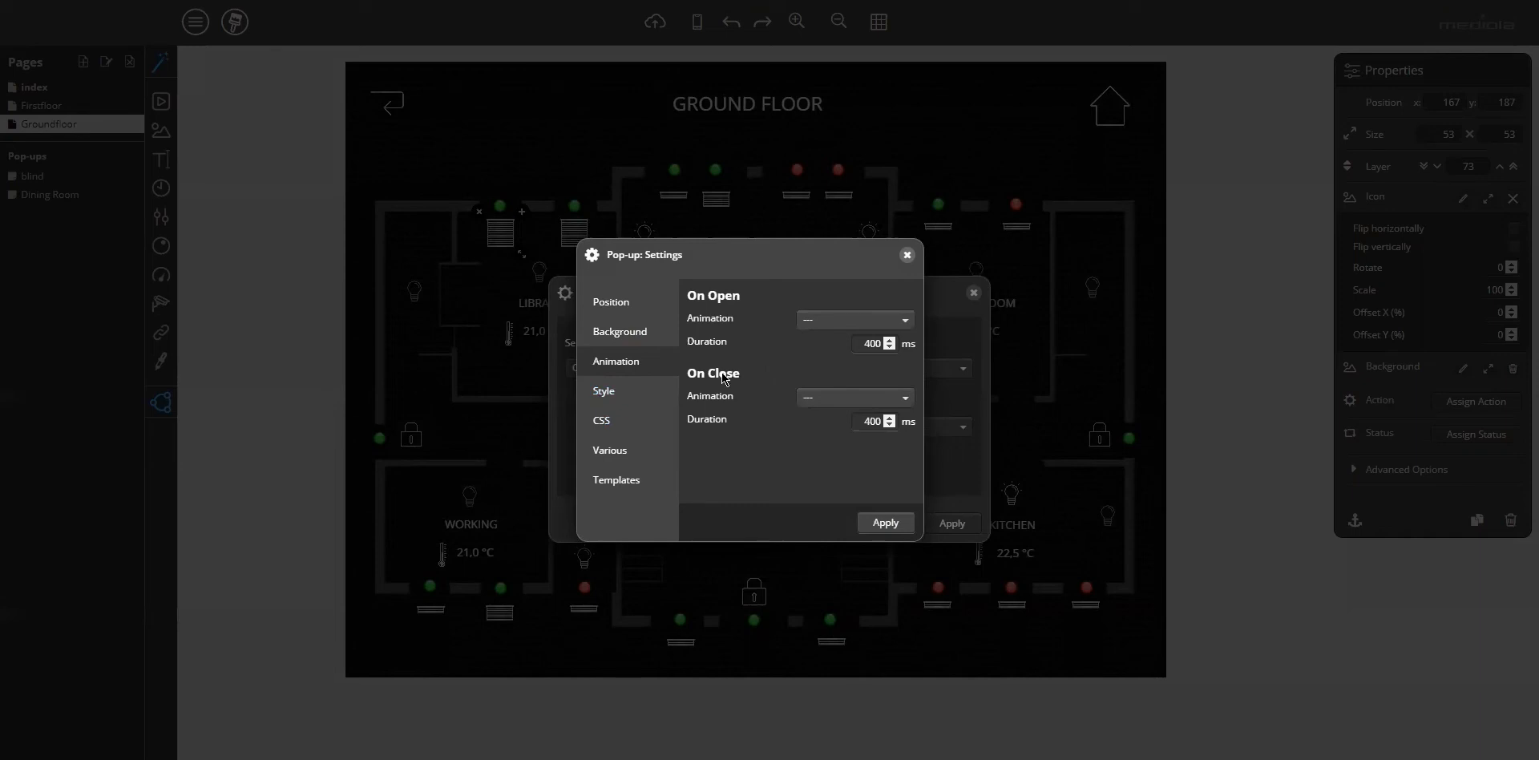
left_click(851, 317)
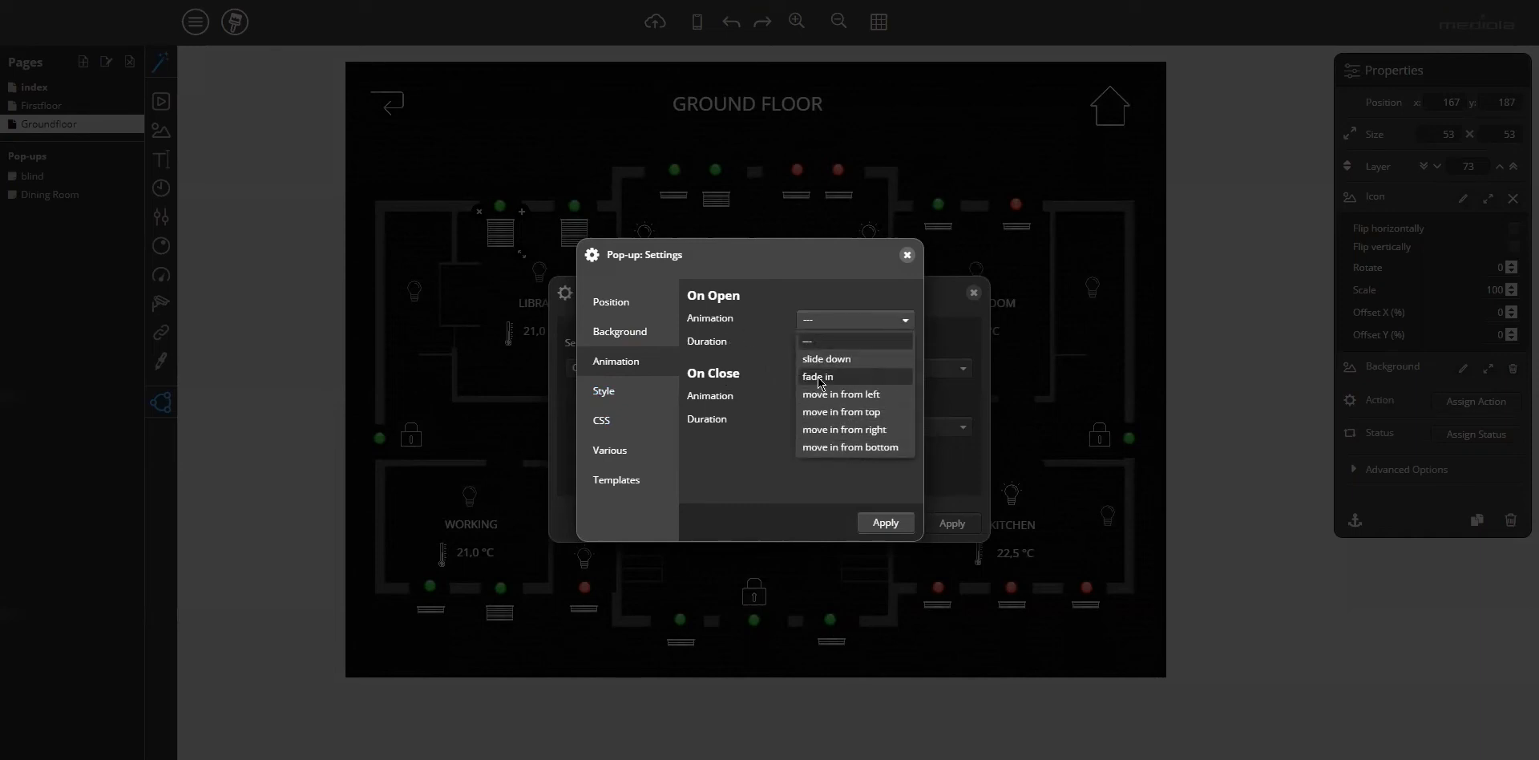
left_click(816, 376)
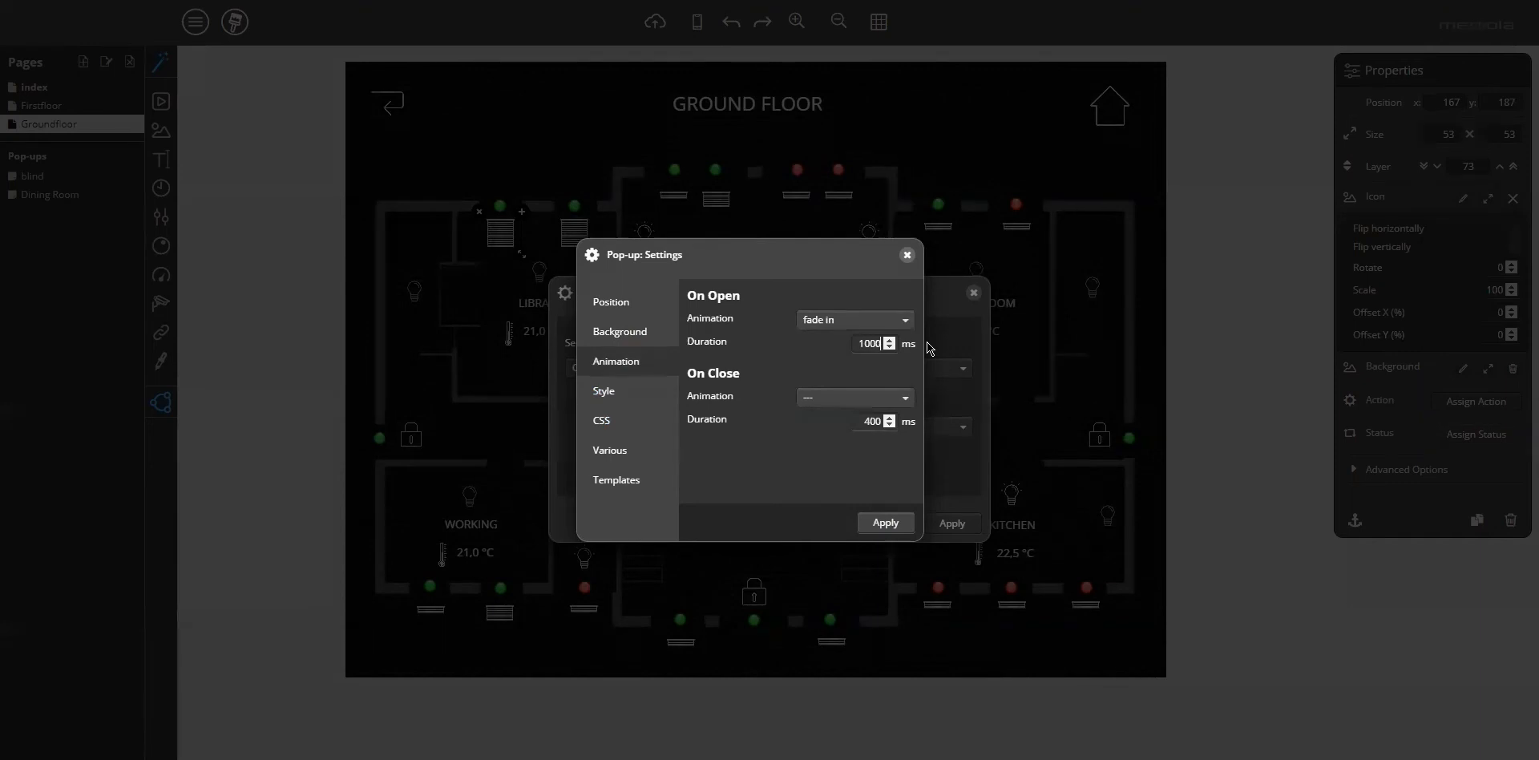
mouse_move(866, 407)
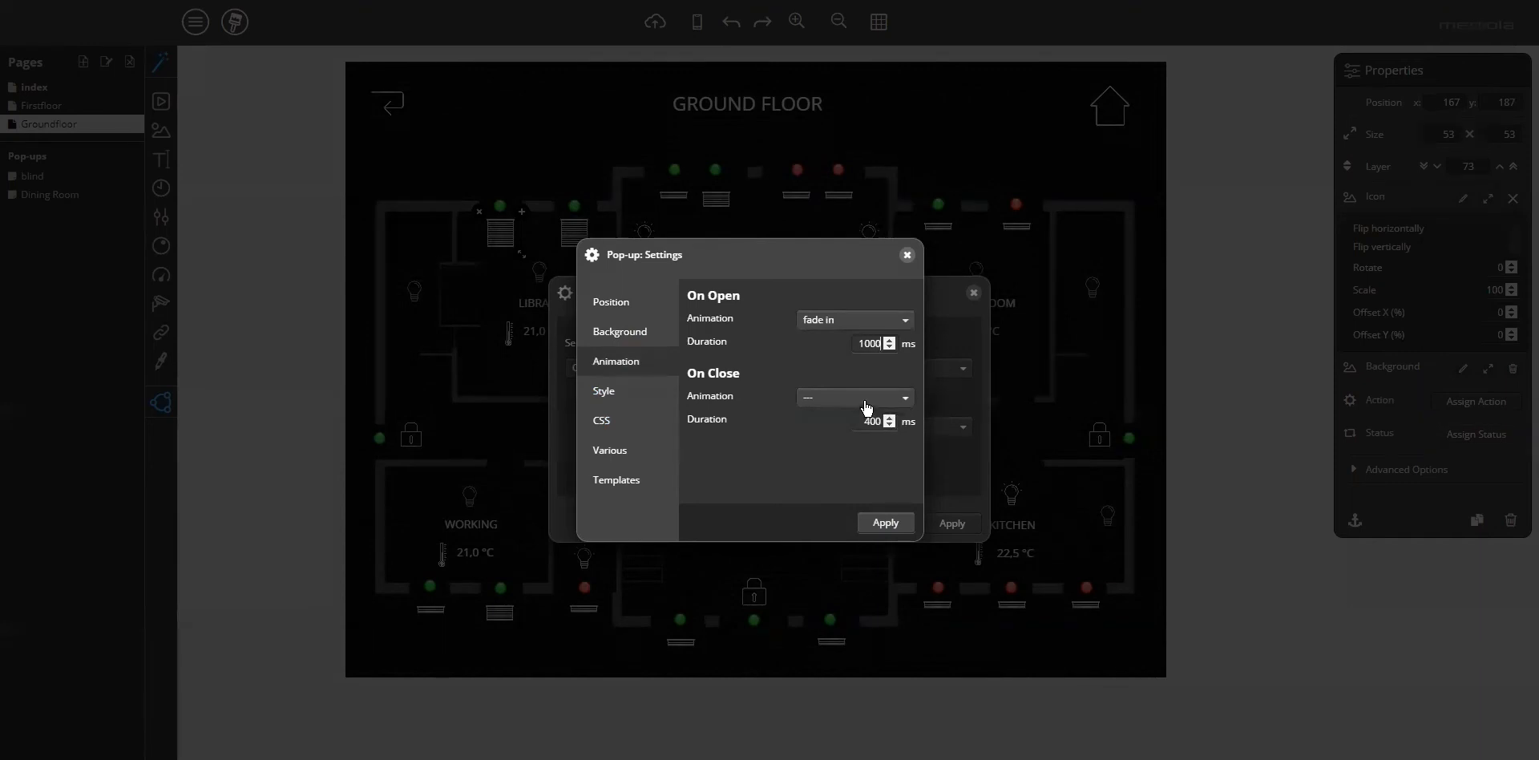
left_click(851, 397)
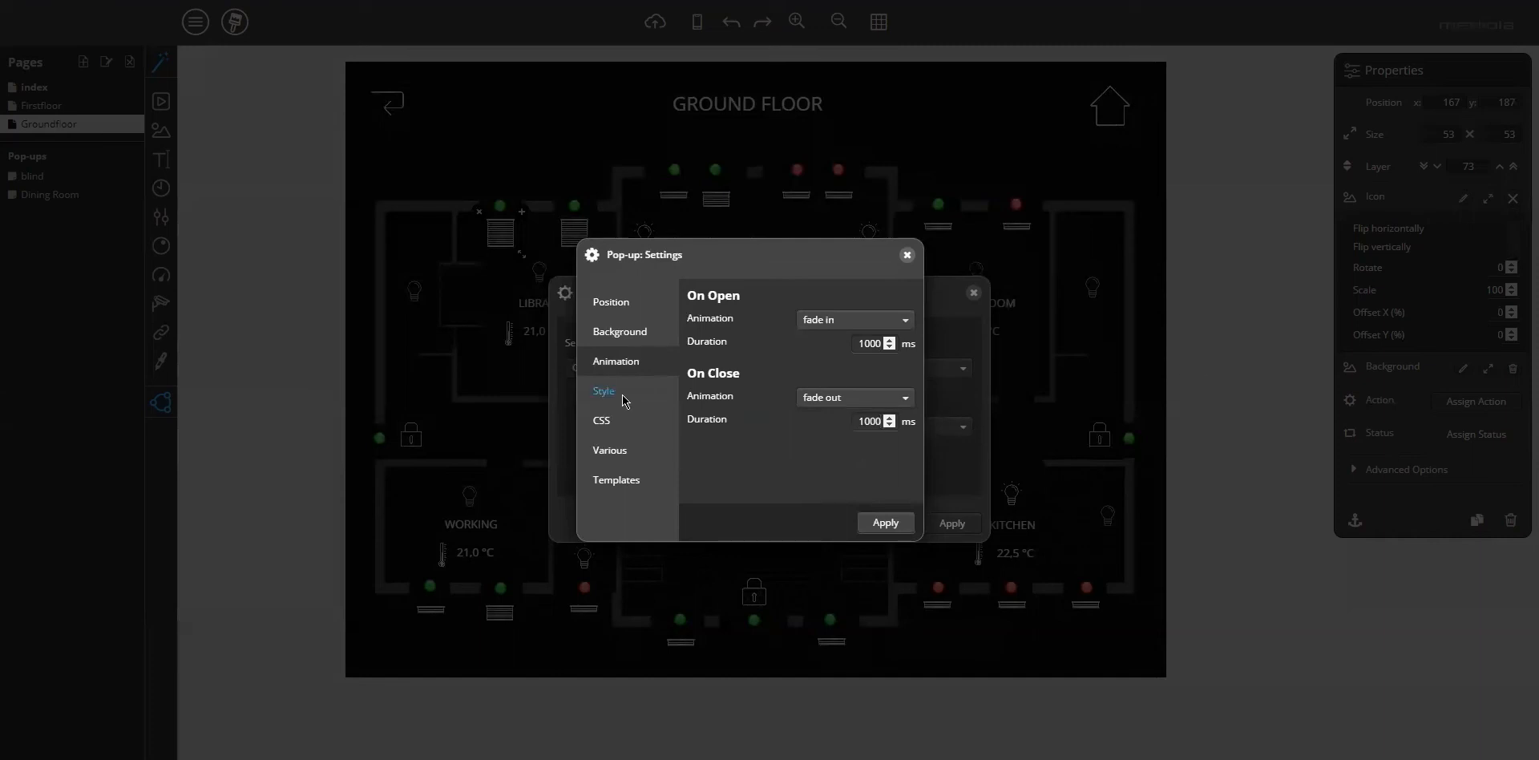
Style the pop-up with a 1 px grey border, radius 10 and shadow blur 10.
left_click(602, 389)
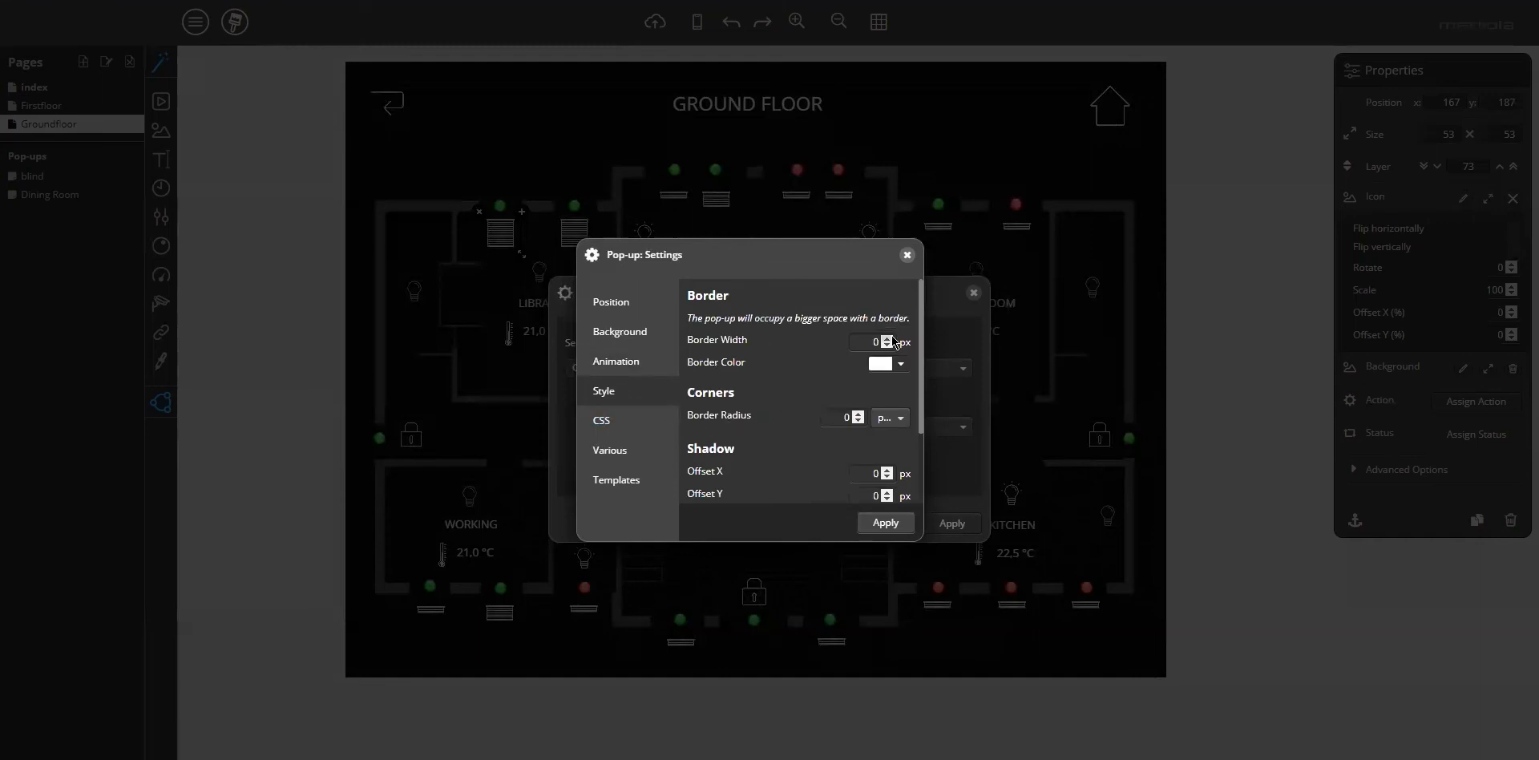
left_click(880, 364)
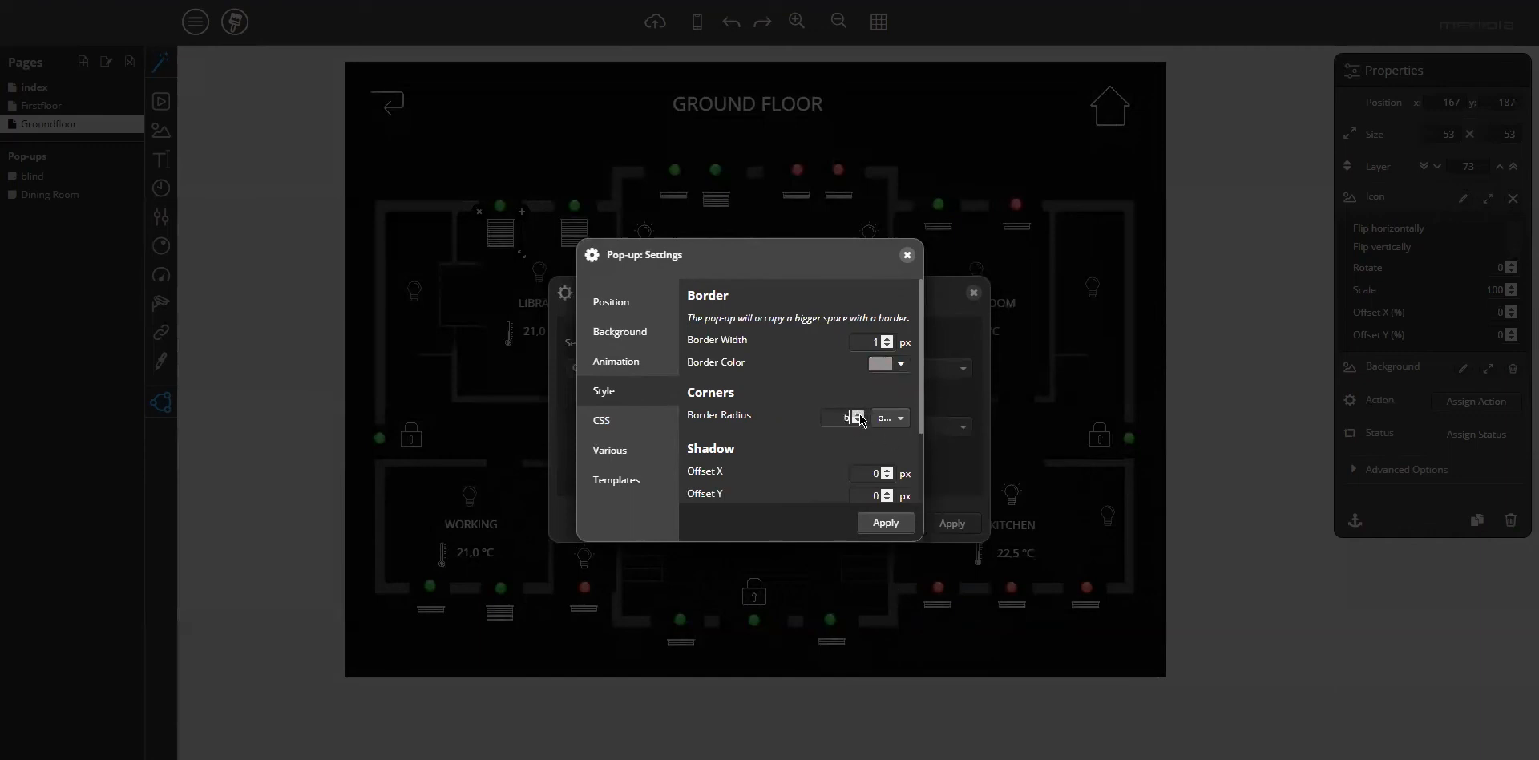
left_click(858, 412)
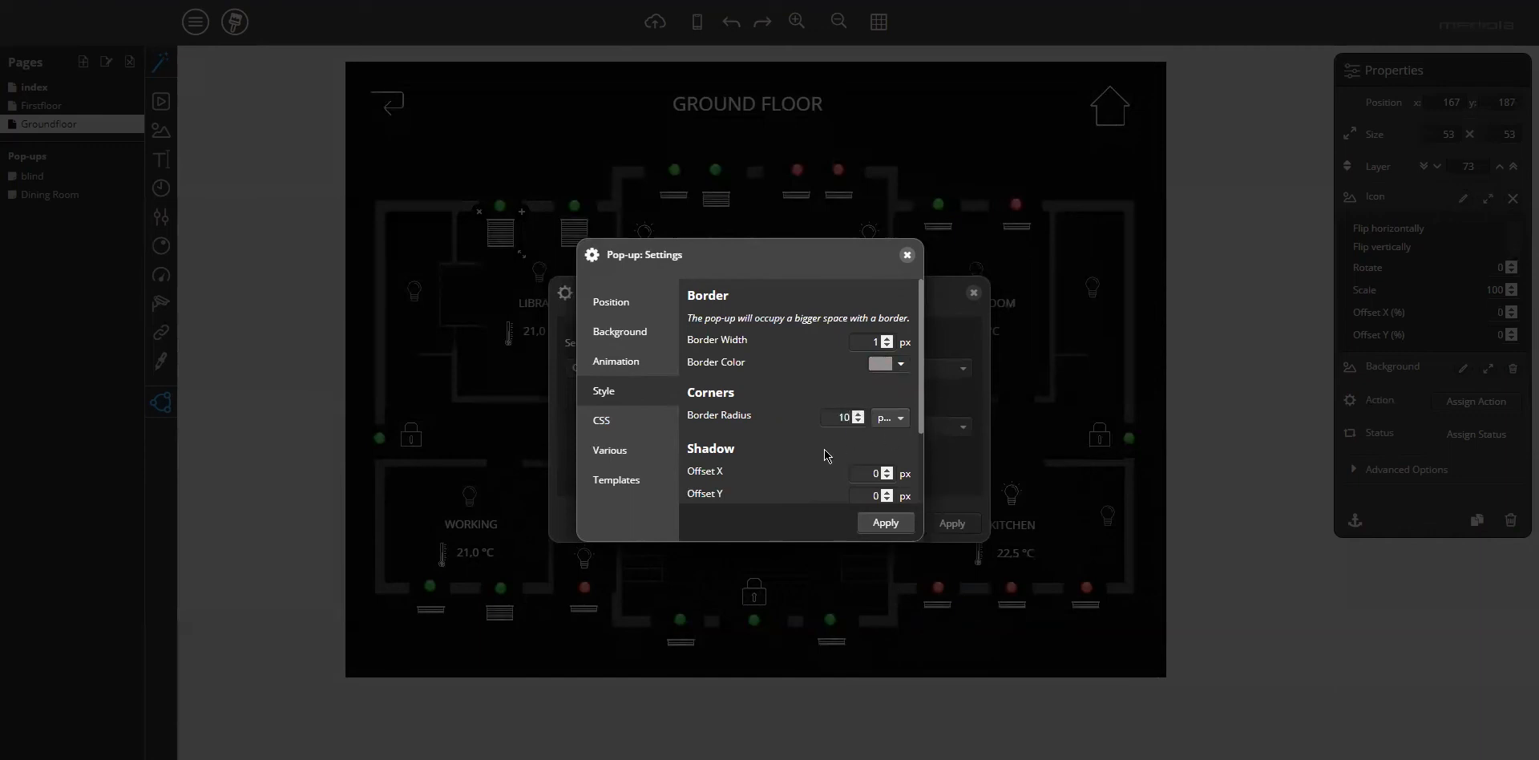
scroll("down", 3)
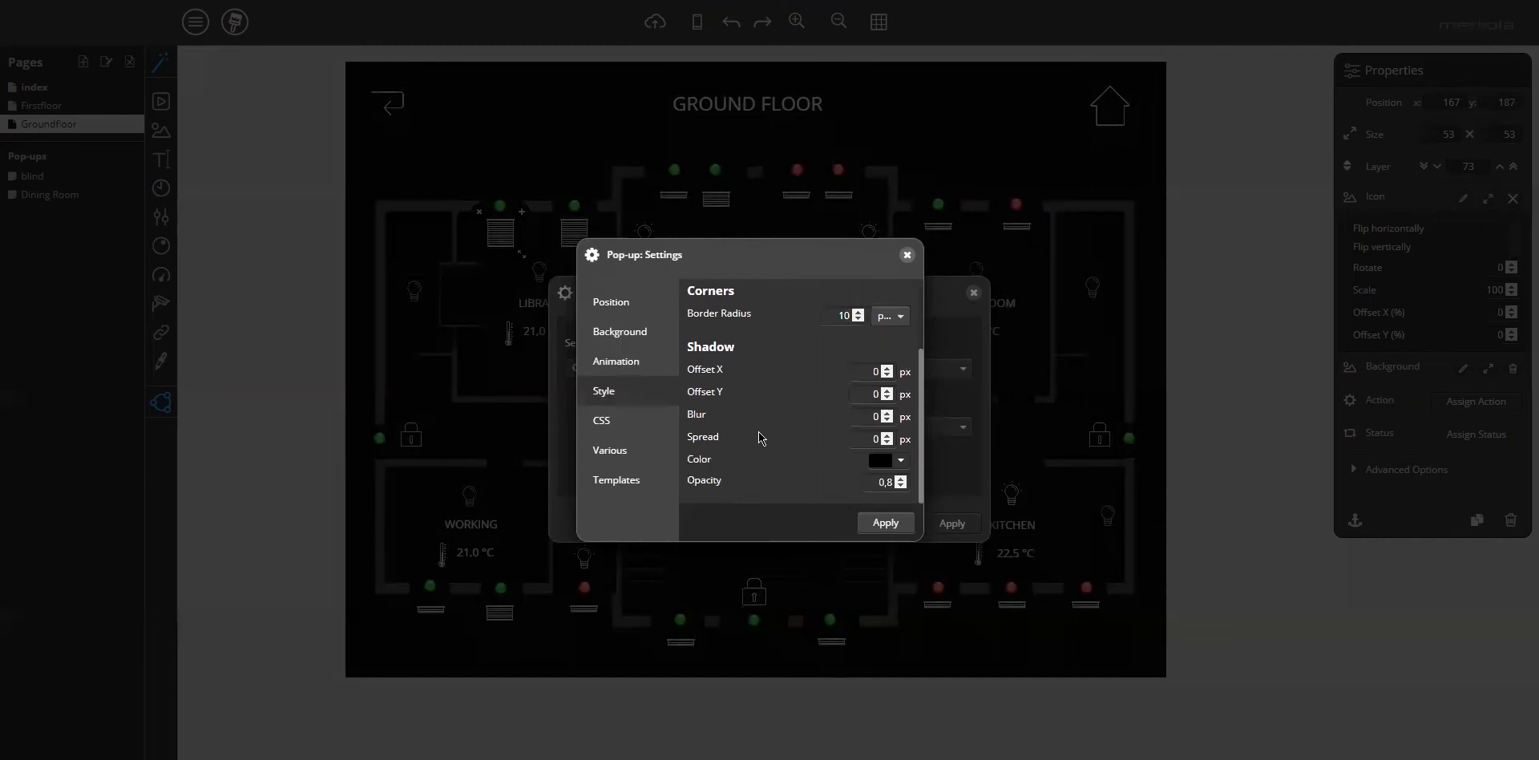
mouse_move(710, 360)
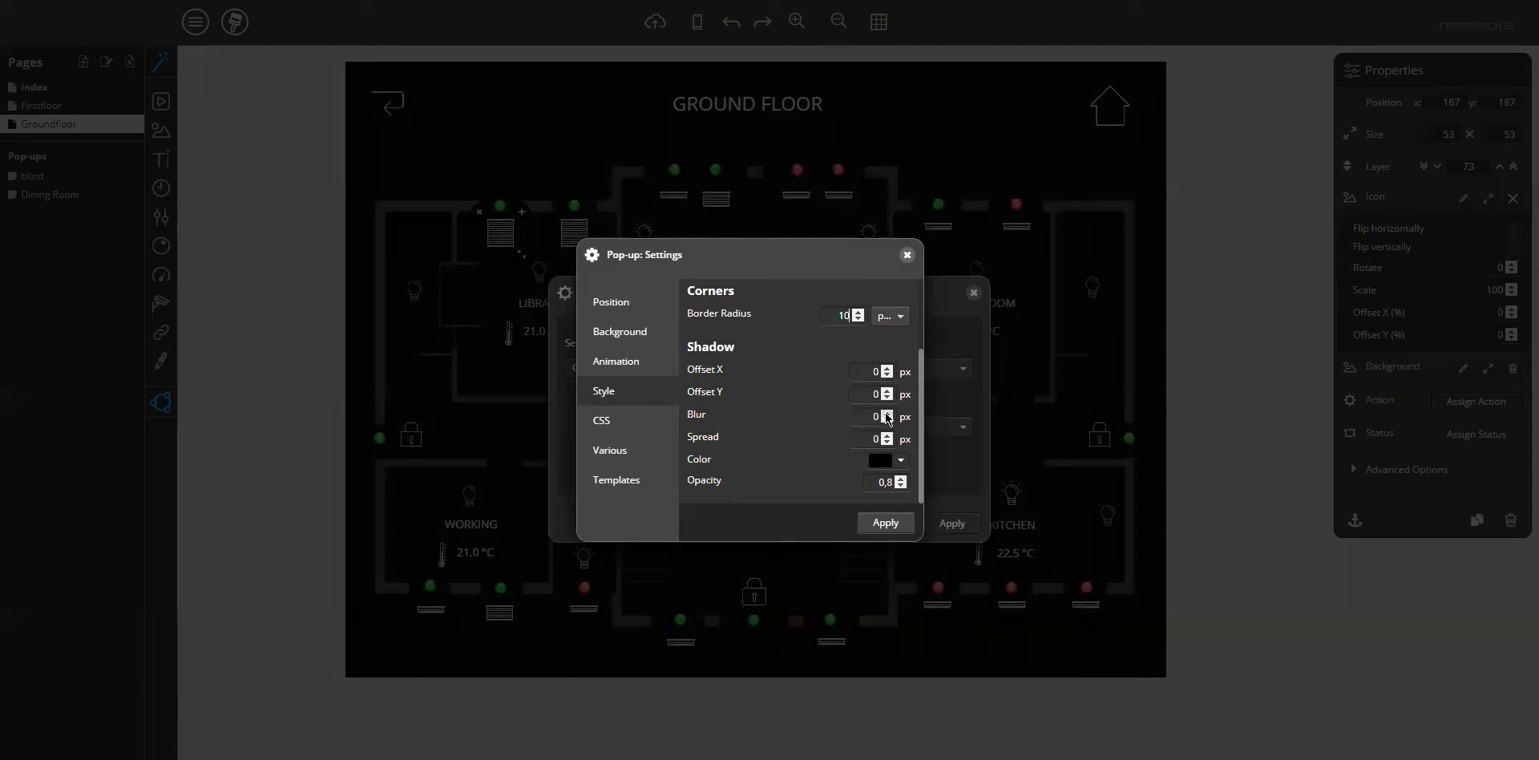
left_click(872, 415)
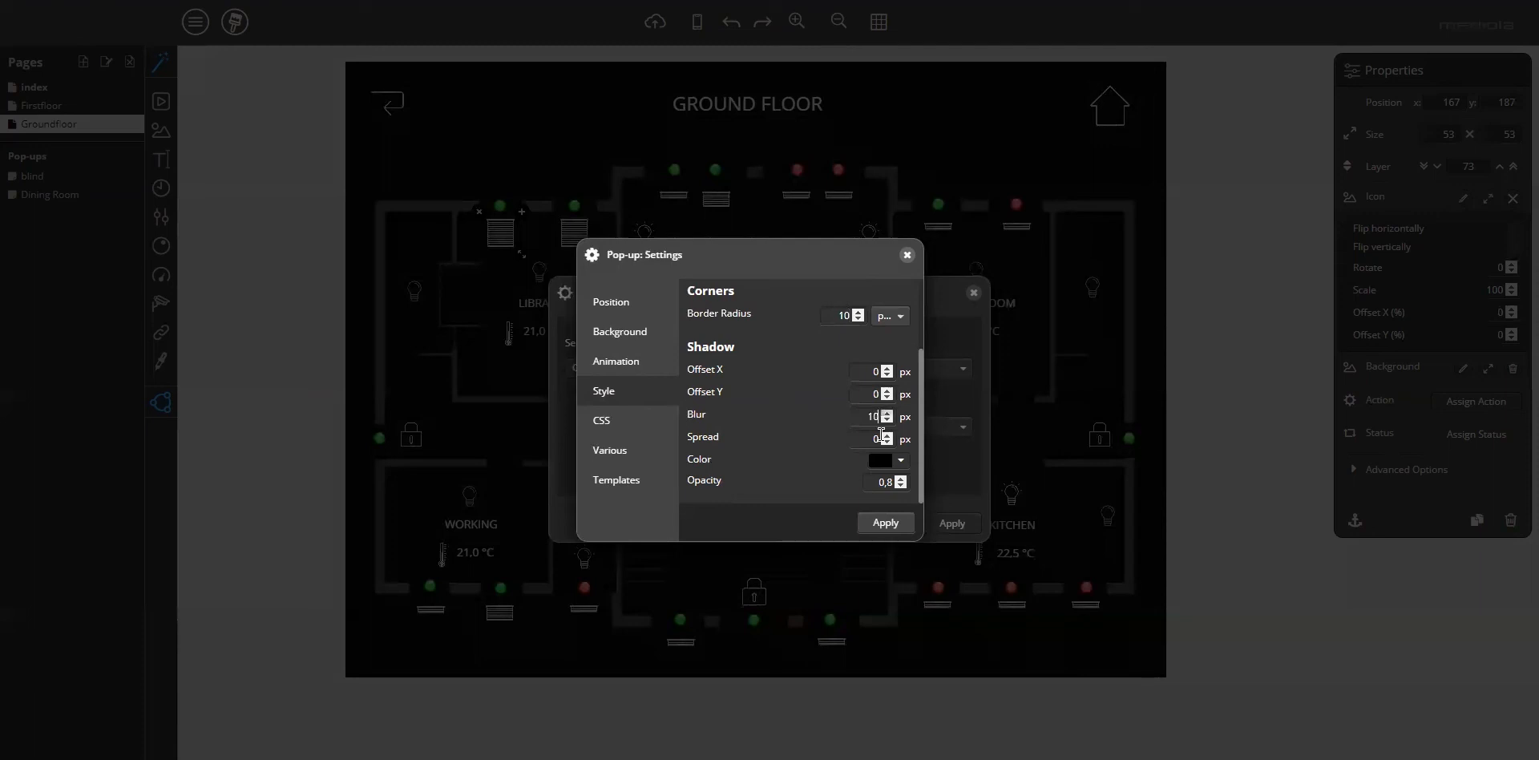
left_click(887, 435)
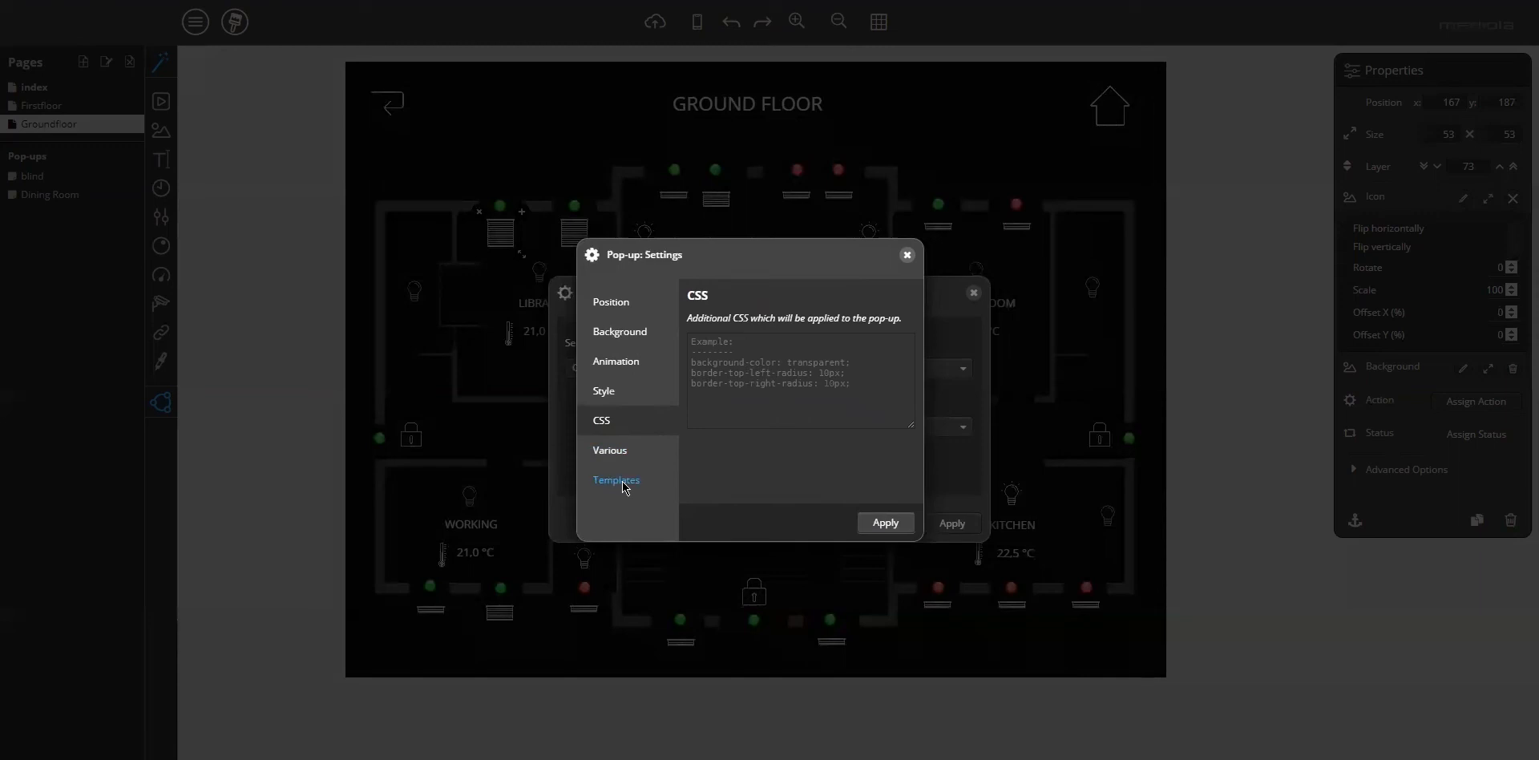
Save the settings as template 'blind', then apply and close the Pop-up Settings.
left_click(615, 479)
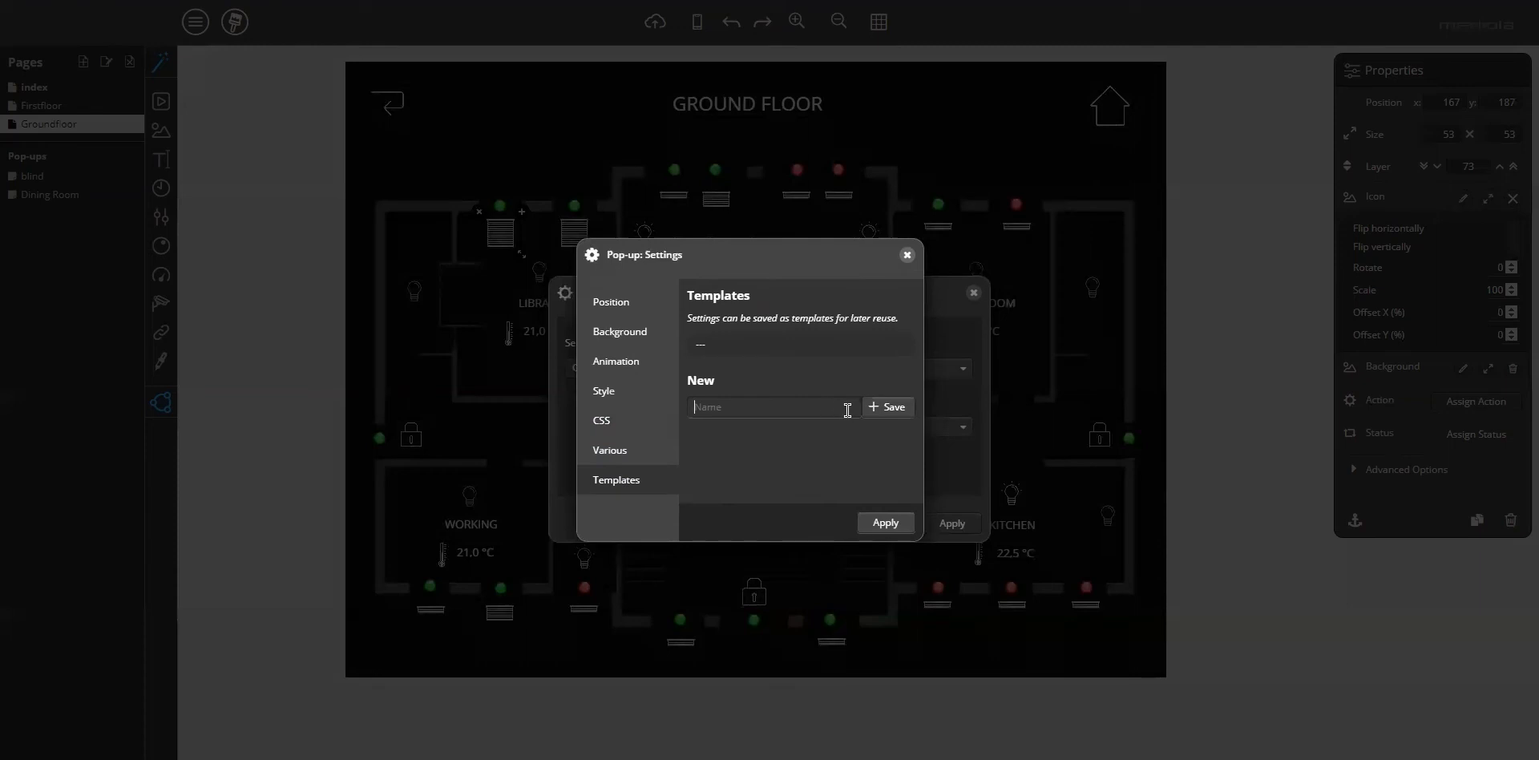
type("blind")
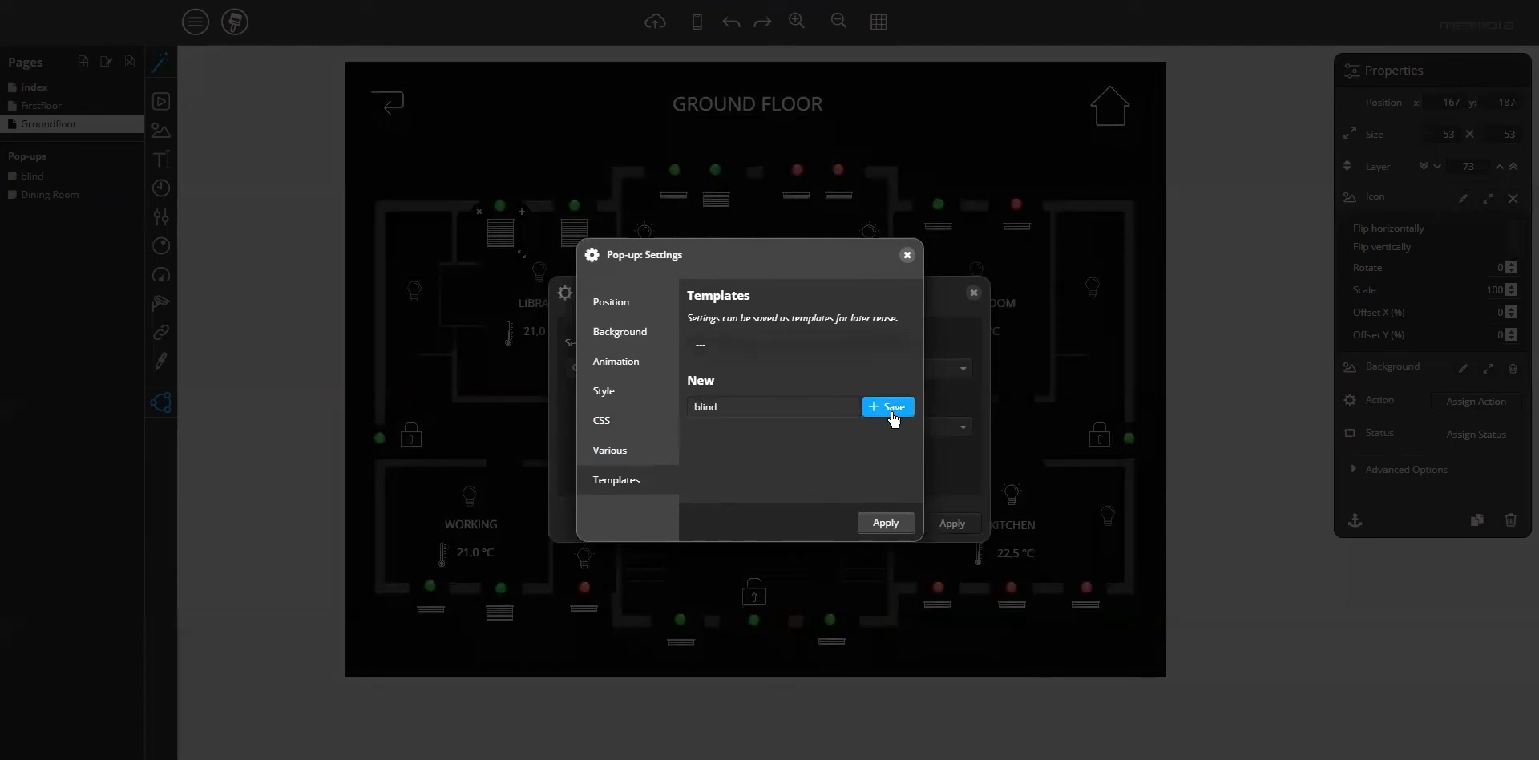
left_click(886, 407)
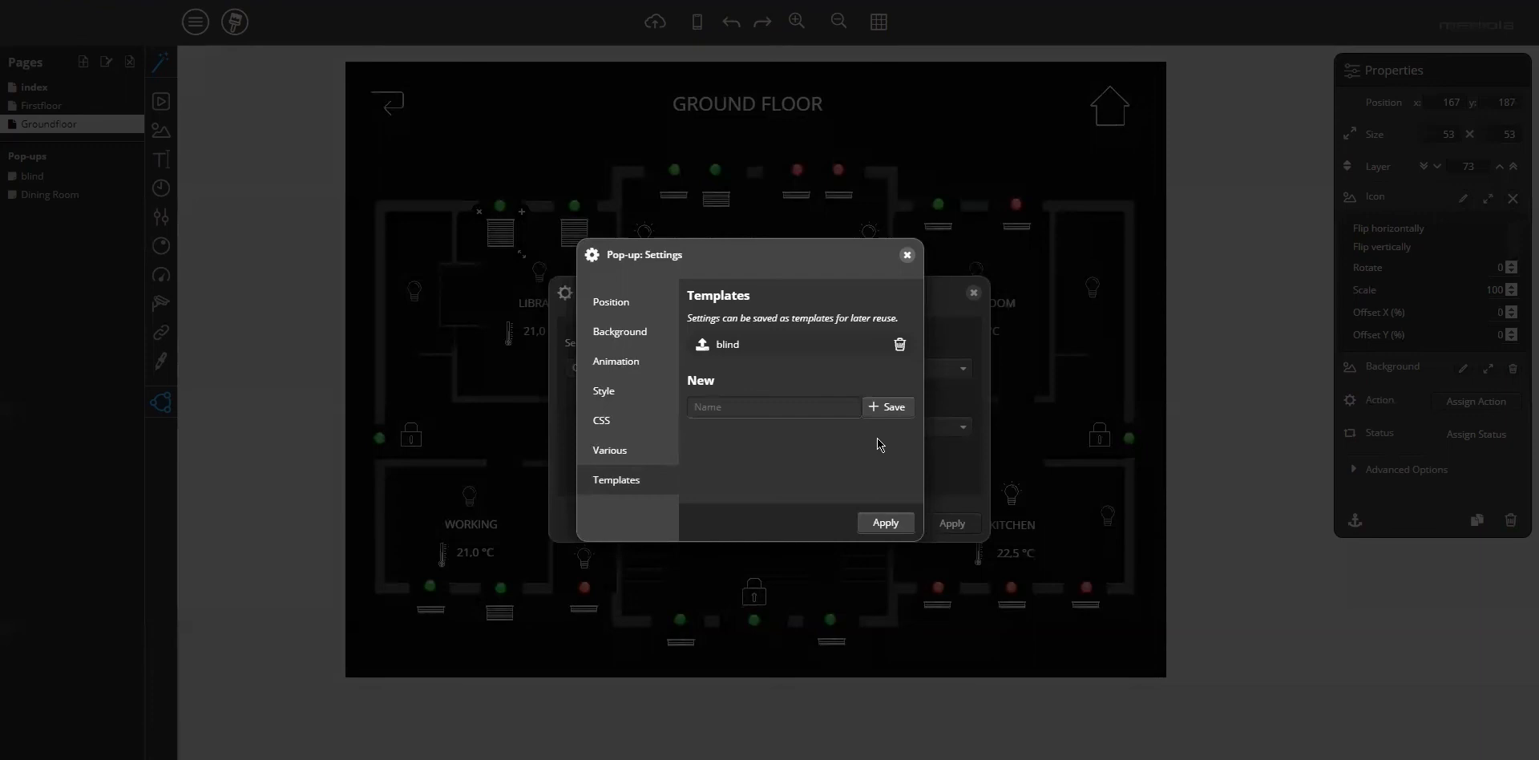
mouse_move(846, 461)
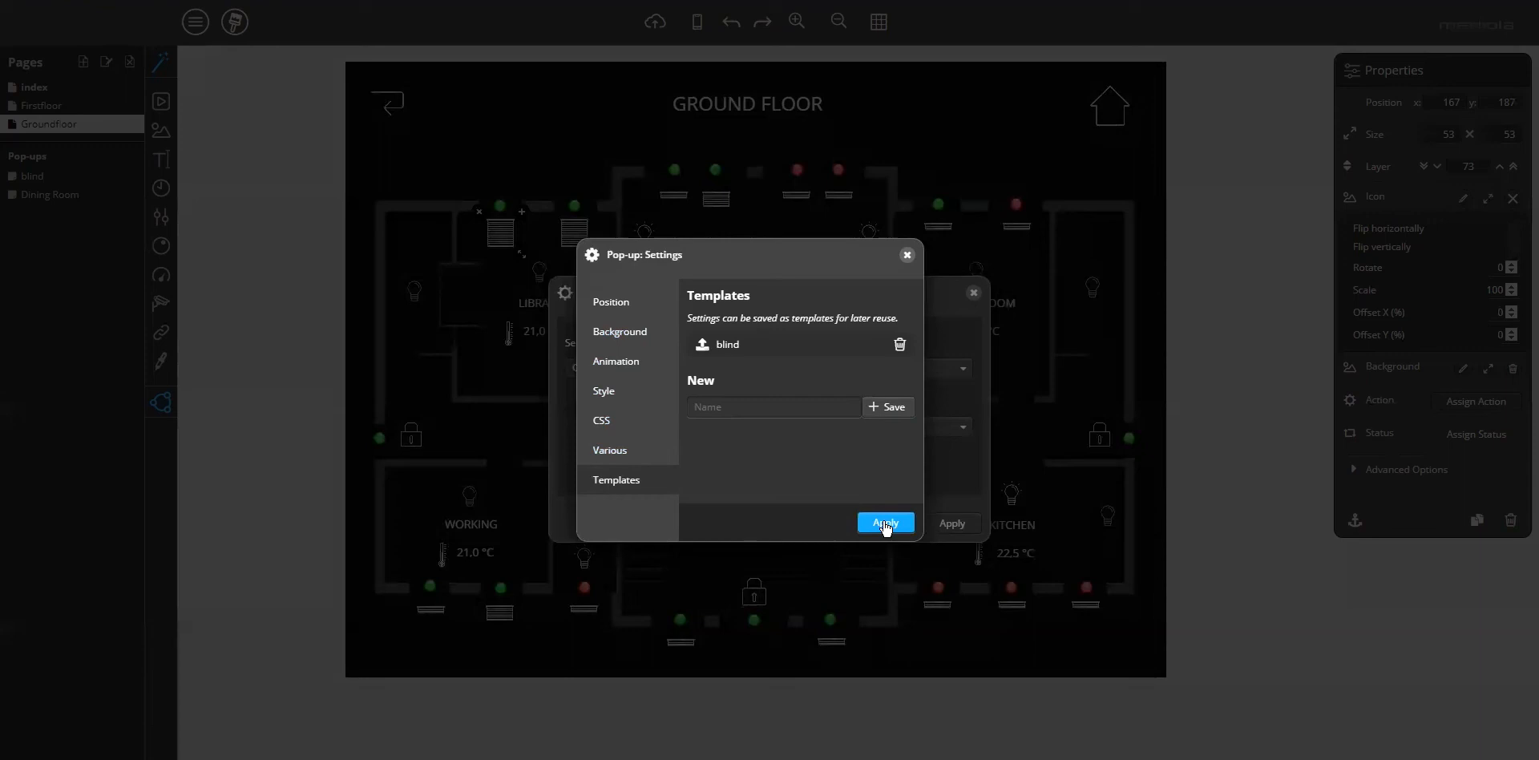
left_click(883, 523)
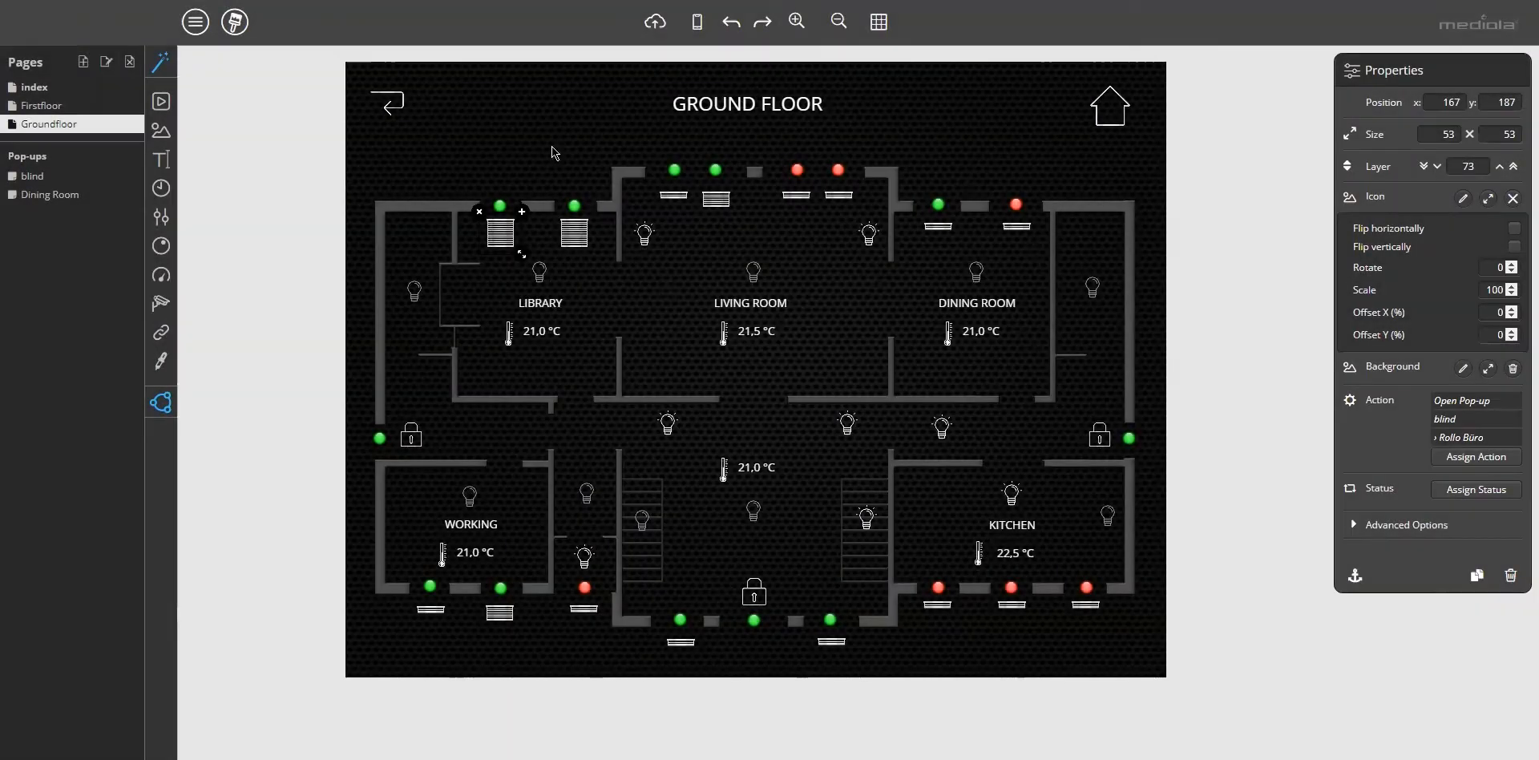
mouse_move(504, 244)
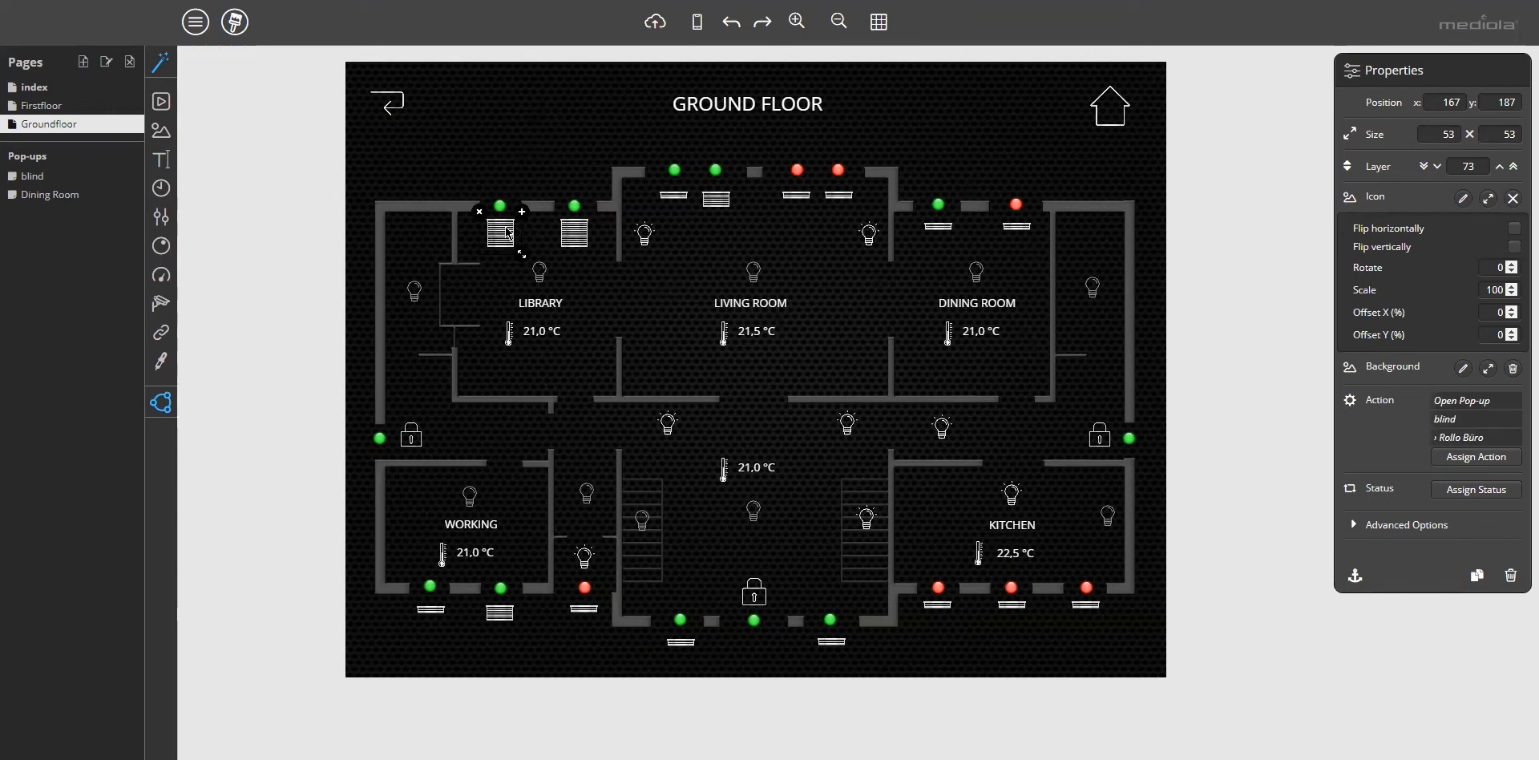
mouse_move(520, 209)
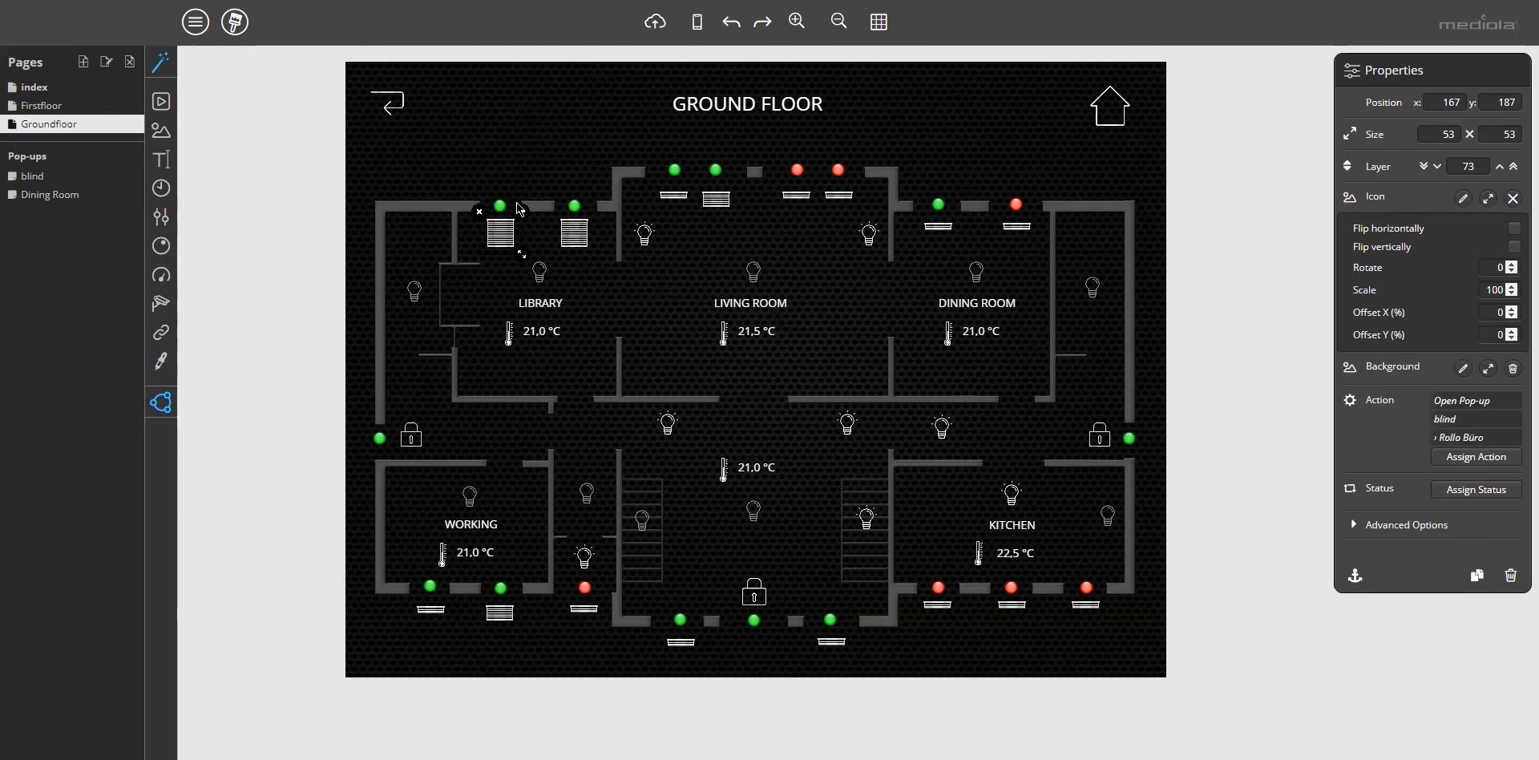
mouse_move(694, 21)
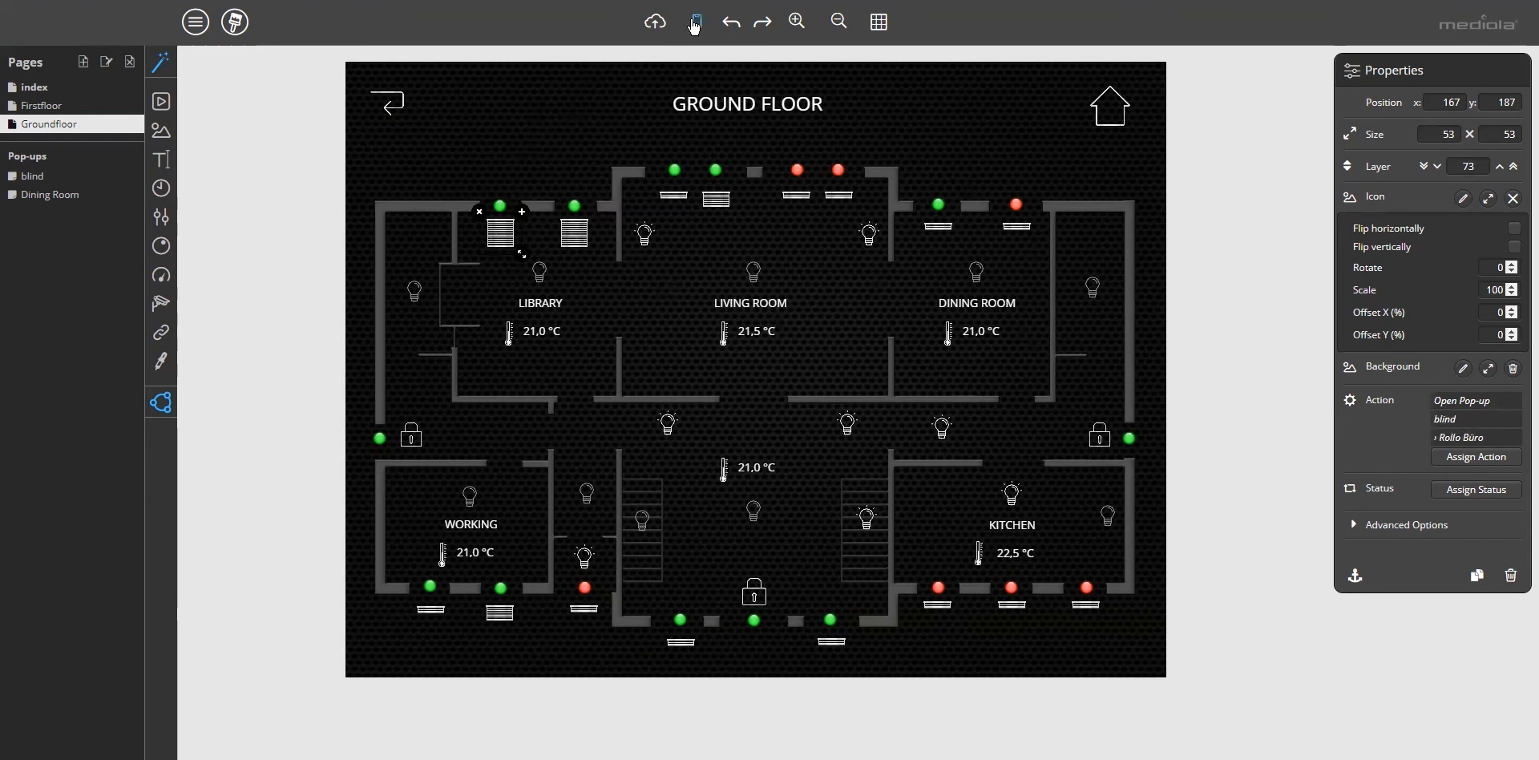
left_click(694, 21)
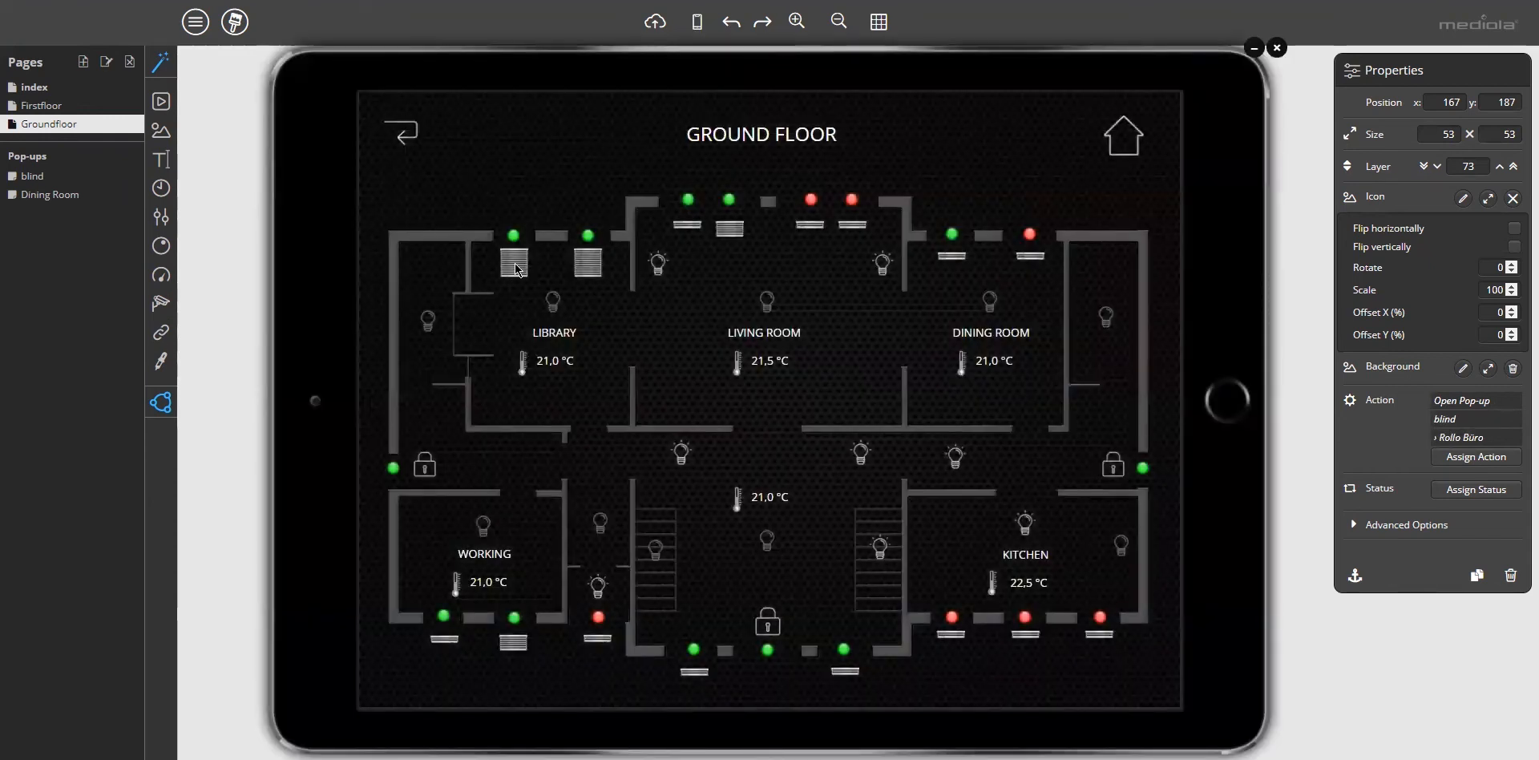
left_click(513, 269)
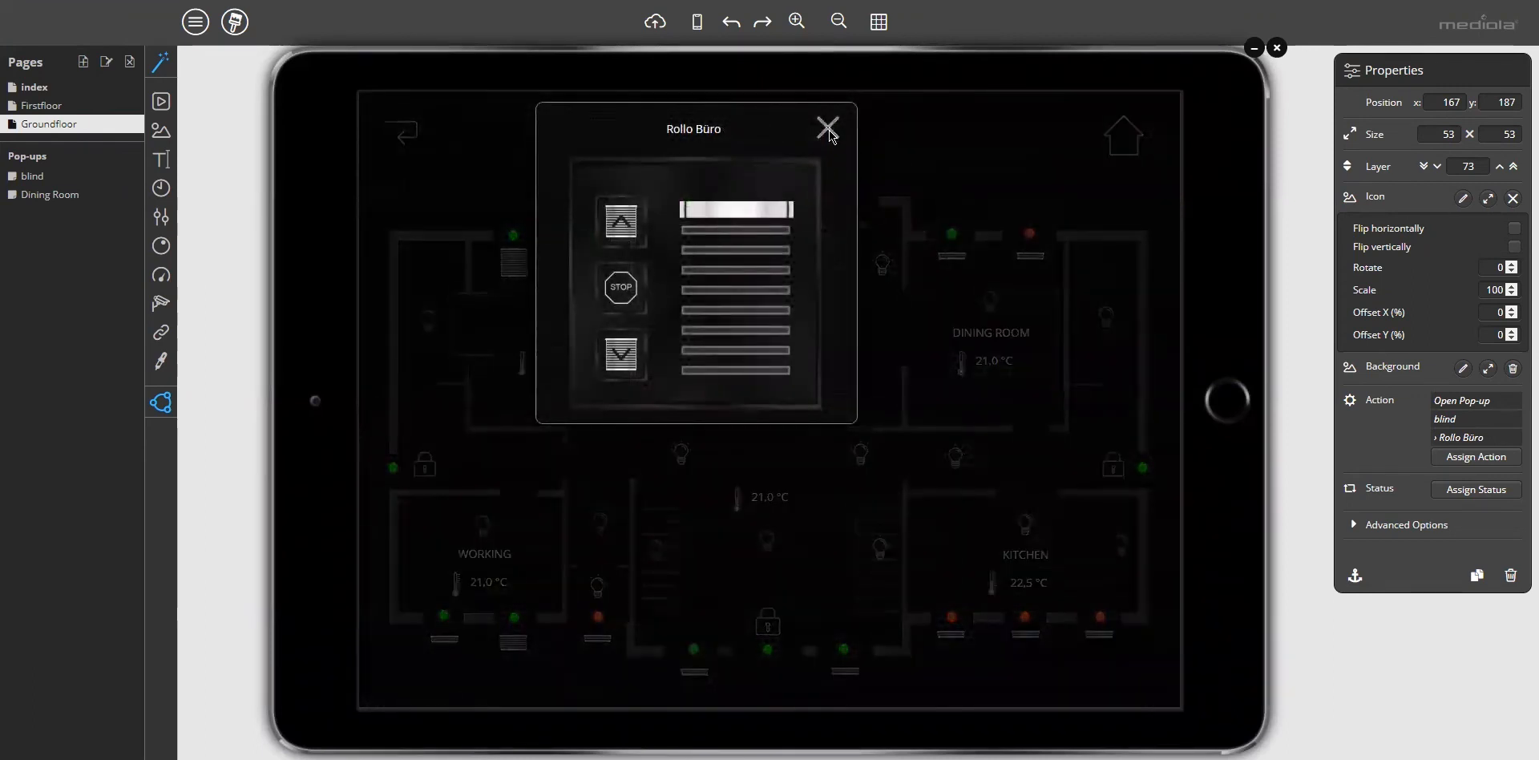
left_click(827, 128)
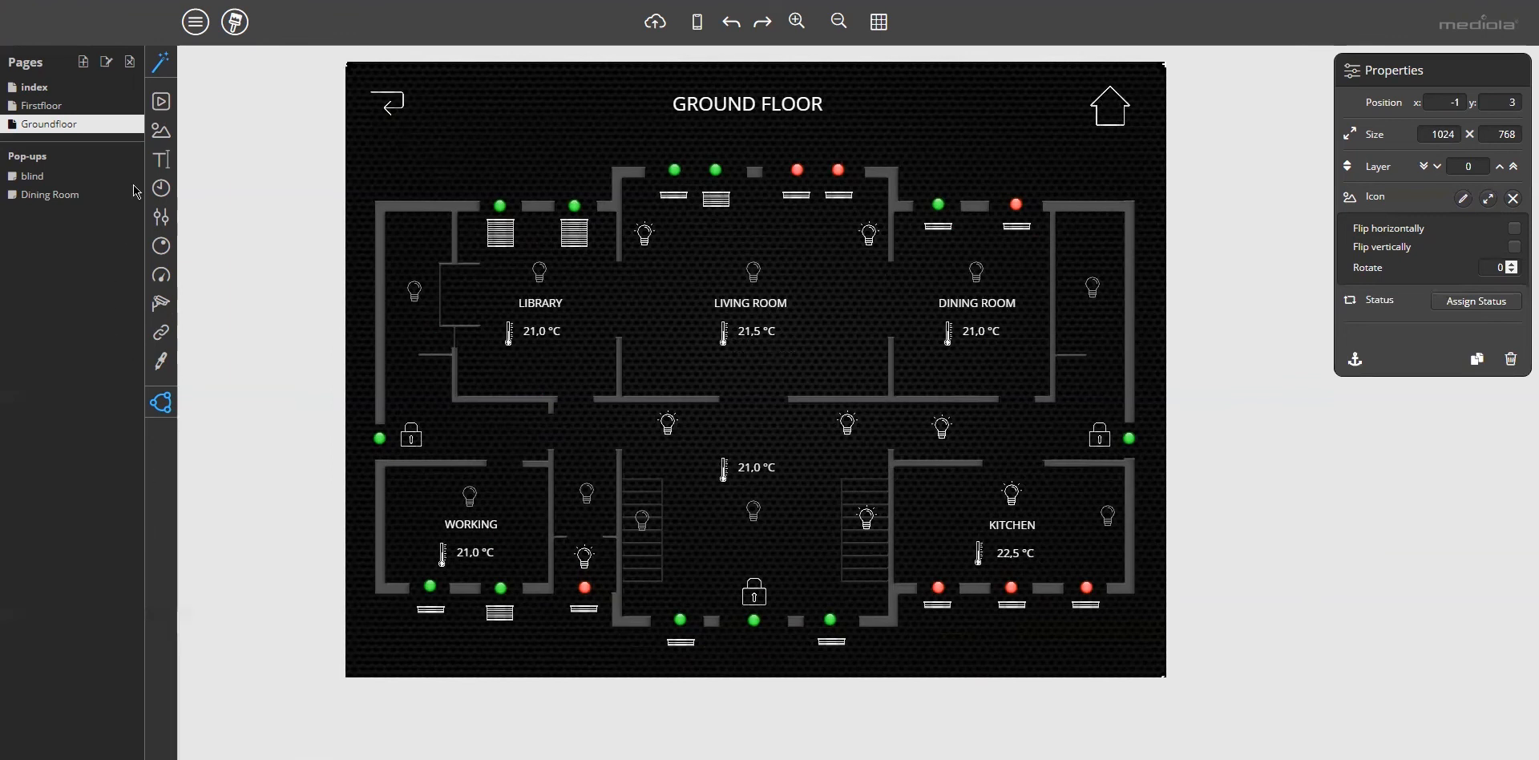
Give the right Library blind button an Open Pop-up → blind action and bring up its settings.
left_click(32, 176)
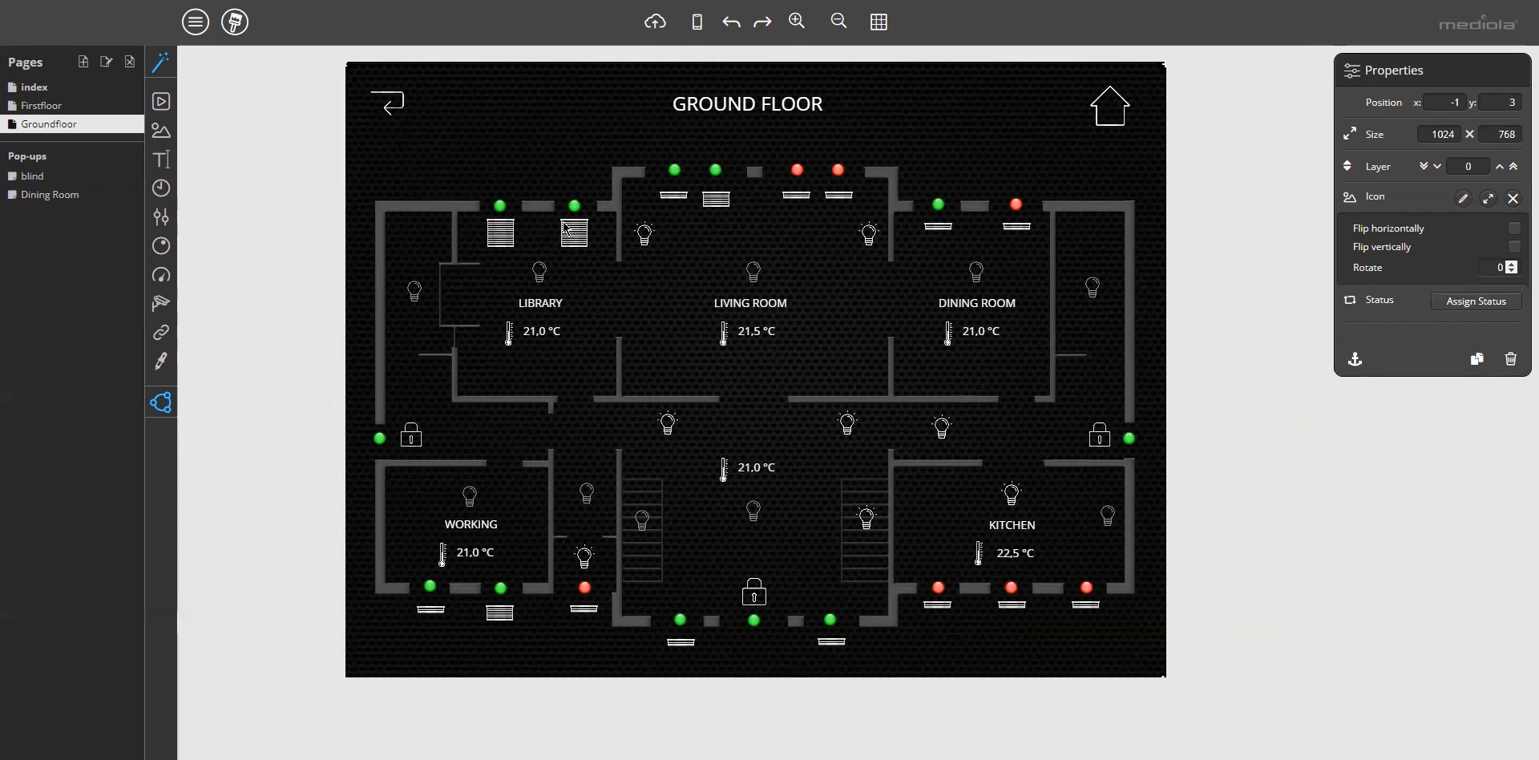
left_click(574, 231)
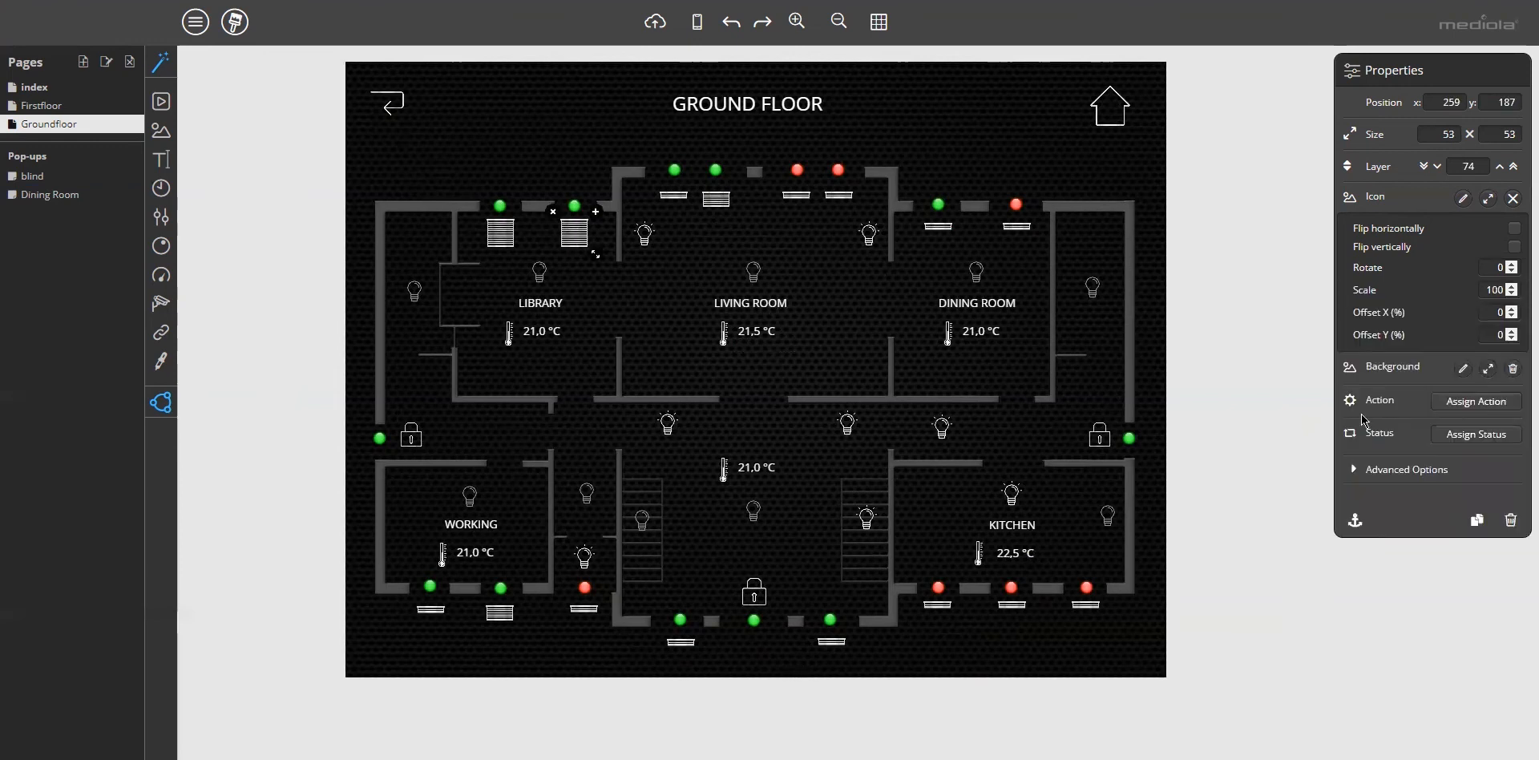
left_click(1475, 401)
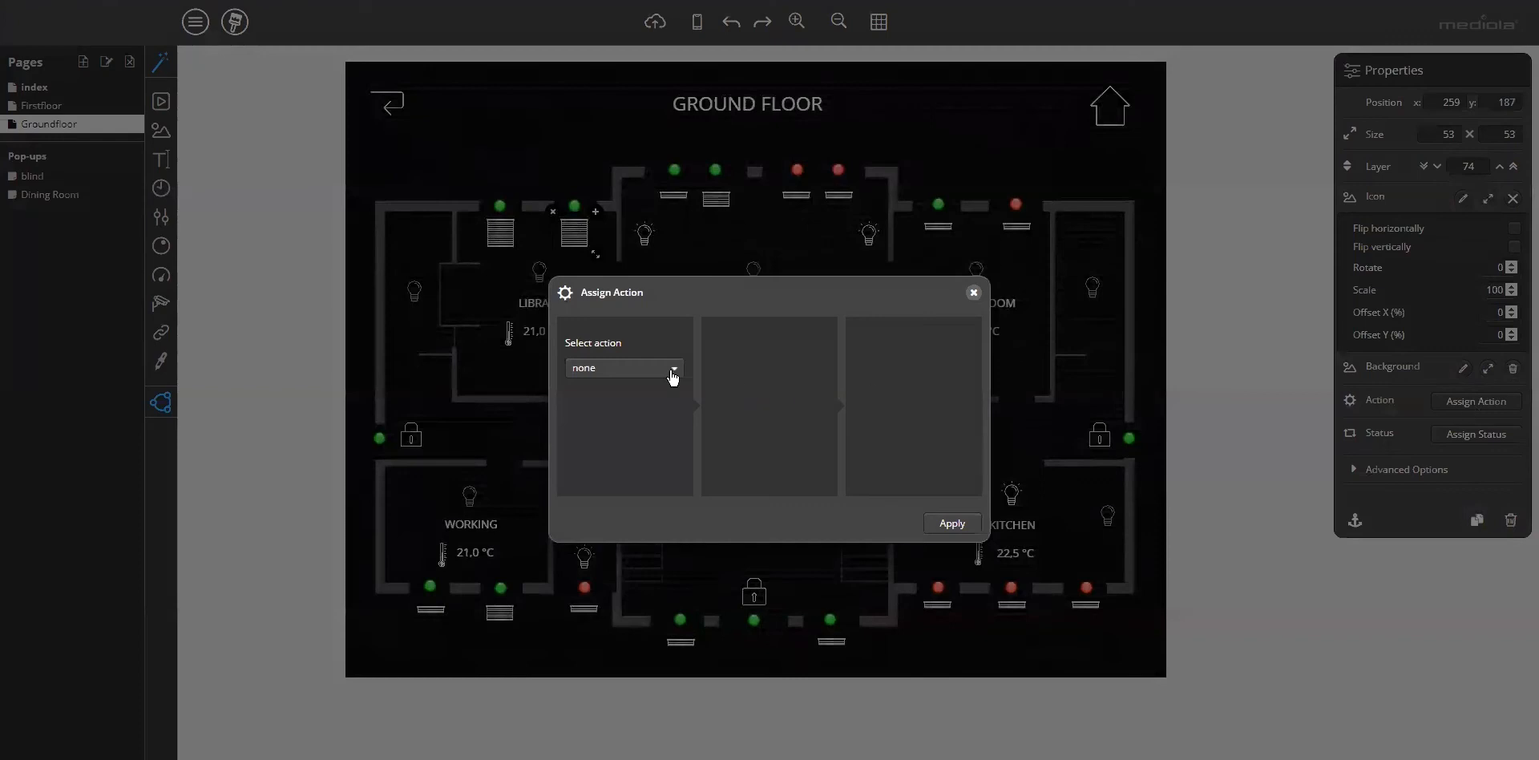
left_click(672, 367)
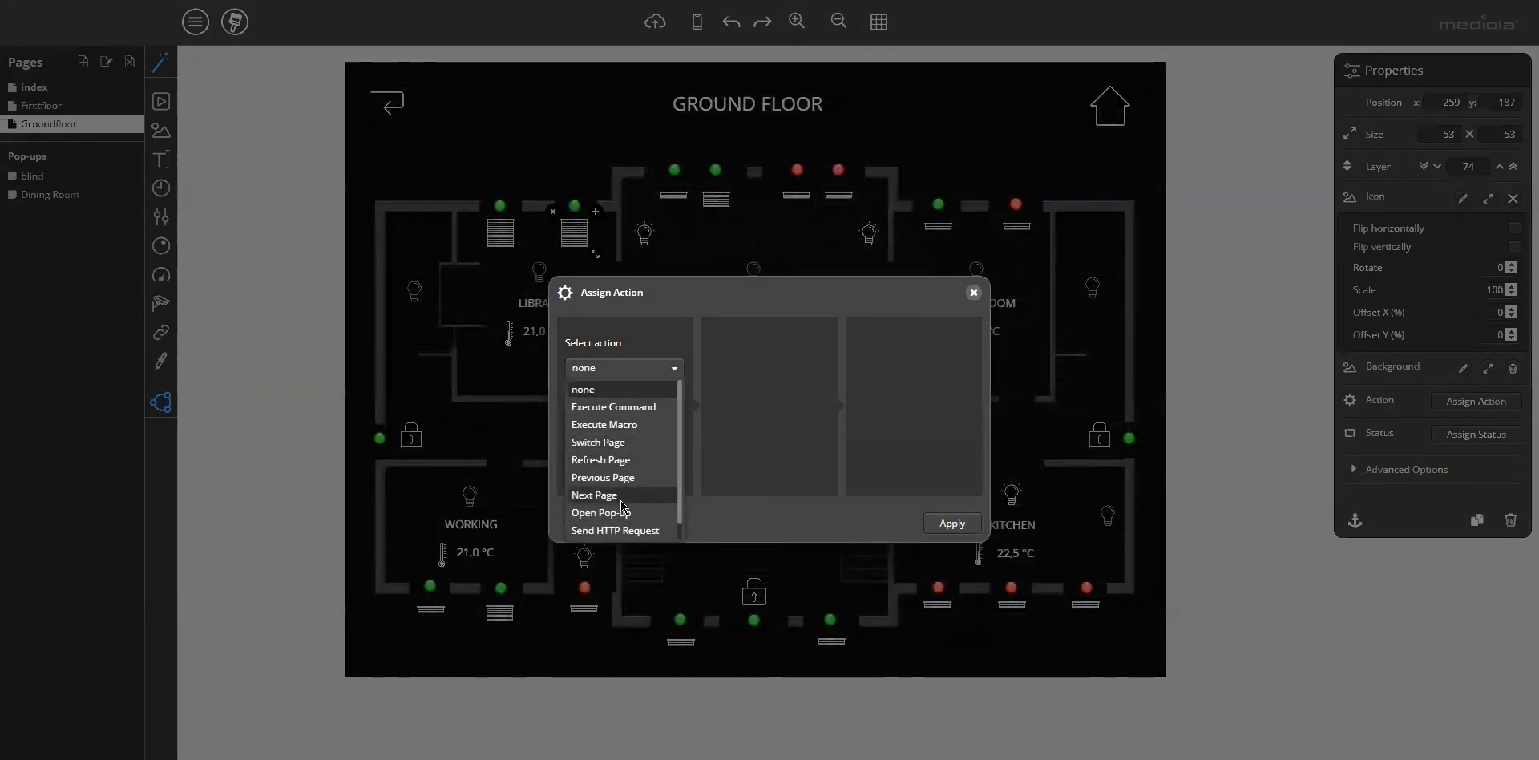
left_click(601, 511)
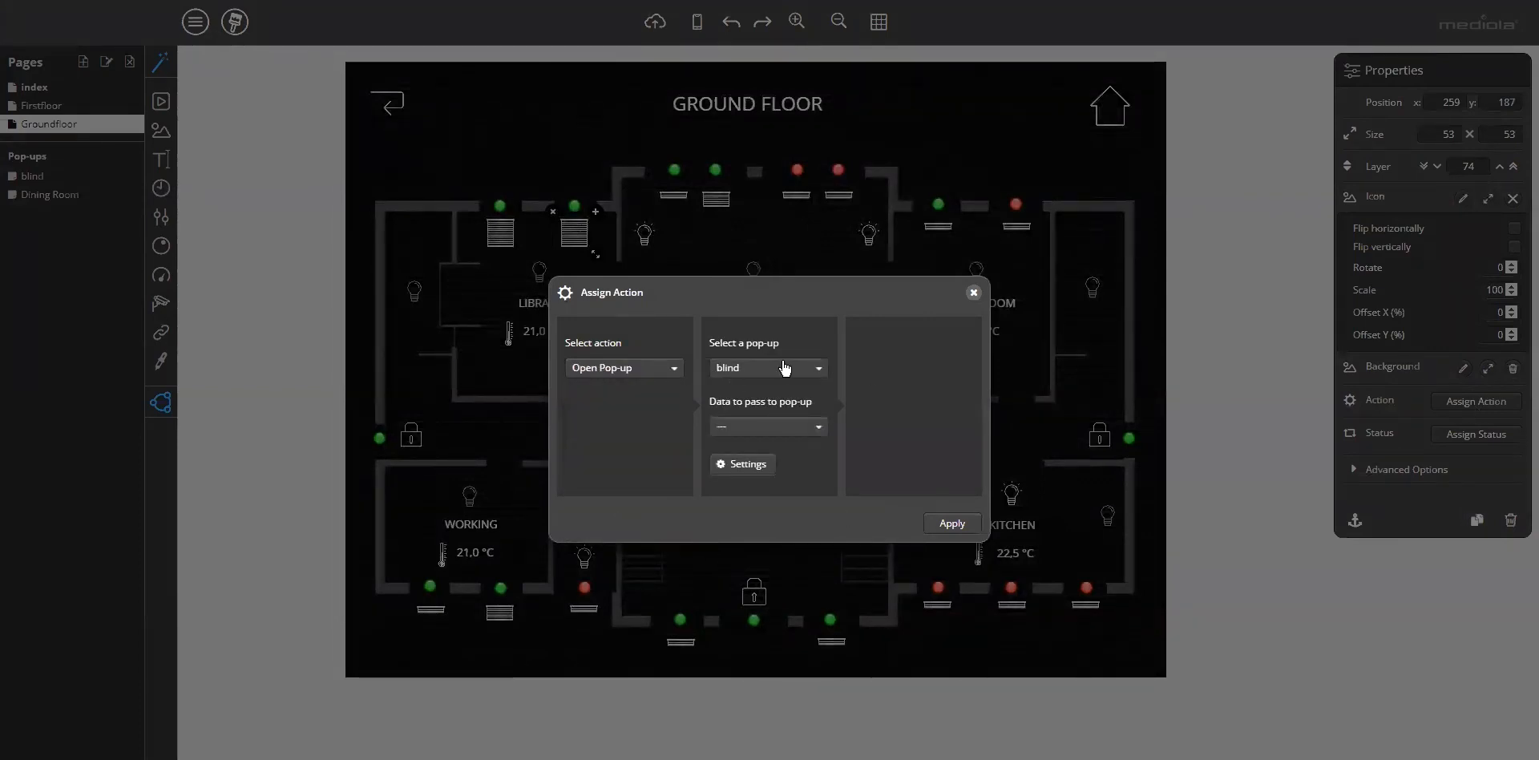
mouse_move(743, 464)
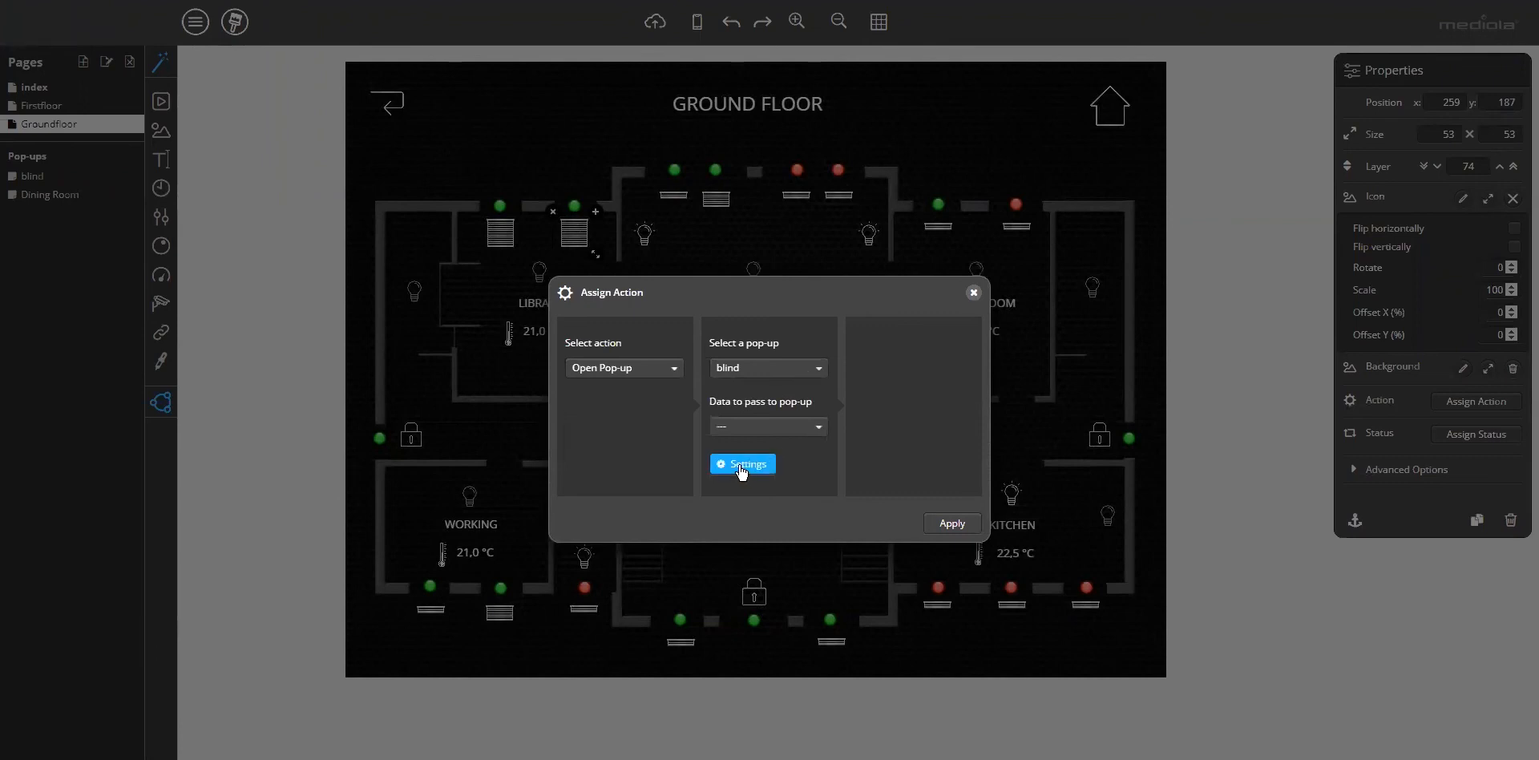
left_click(742, 463)
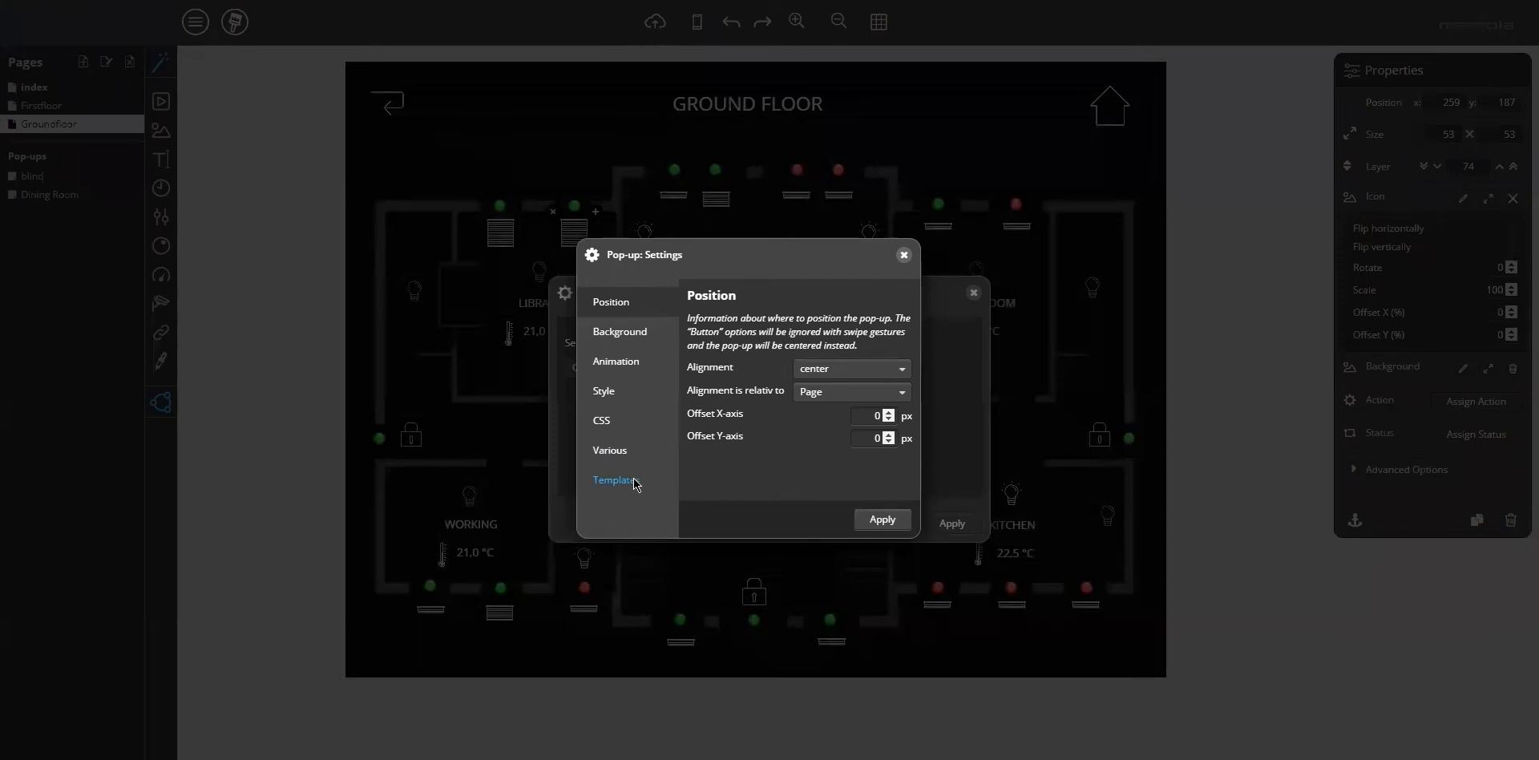
Review the template and background settings, then set move in from left / leave from left animations.
left_click(615, 480)
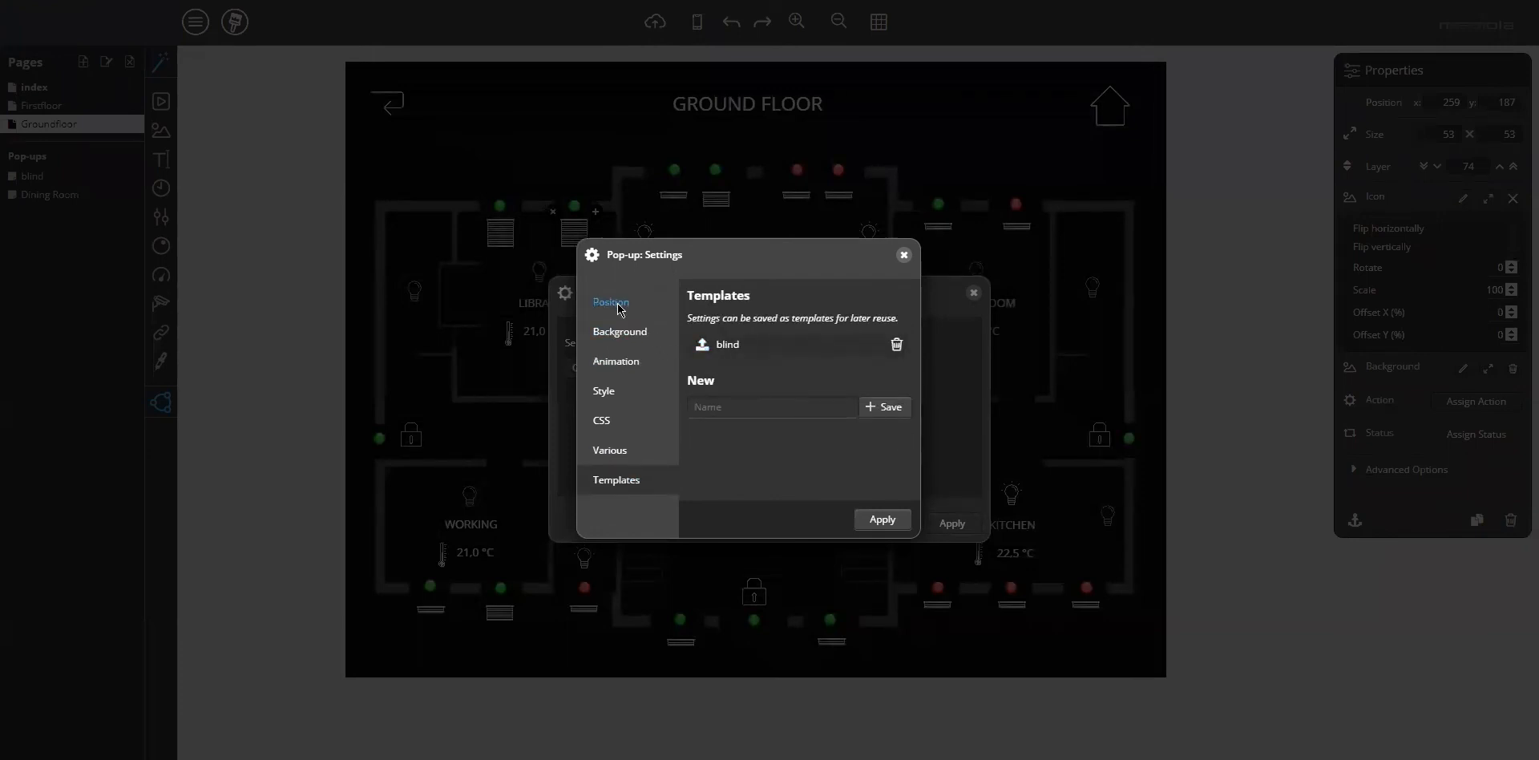
left_click(609, 301)
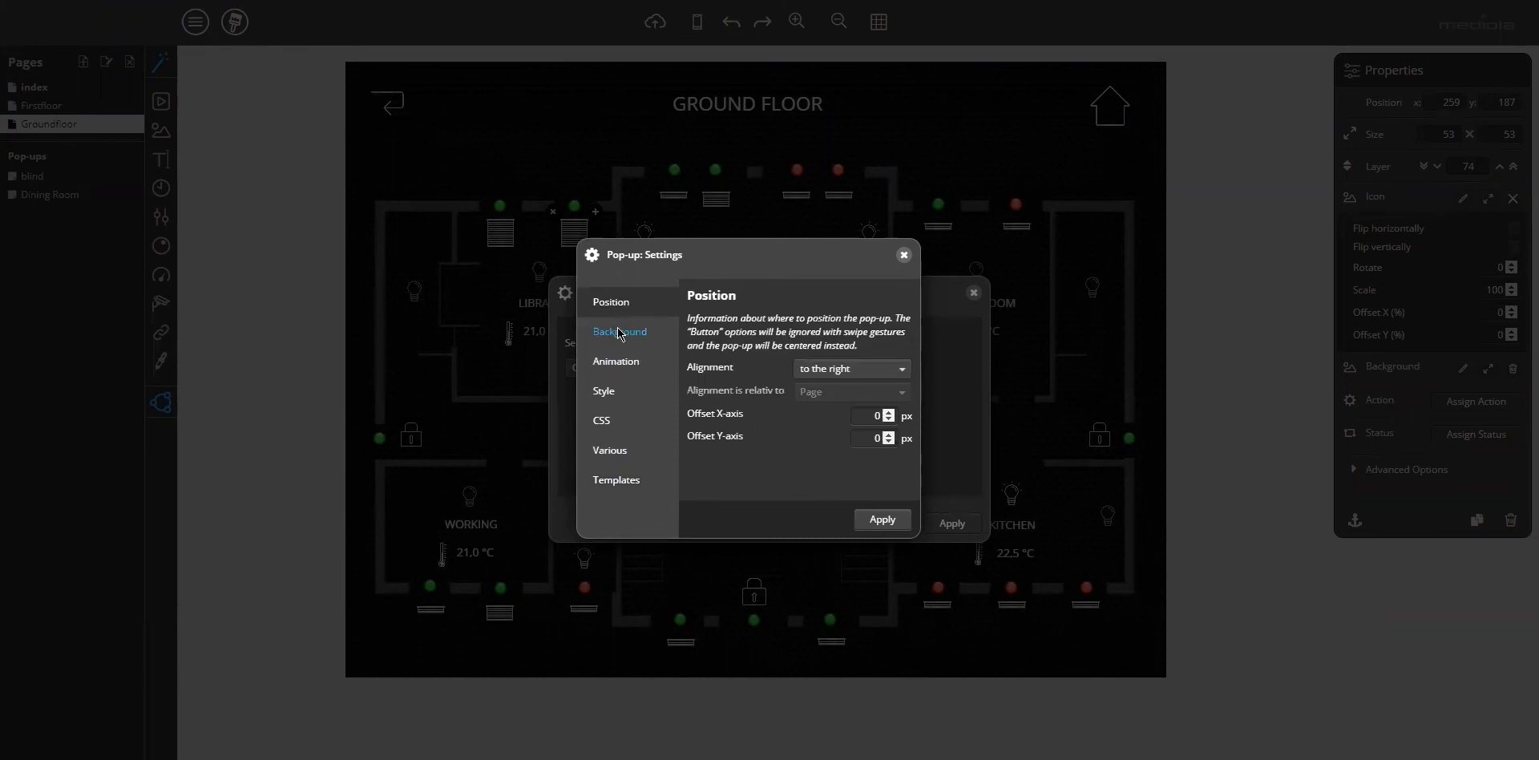
left_click(621, 330)
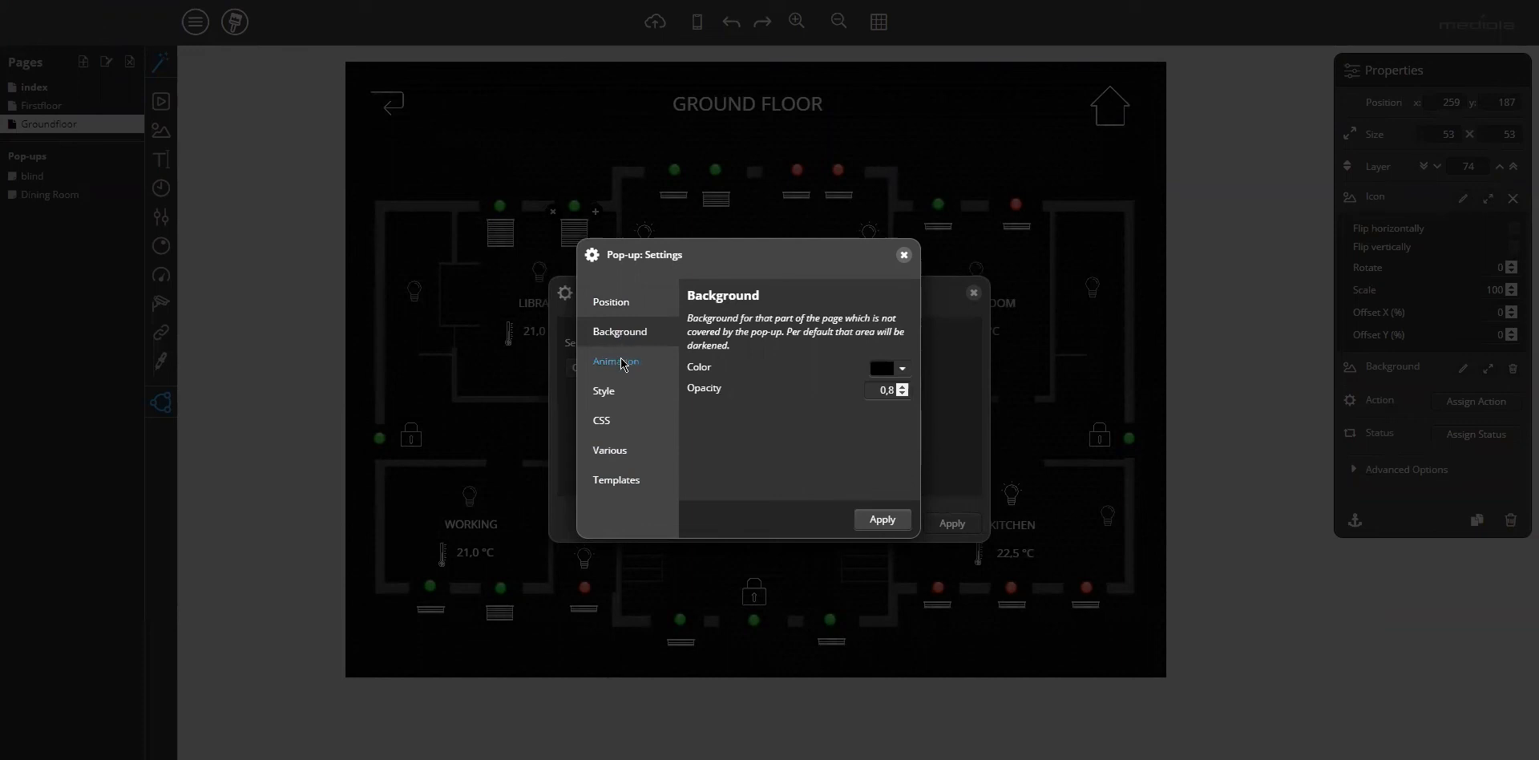
left_click(615, 361)
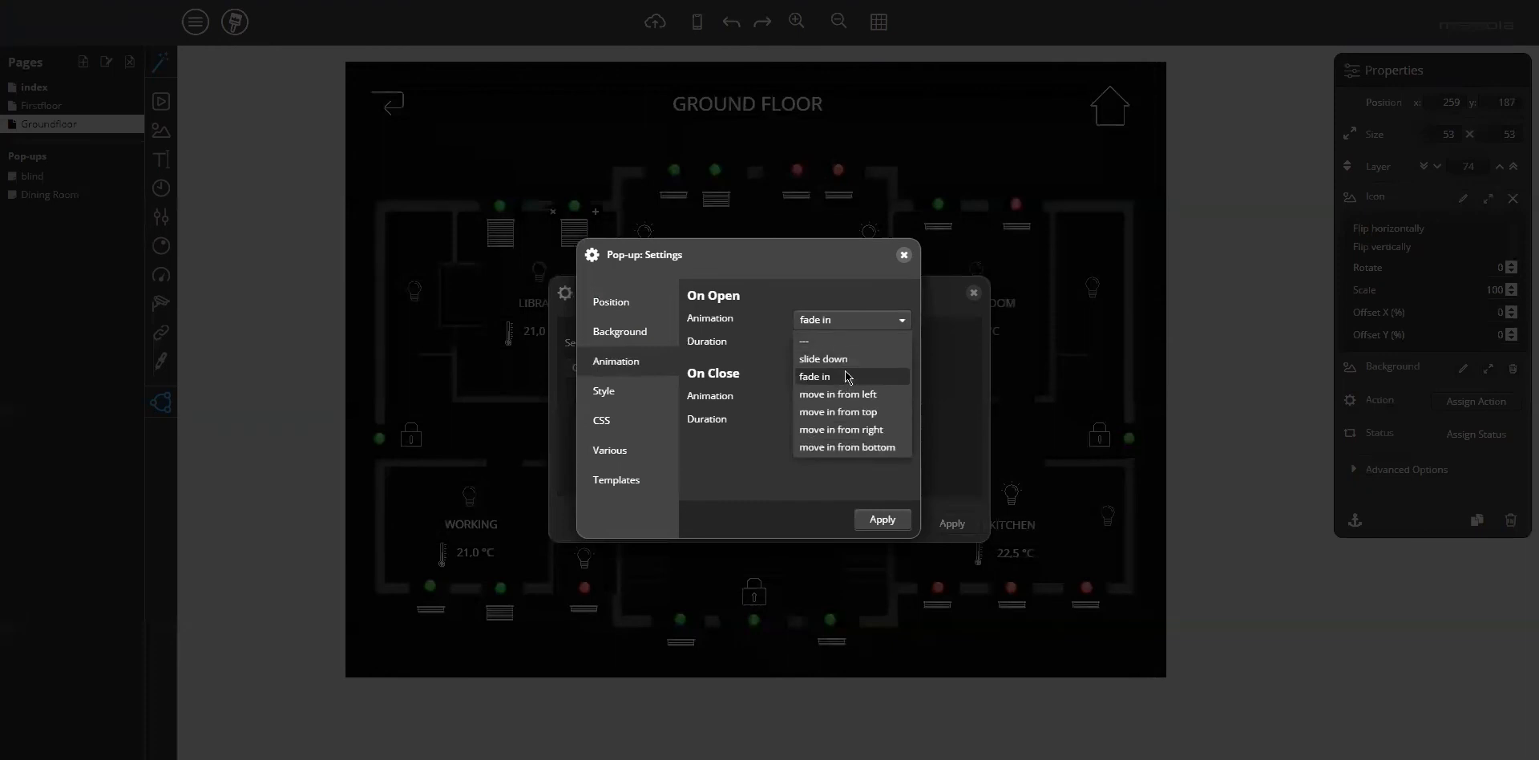
mouse_move(862, 394)
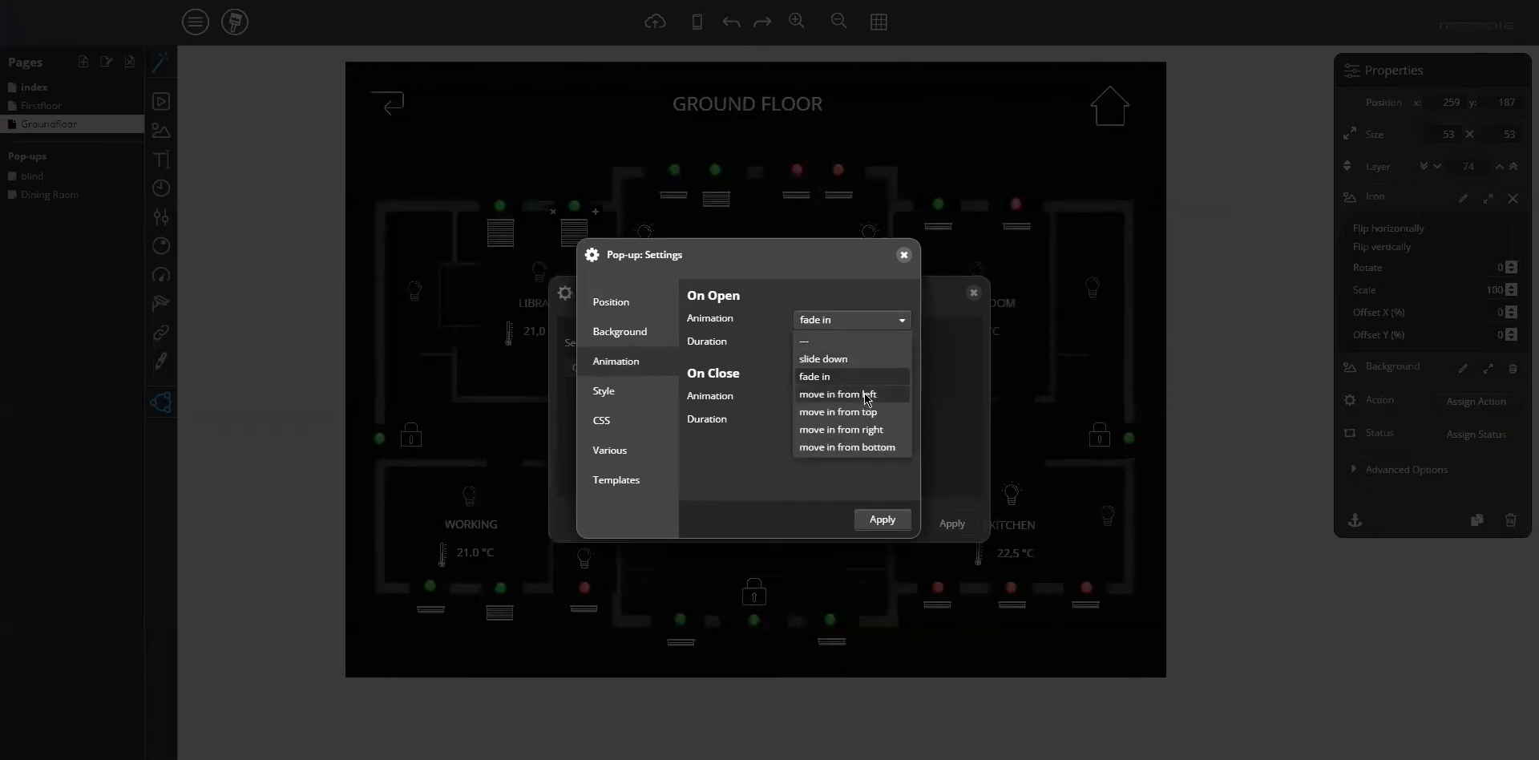
left_click(836, 394)
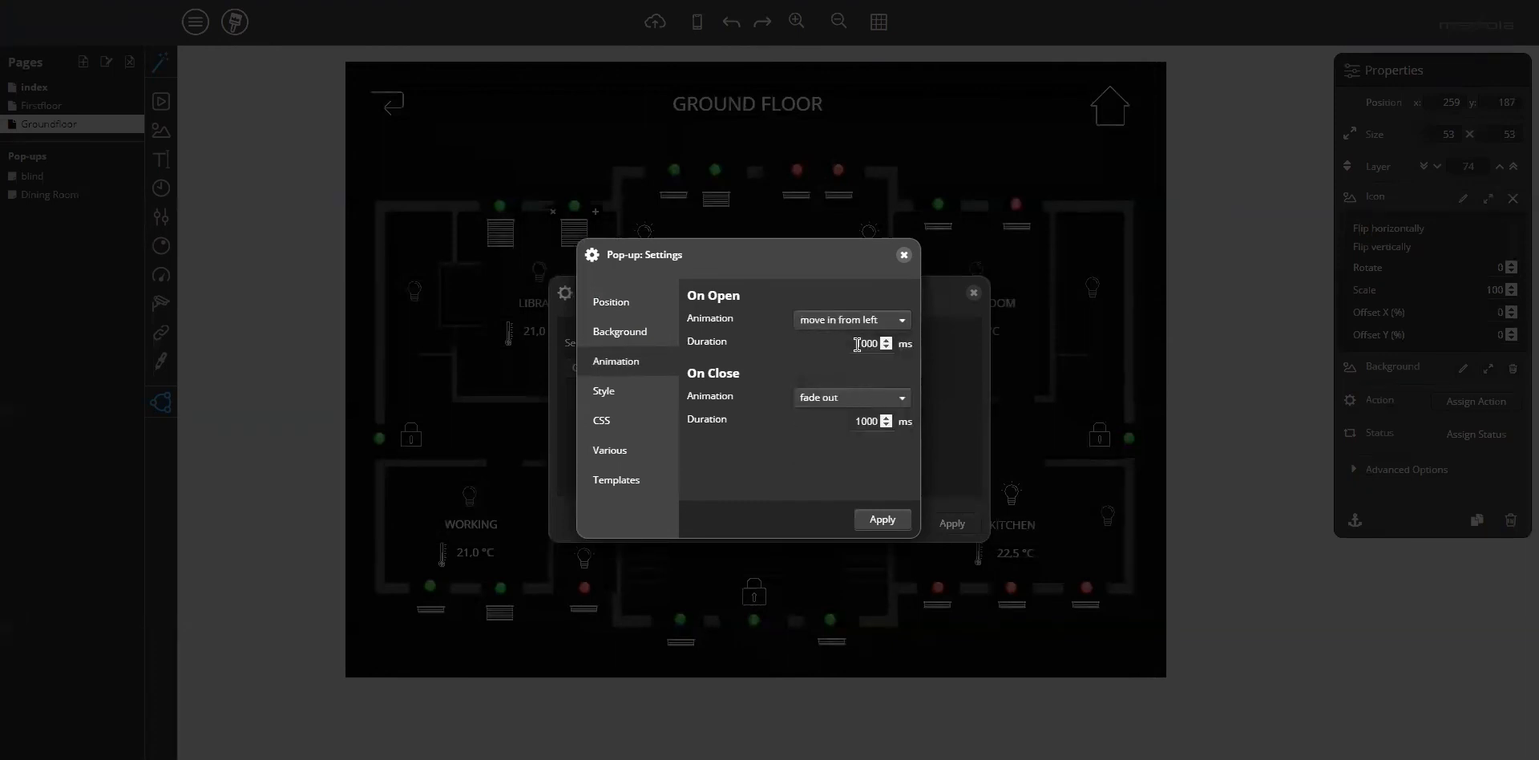
left_click(849, 398)
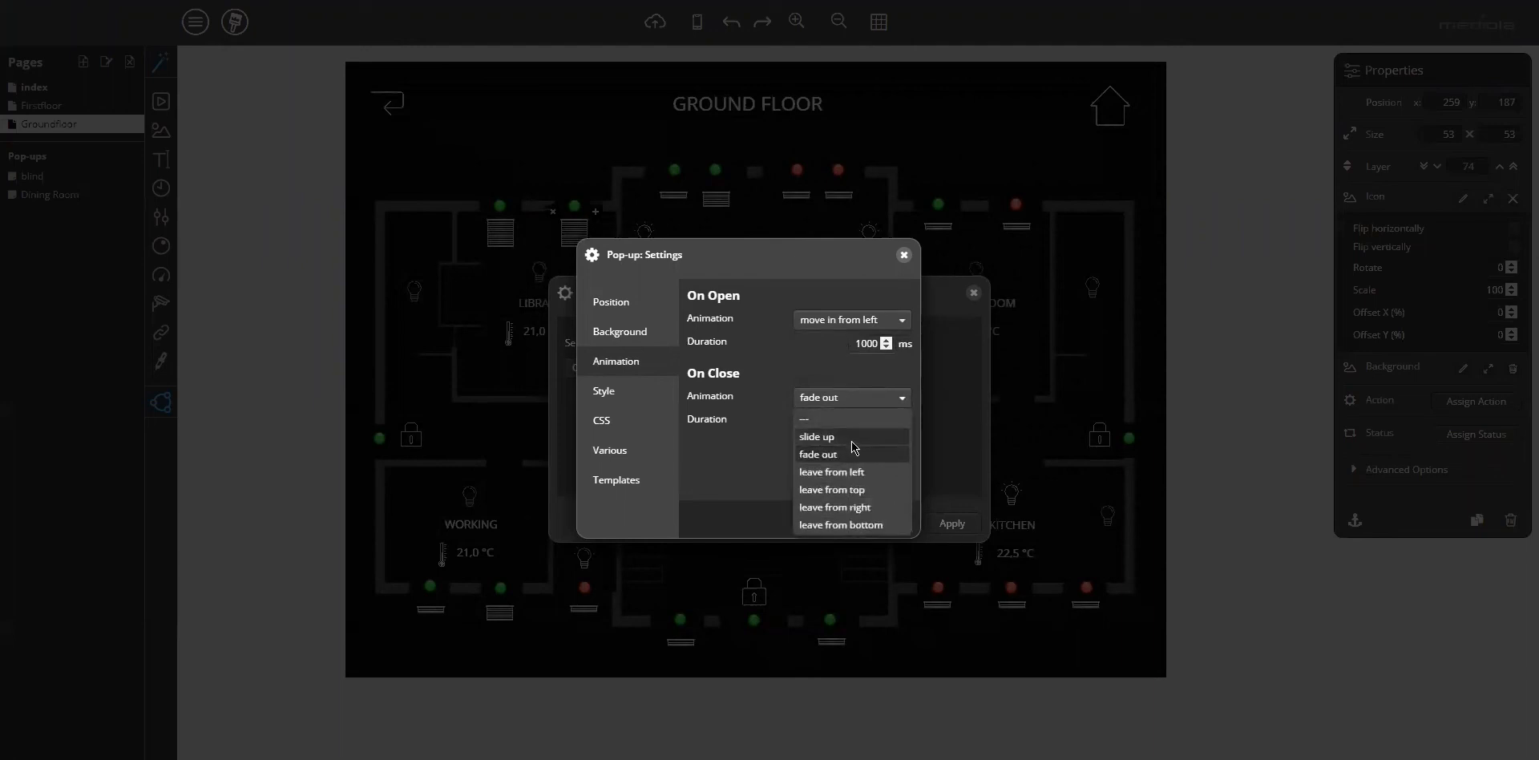
mouse_move(867, 490)
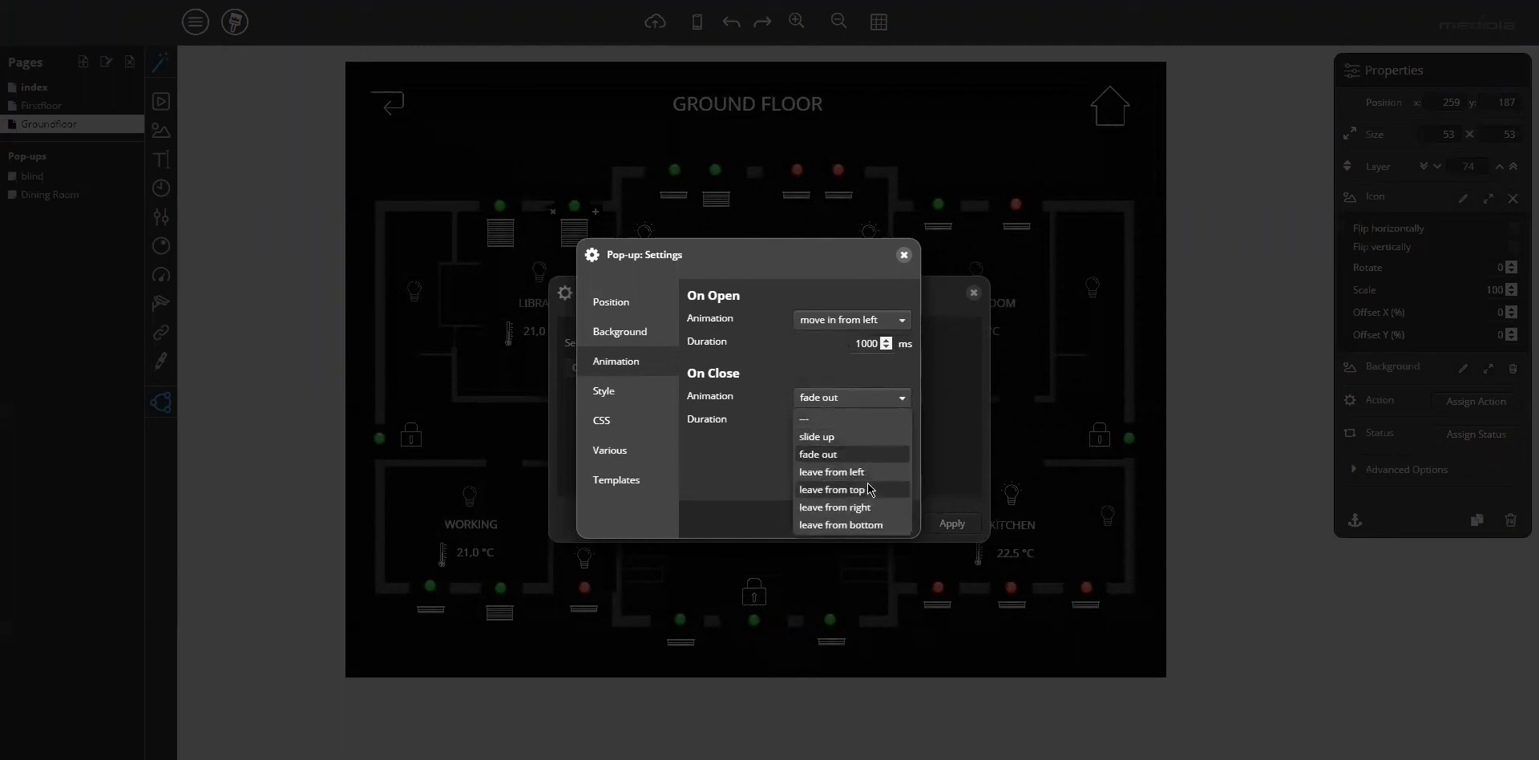
left_click(831, 473)
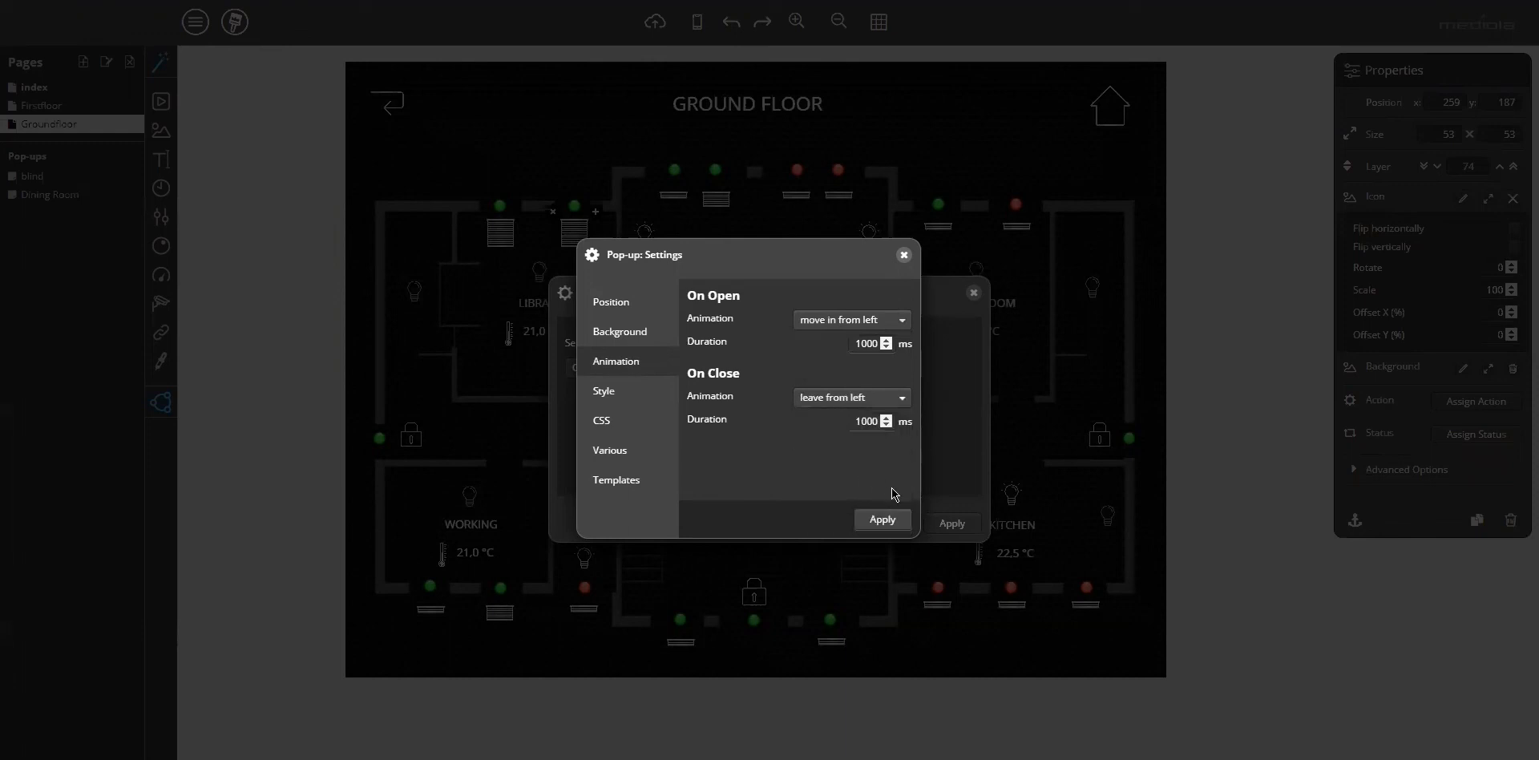
Change the border colour to dark blue #002C72, accept the settings and apply the action.
left_click(604, 391)
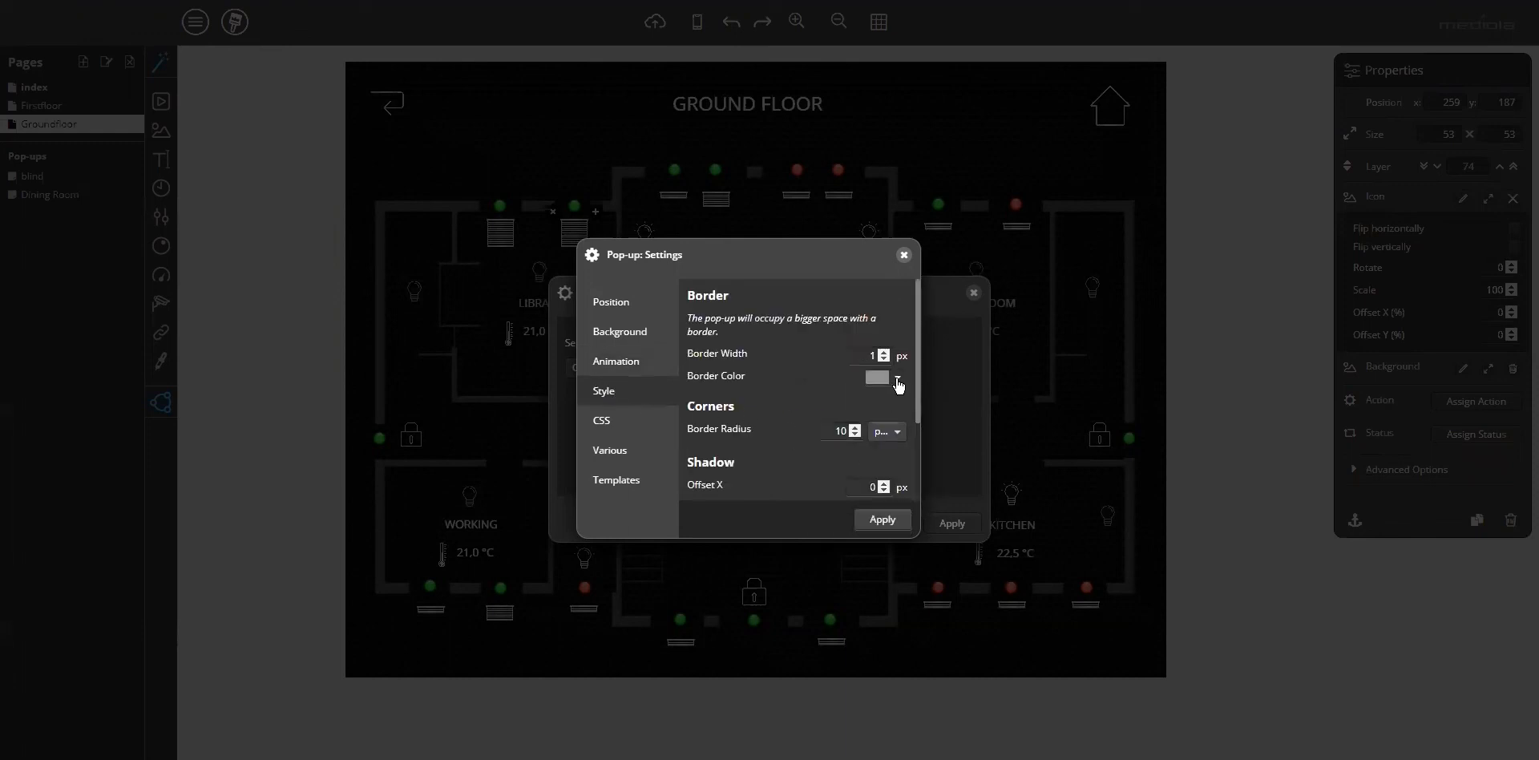
left_click(894, 378)
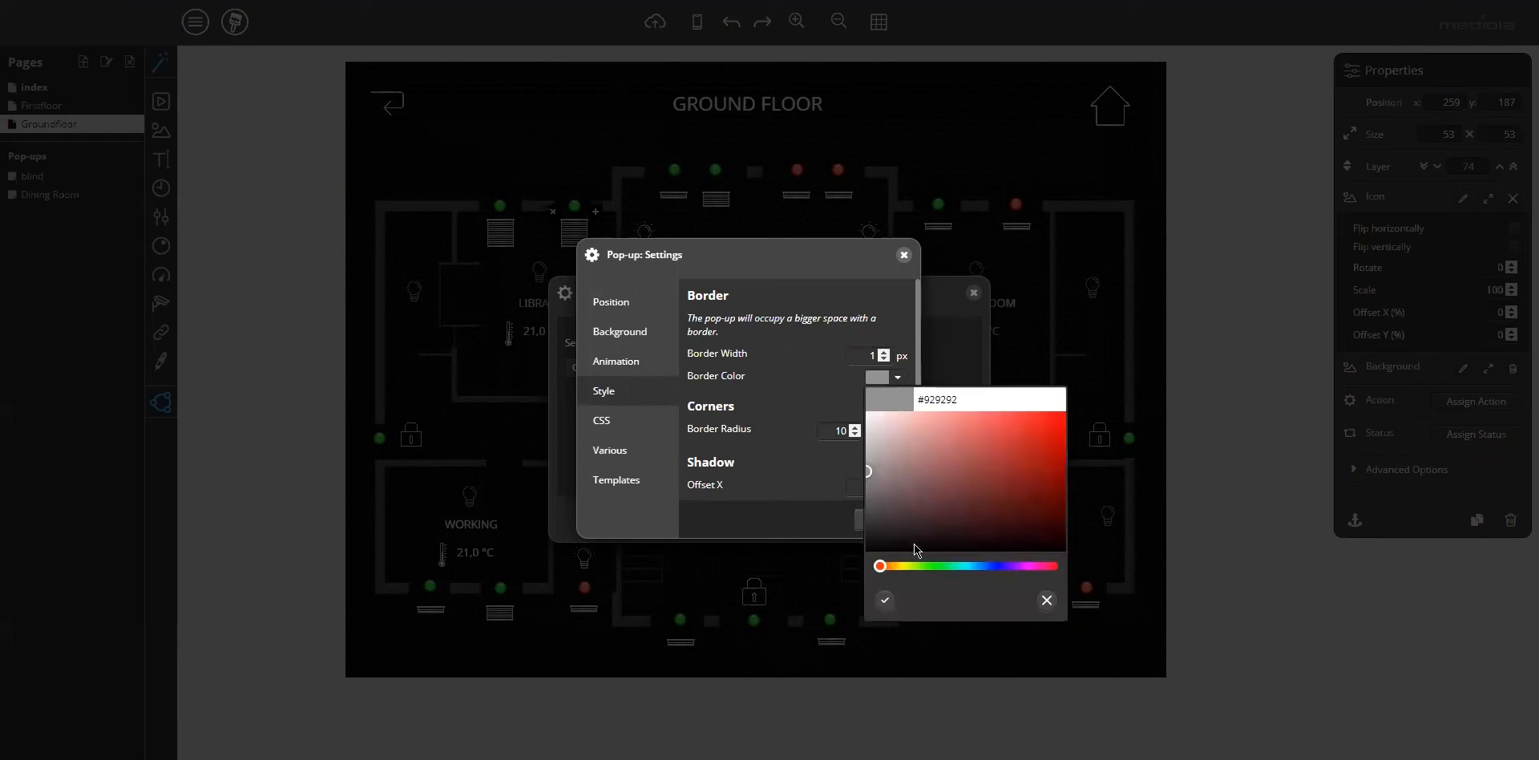
left_click_drag(878, 566, 978, 566)
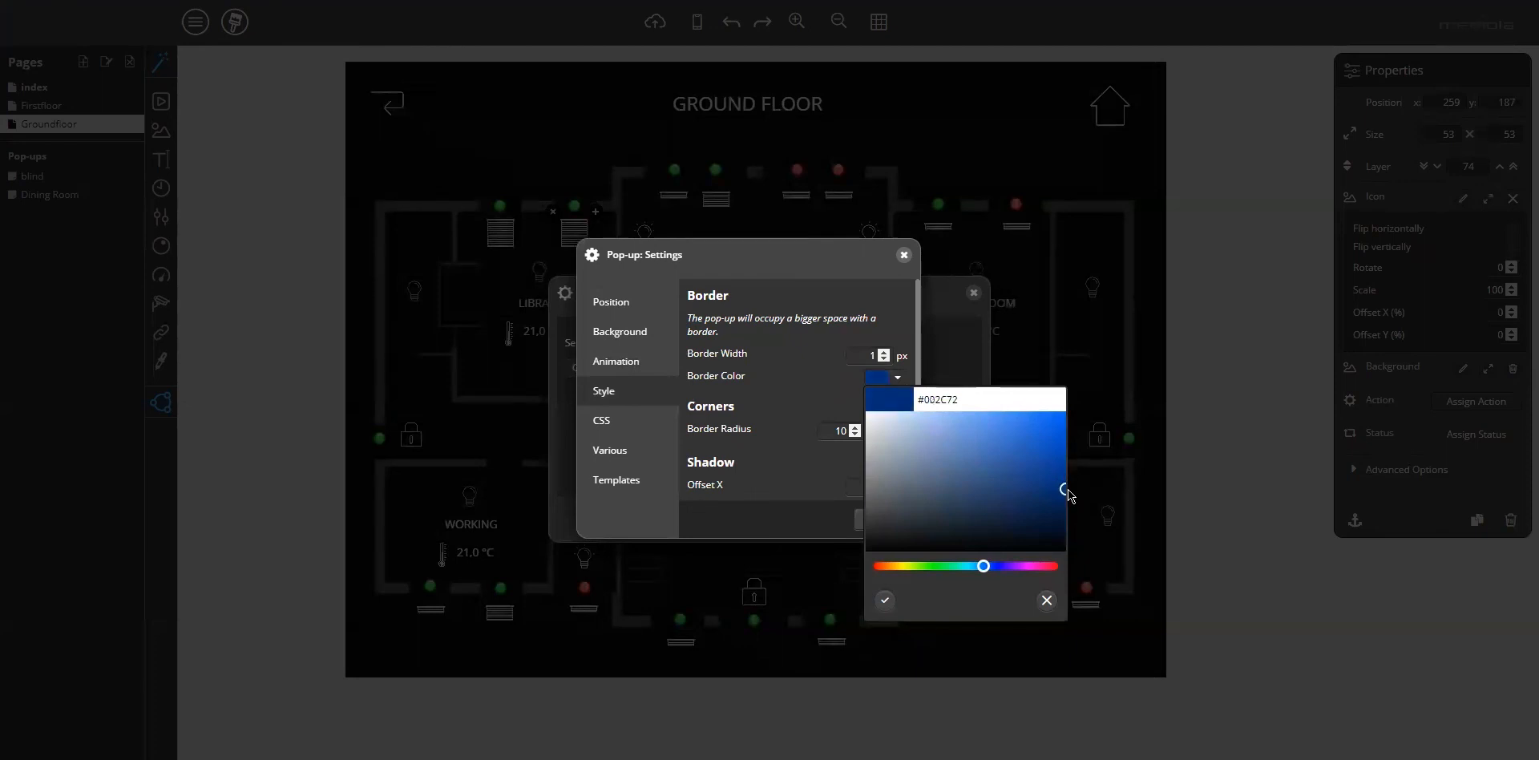
left_click(883, 599)
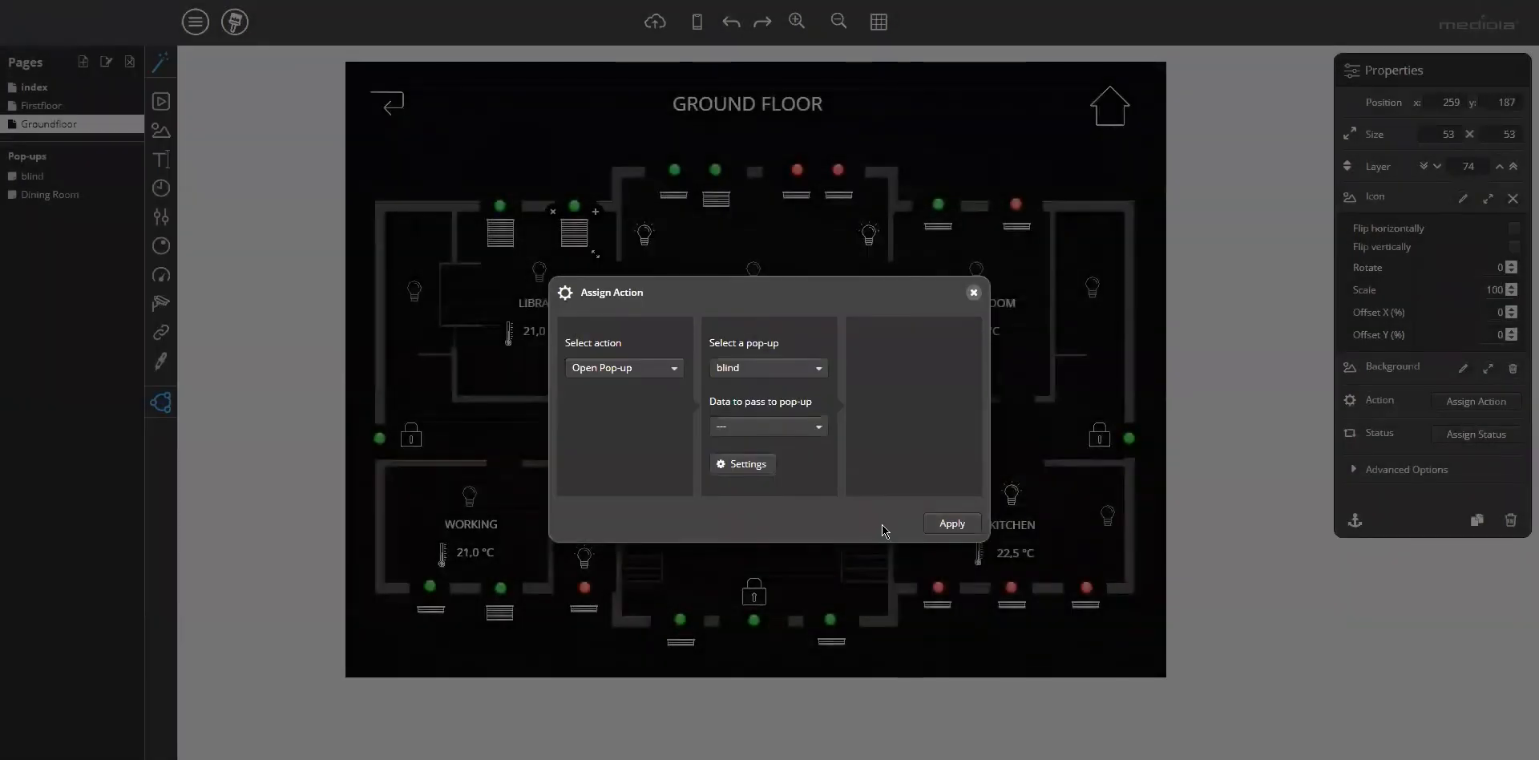
left_click(951, 522)
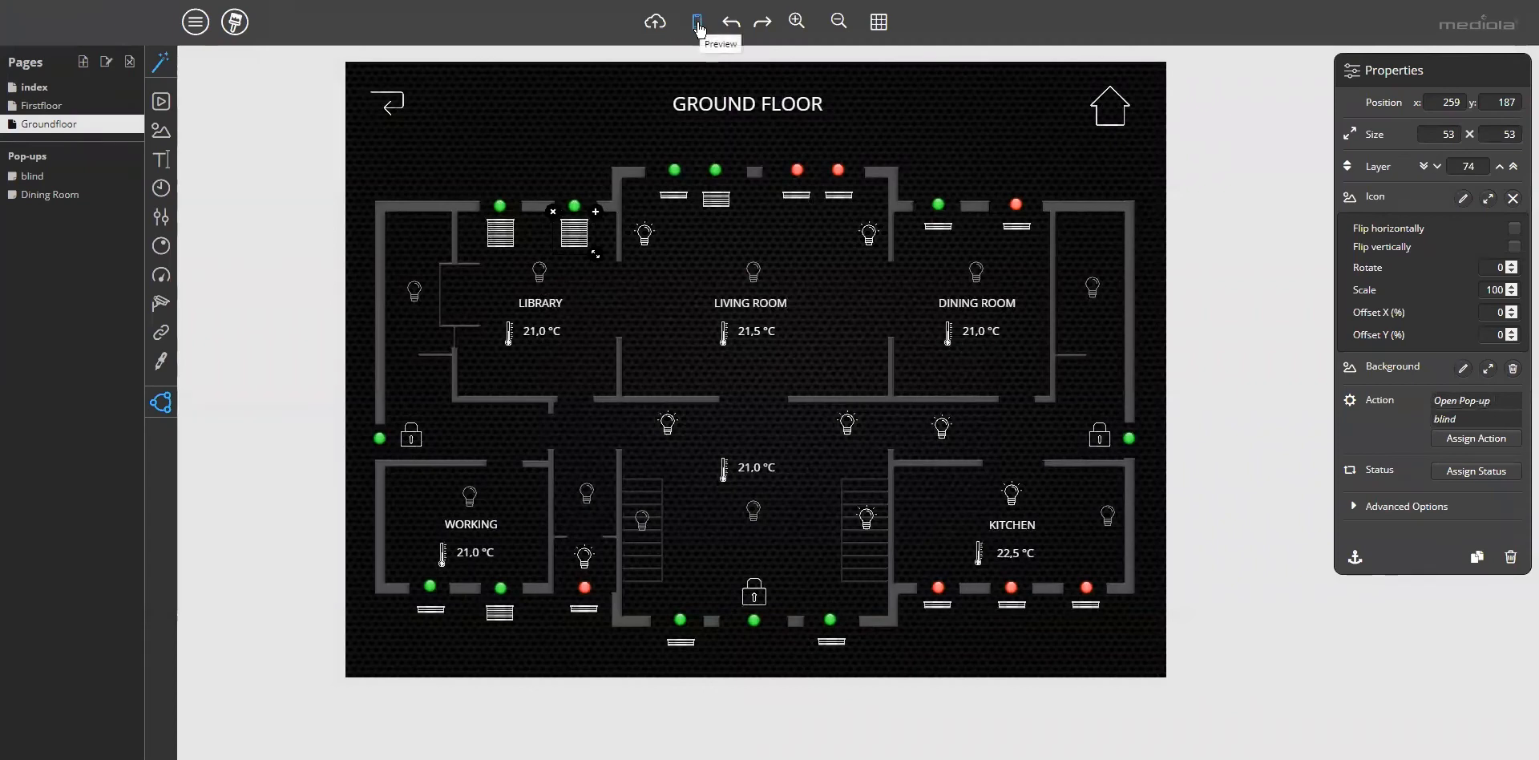
Preview the remote, open the blind pop-up from a Library blind button and close it again.
left_click(696, 21)
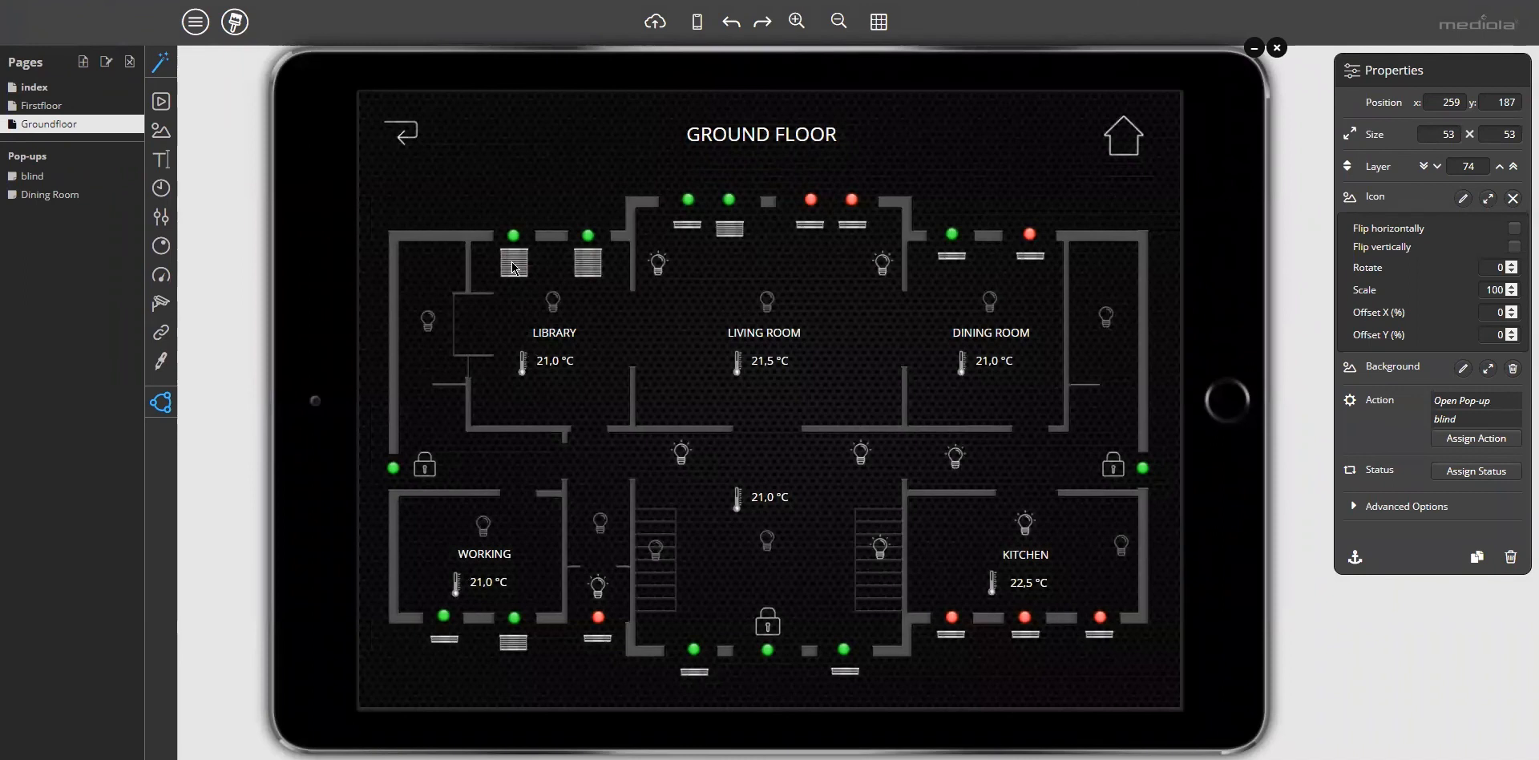
left_click(513, 268)
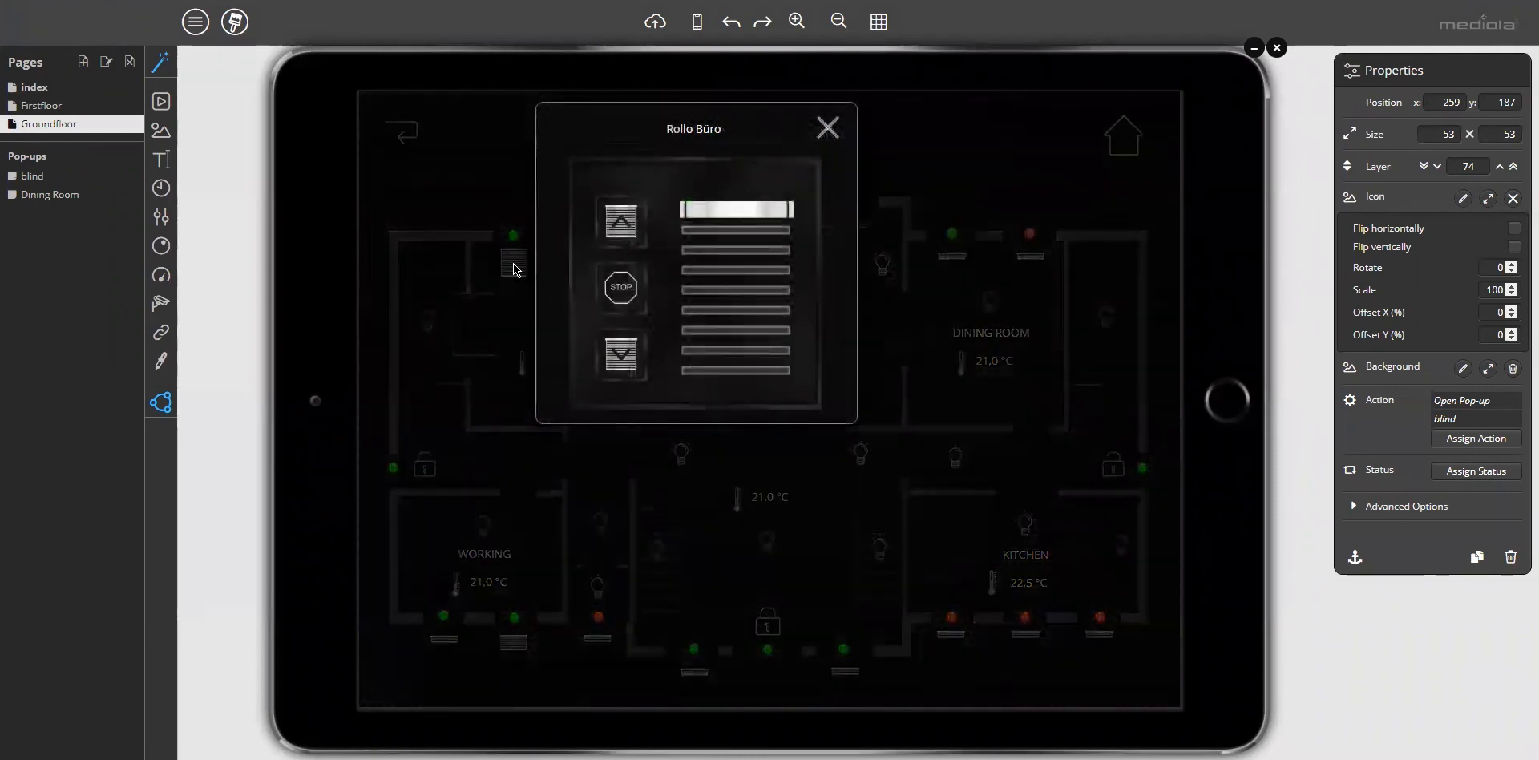
left_click(827, 128)
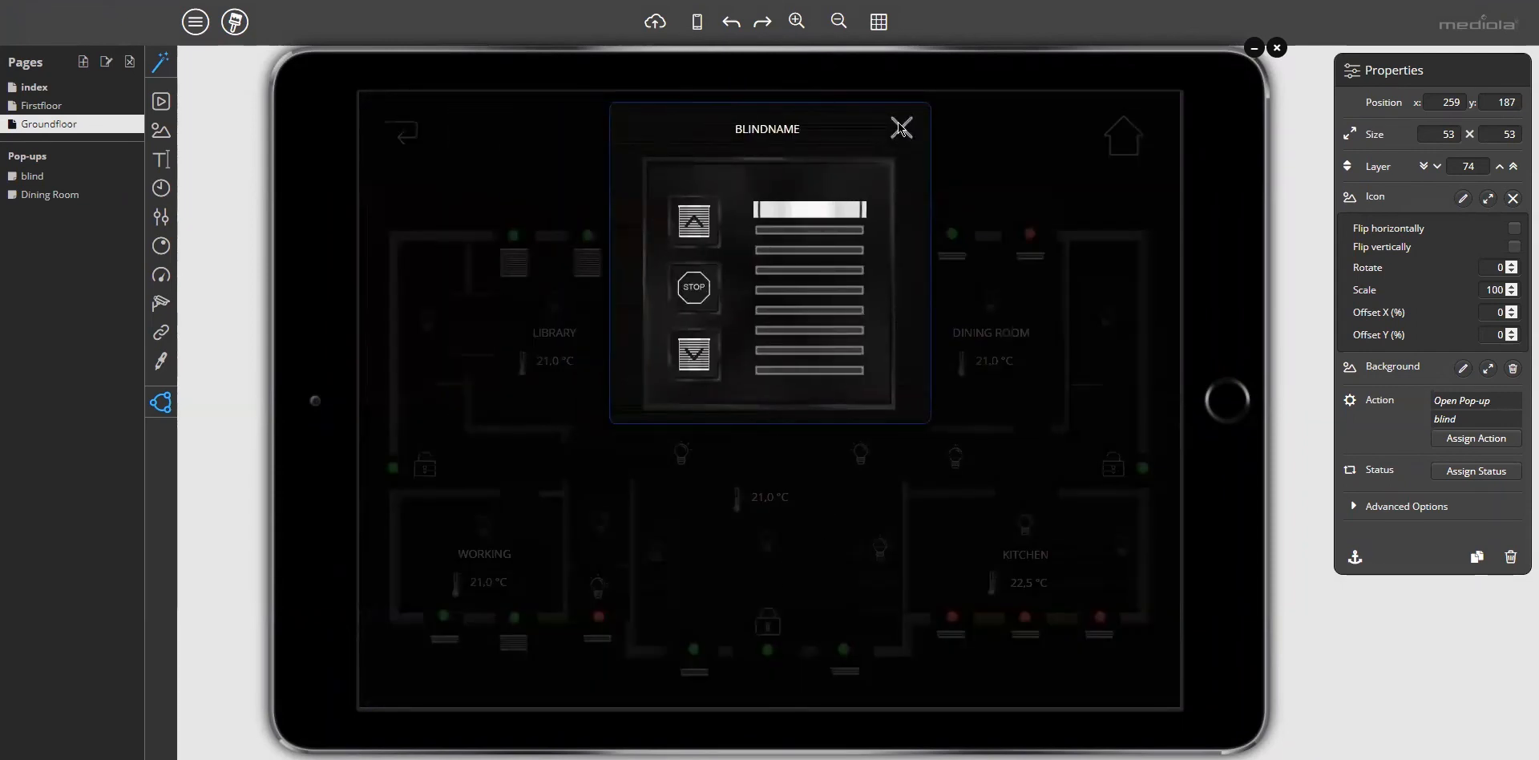
left_click(900, 129)
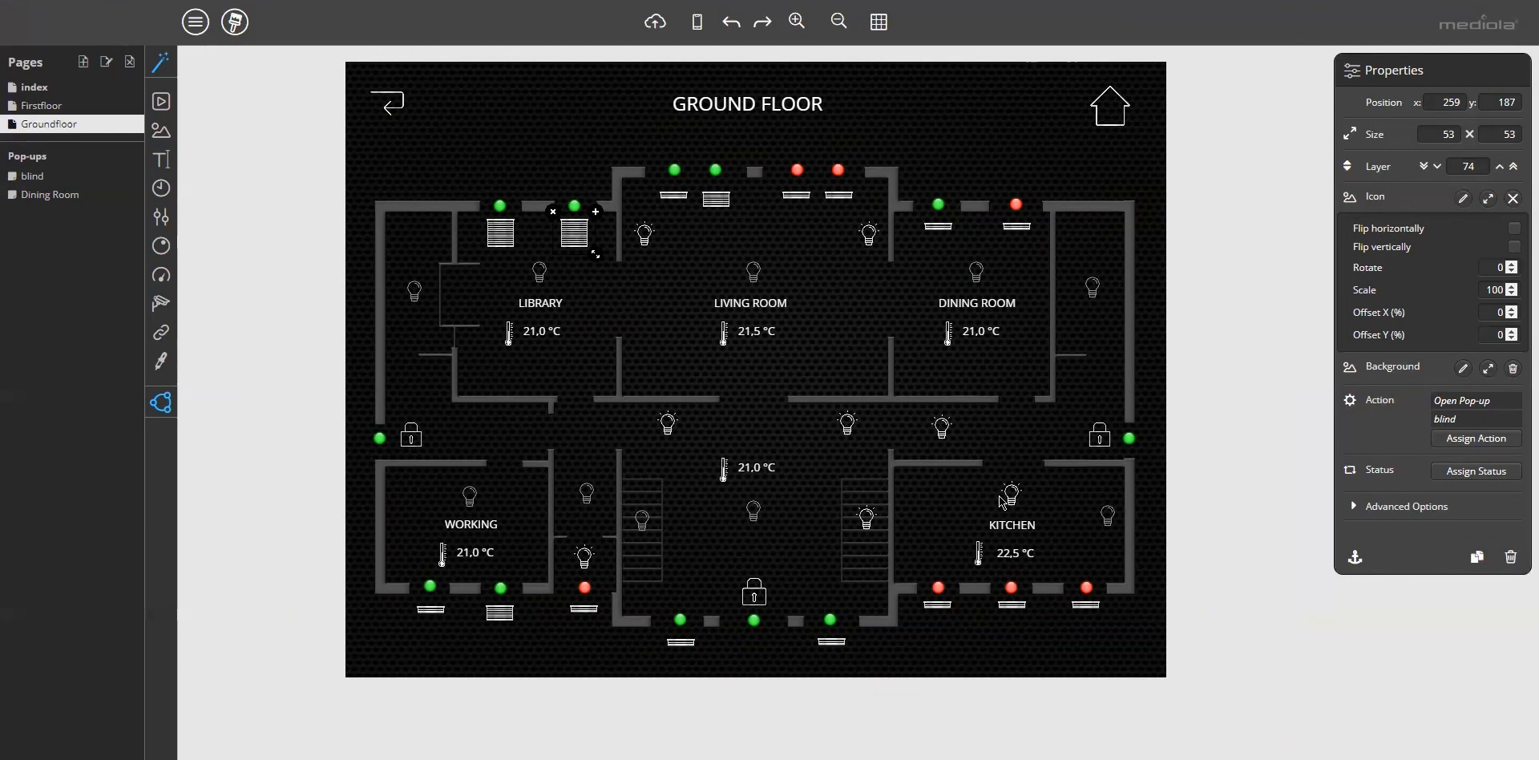
Inspect the Dining Room pop-up, then return to Groundfloor to link a button to it.
left_click(49, 194)
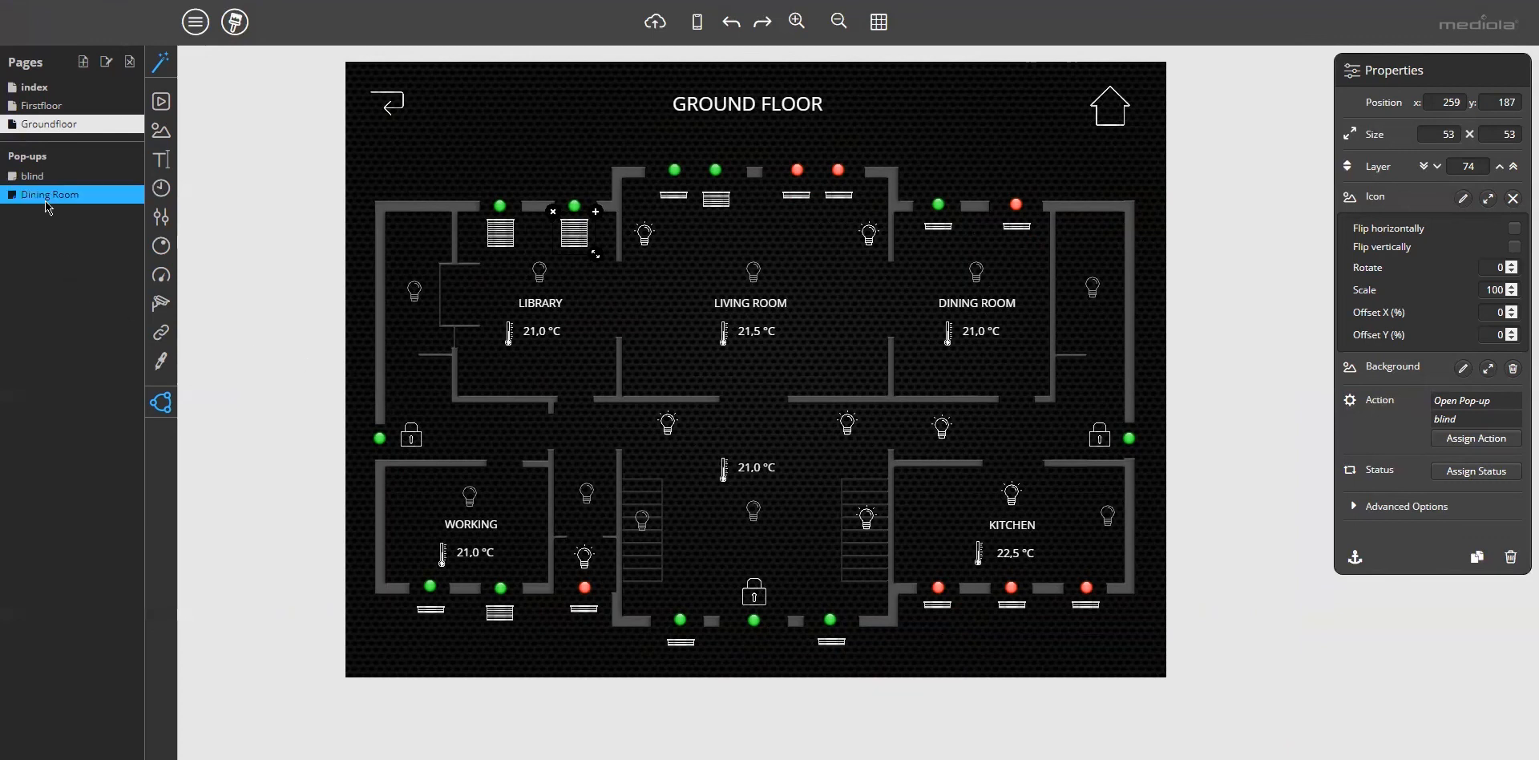
left_click(50, 194)
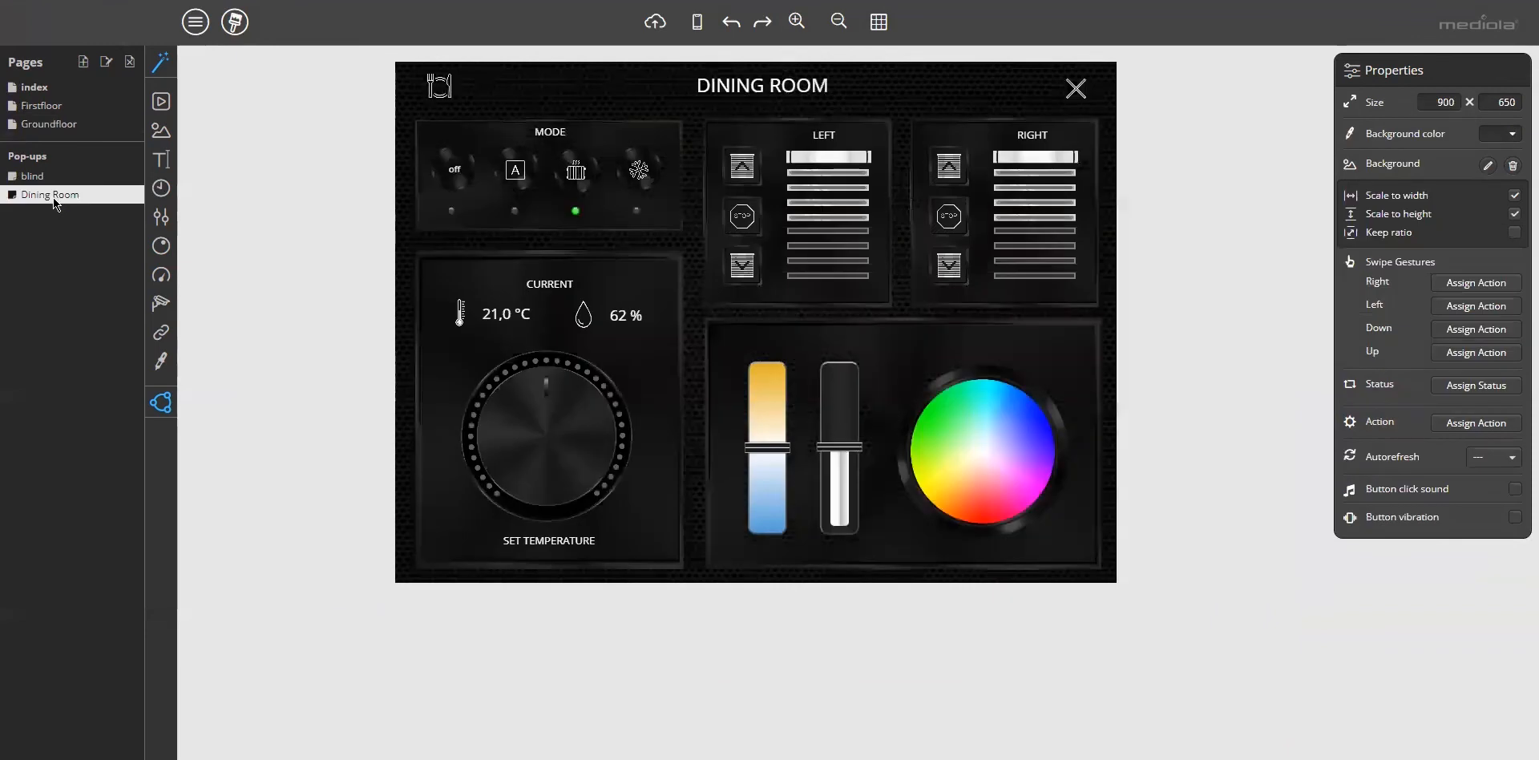
mouse_move(409, 75)
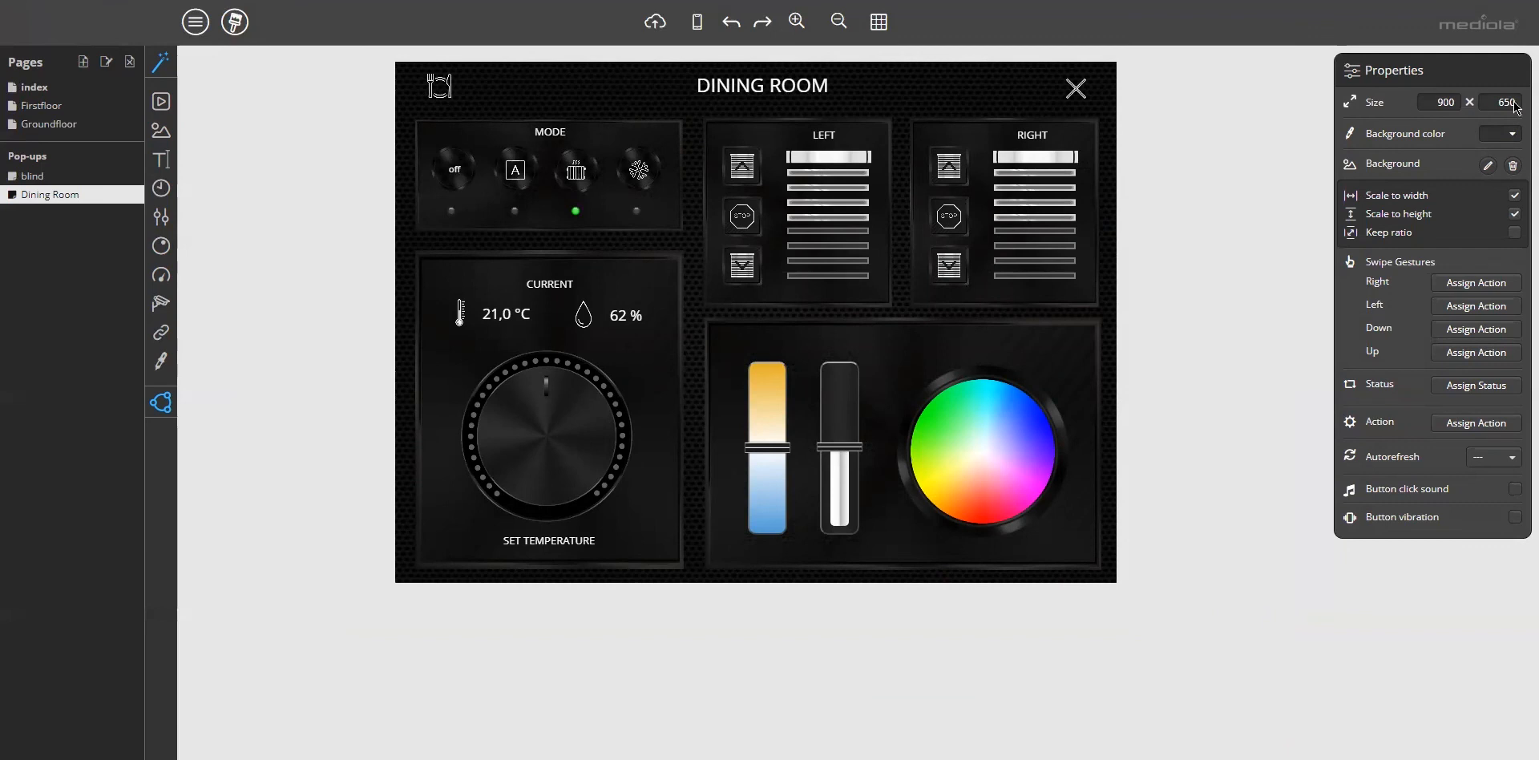
mouse_move(547, 194)
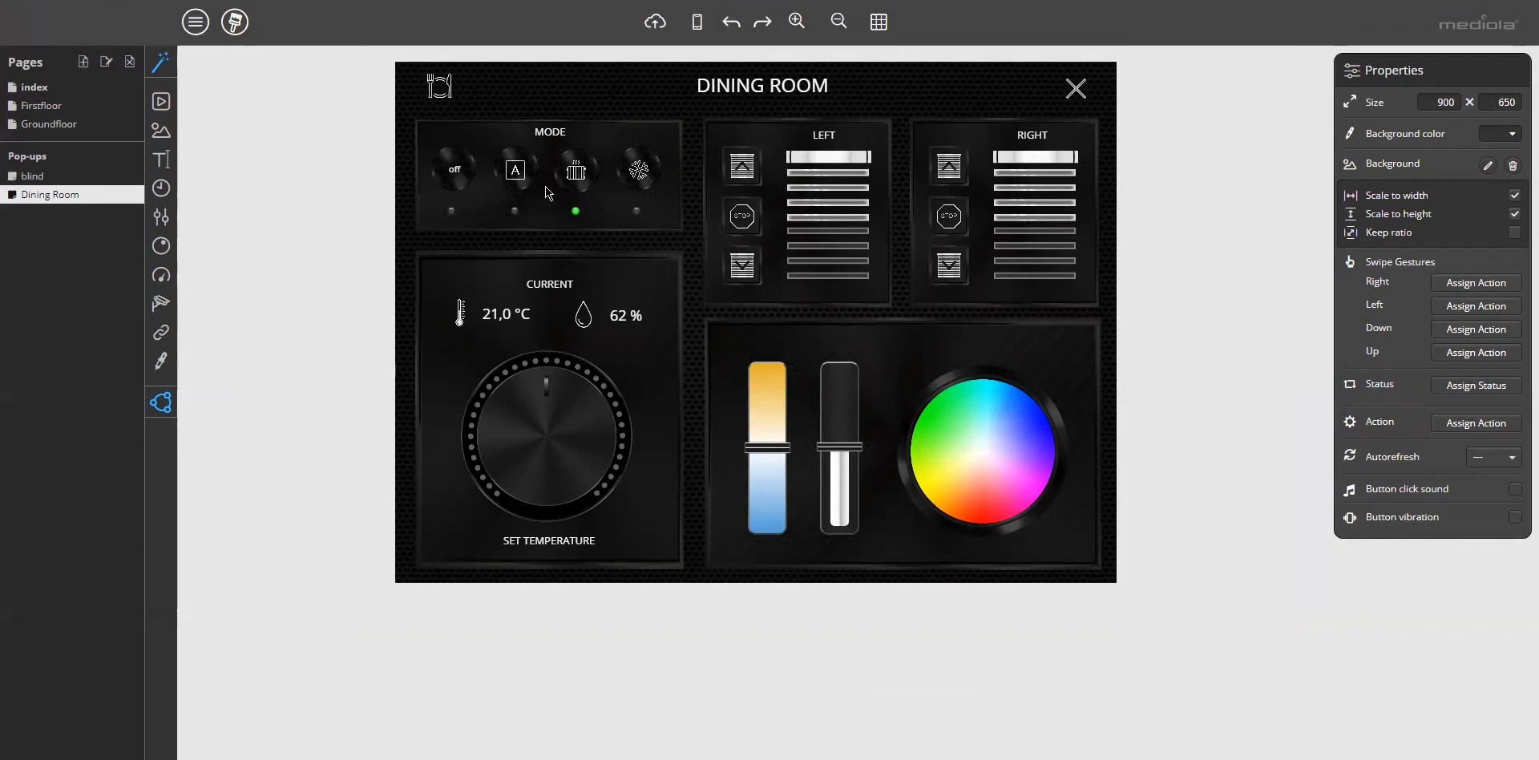
mouse_move(515, 517)
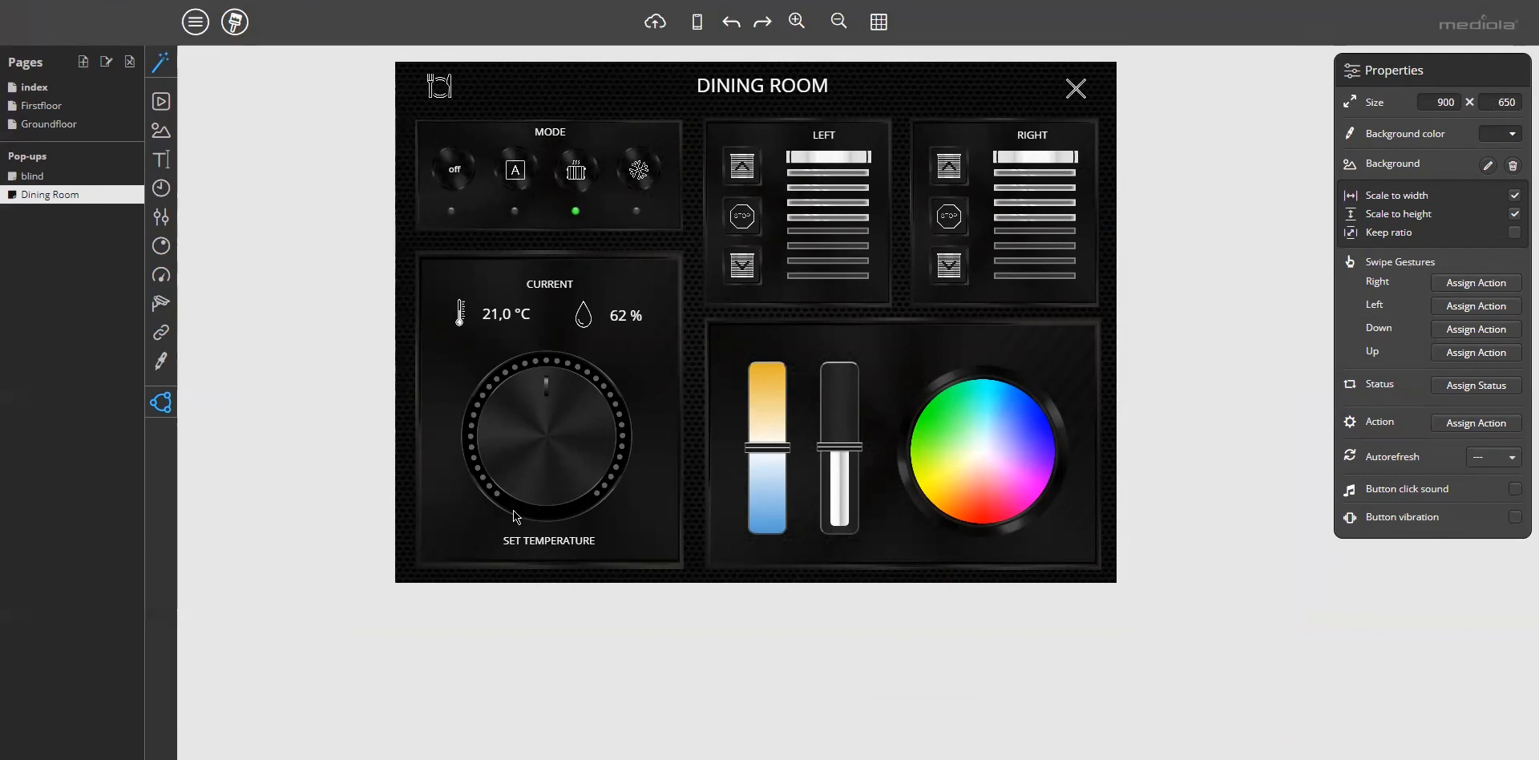
mouse_move(609, 147)
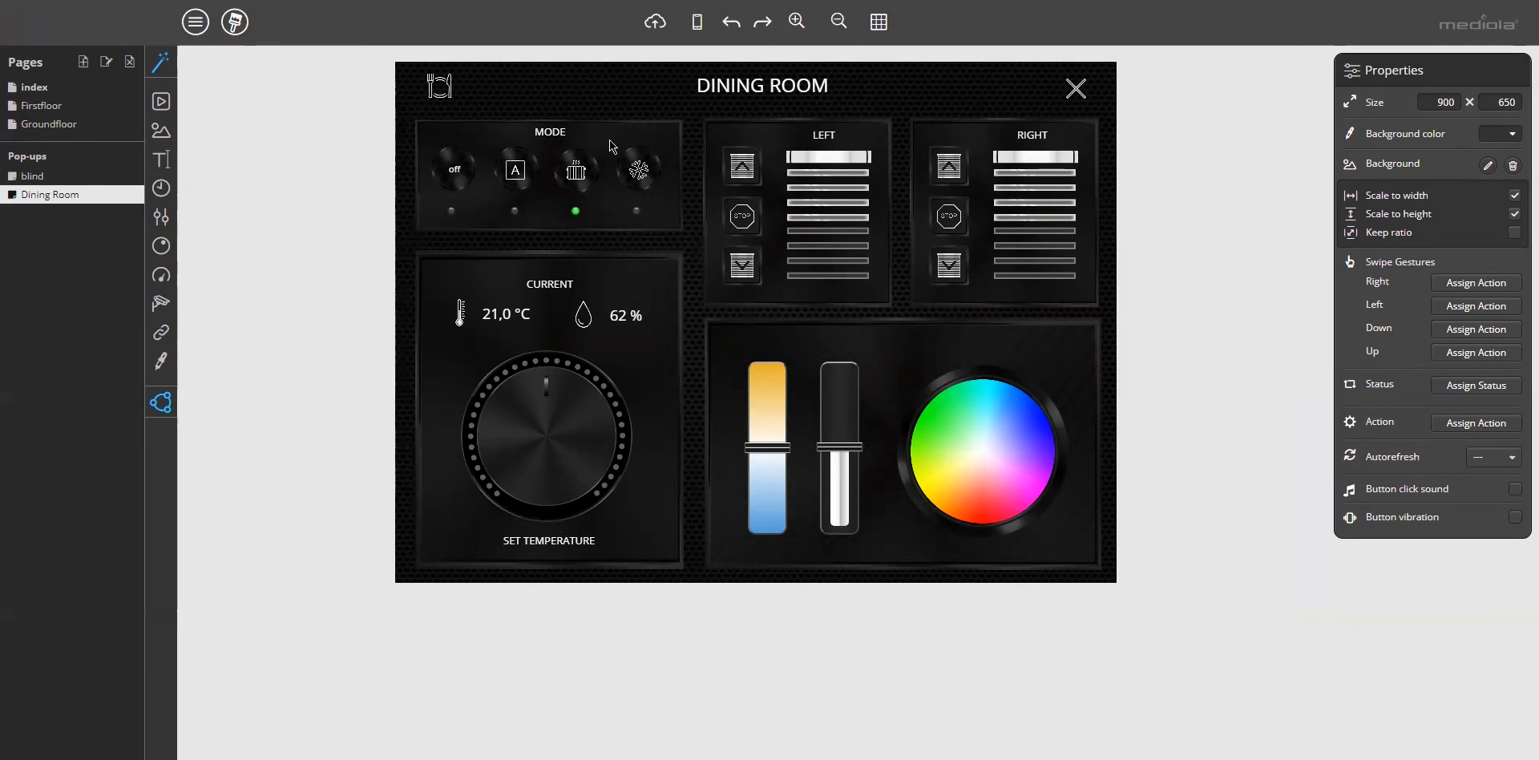
mouse_move(1039, 186)
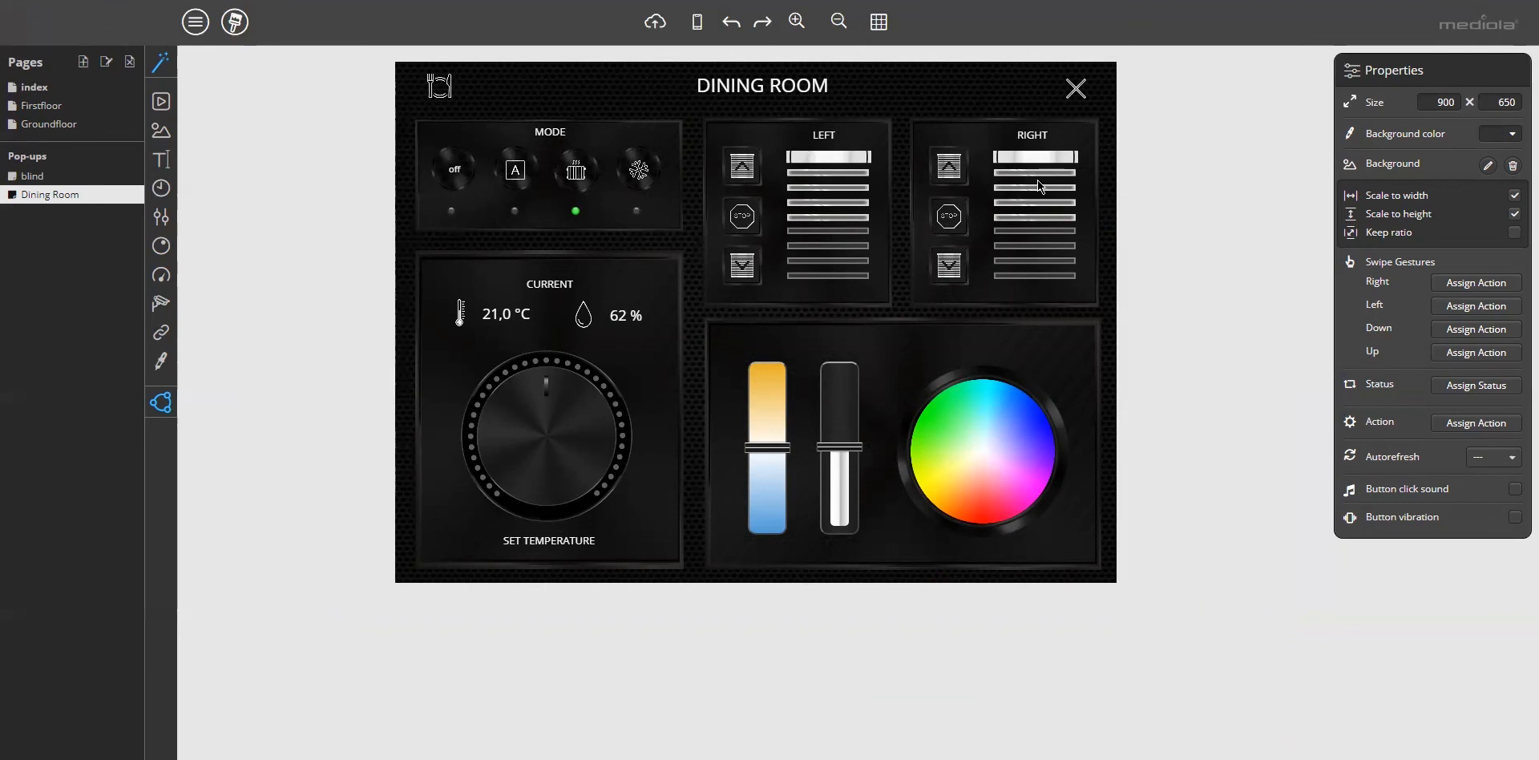
mouse_move(1003, 535)
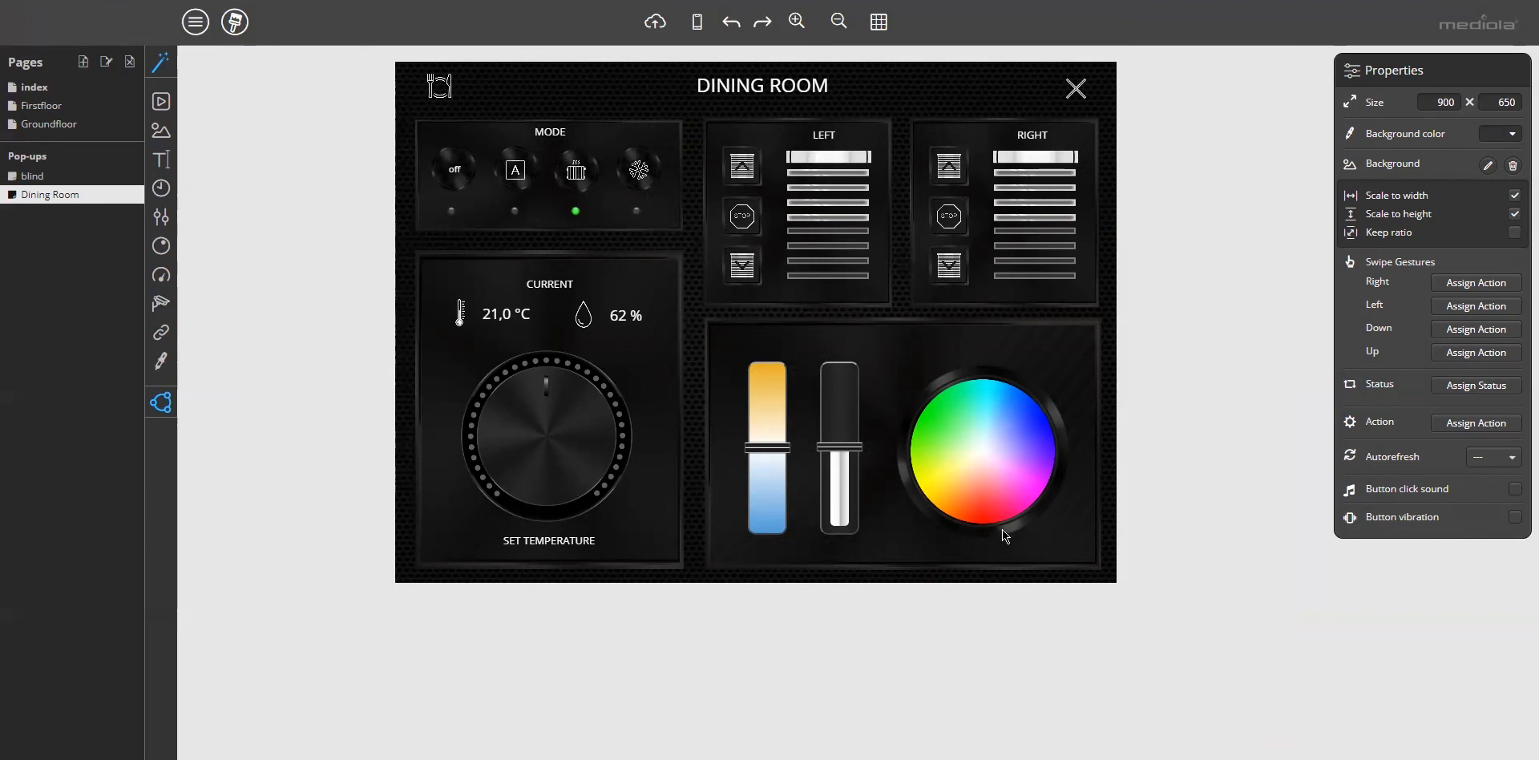
mouse_move(1056, 147)
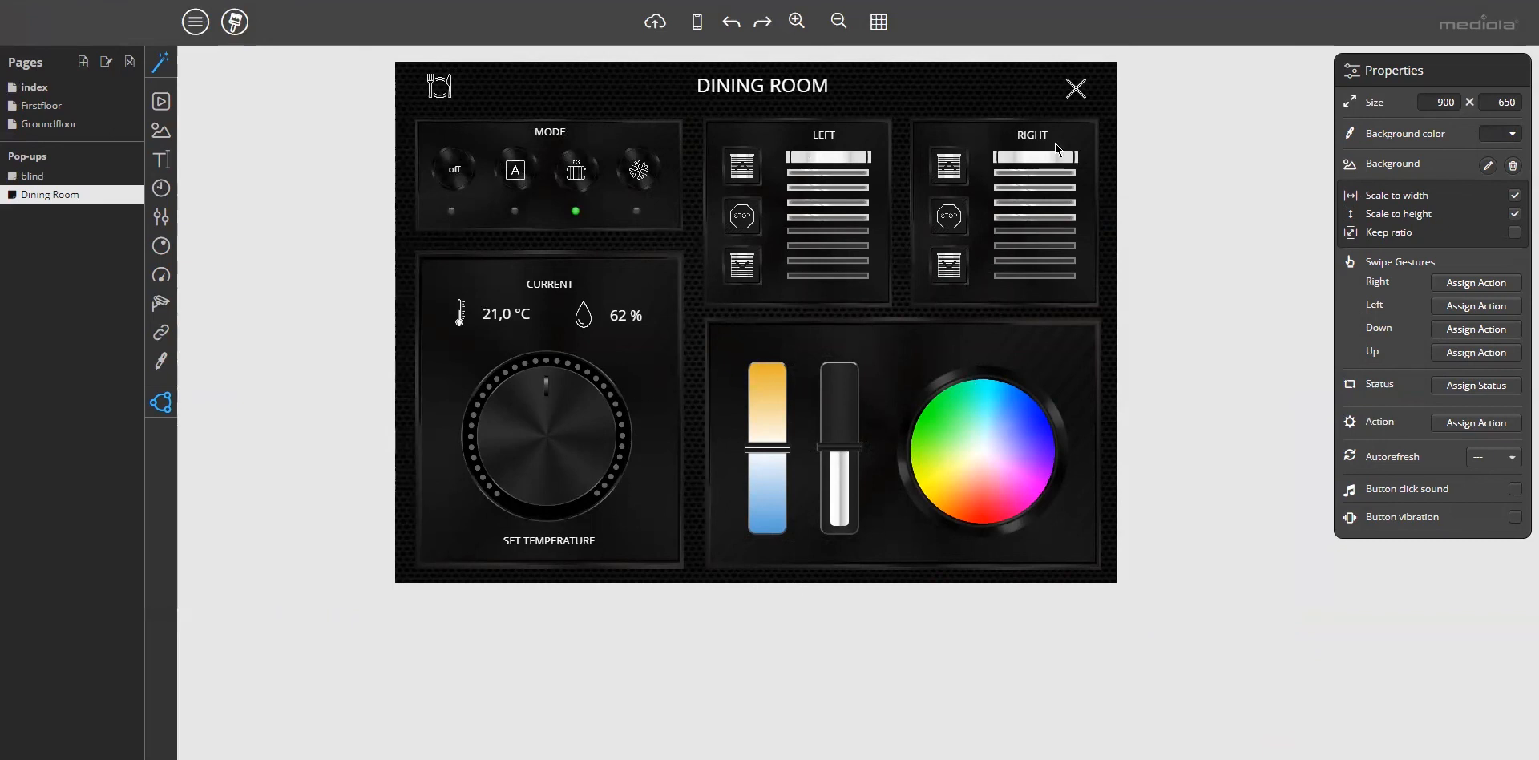
mouse_move(719, 143)
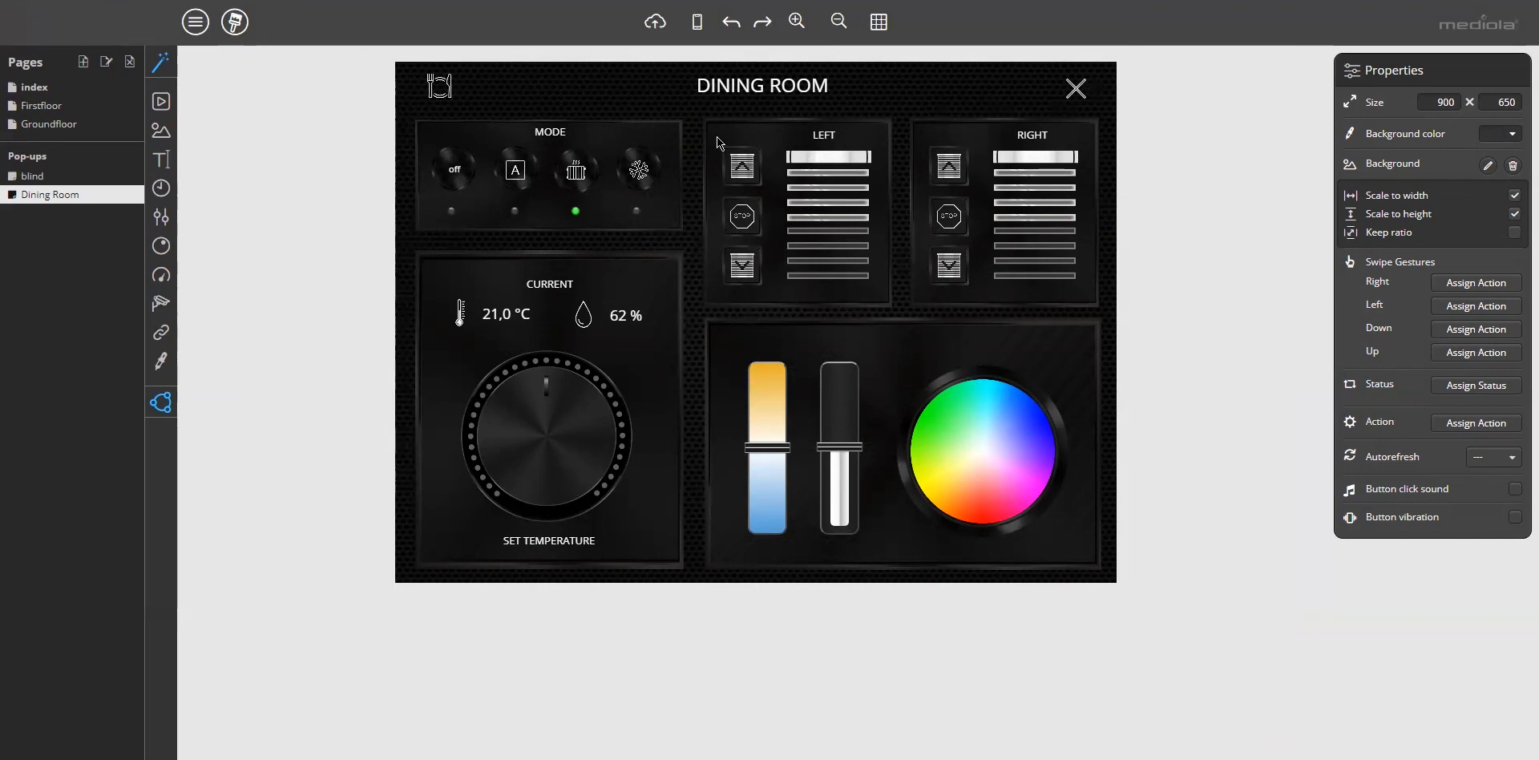
left_click(47, 123)
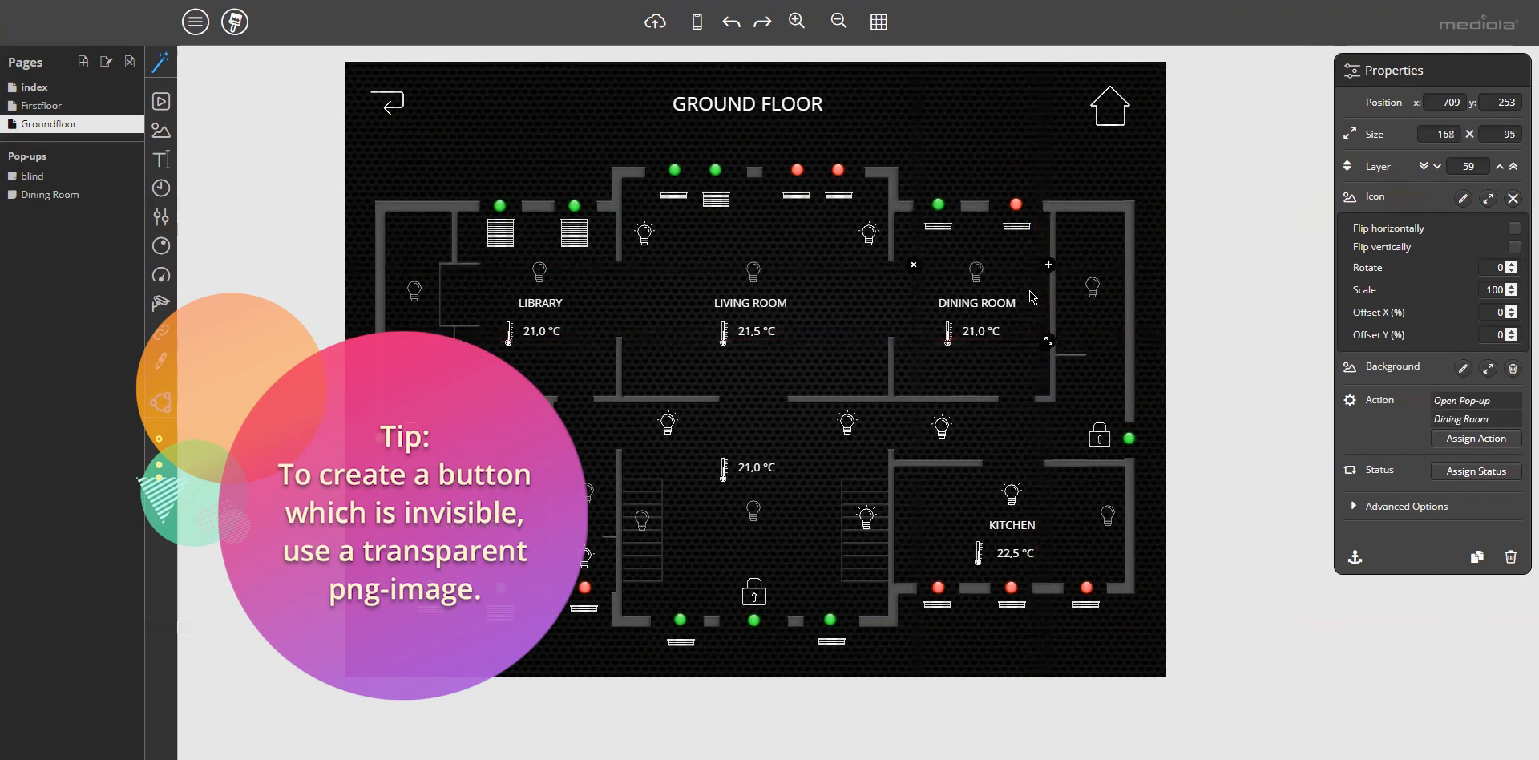
Nudge the Dining Room button into place and give it the transparent.png image.
left_click_drag(1047, 265, 1042, 257)
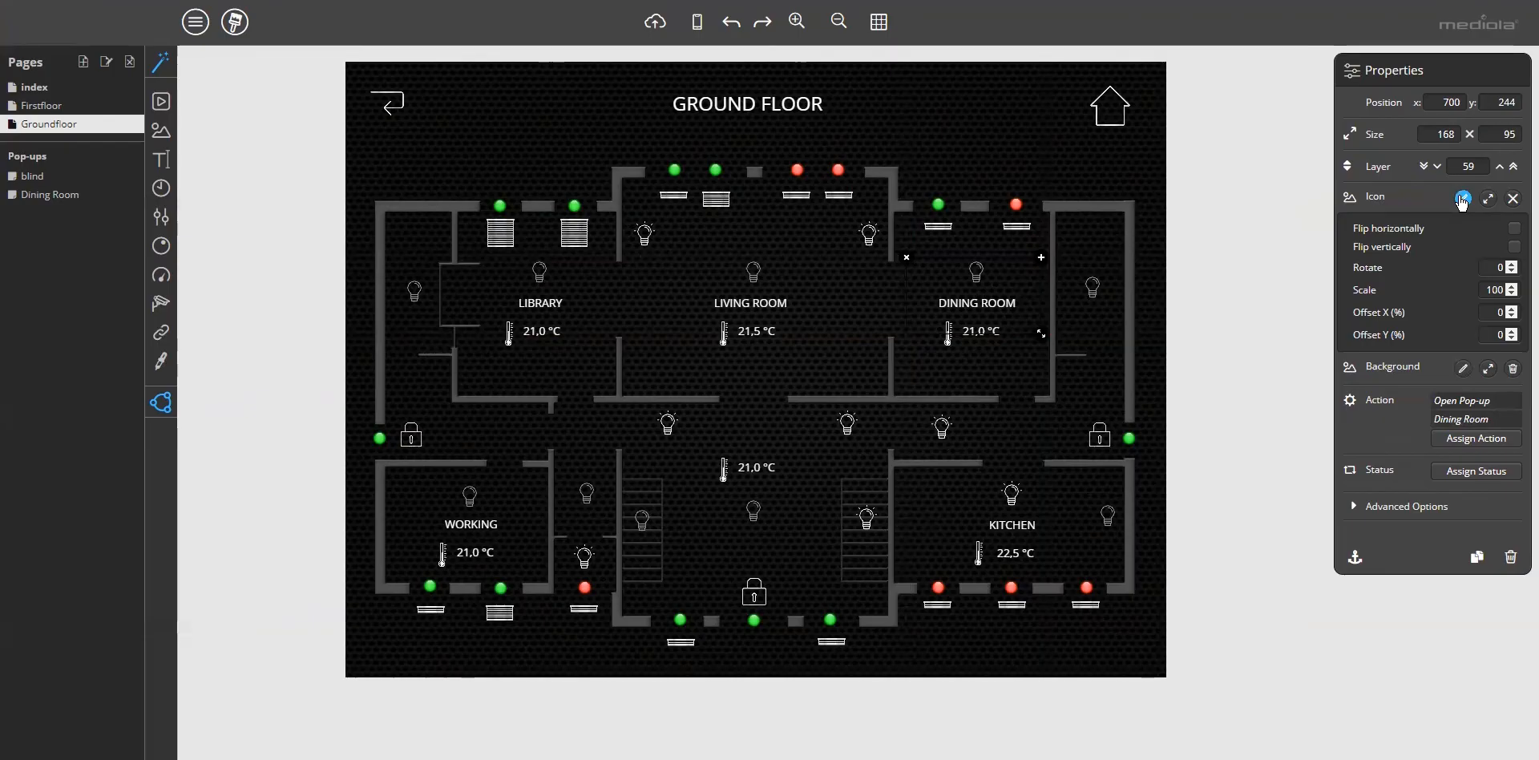
left_click(1462, 197)
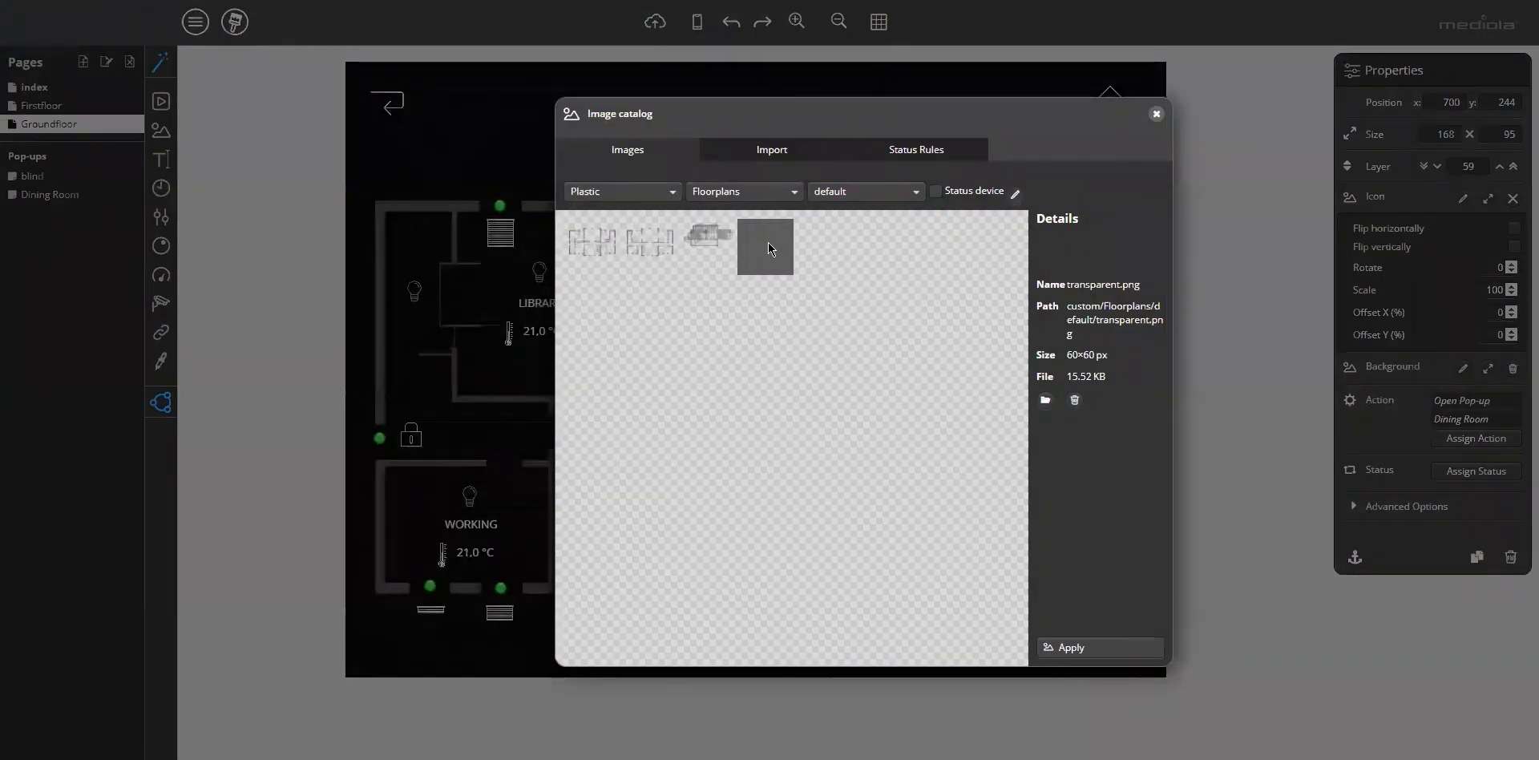
mouse_move(765, 247)
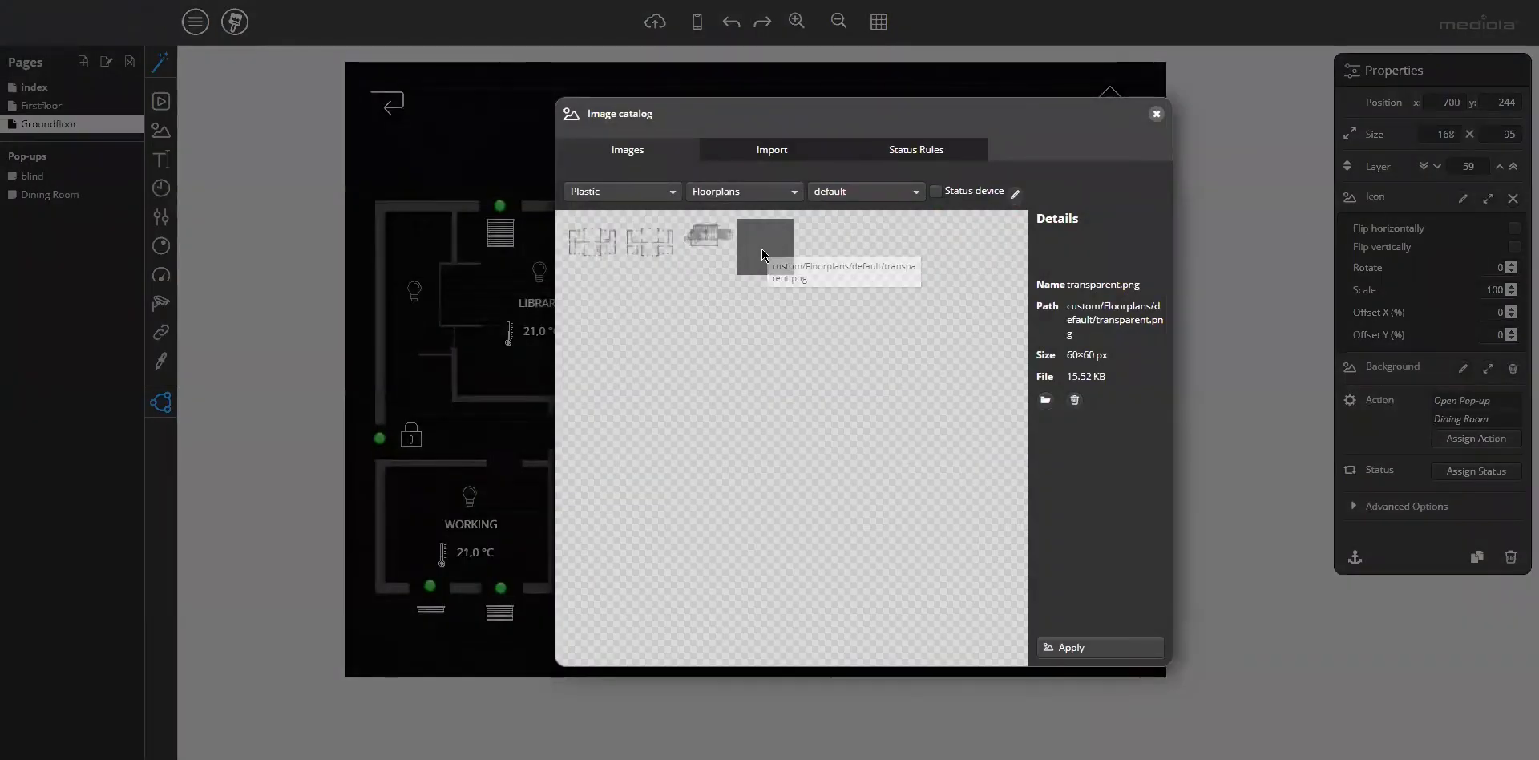
mouse_move(938, 627)
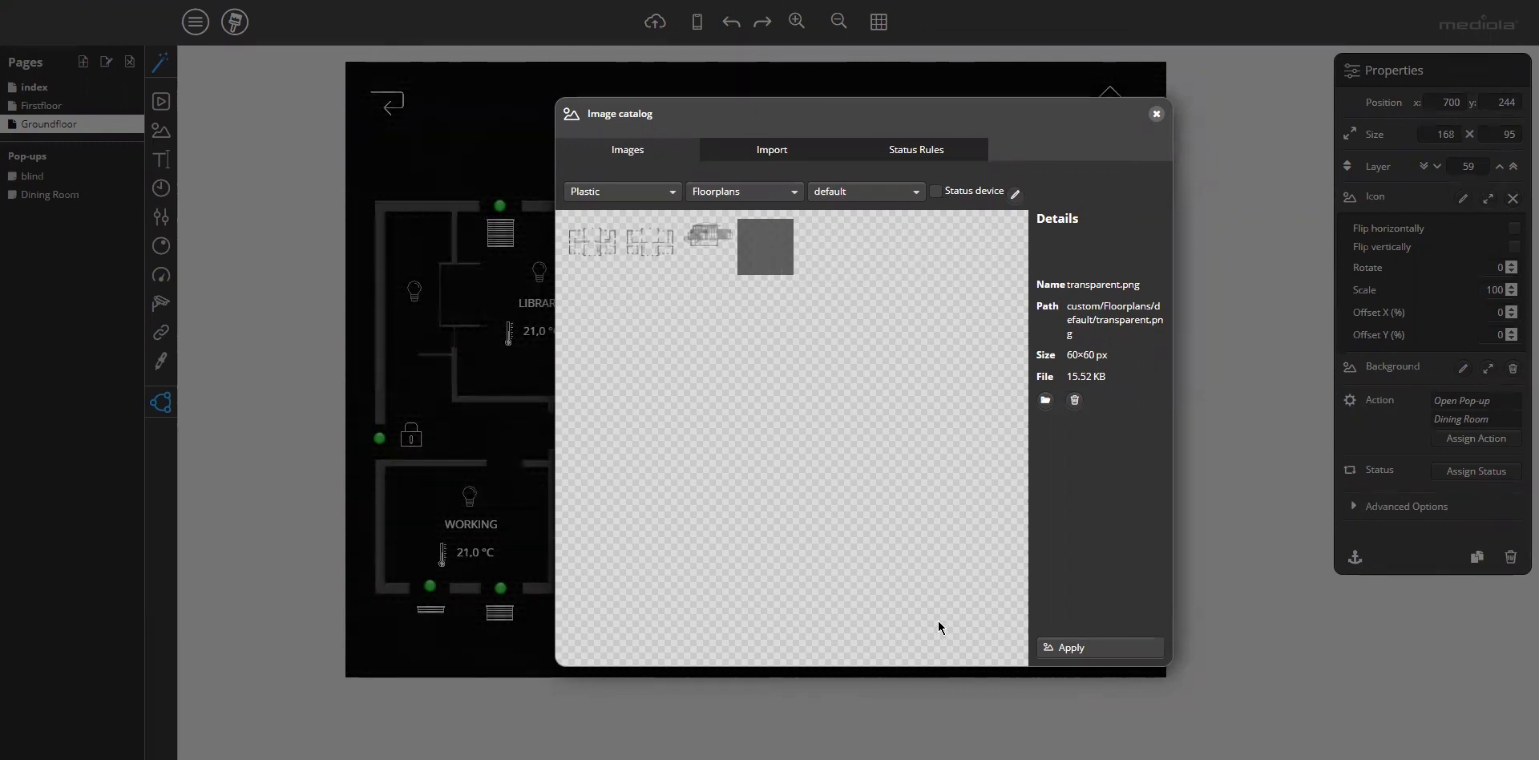
left_click(1156, 112)
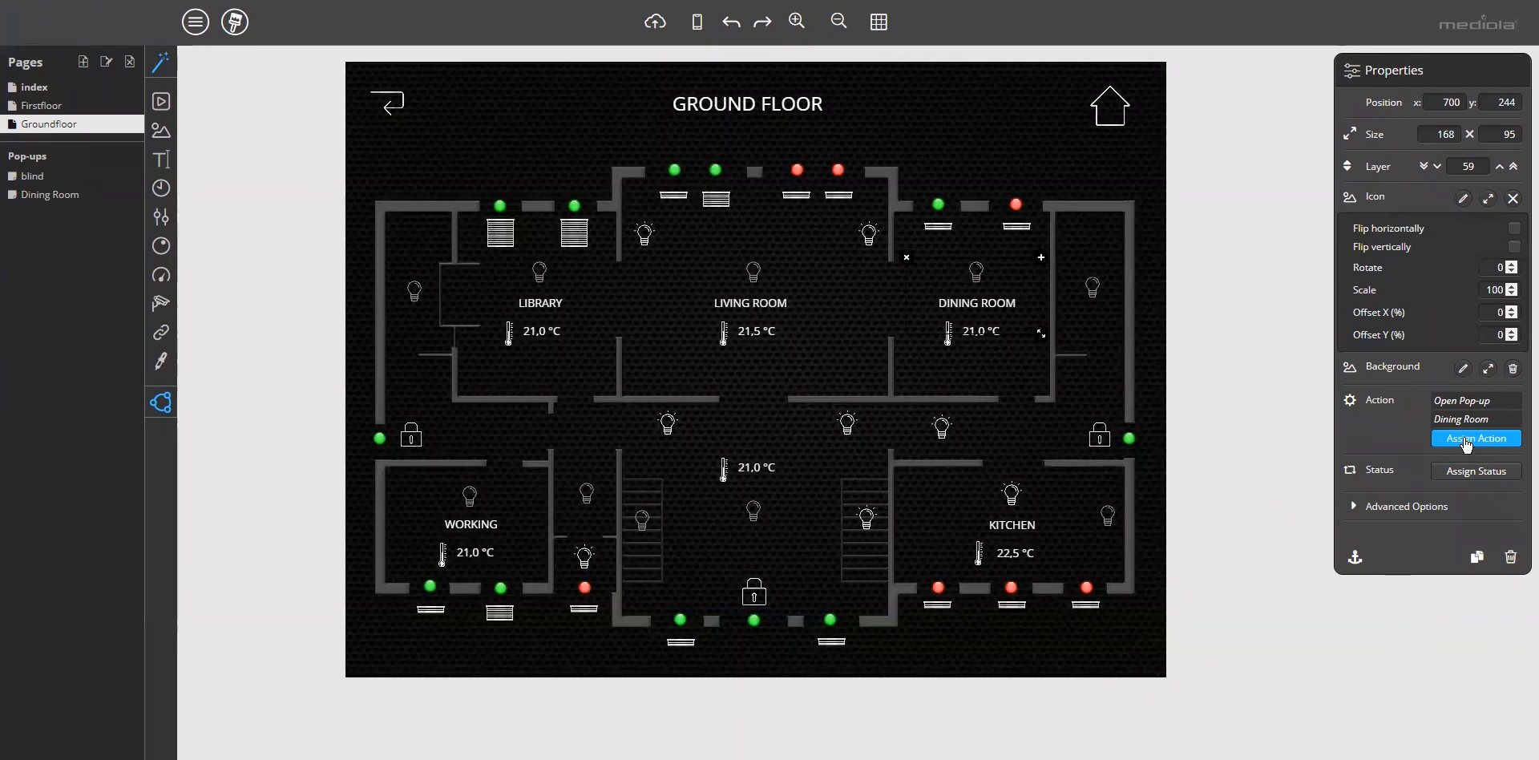
Review its Open Pop-up action to Dining Room and go into the pop-up's Settings.
left_click(1475, 438)
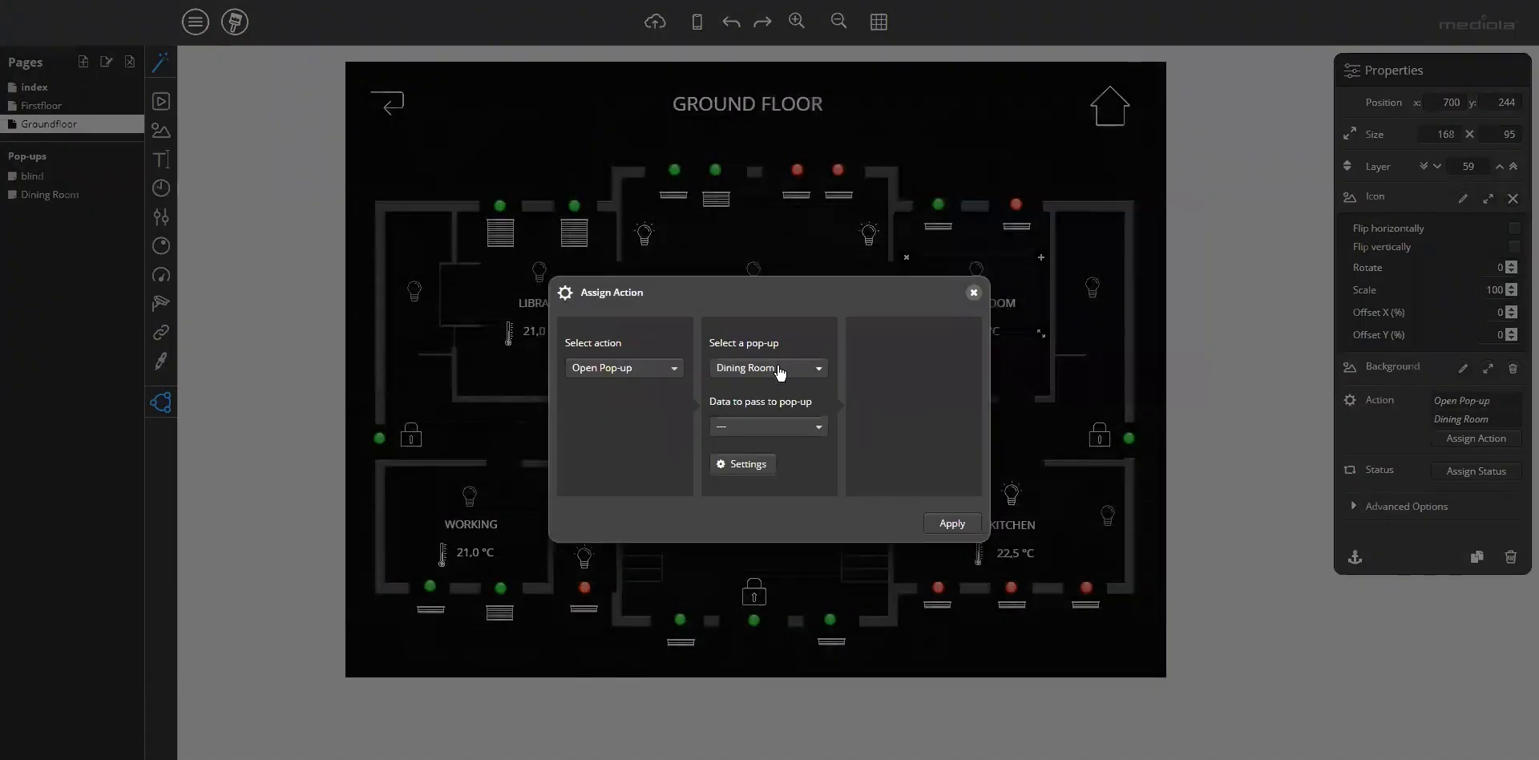
mouse_move(766, 455)
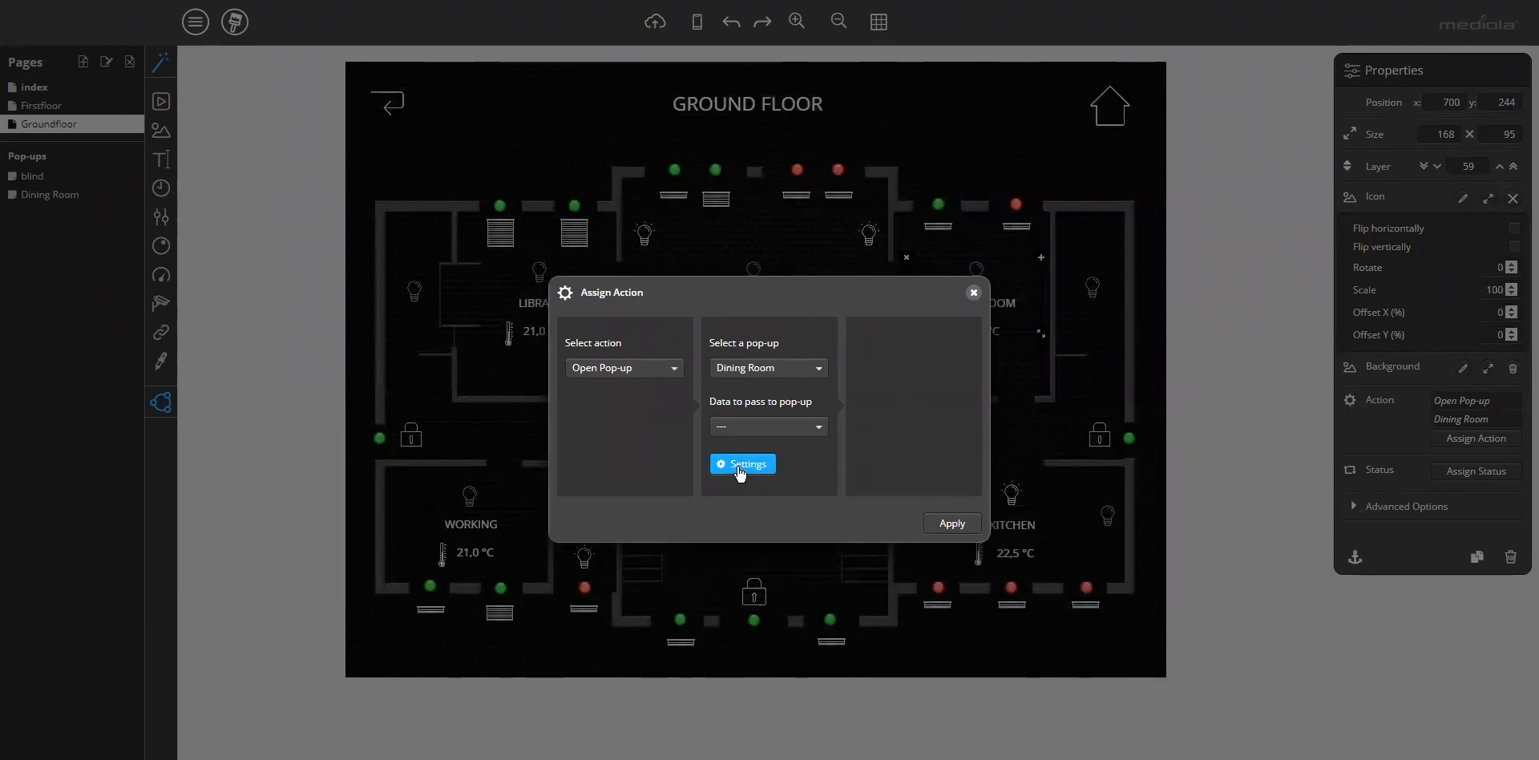
left_click(949, 523)
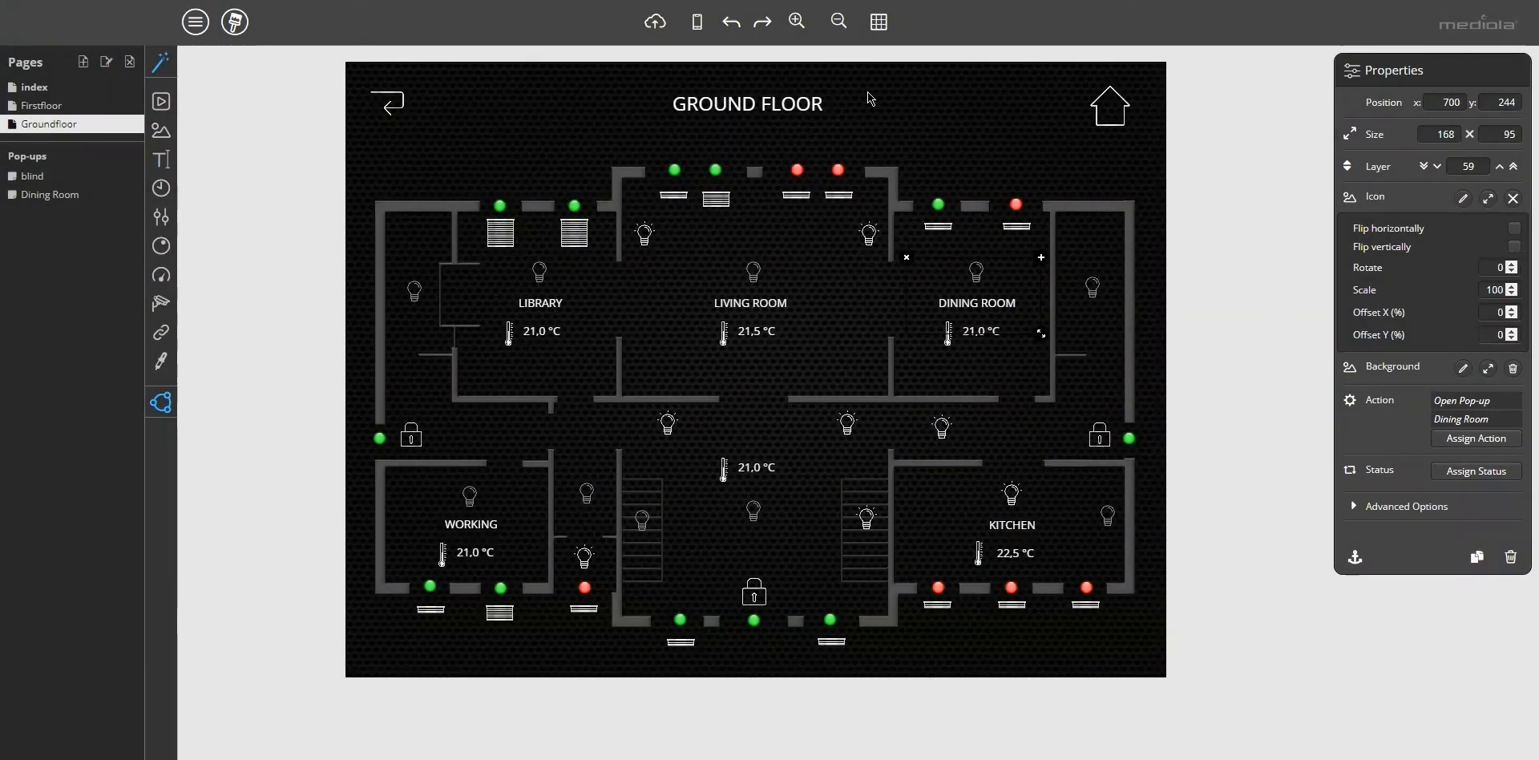
mouse_move(695, 21)
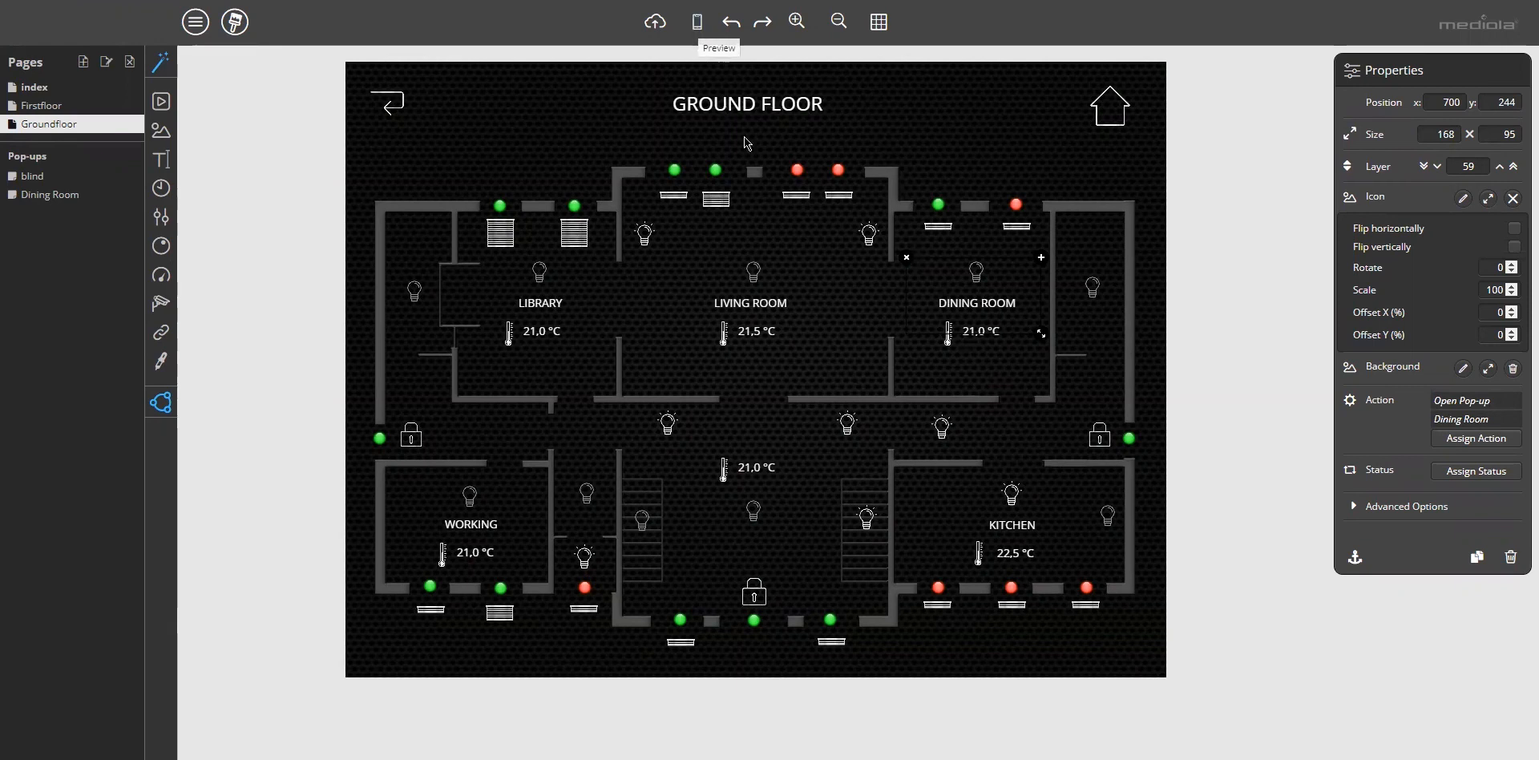
left_click(695, 20)
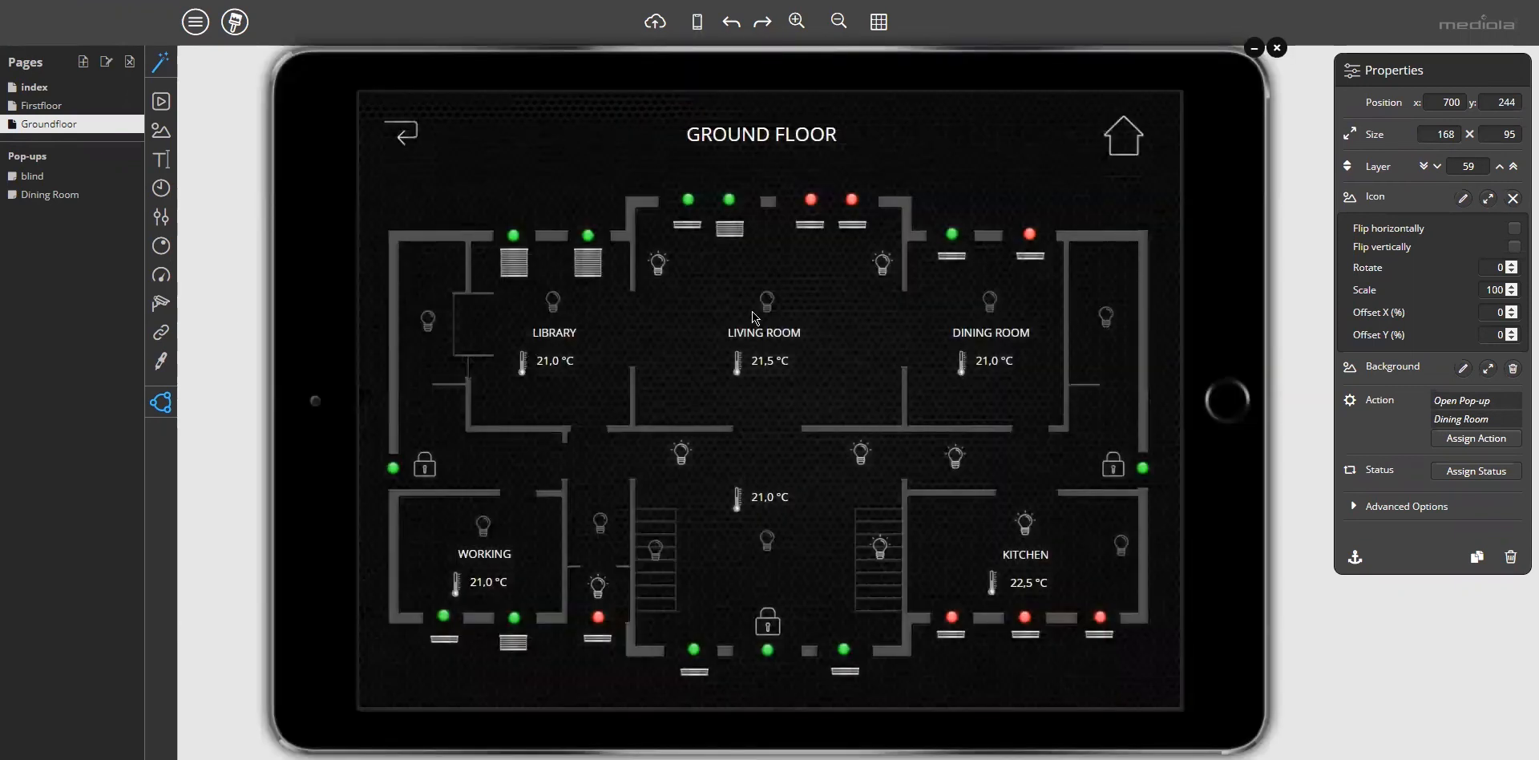
mouse_move(990, 324)
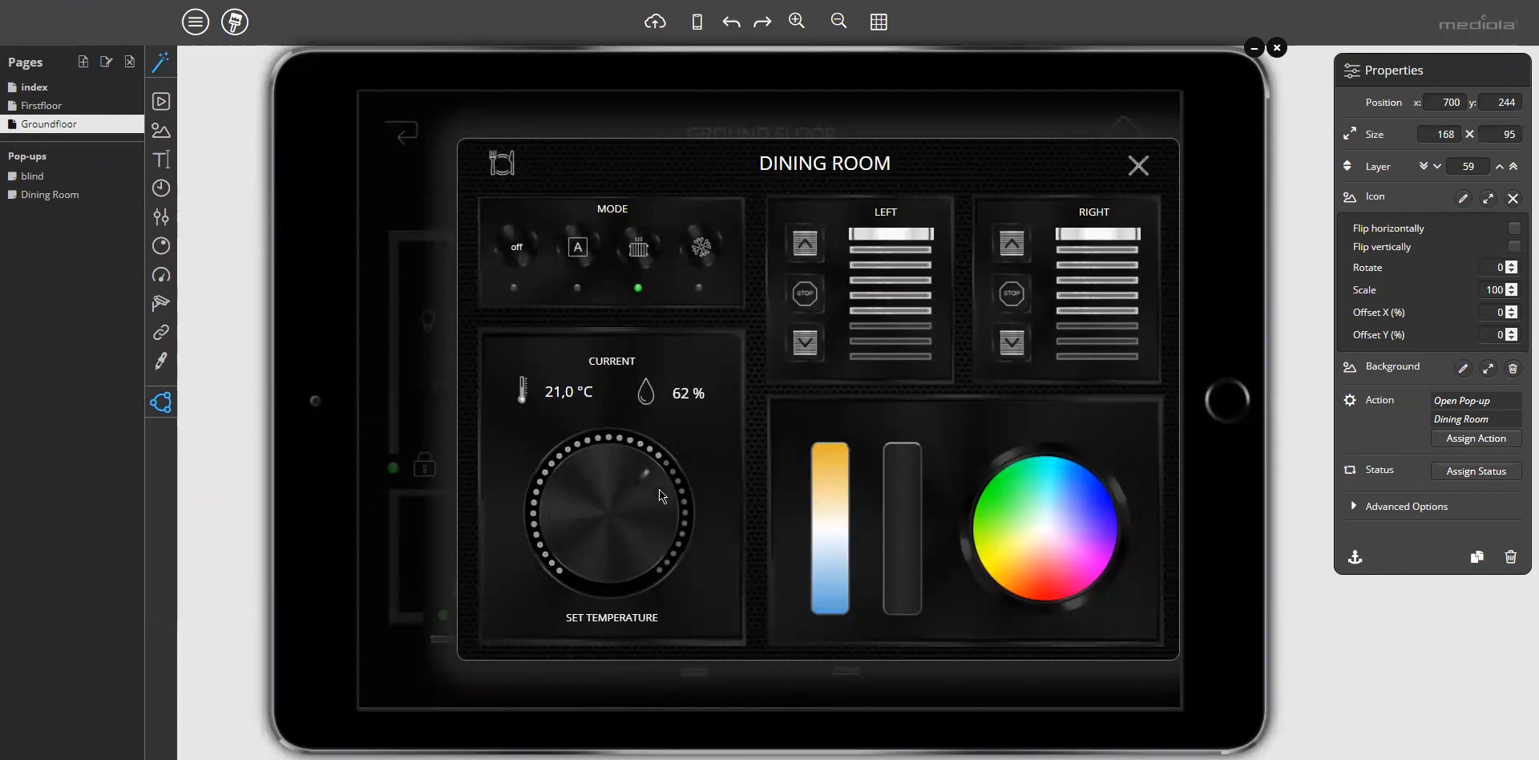
left_click(1138, 165)
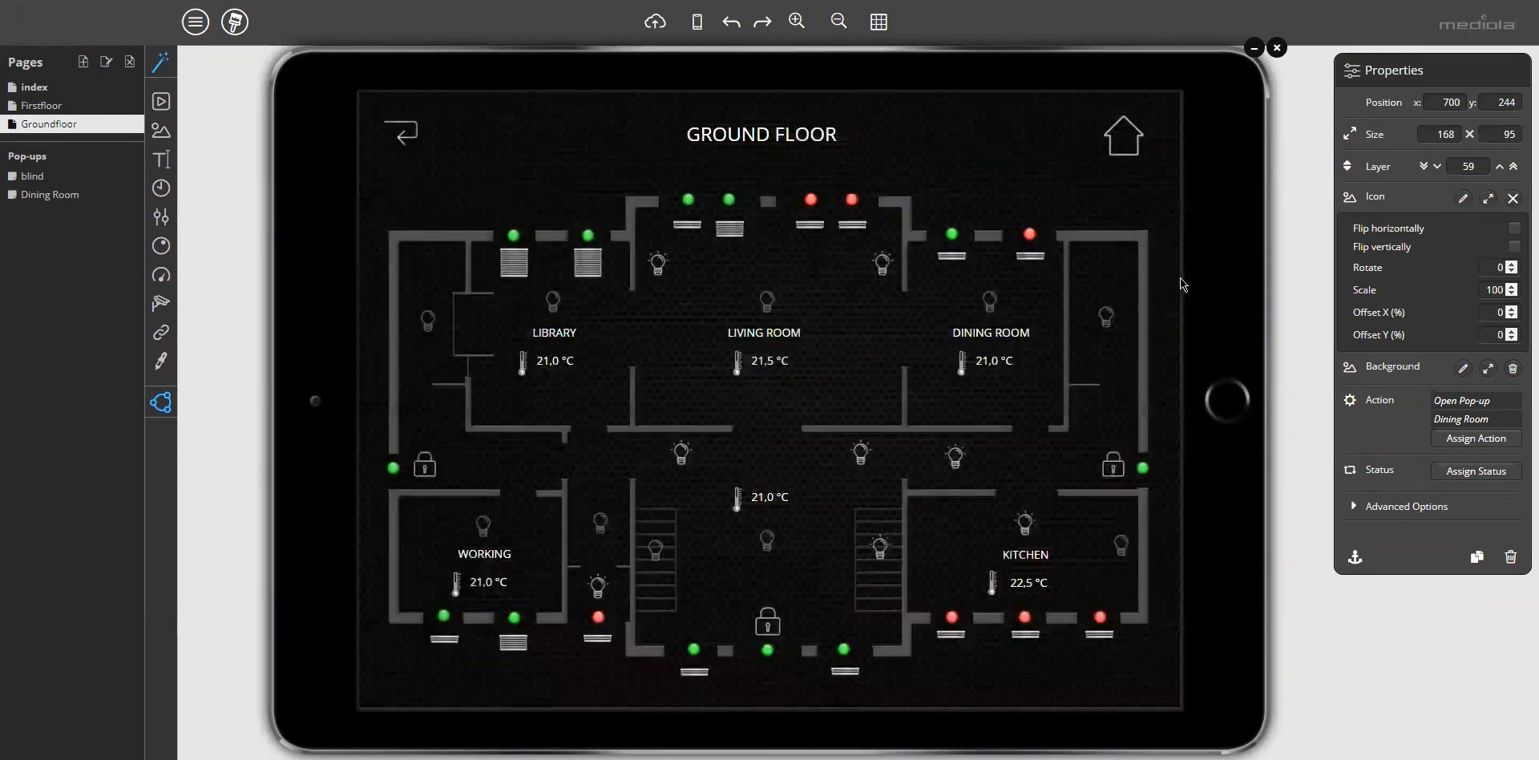
mouse_move(1278, 46)
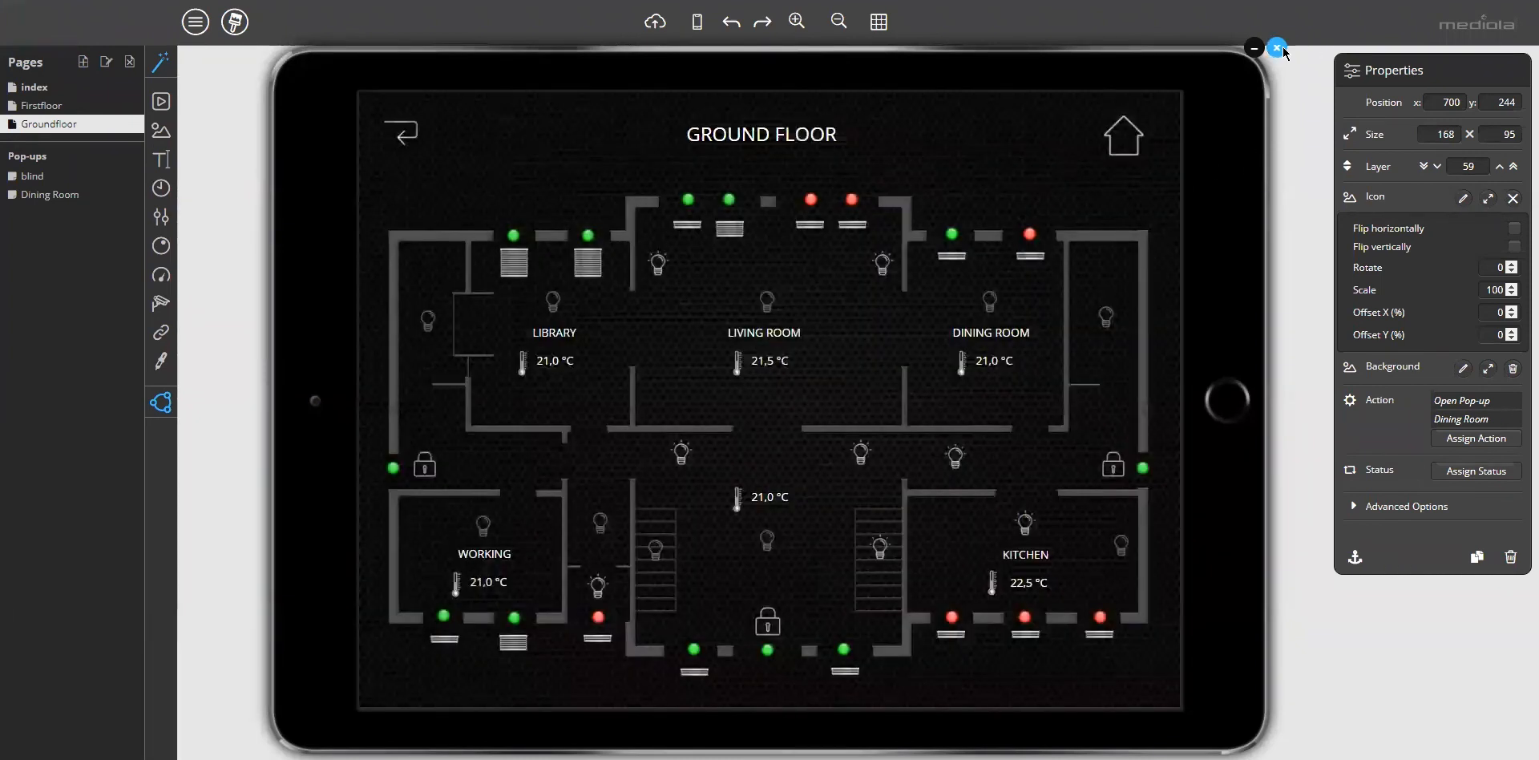
left_click(1278, 47)
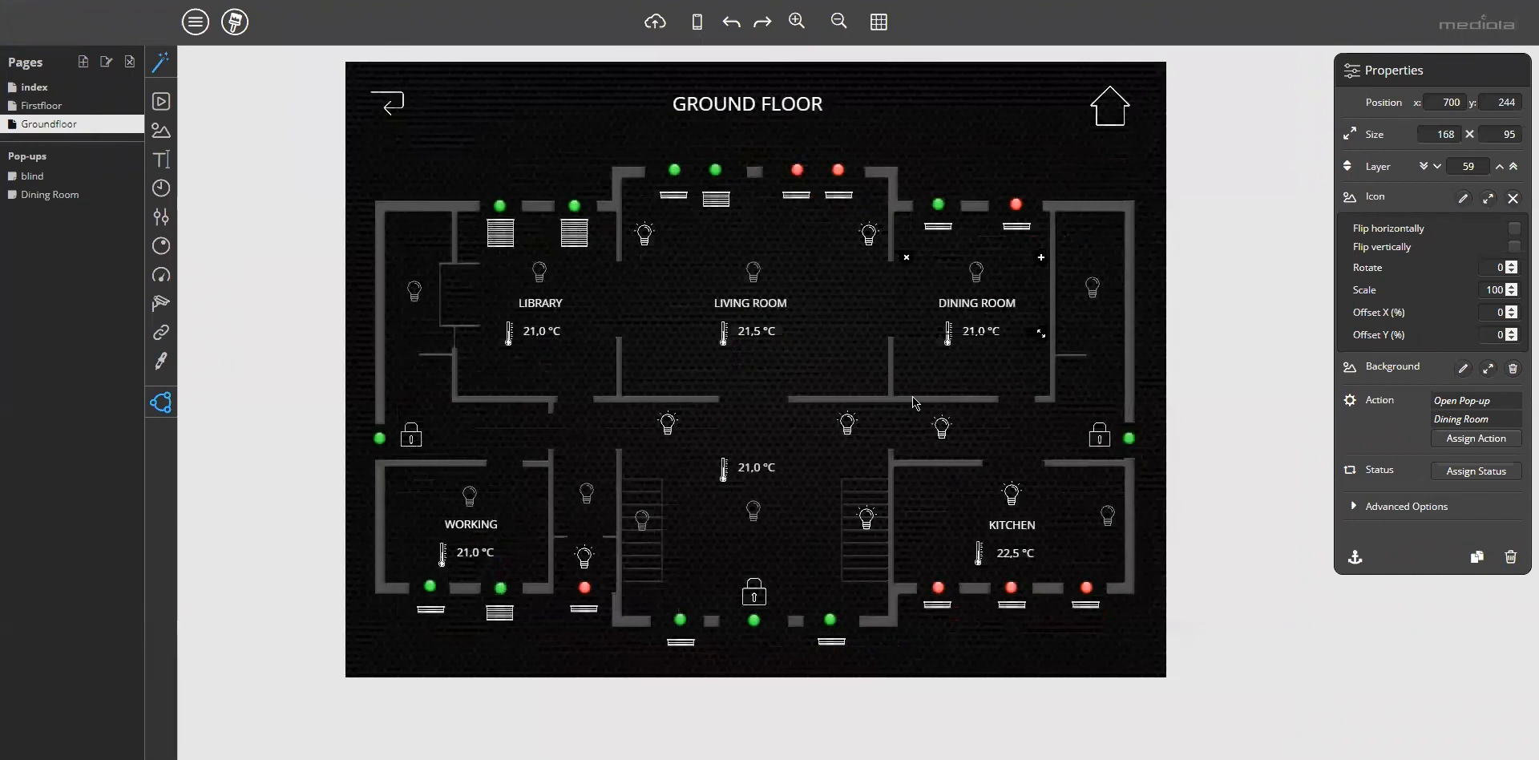